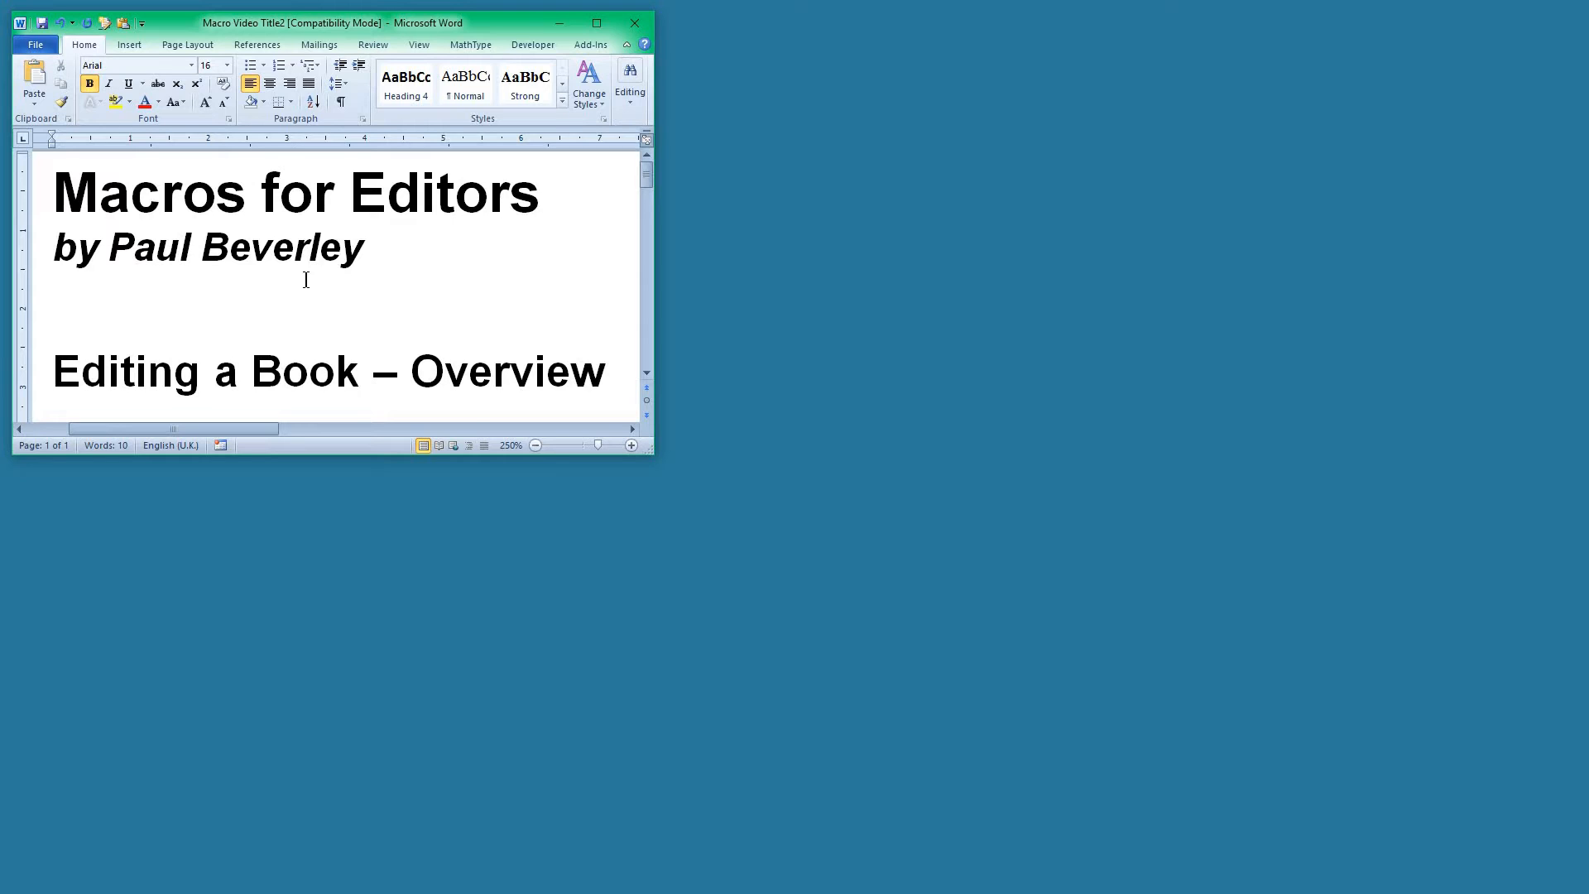
Bring the Book Editing Schedule window in front of the Macro Video Title2 window
click(443, 370)
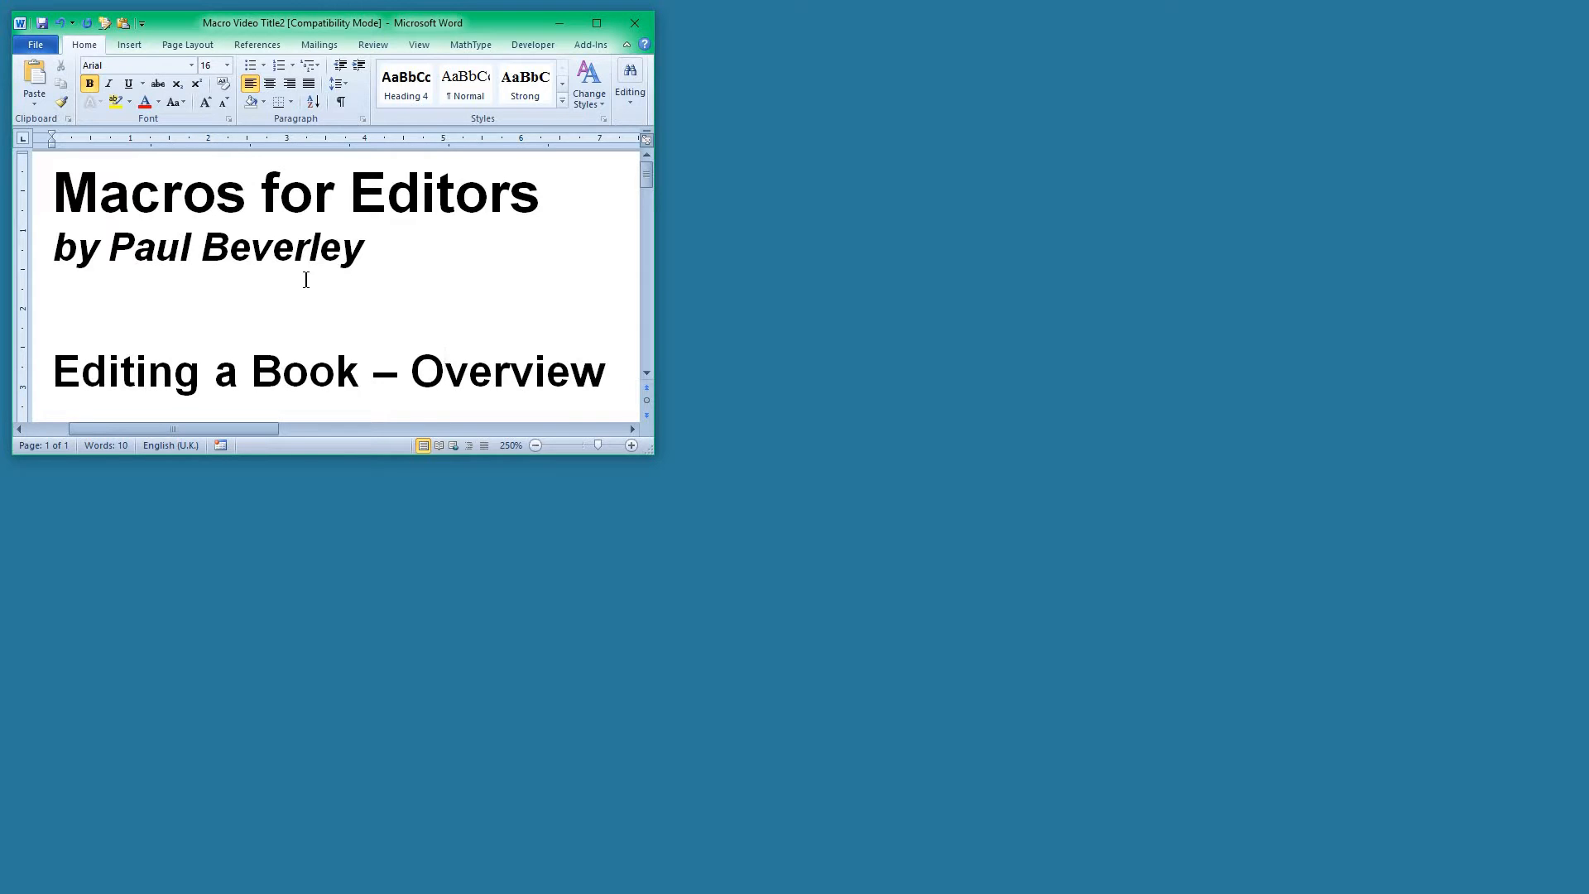
click(444, 370)
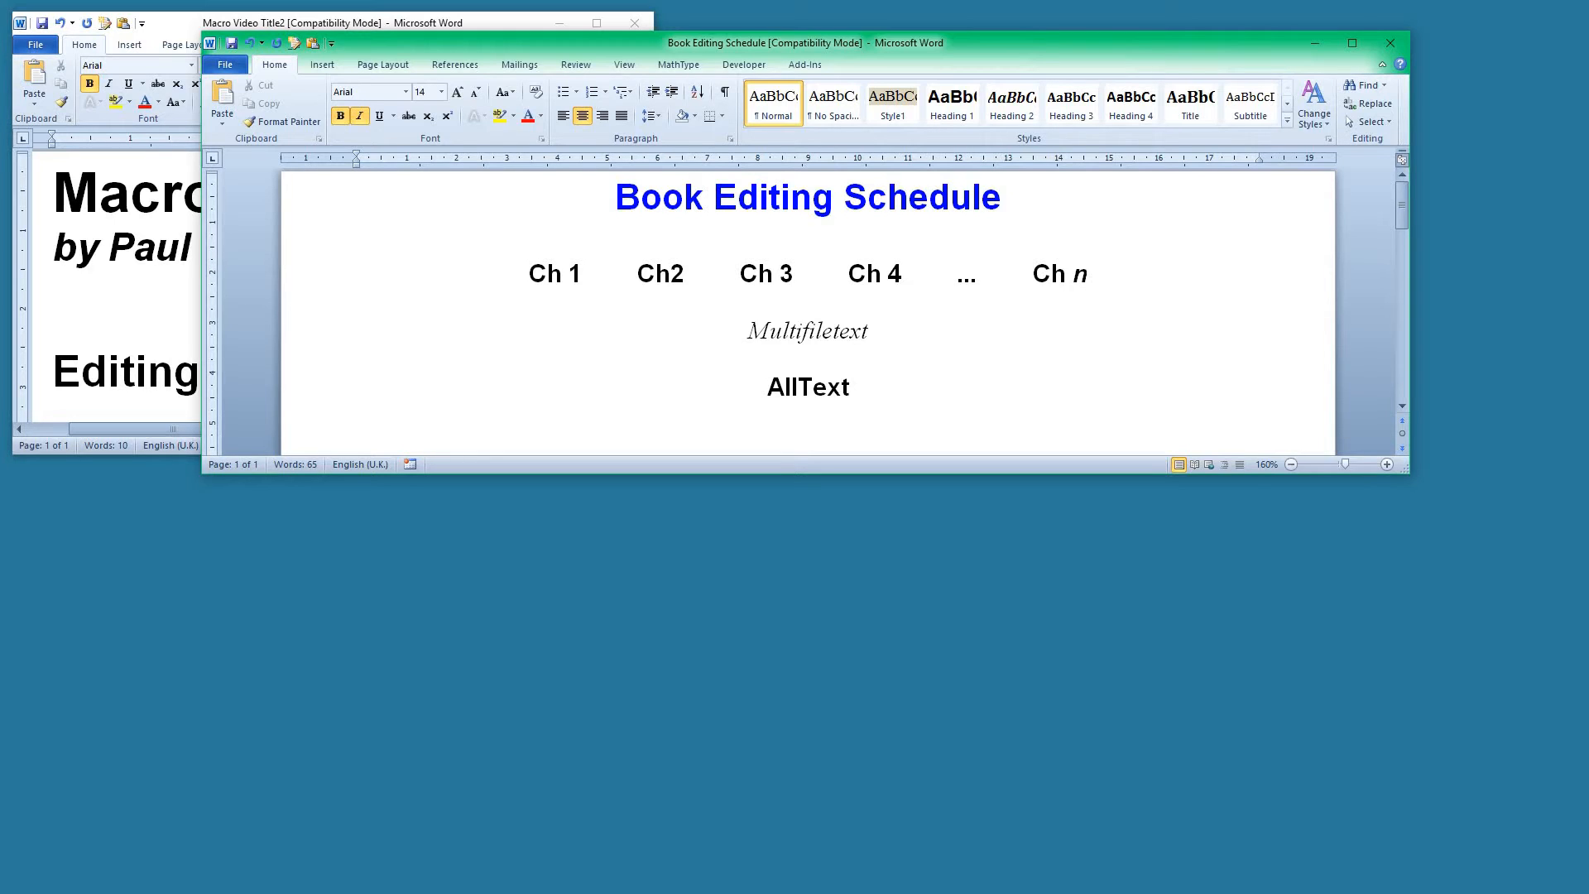
Enlarge the schedule window to its lower stages and open AllText.docx in a small window
click(1092, 274)
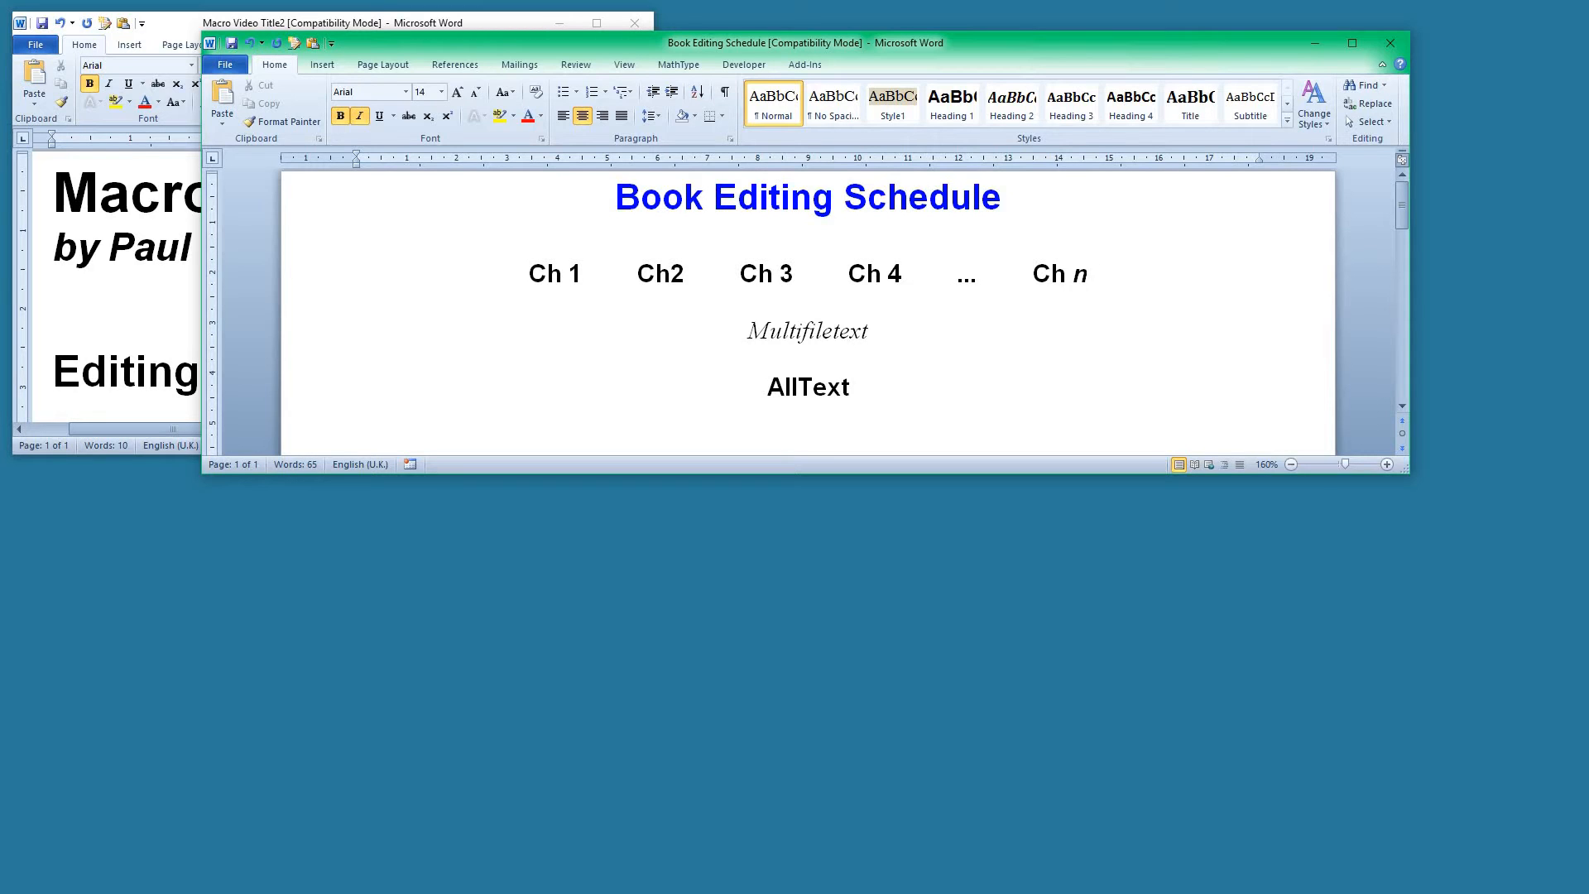
click(1091, 274)
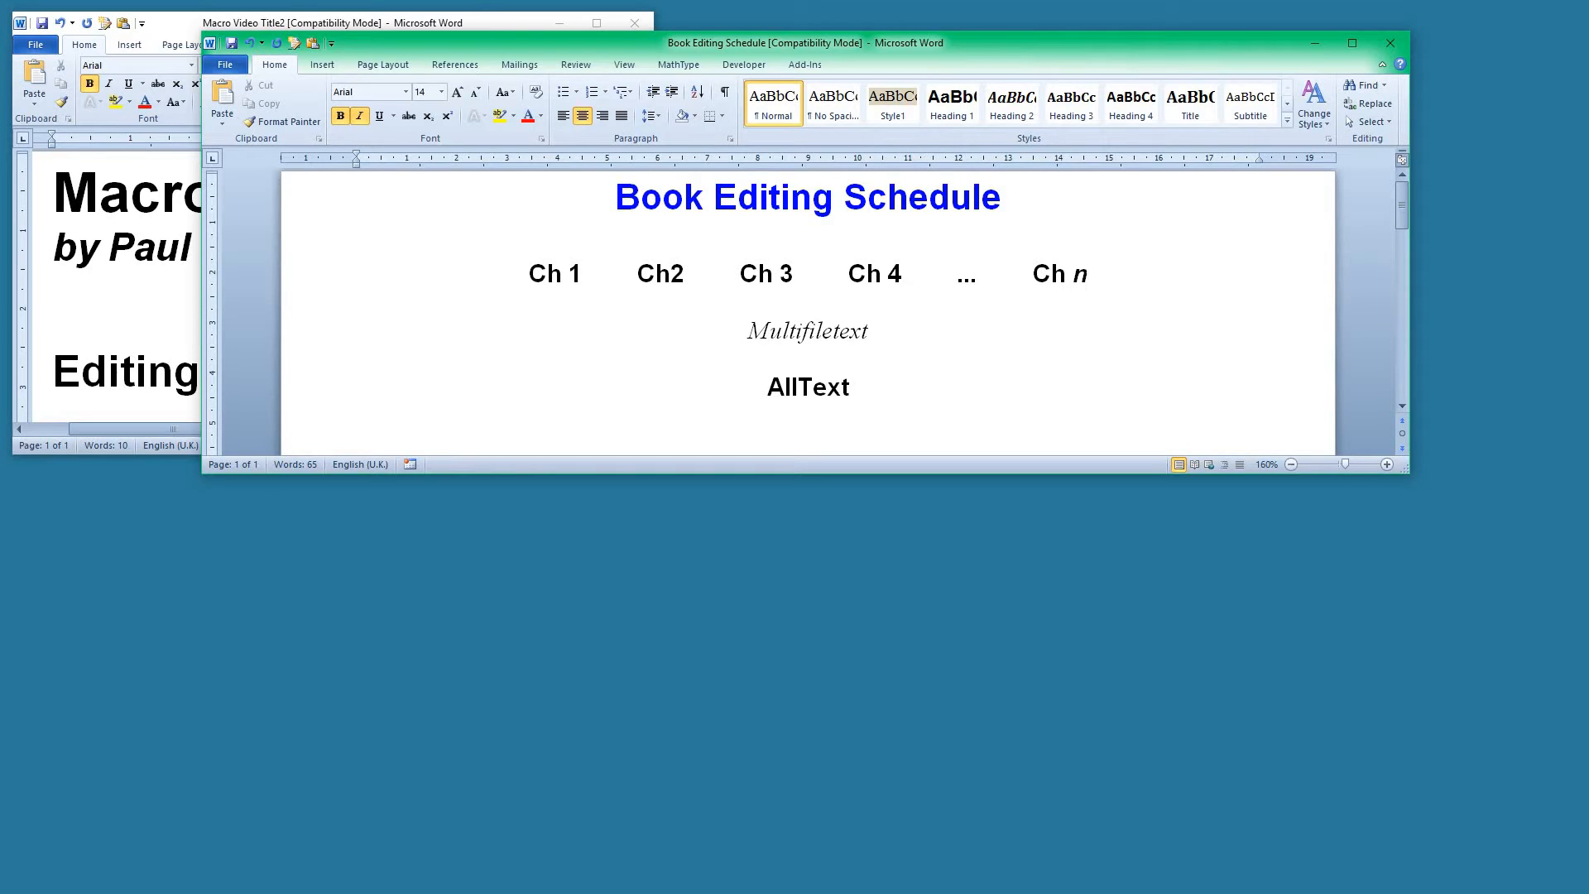
click(1092, 274)
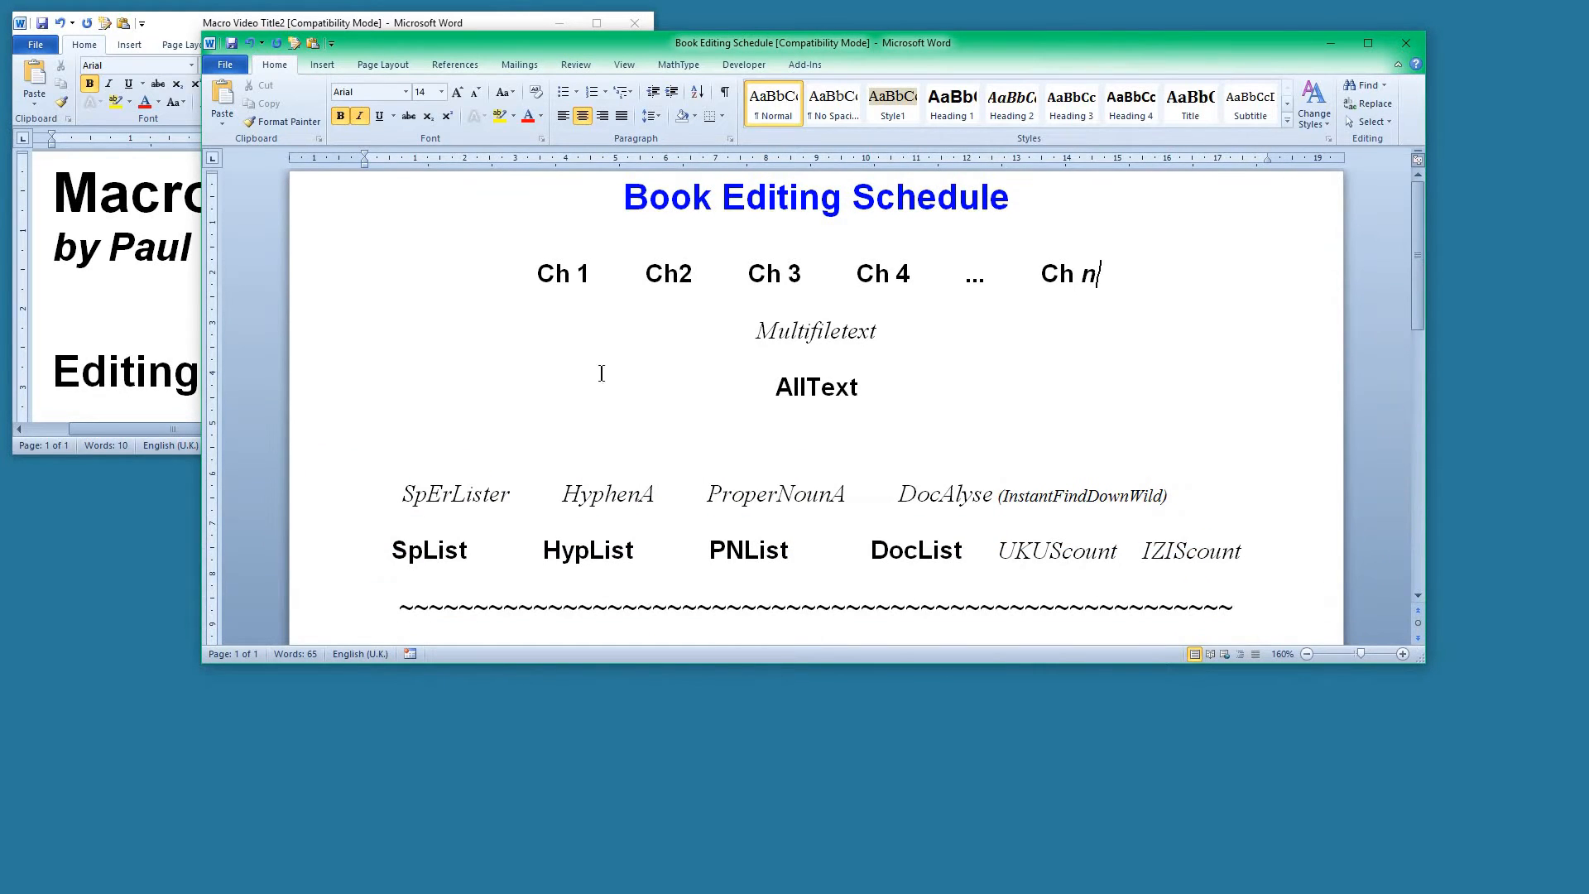
mouse_move(846, 437)
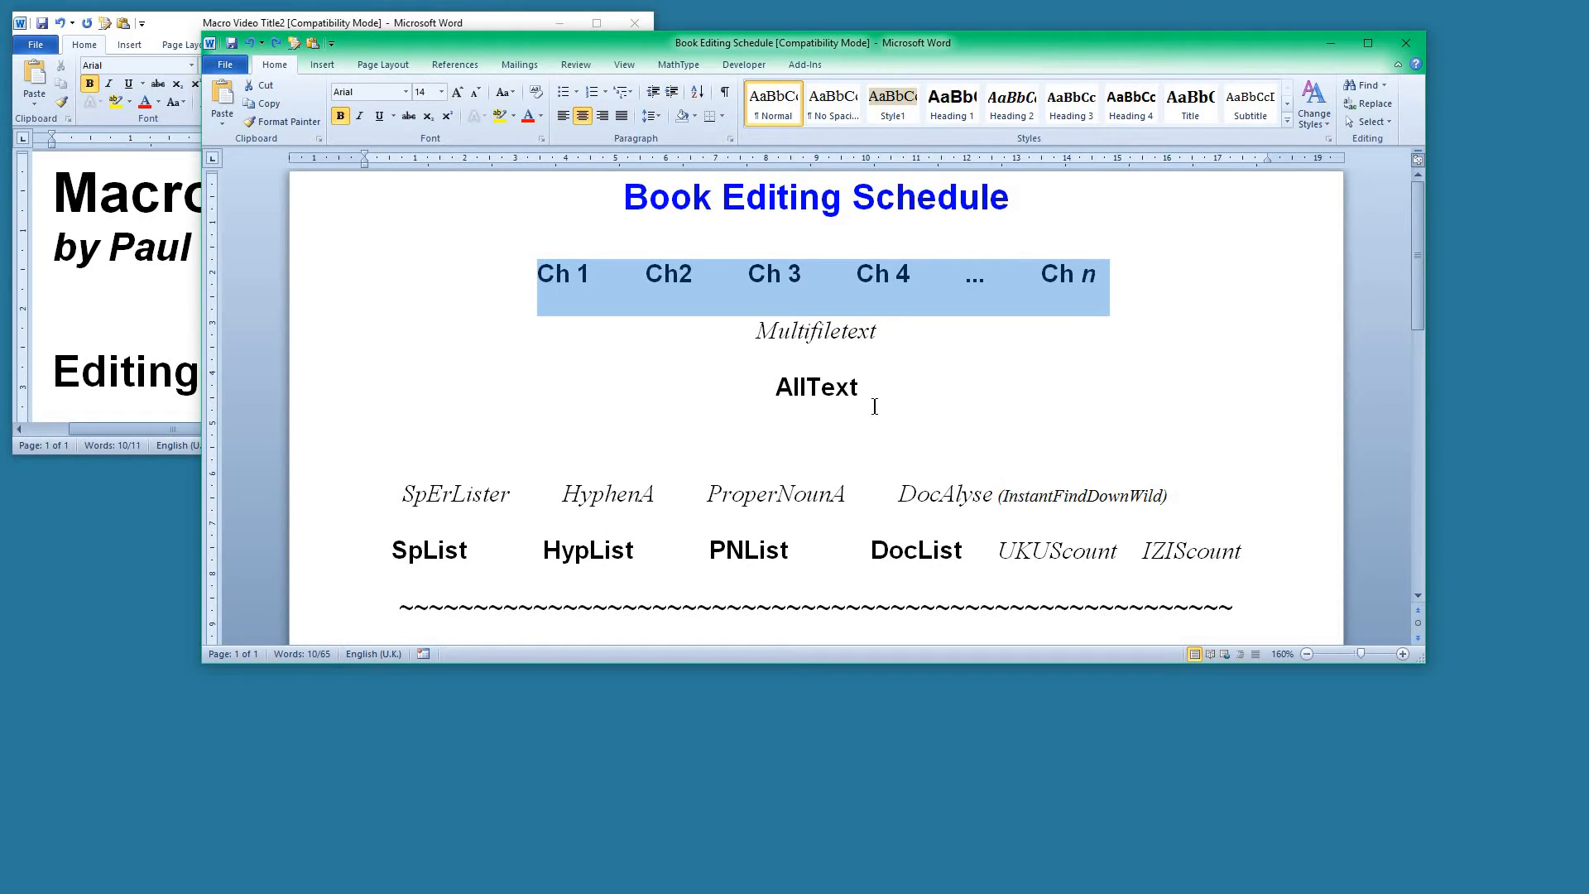
double_click(814, 388)
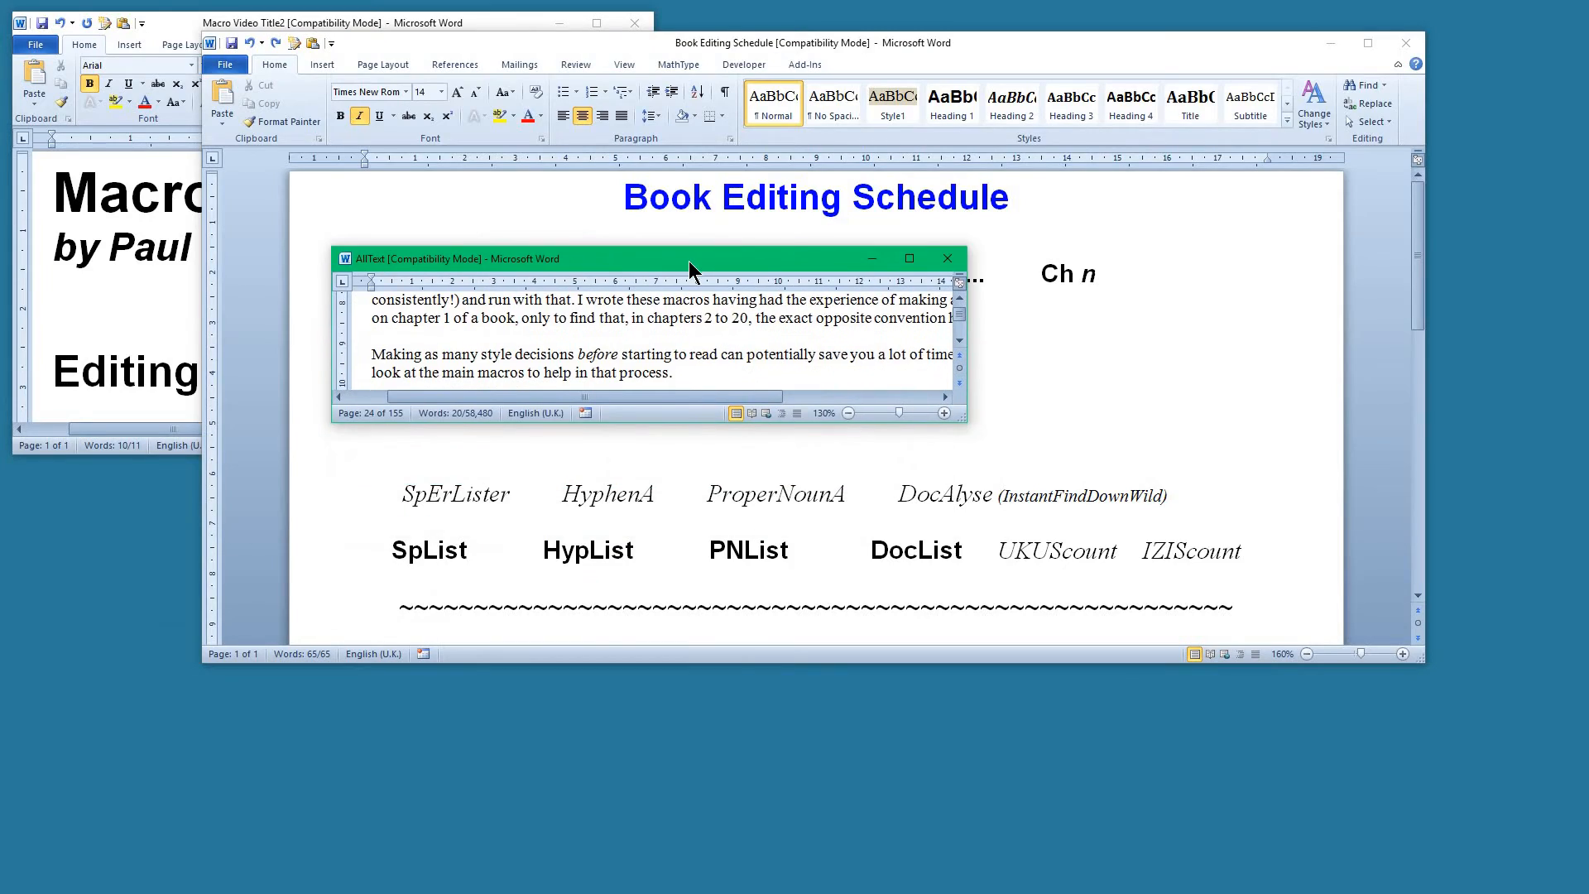
Maximise AllText and scroll through the Ch 00, Ch 02 and Ch 03 file markers
click(908, 258)
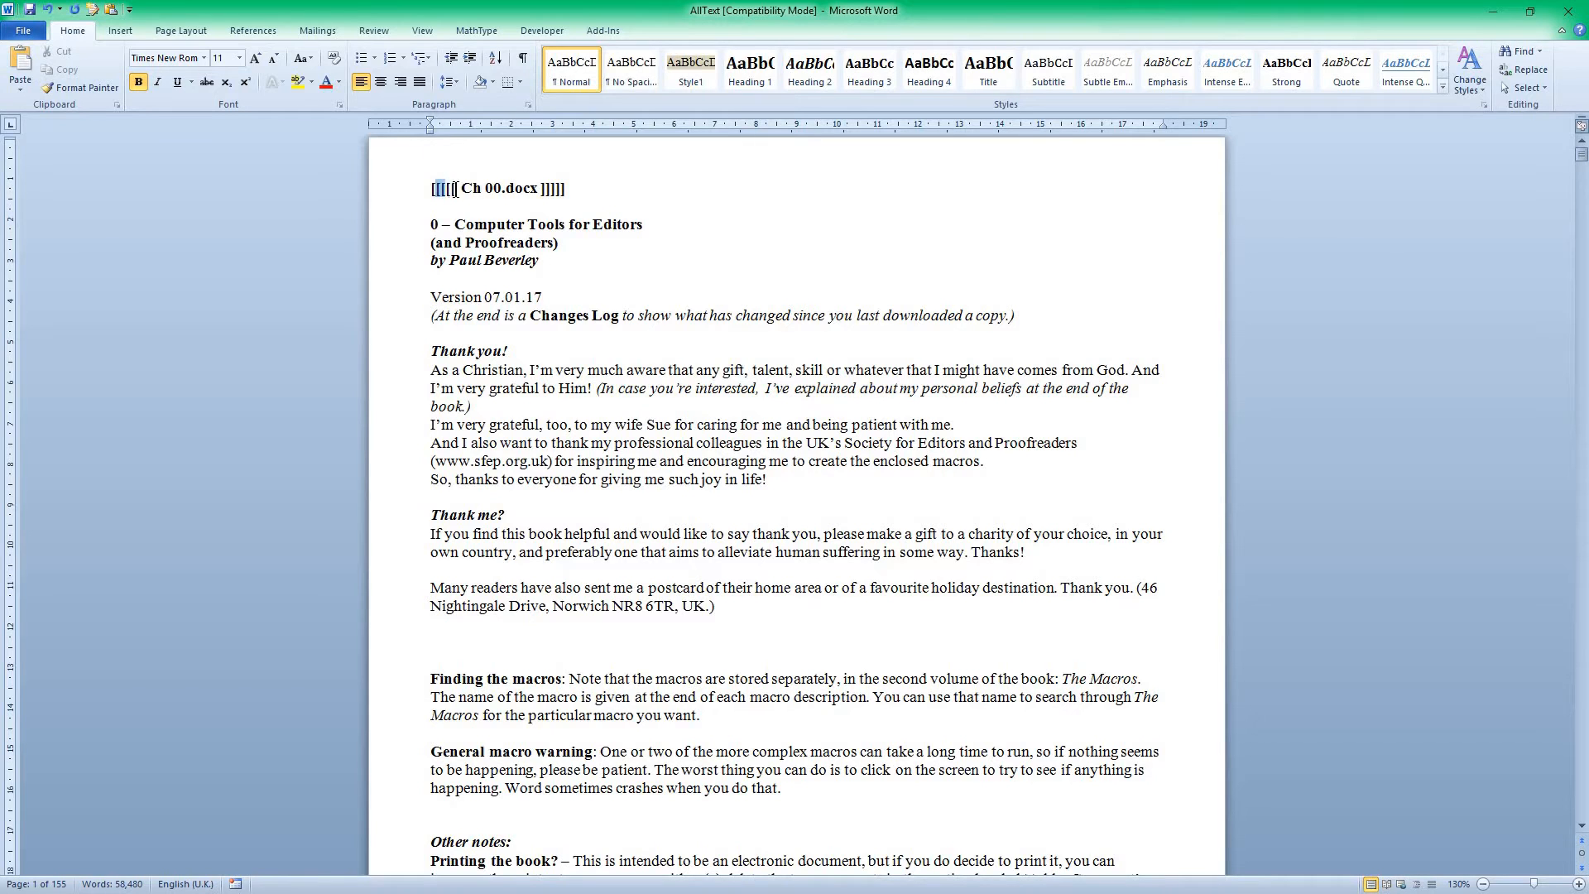
click(456, 189)
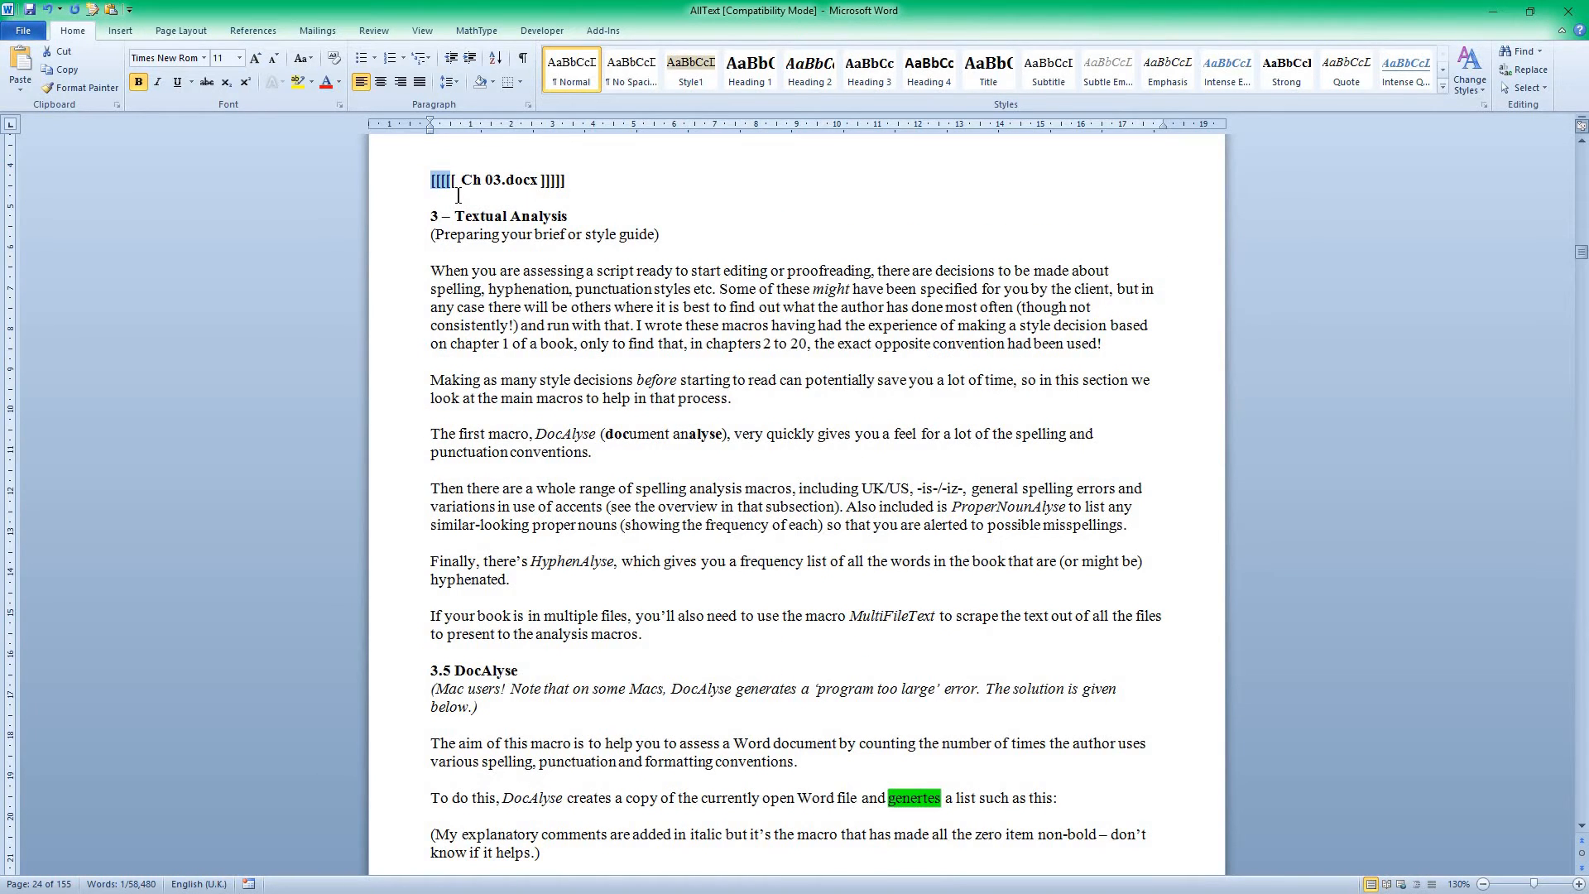
scroll(up, 3)
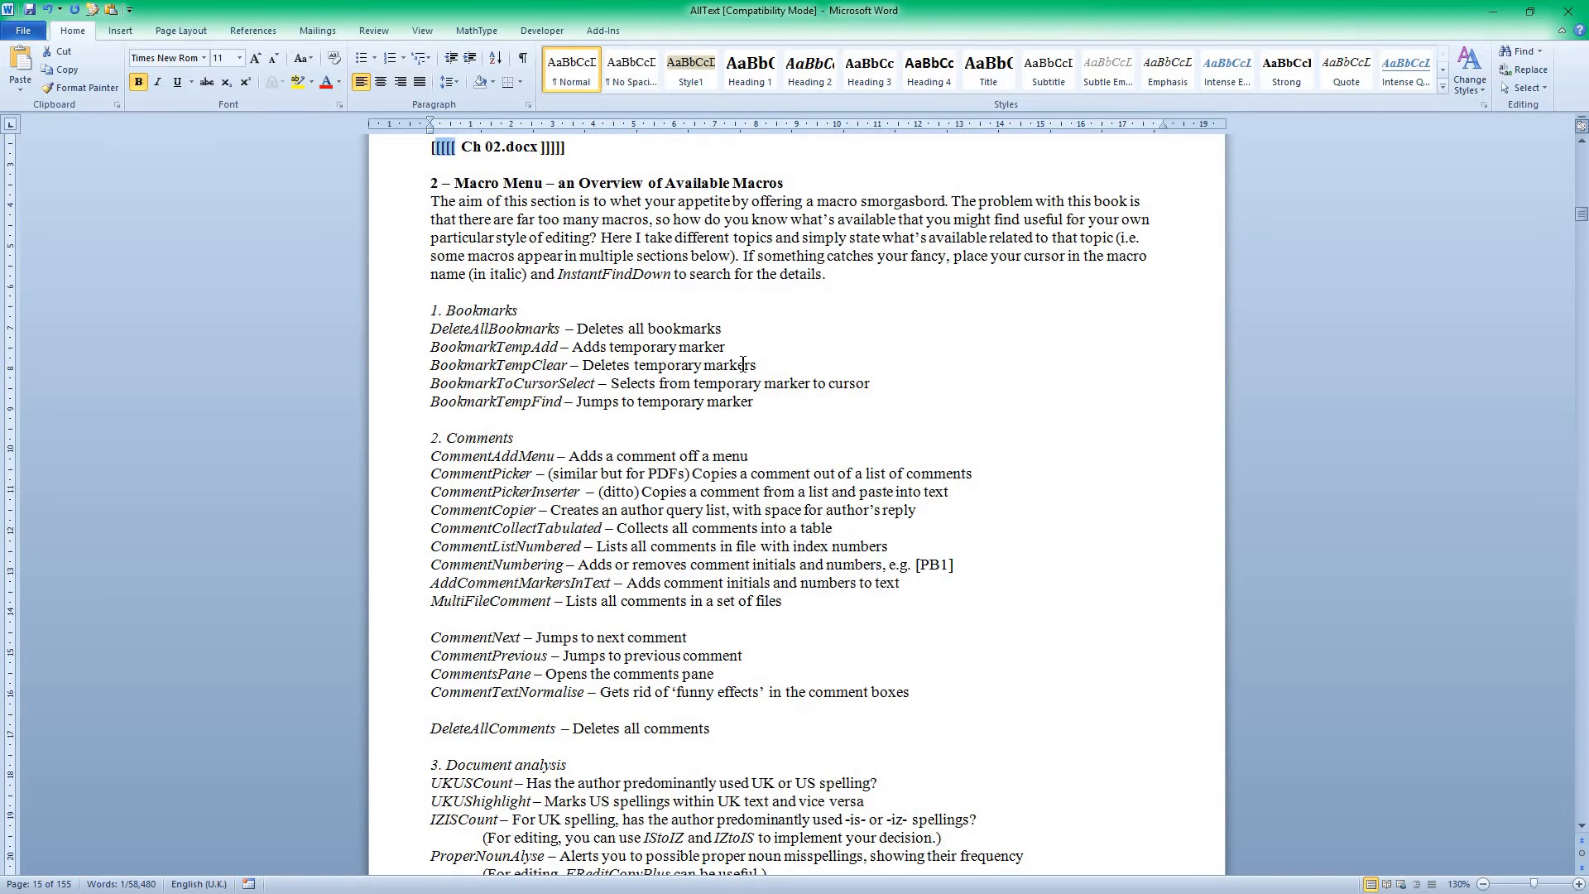
scroll(up, 3)
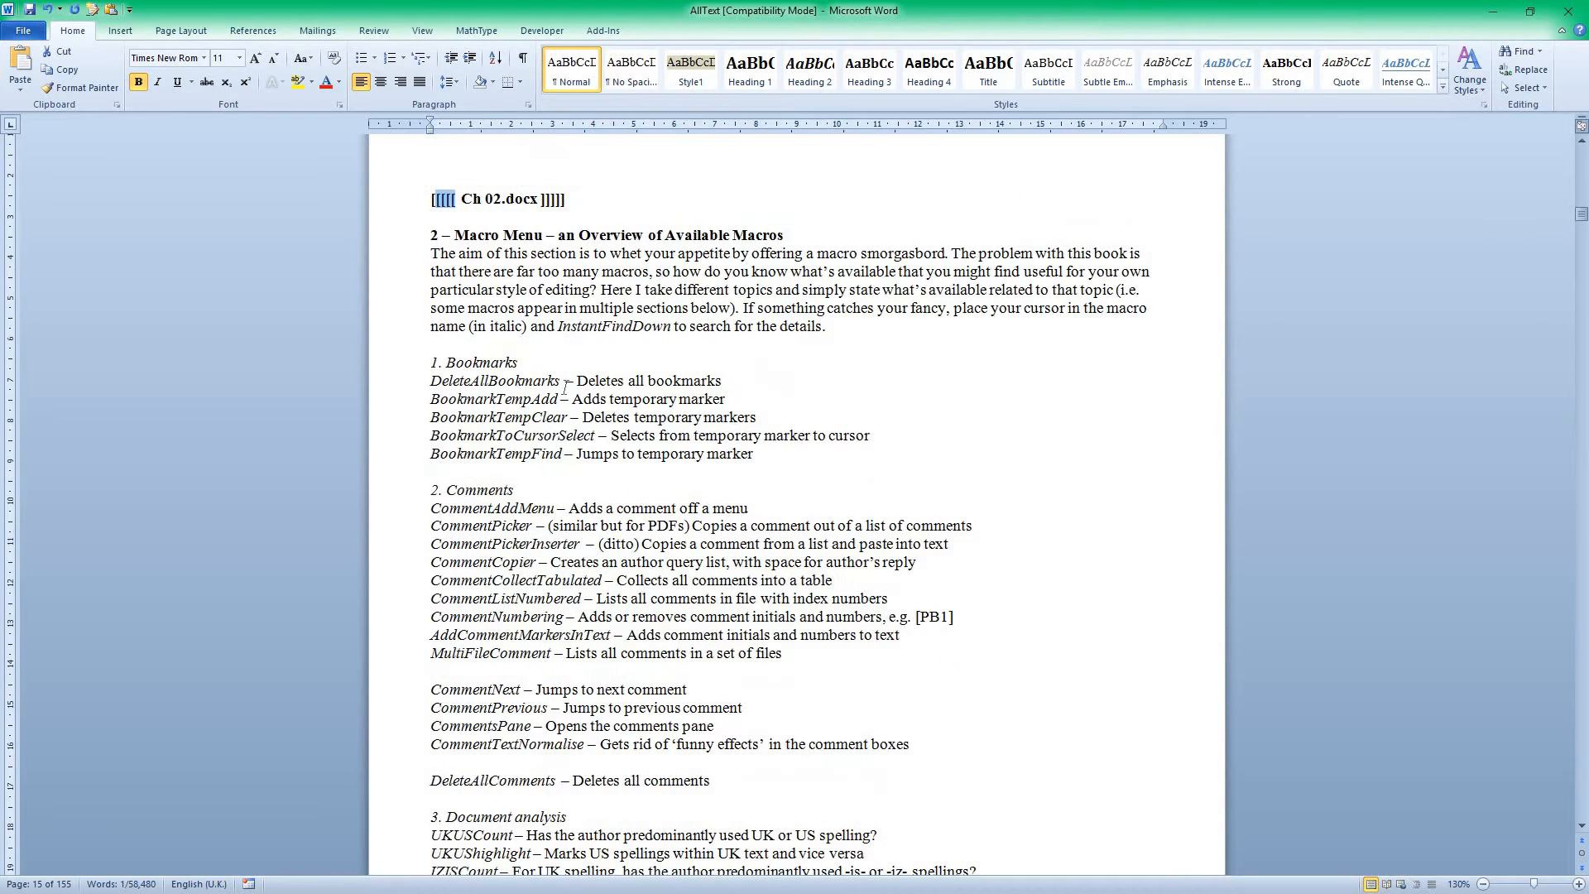
scroll(up, 3)
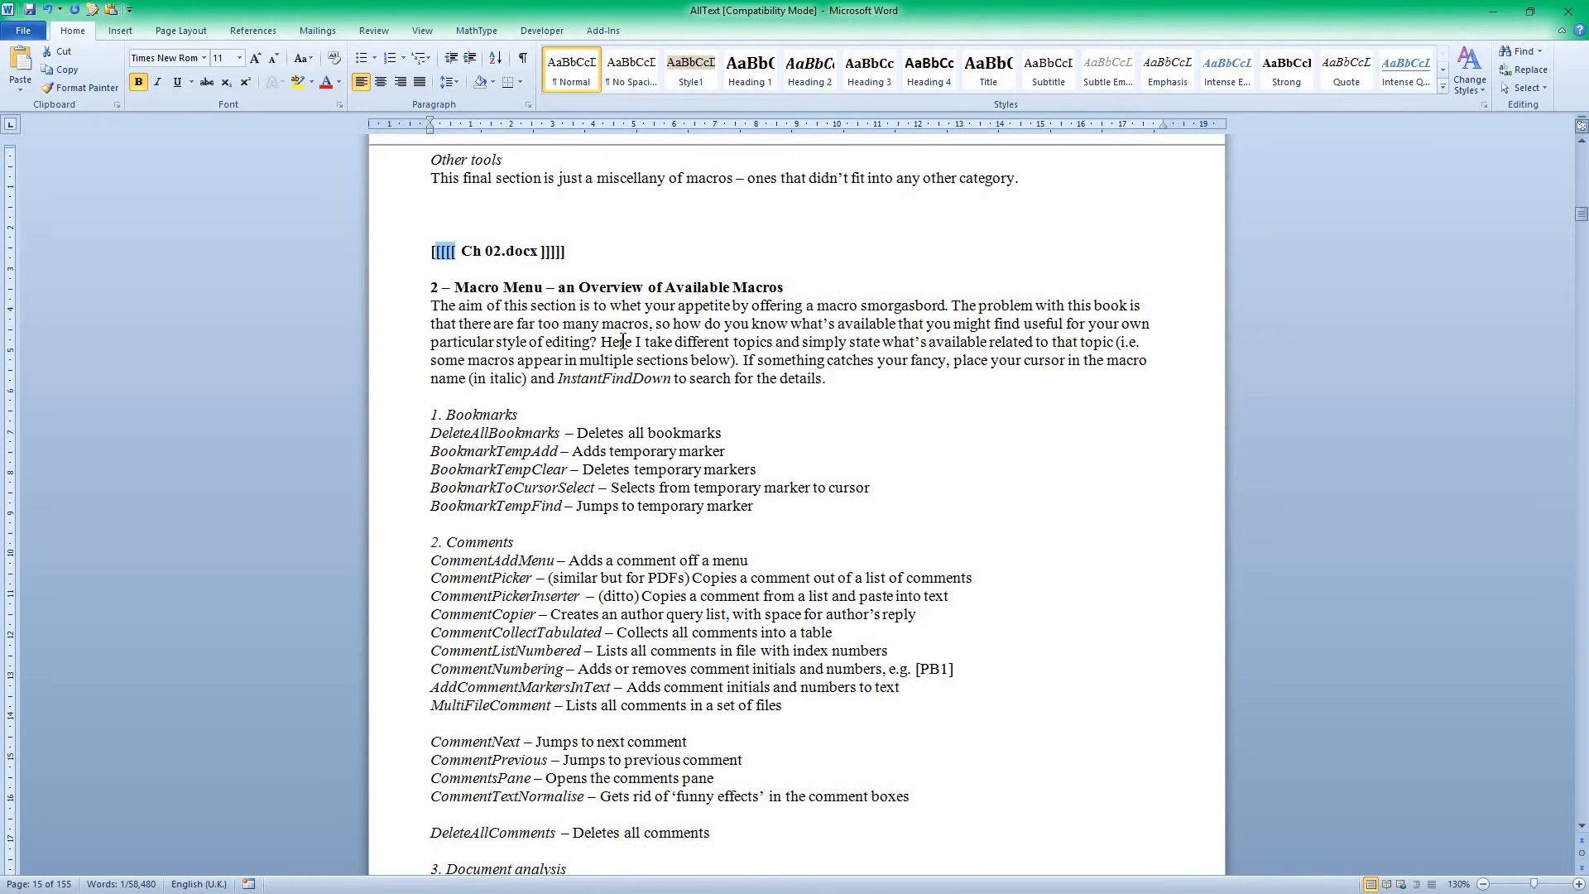
mouse_move(543, 324)
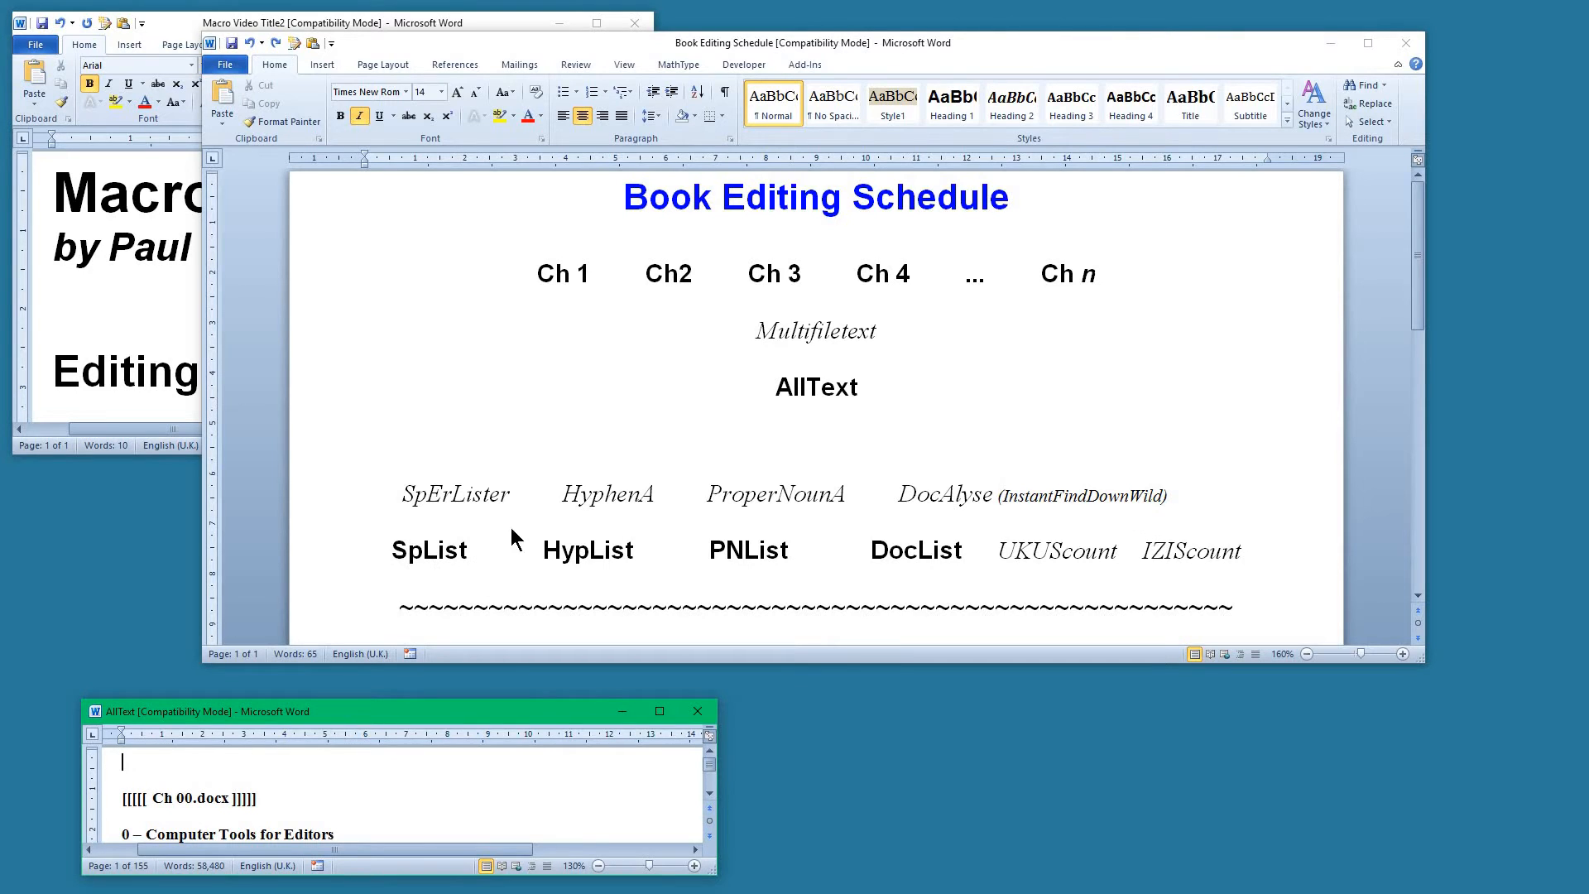
mouse_move(442, 507)
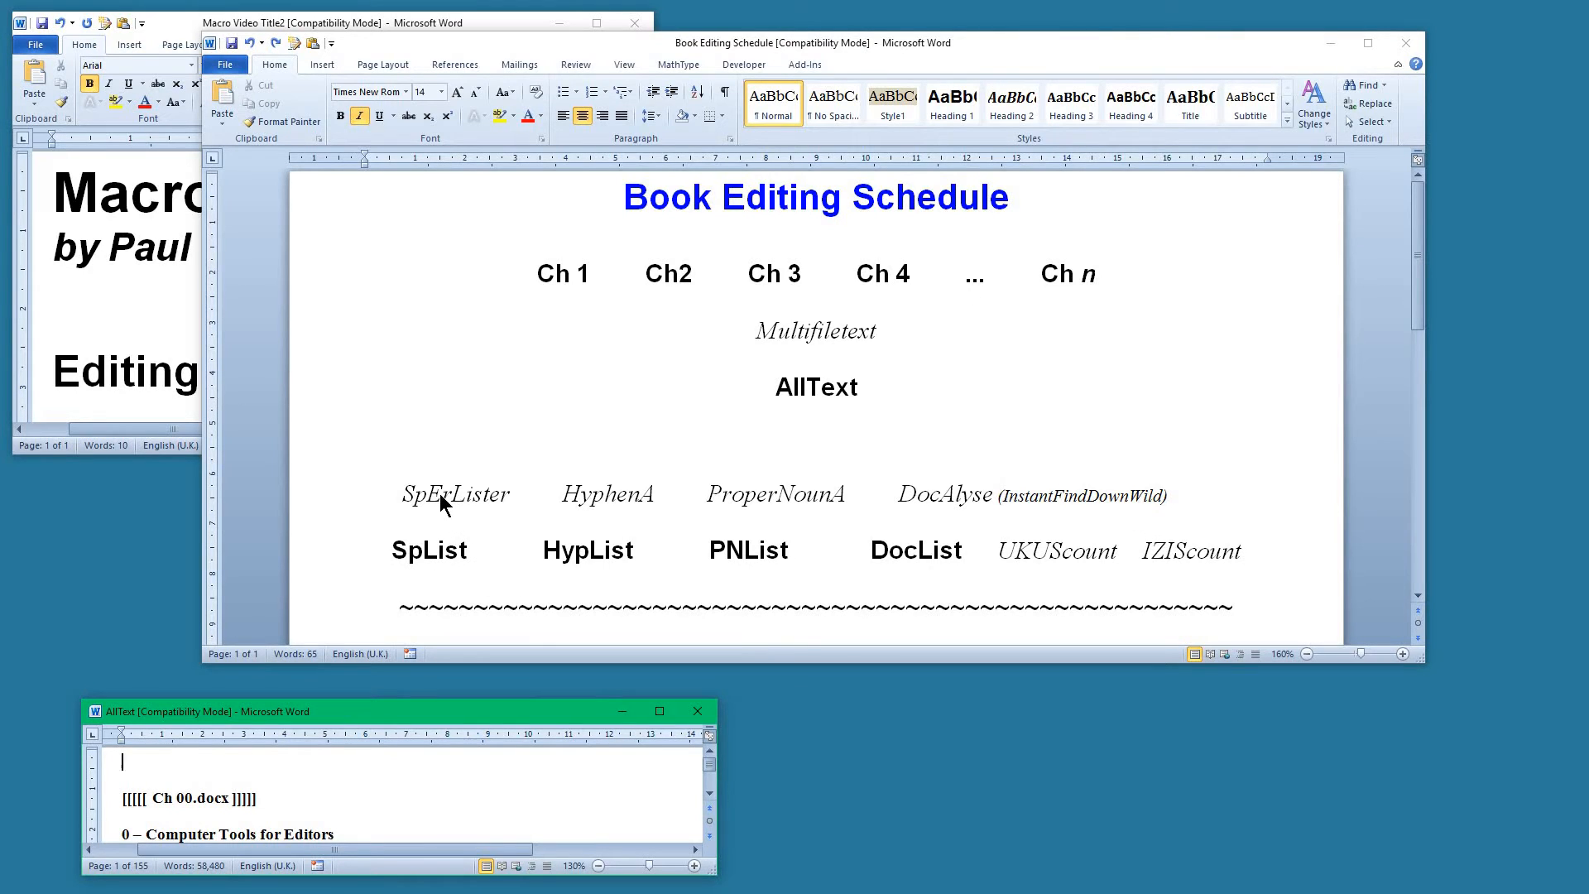
mouse_move(487, 702)
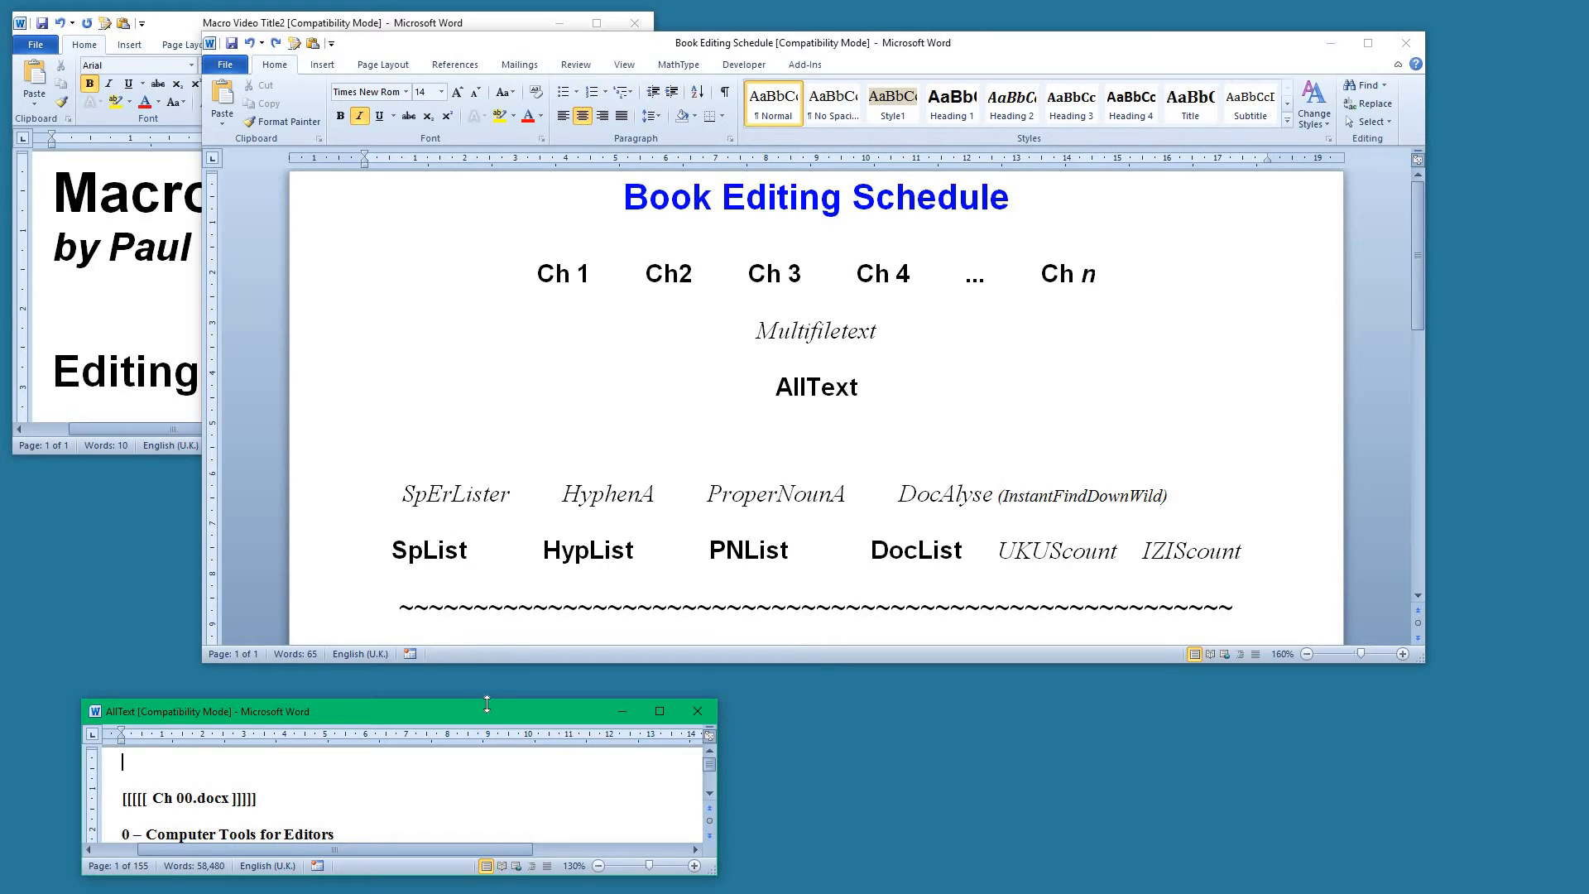
mouse_move(538, 719)
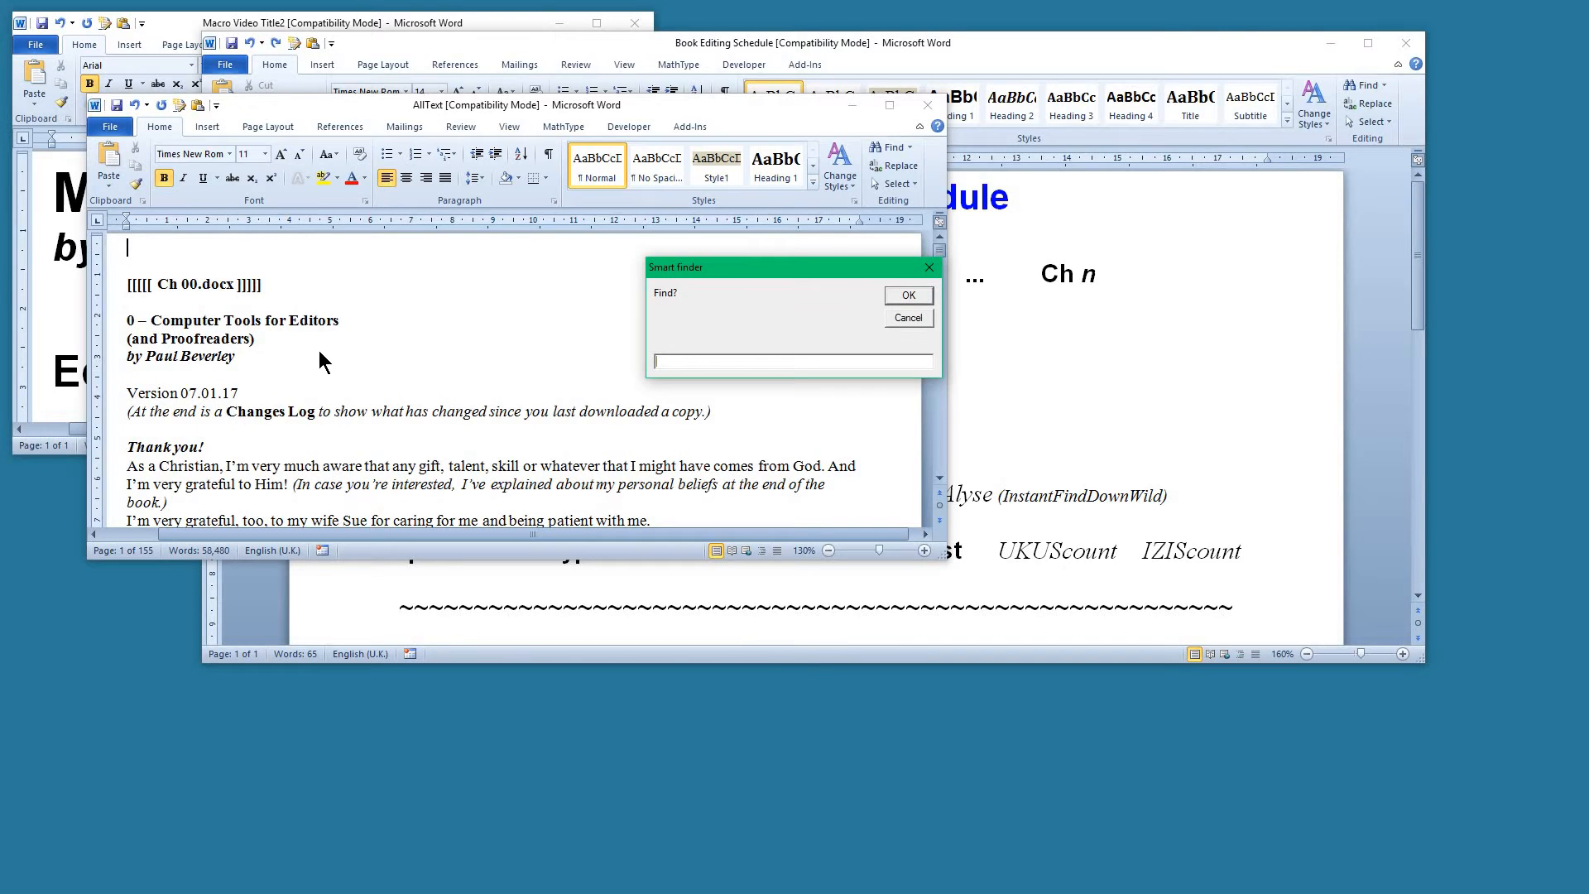
Jump to the Spelling Errors heading via Smart finder and scroll down through the word list
click(907, 295)
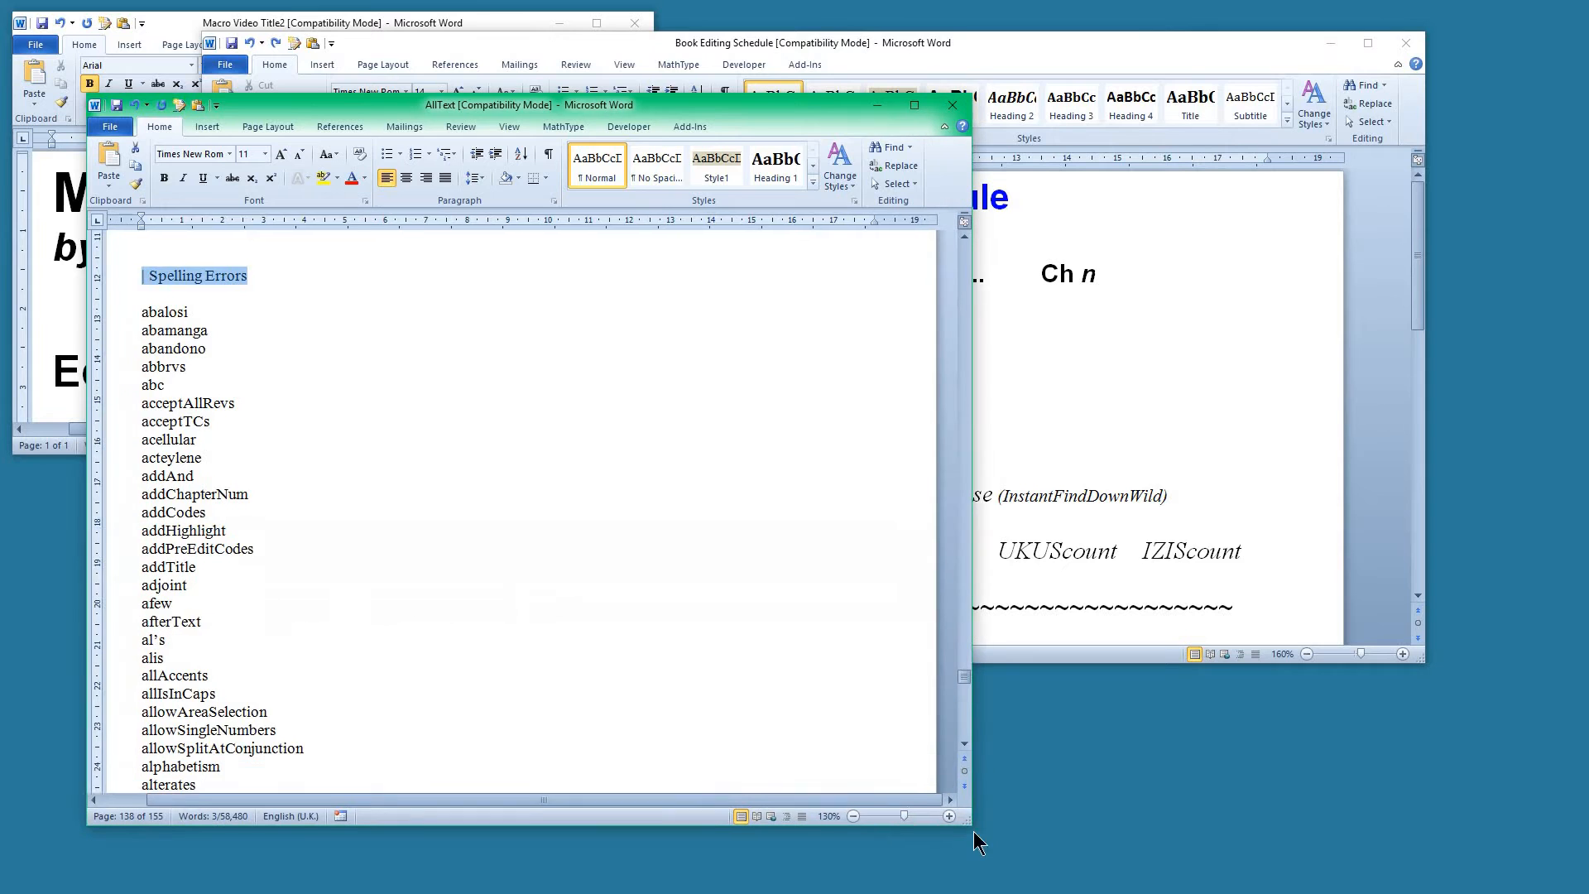
scroll(down, 3)
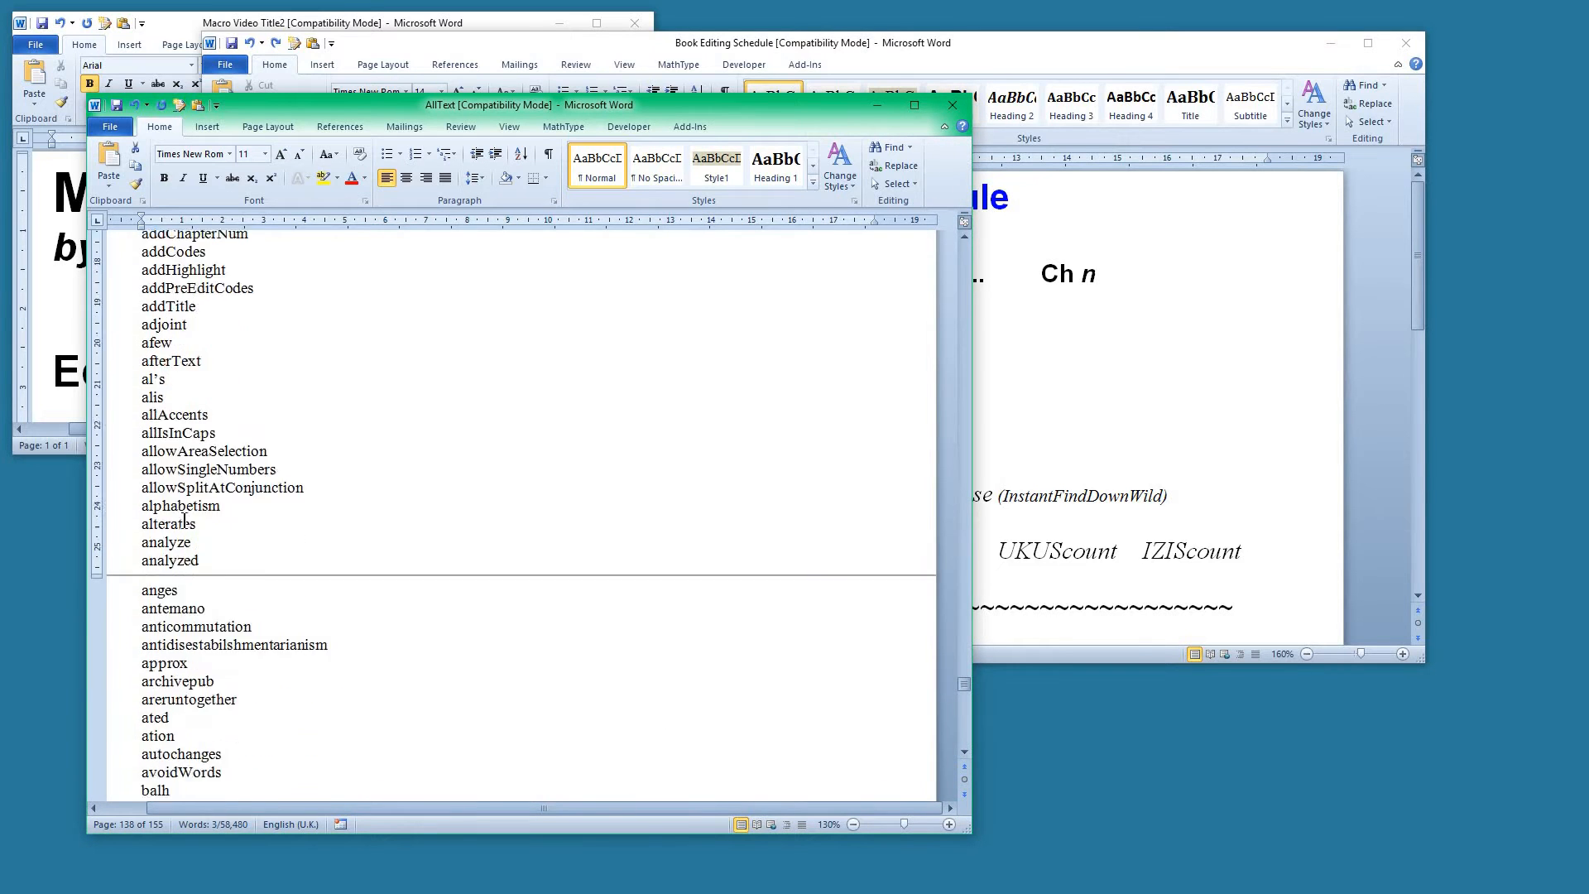
scroll(down, 3)
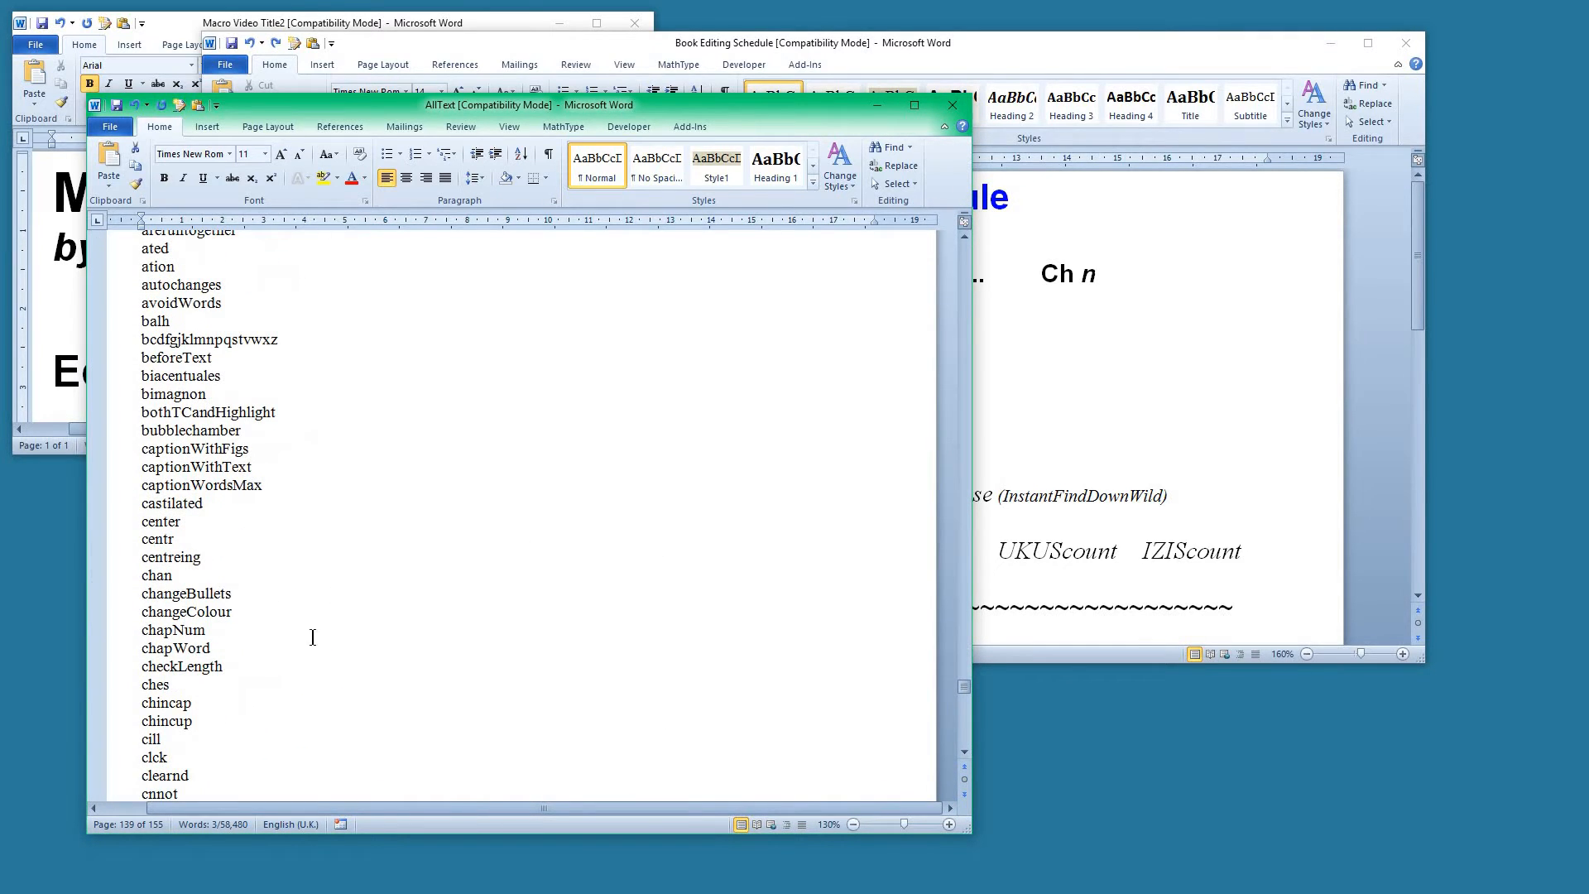
mouse_move(267, 523)
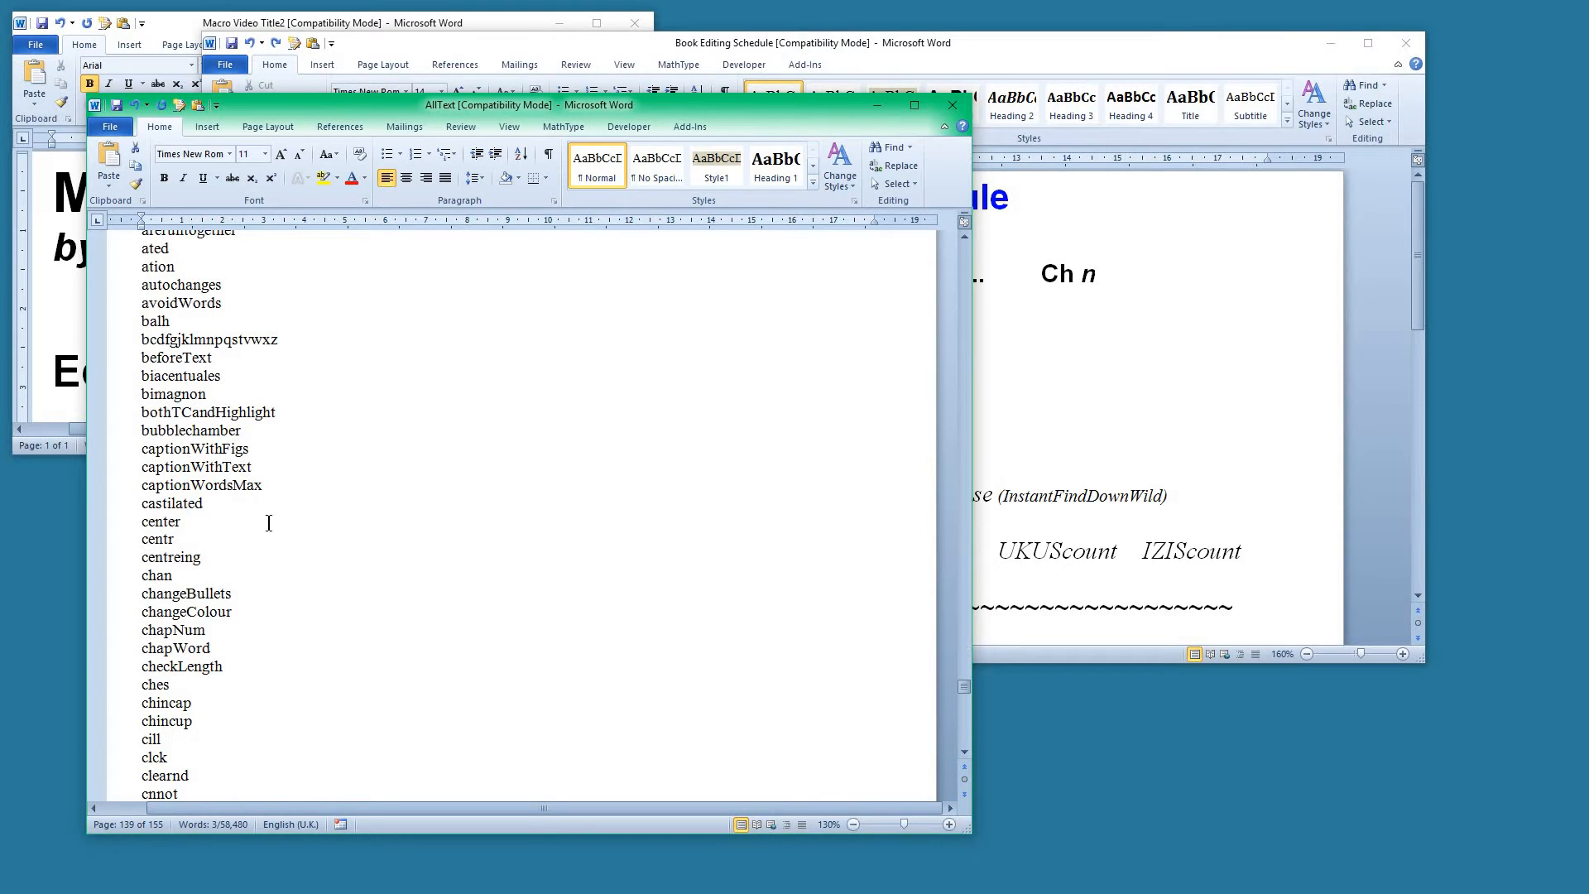
mouse_move(226, 448)
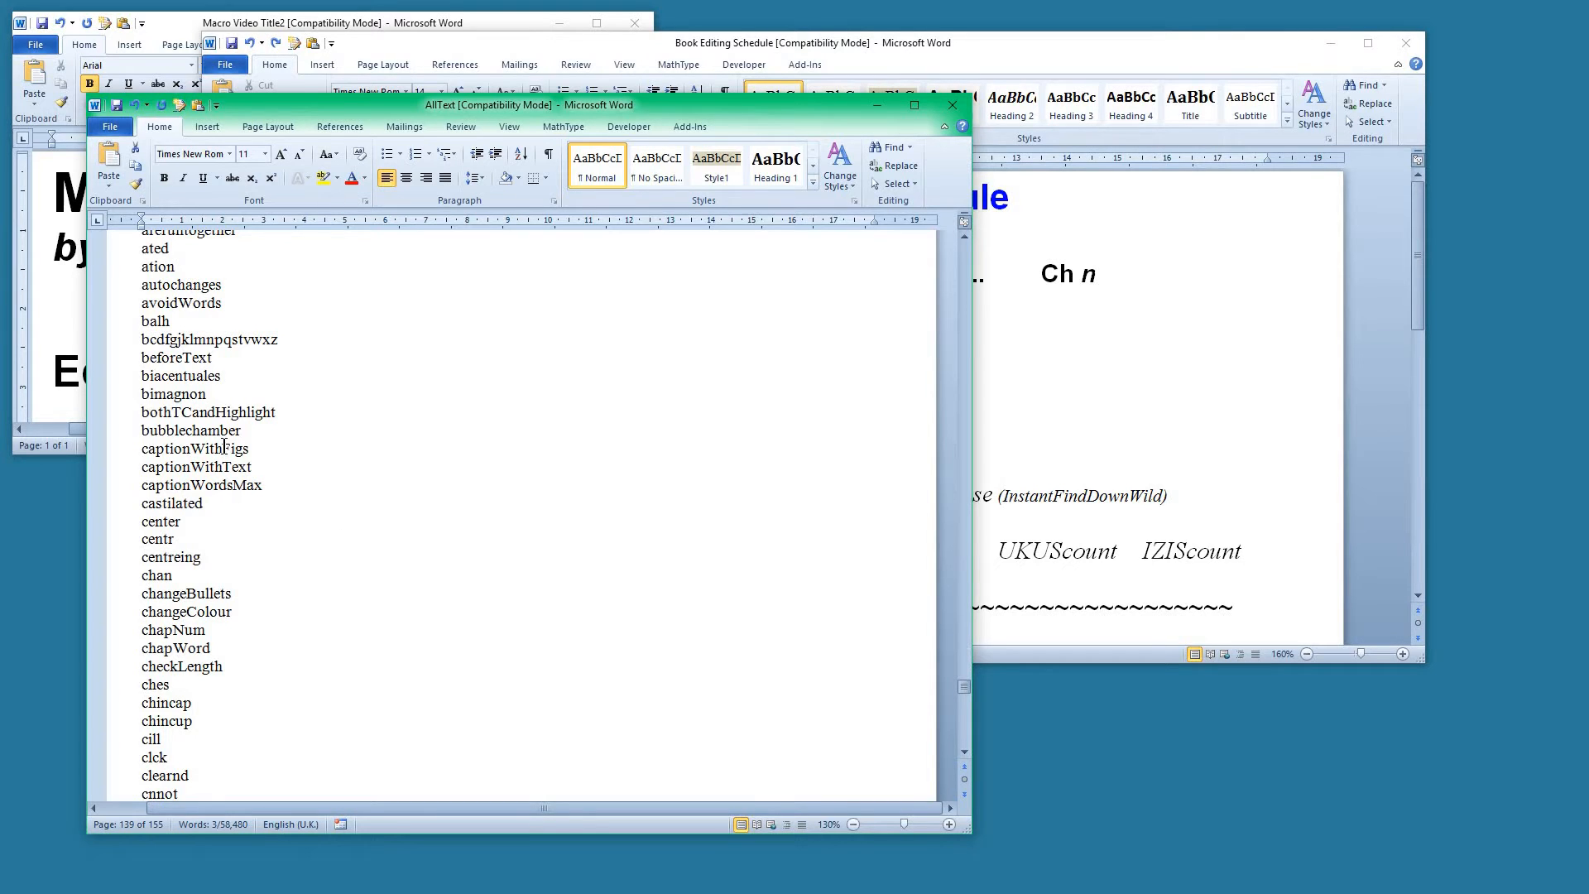
mouse_move(794, 587)
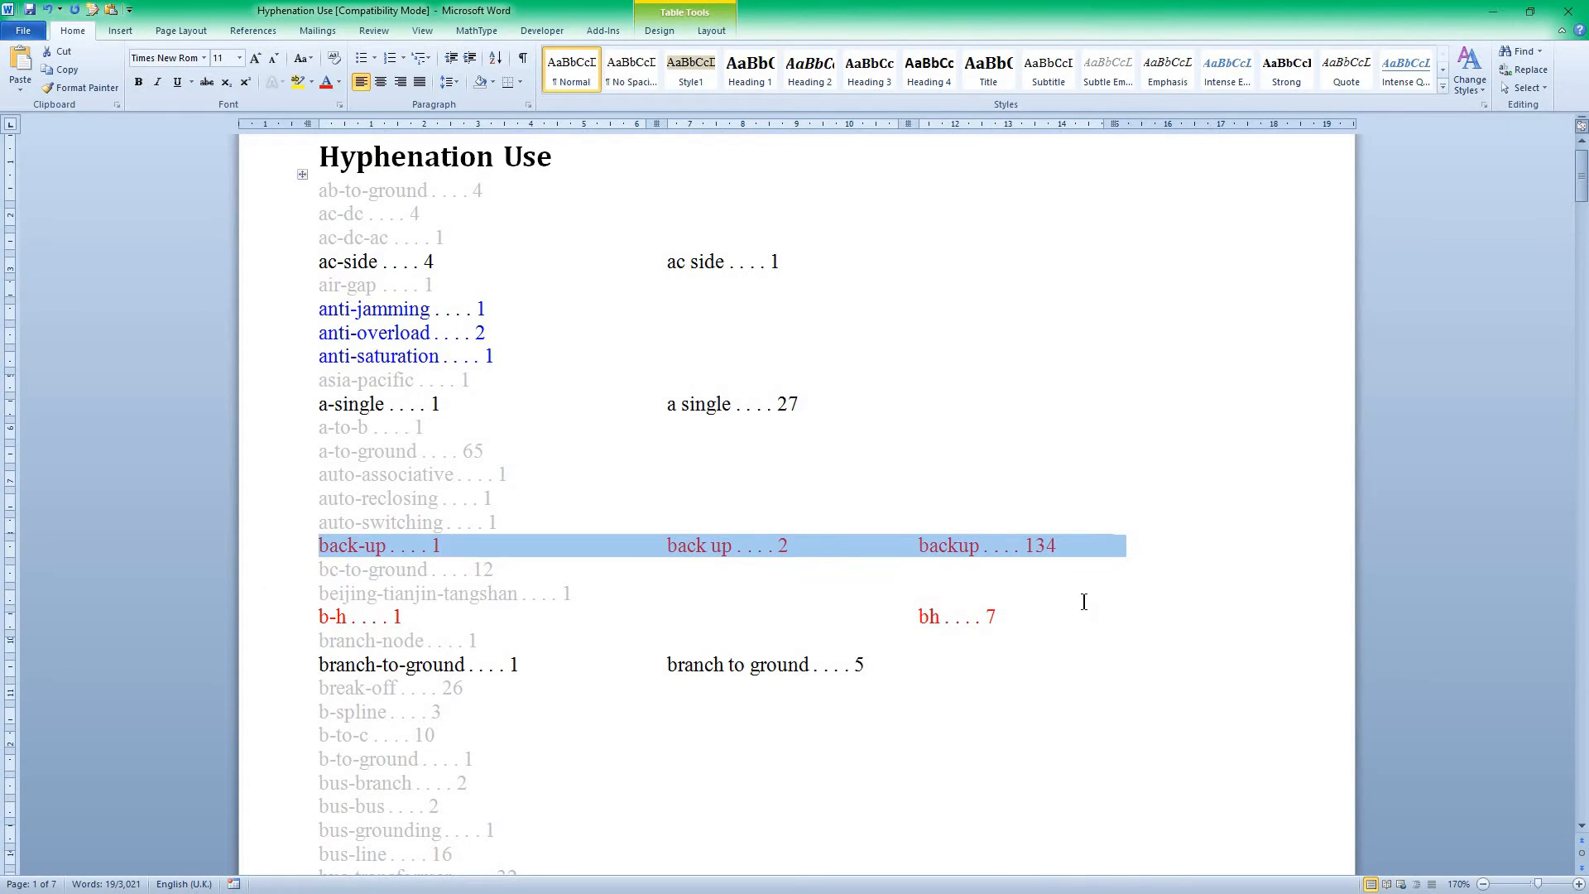
mouse_move(620, 565)
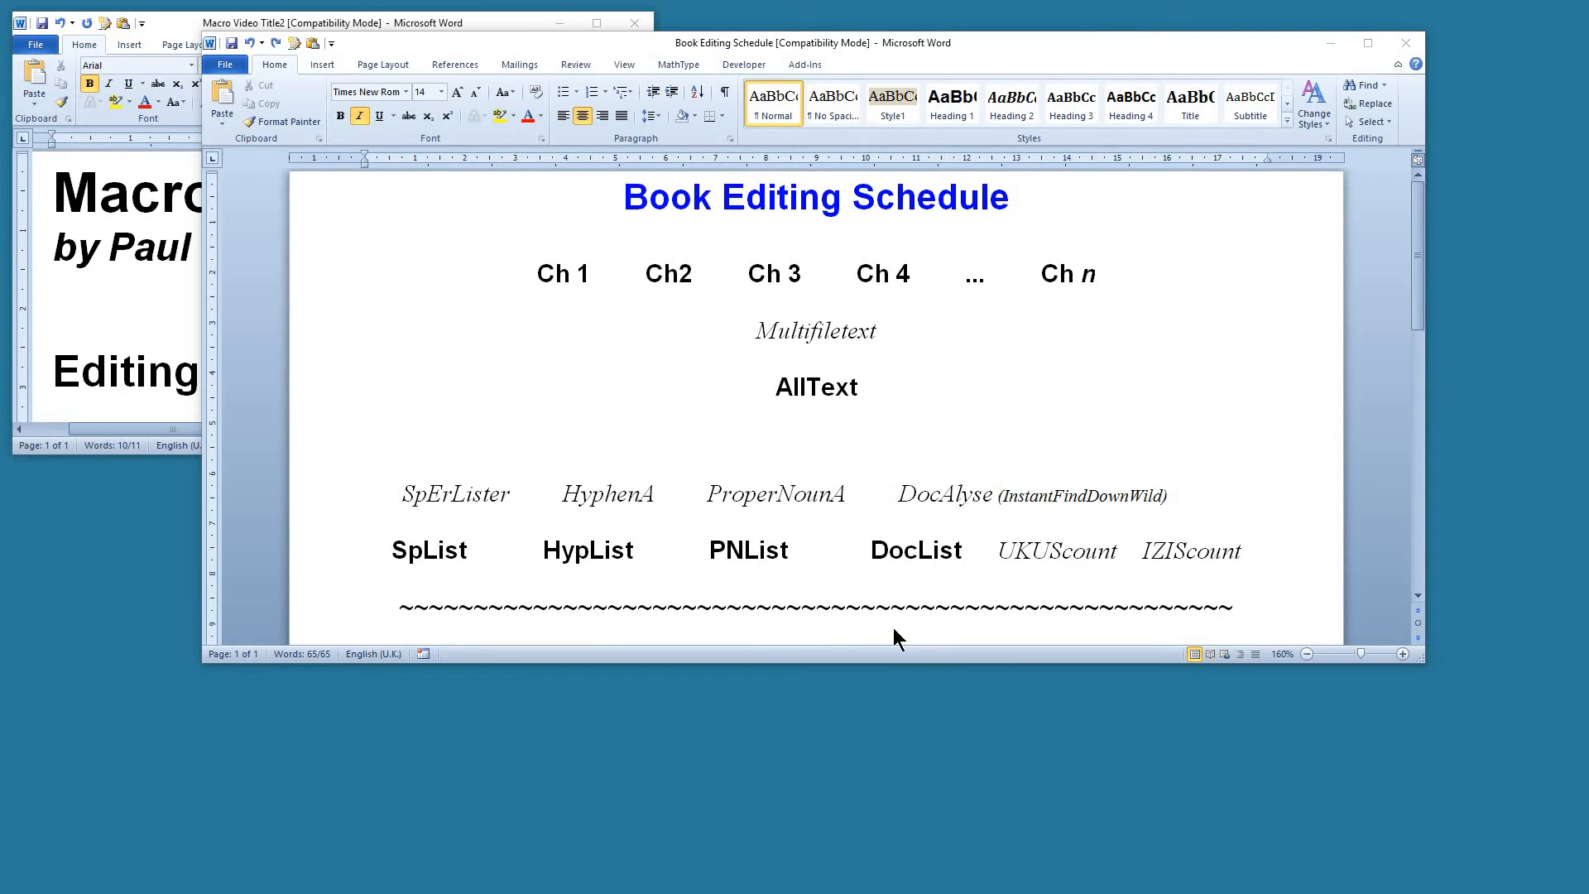
mouse_move(742, 509)
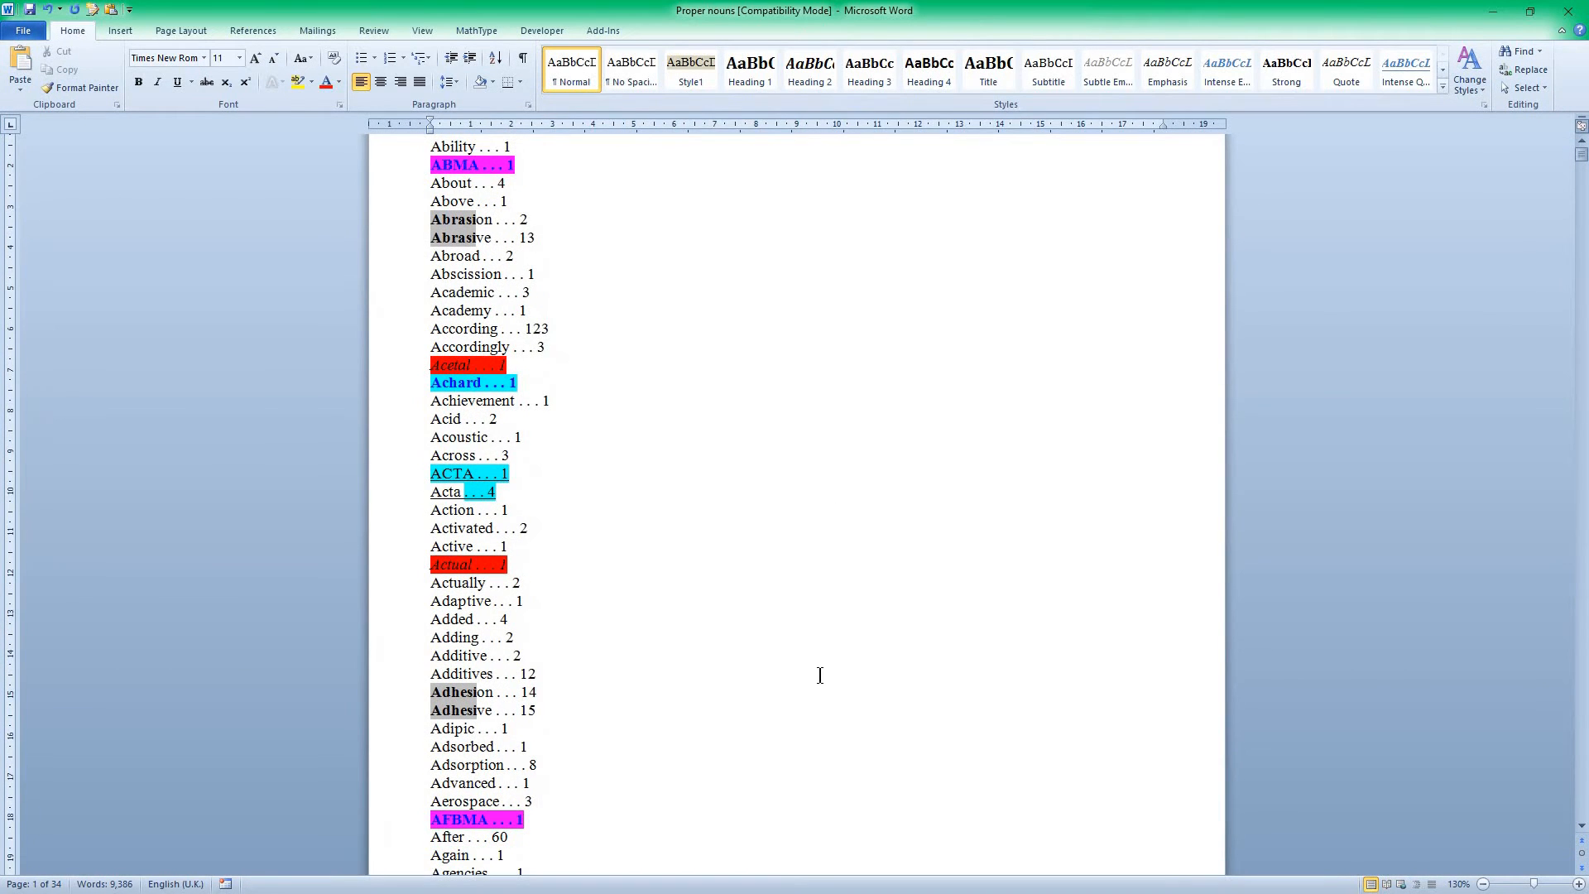
Scroll the Proper nouns frequency list down to entries from Along through Antifriction
scroll(down, 3)
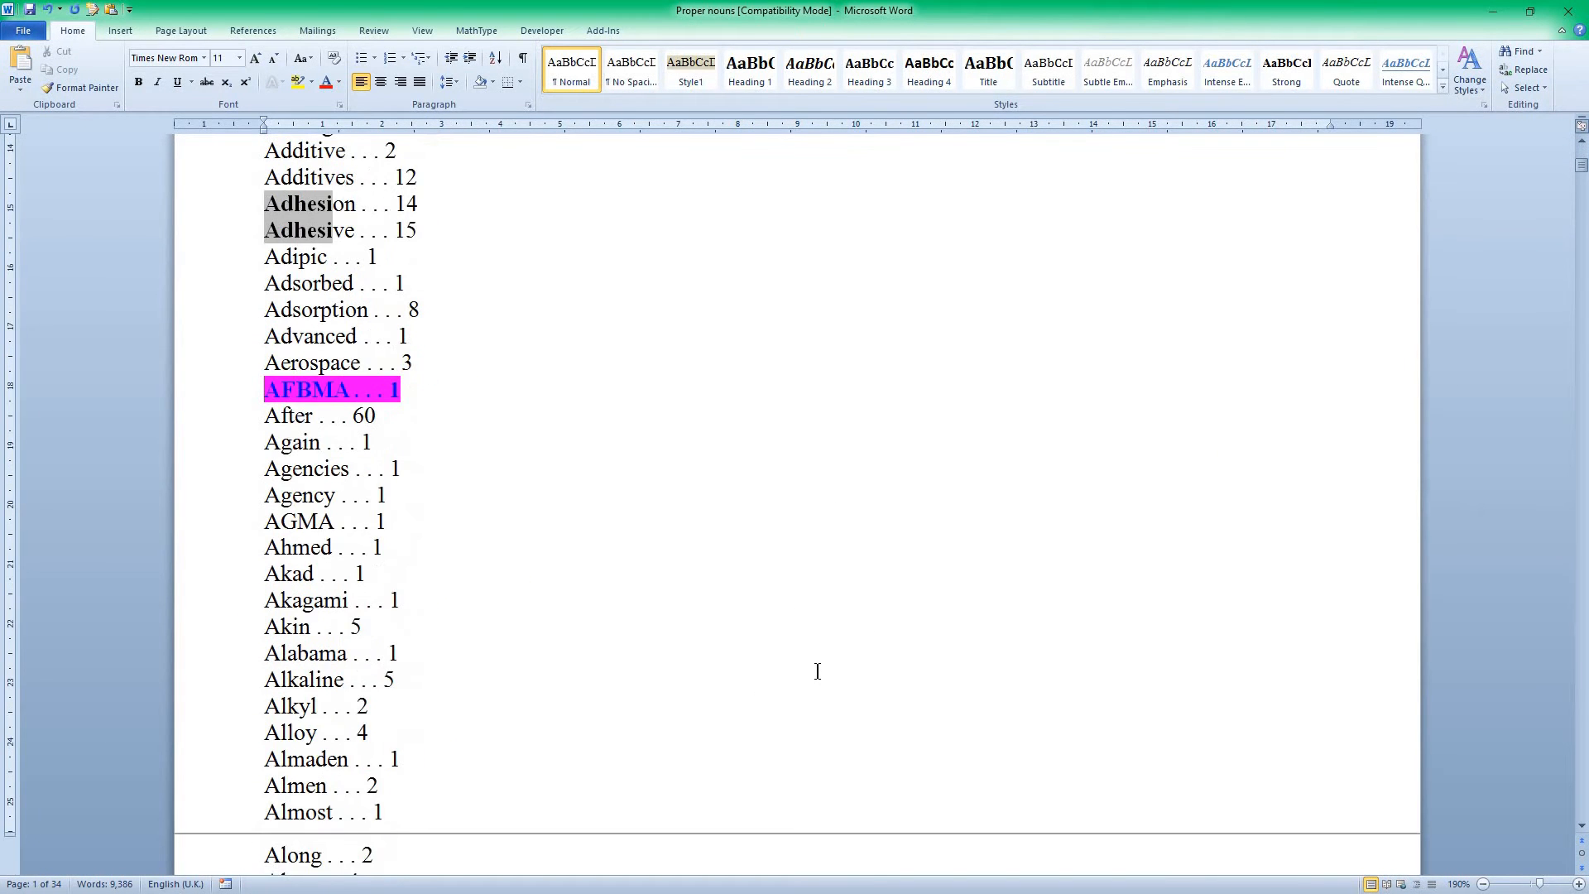
scroll(down, 3)
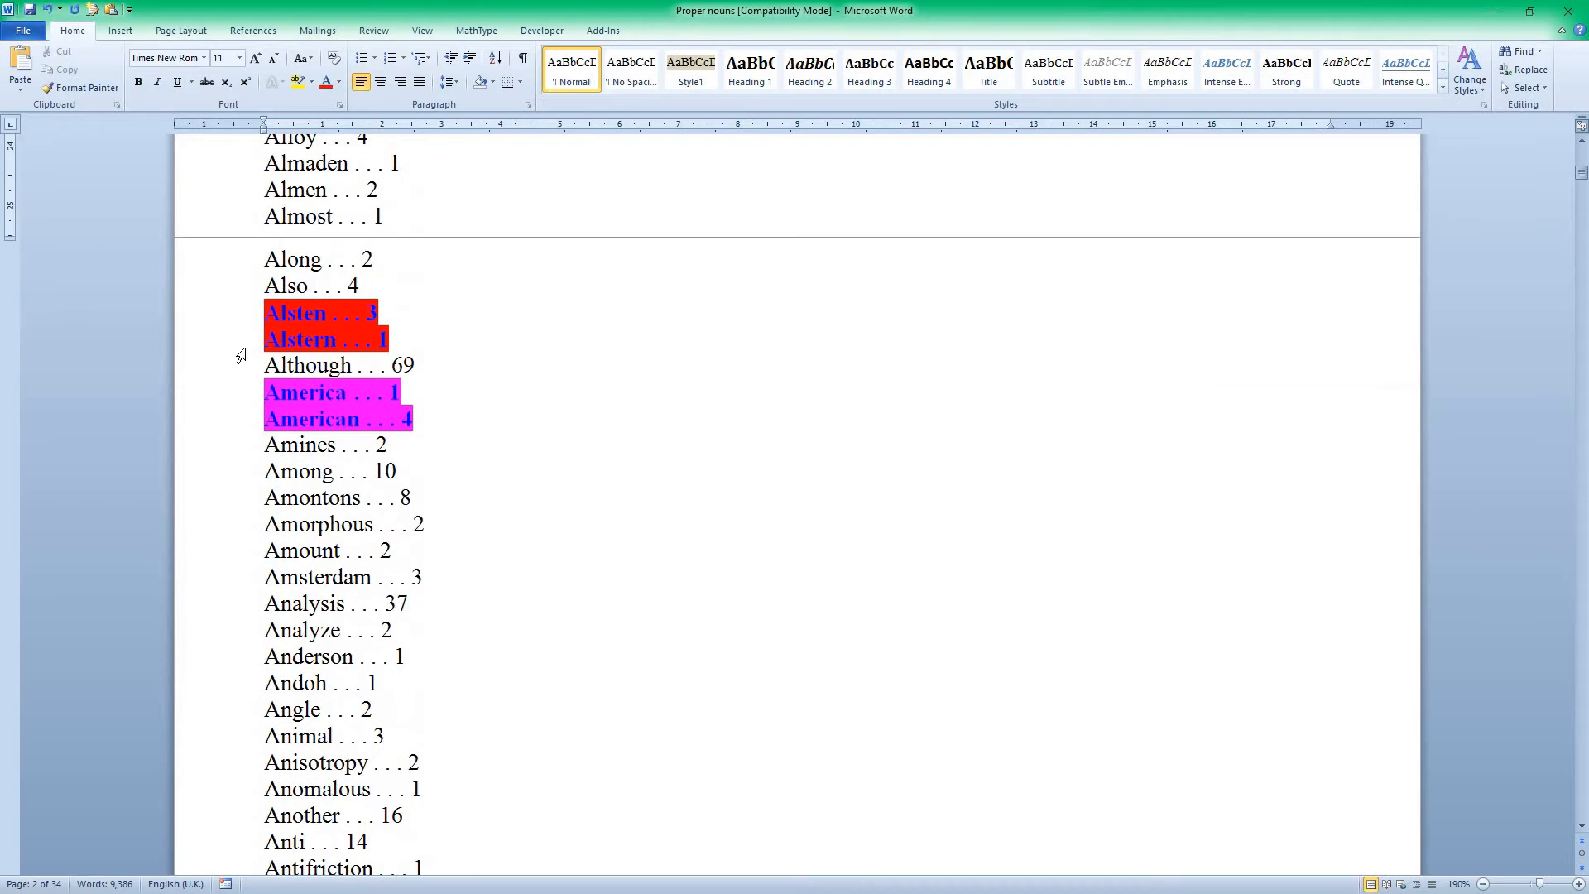
mouse_move(1274, 20)
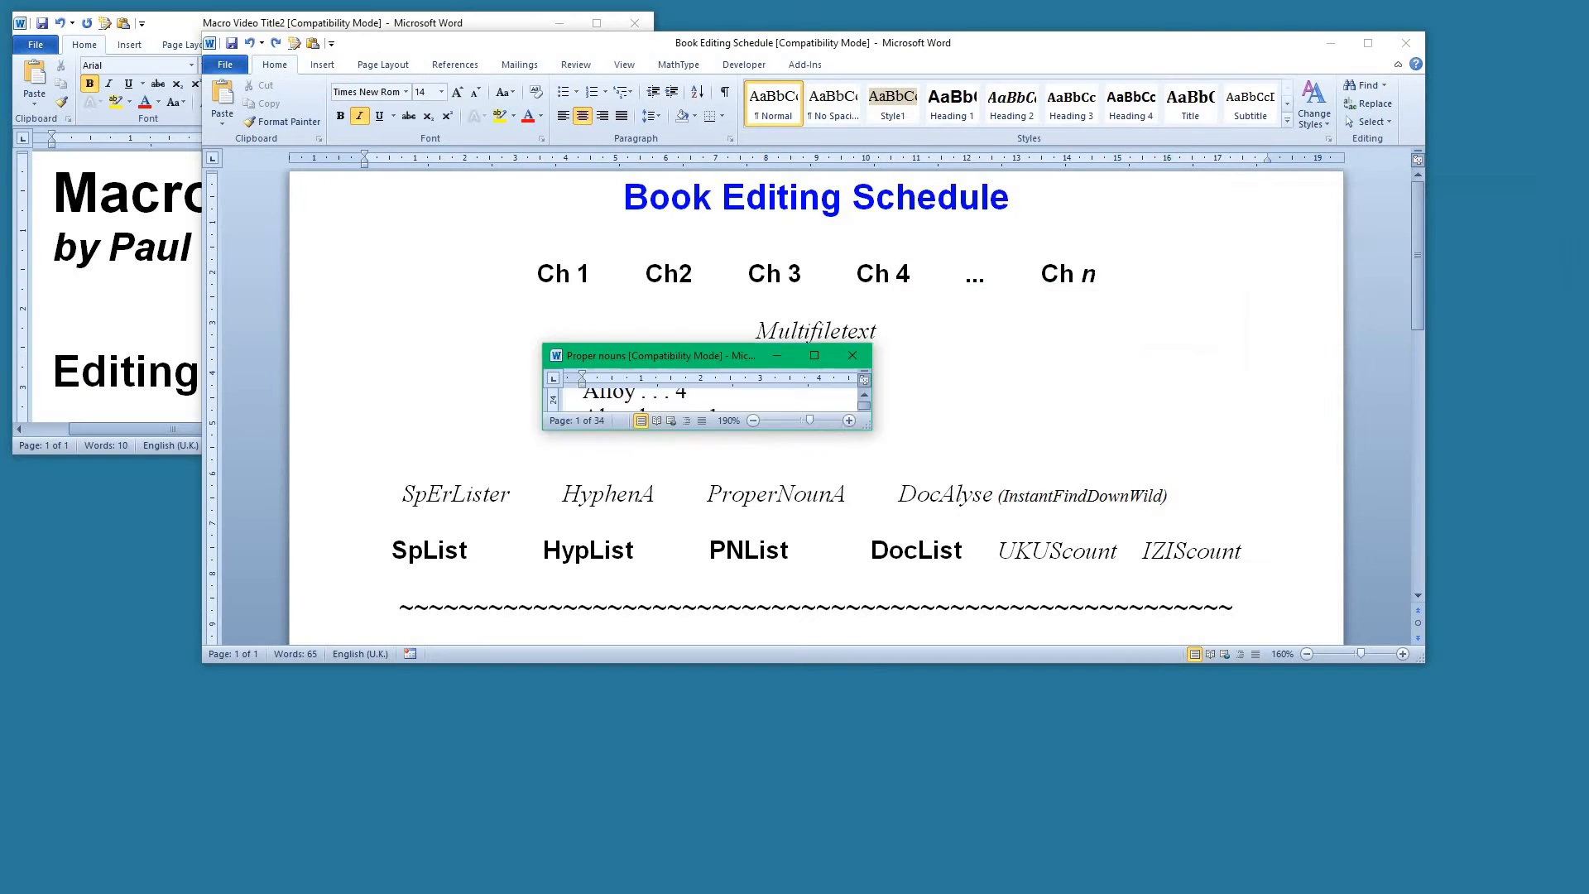
Move the AllText window to the lower left of the schedule and resize it smaller
click(850, 355)
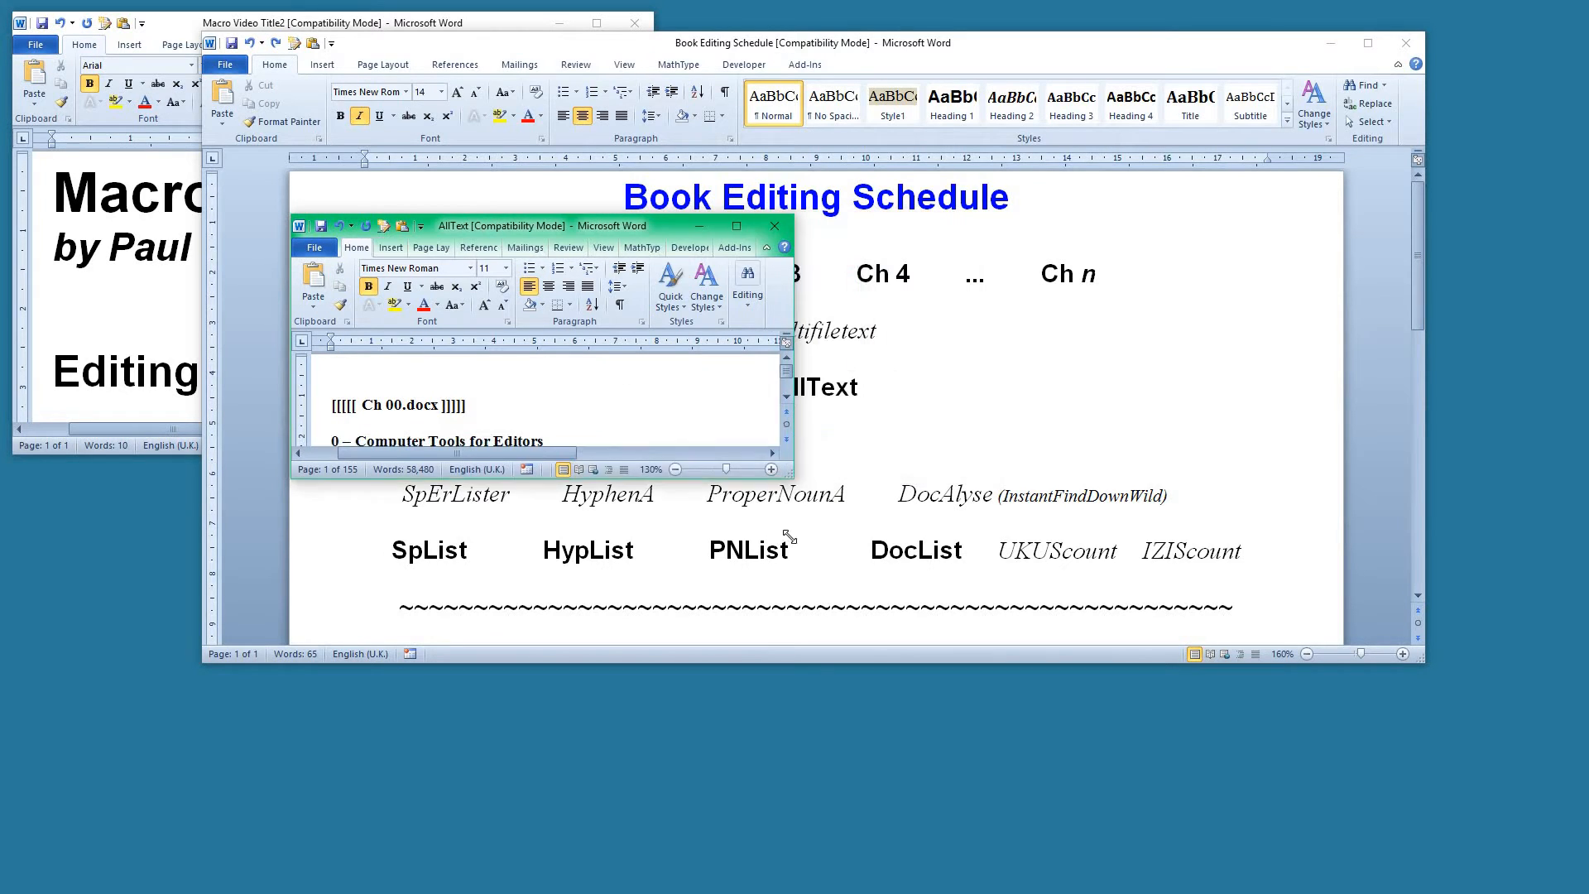
drag(507, 225, 461, 364)
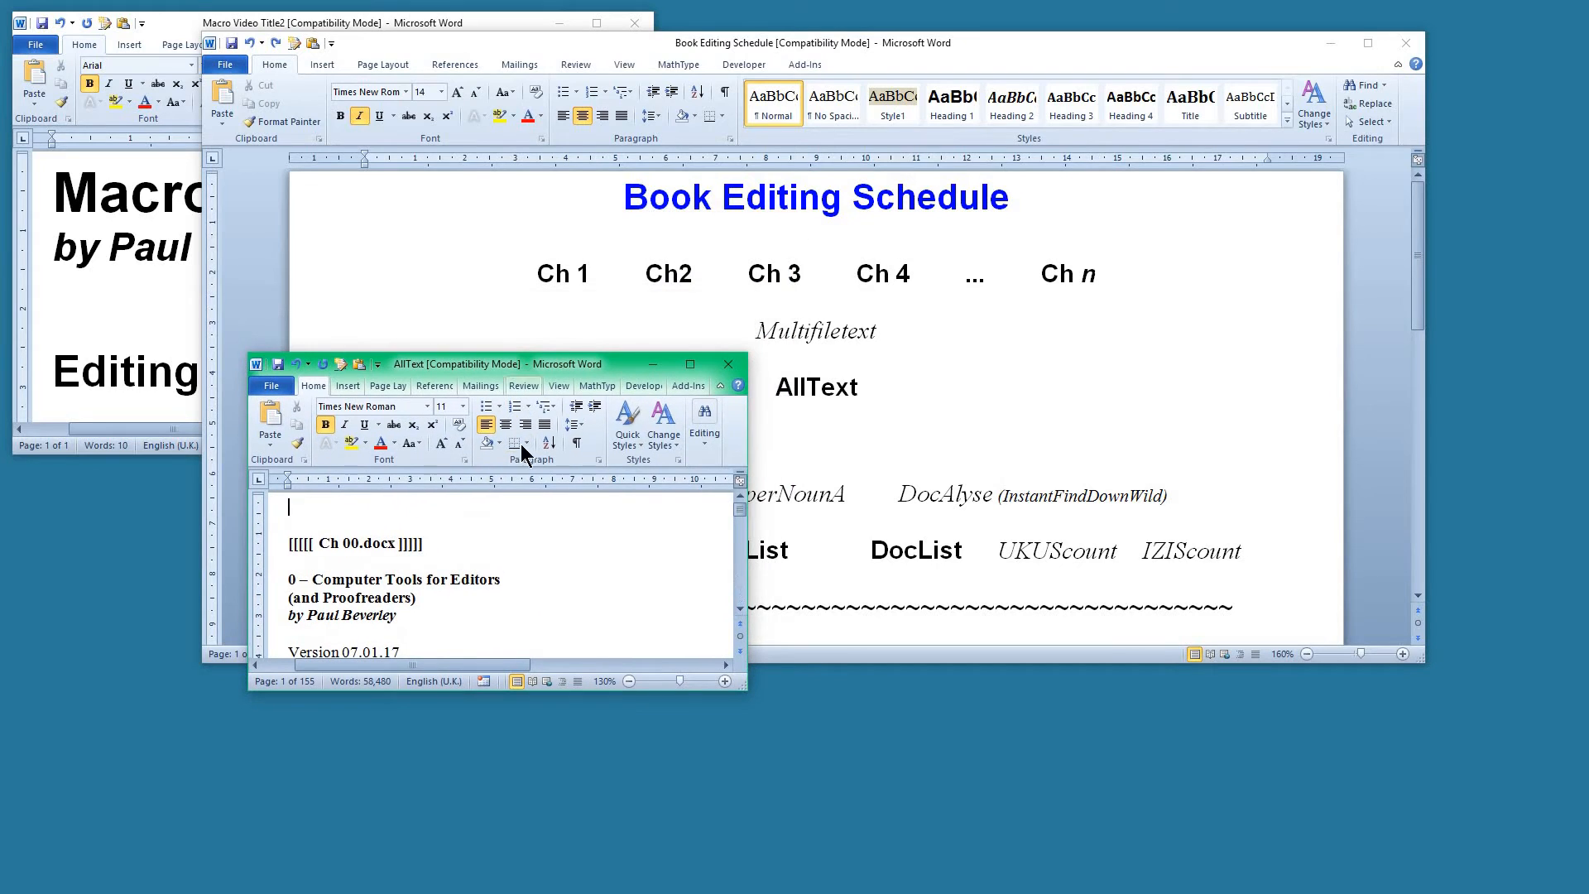
mouse_move(1054, 574)
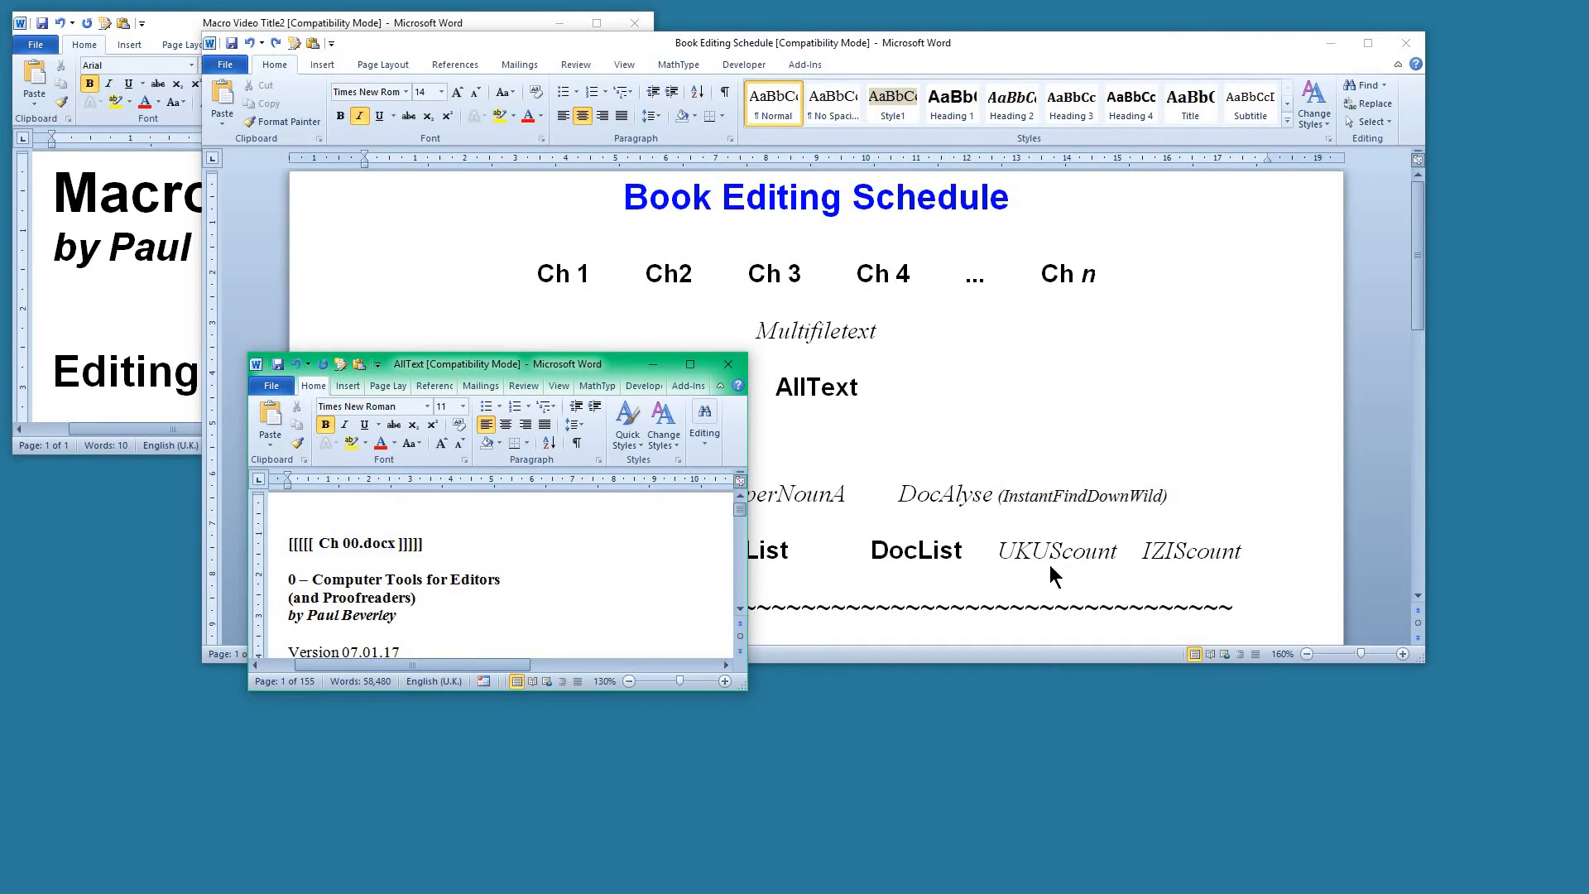
mouse_move(749, 679)
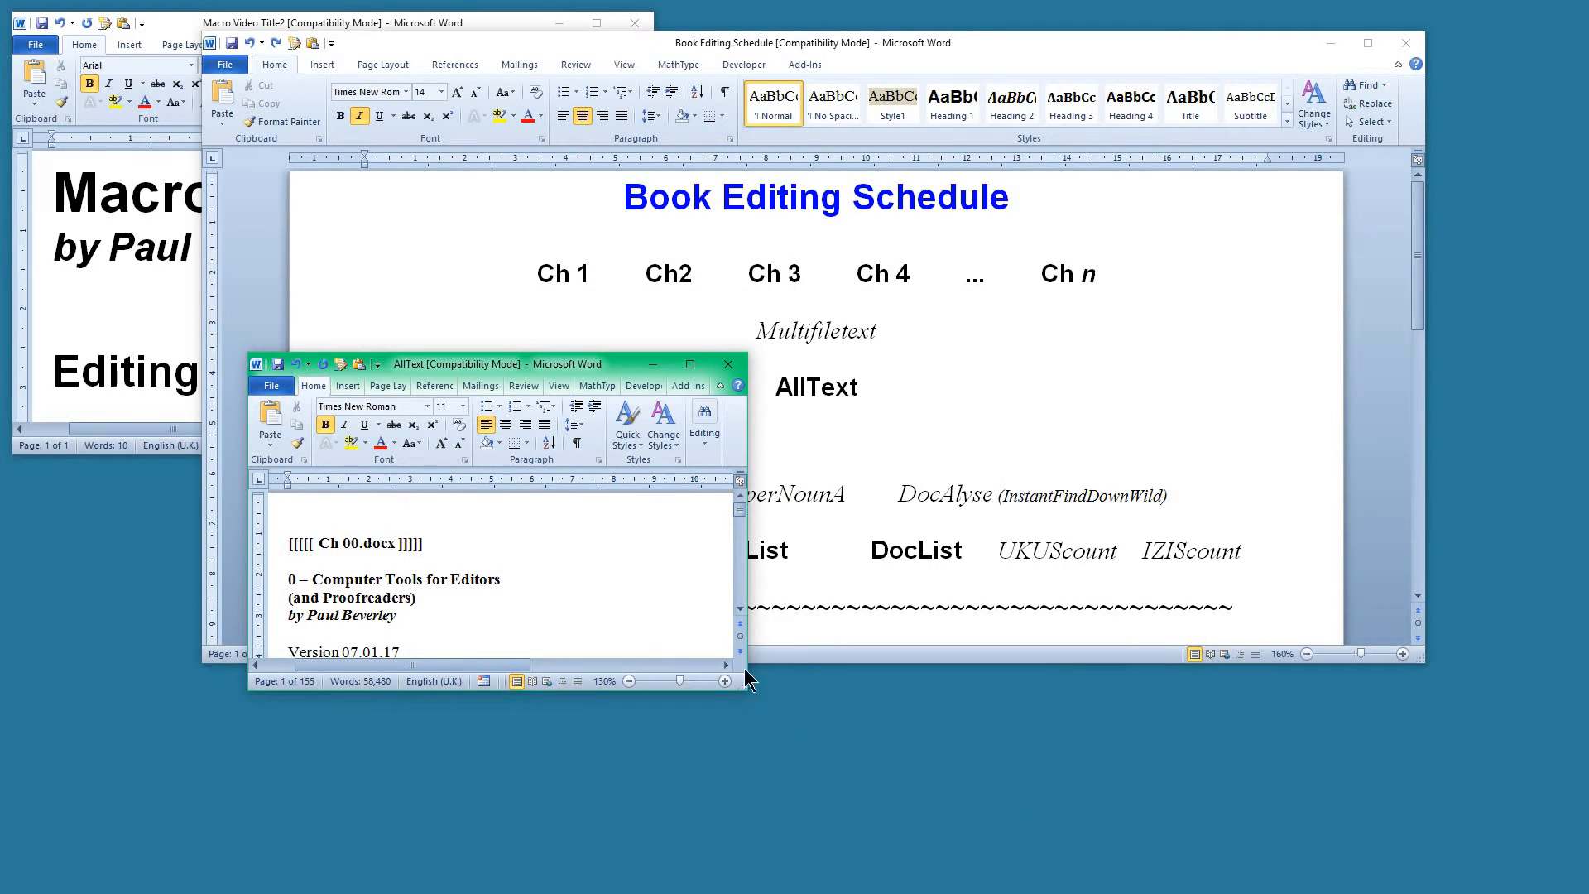
drag(455, 364, 394, 157)
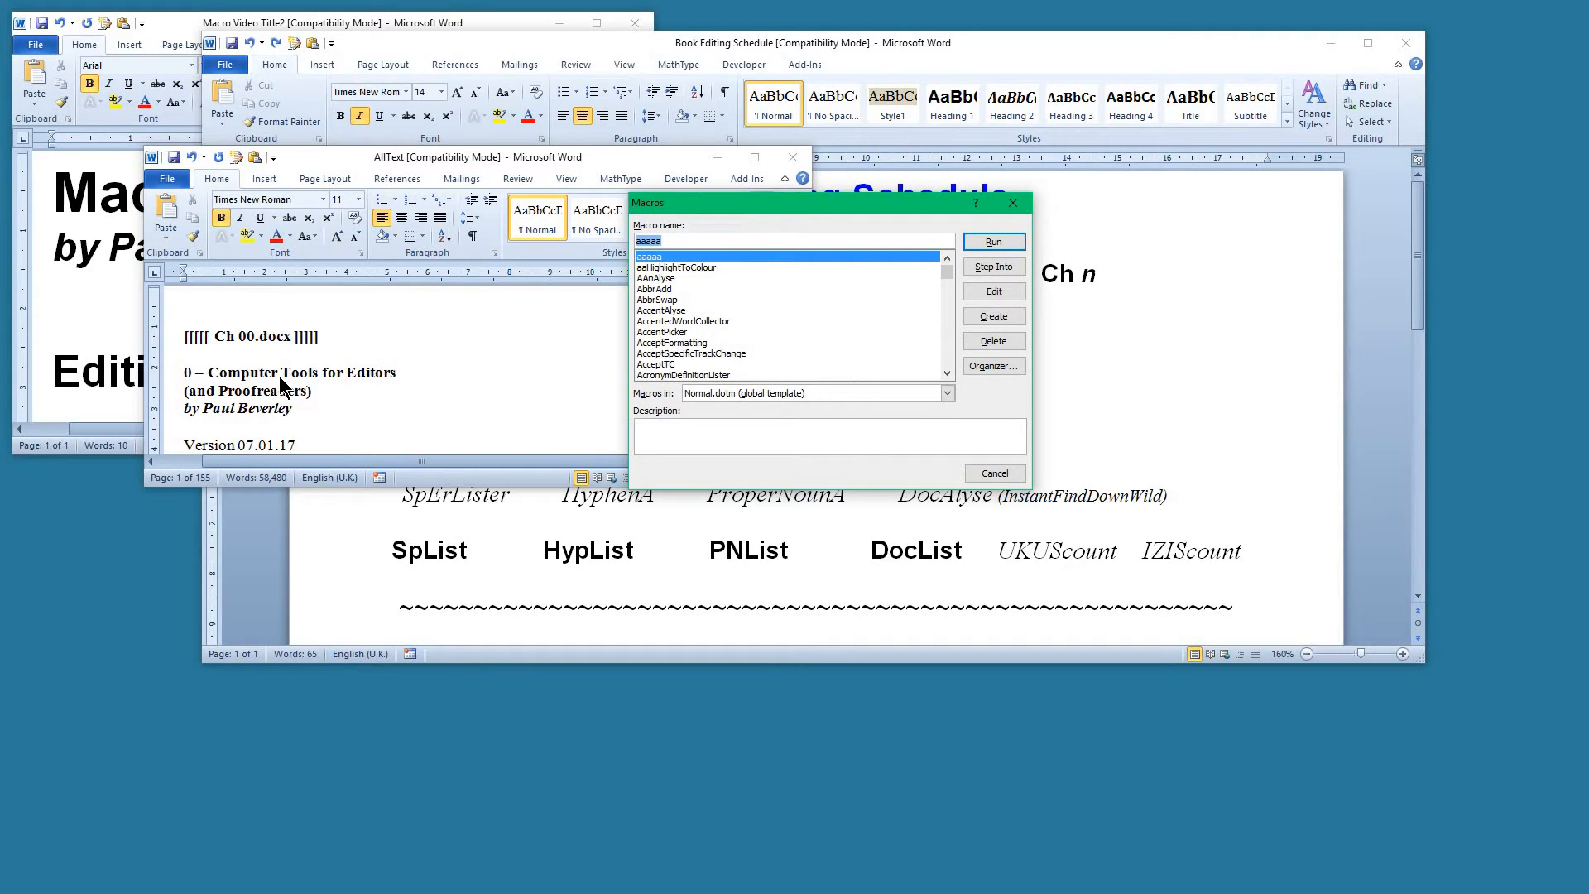
Run the UKUScount macro on AllText and end it partway when execution is interrupted
text(uk)
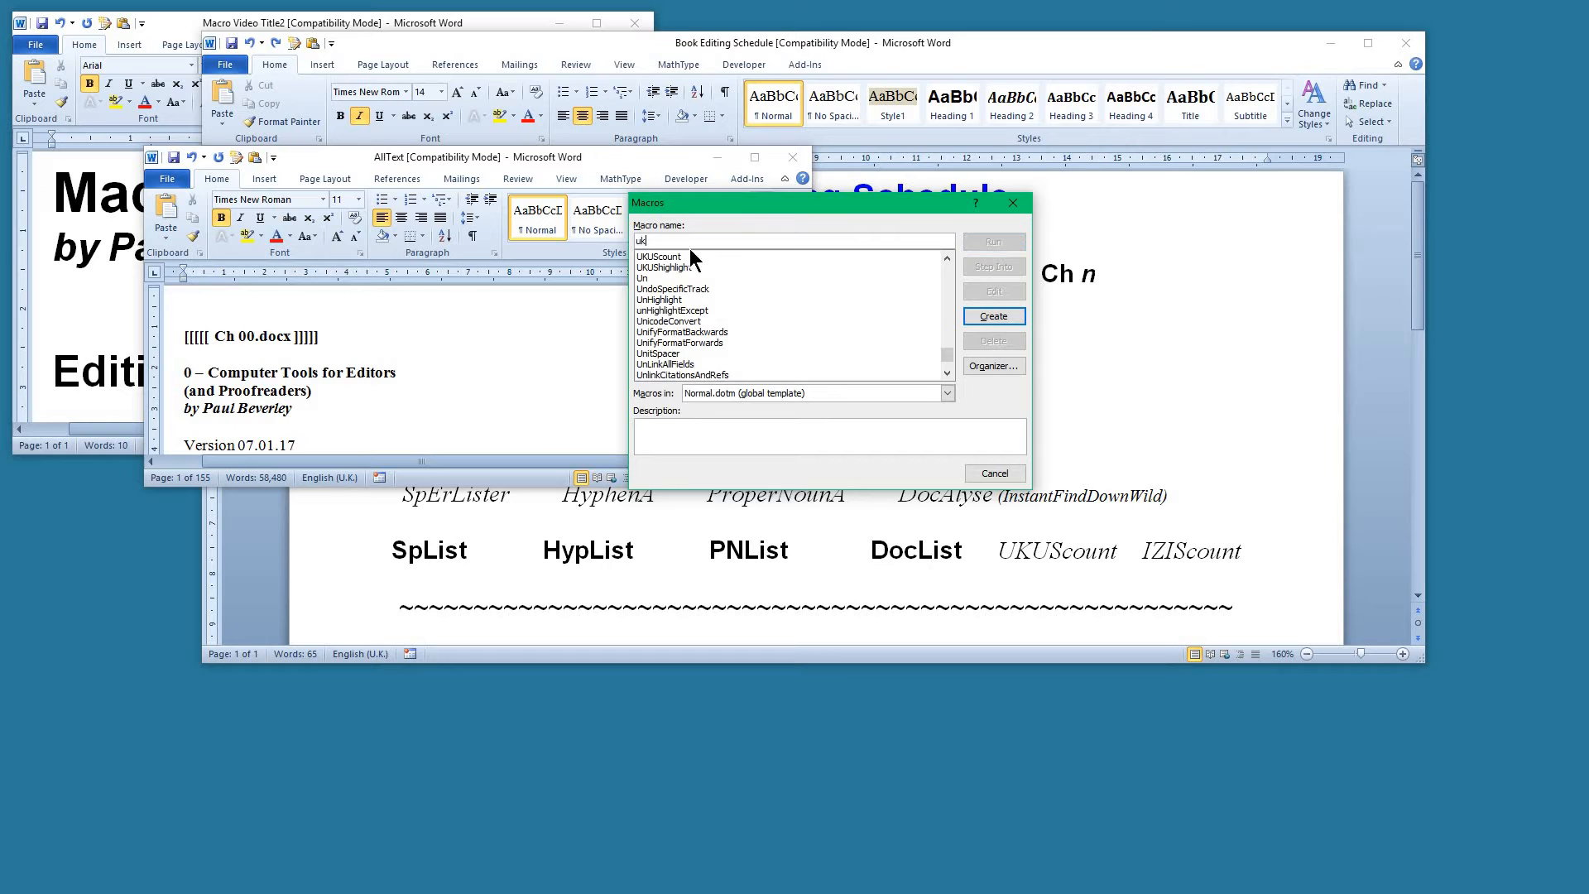
click(656, 256)
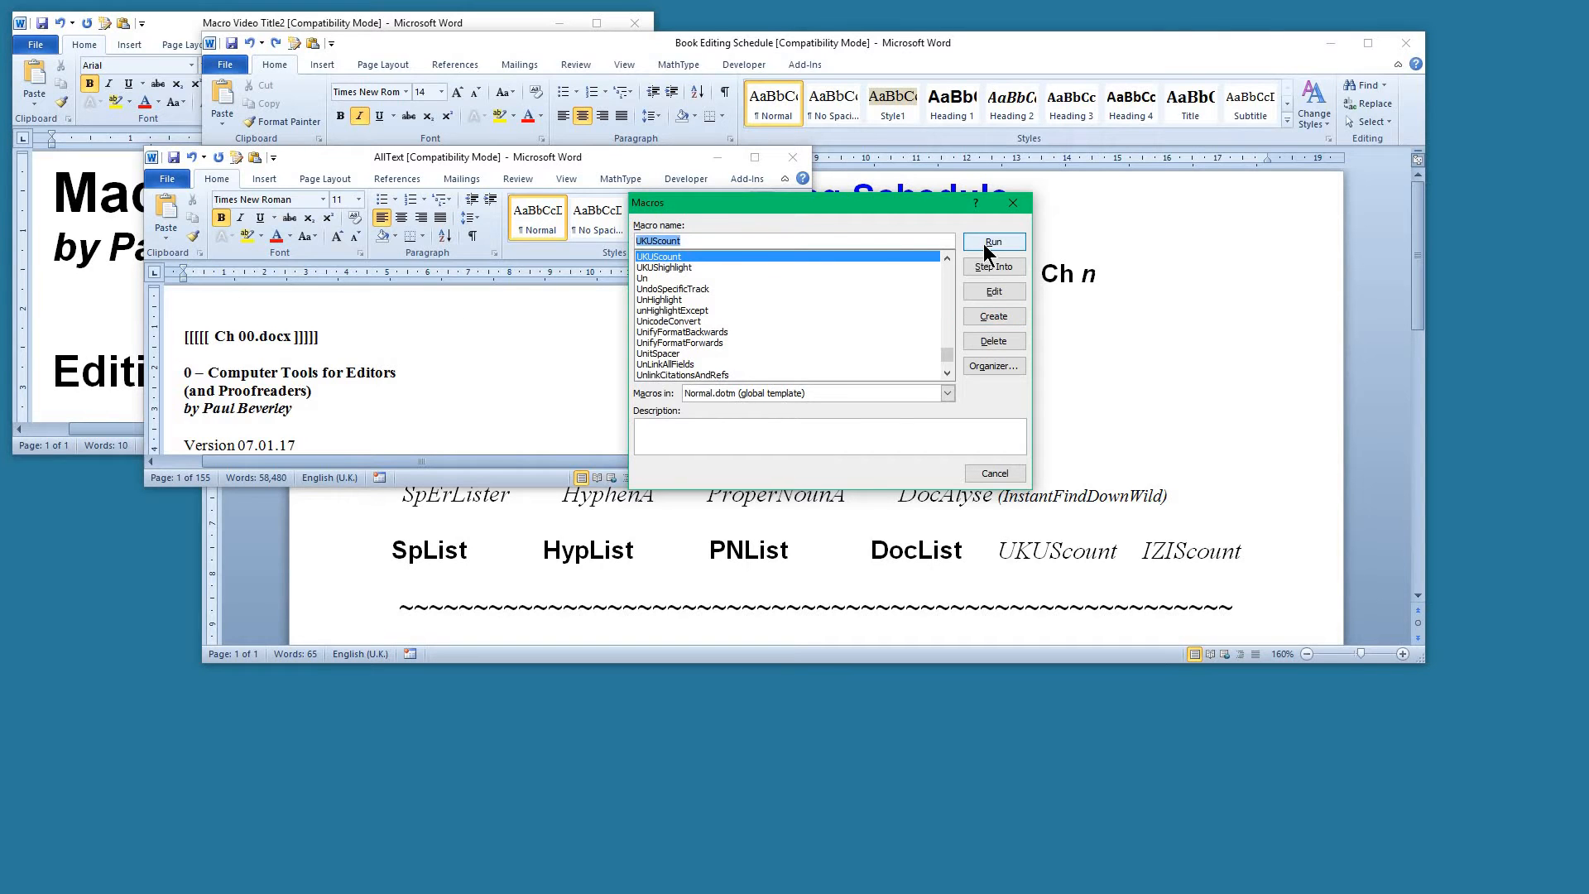
click(992, 242)
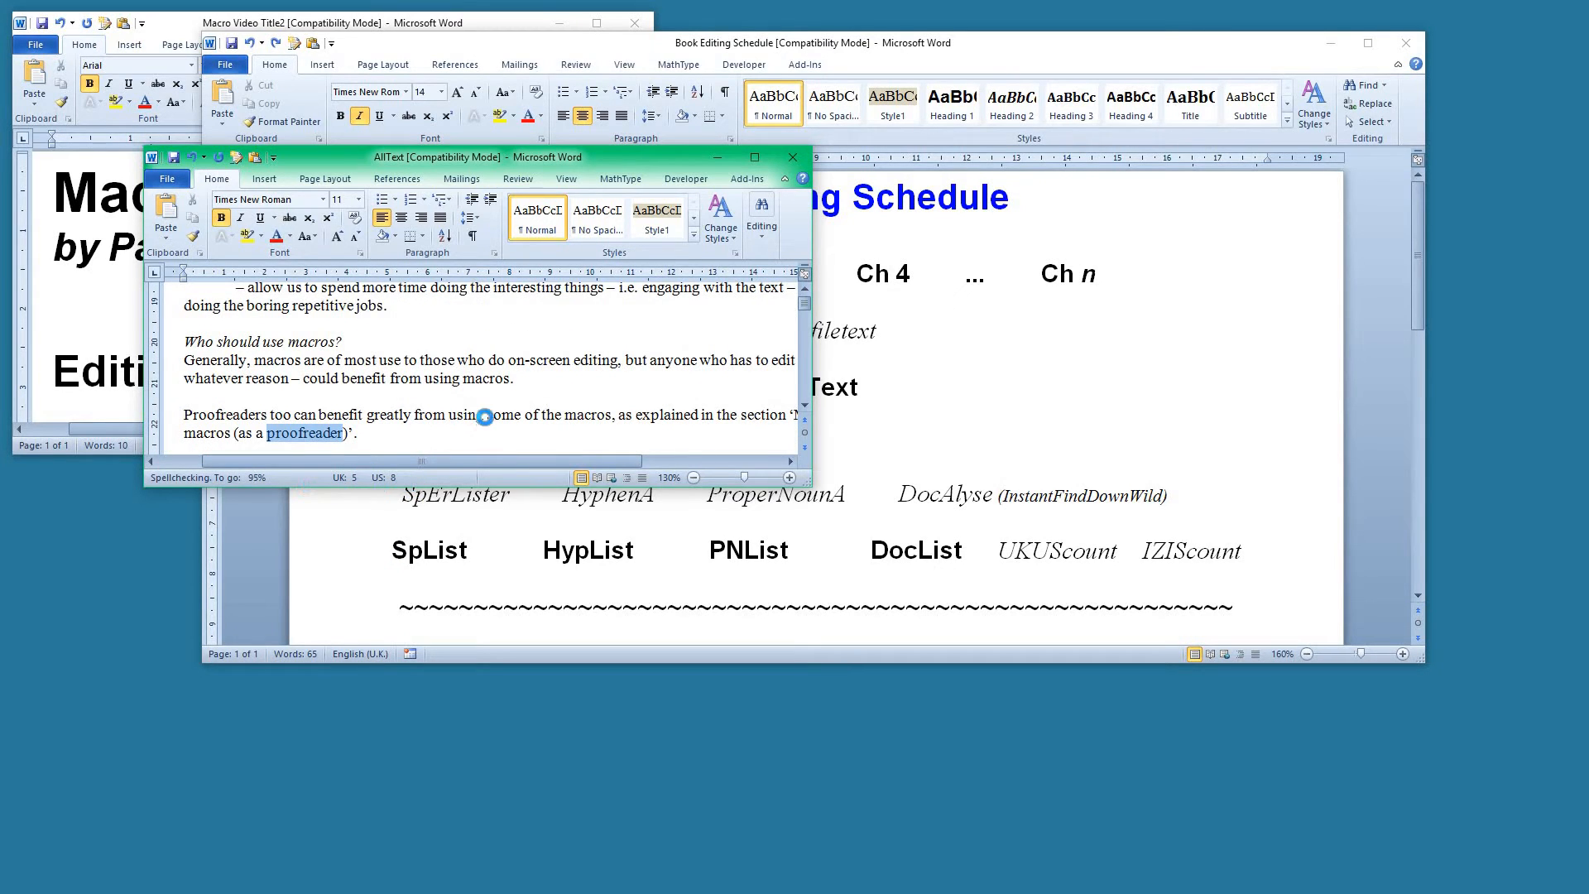
scroll(down, 3)
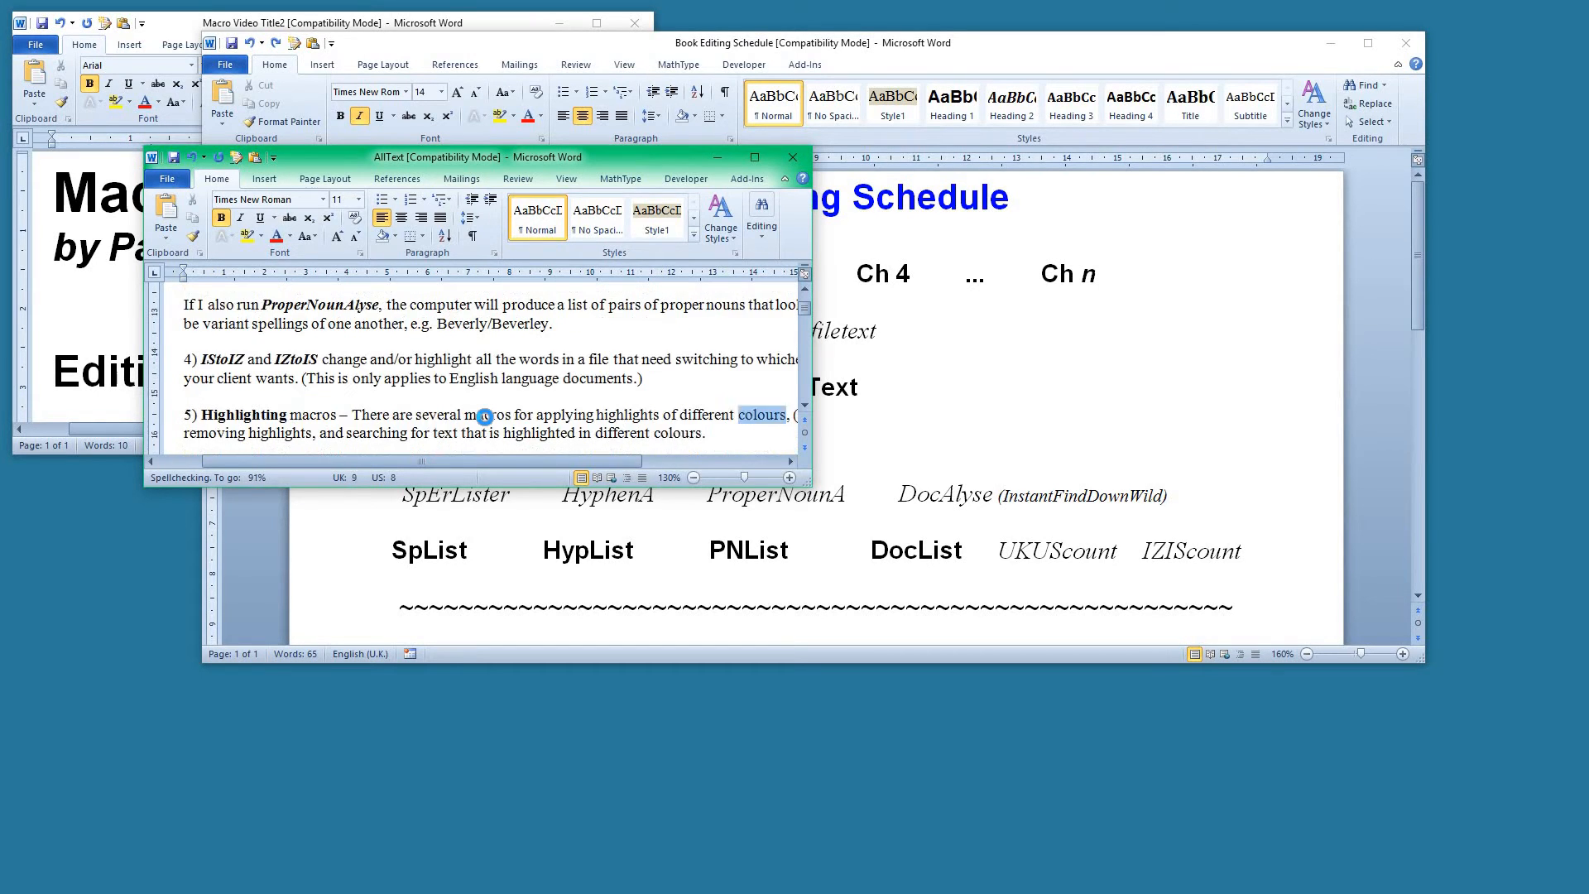
scroll(down, 3)
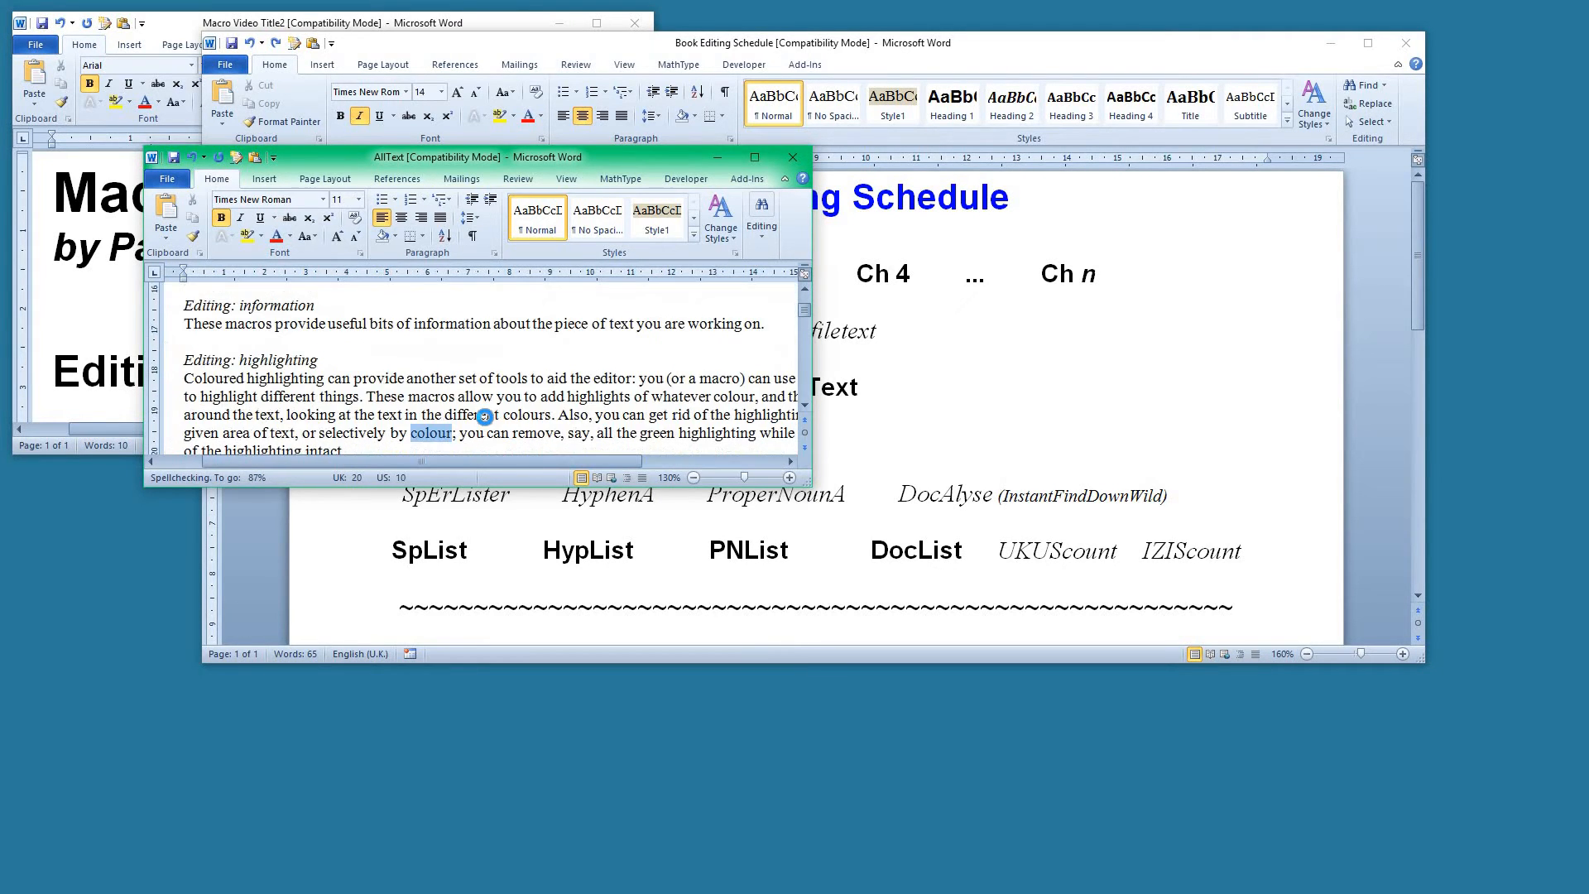
scroll(down, 3)
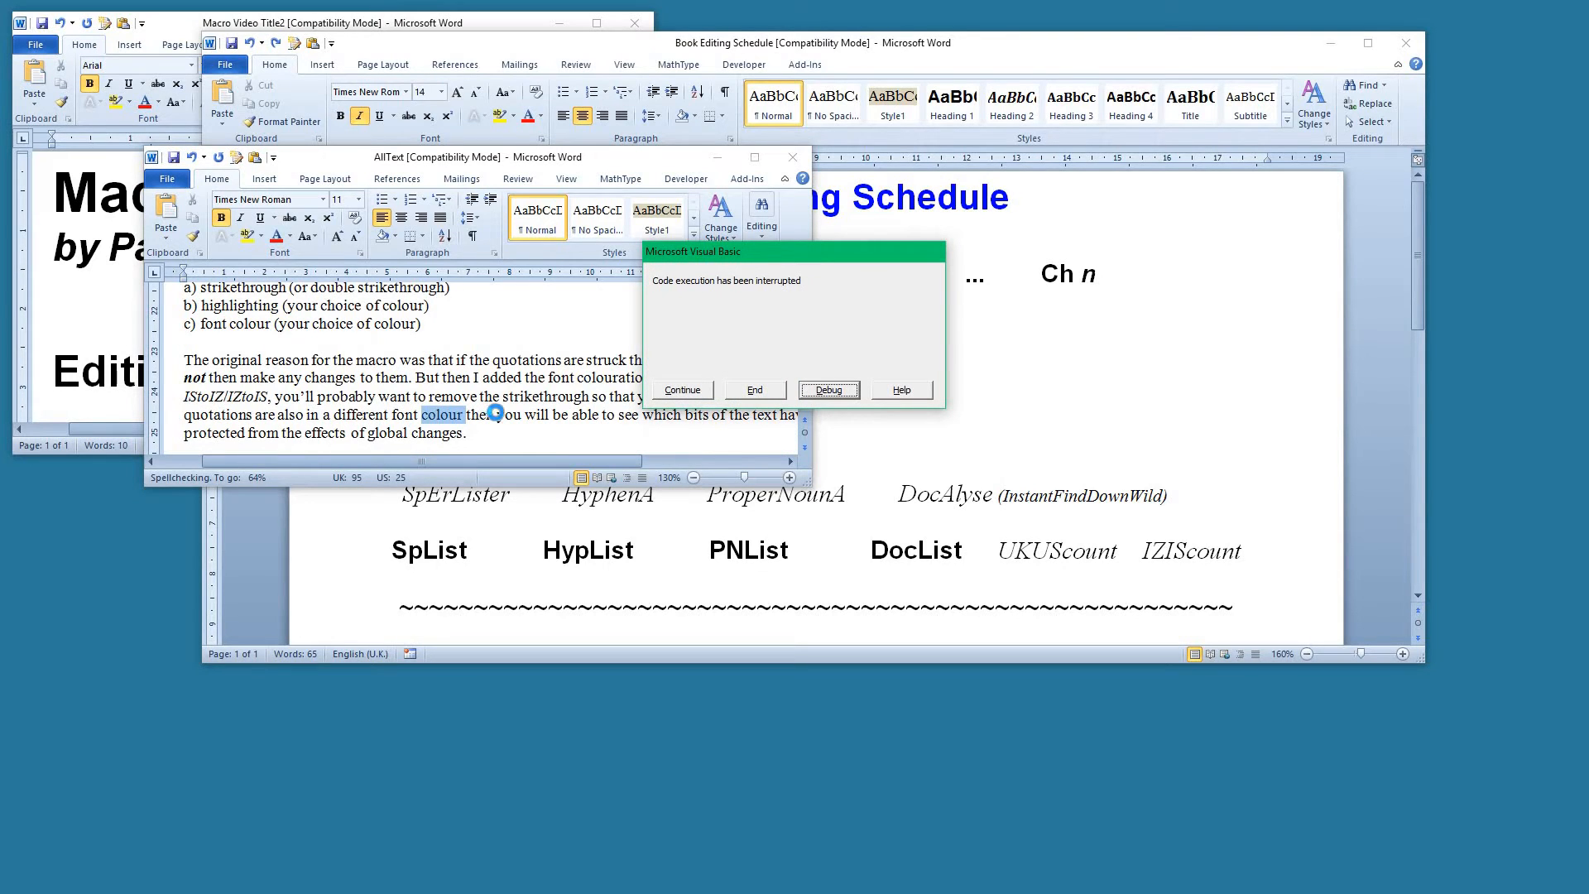
mouse_move(834, 418)
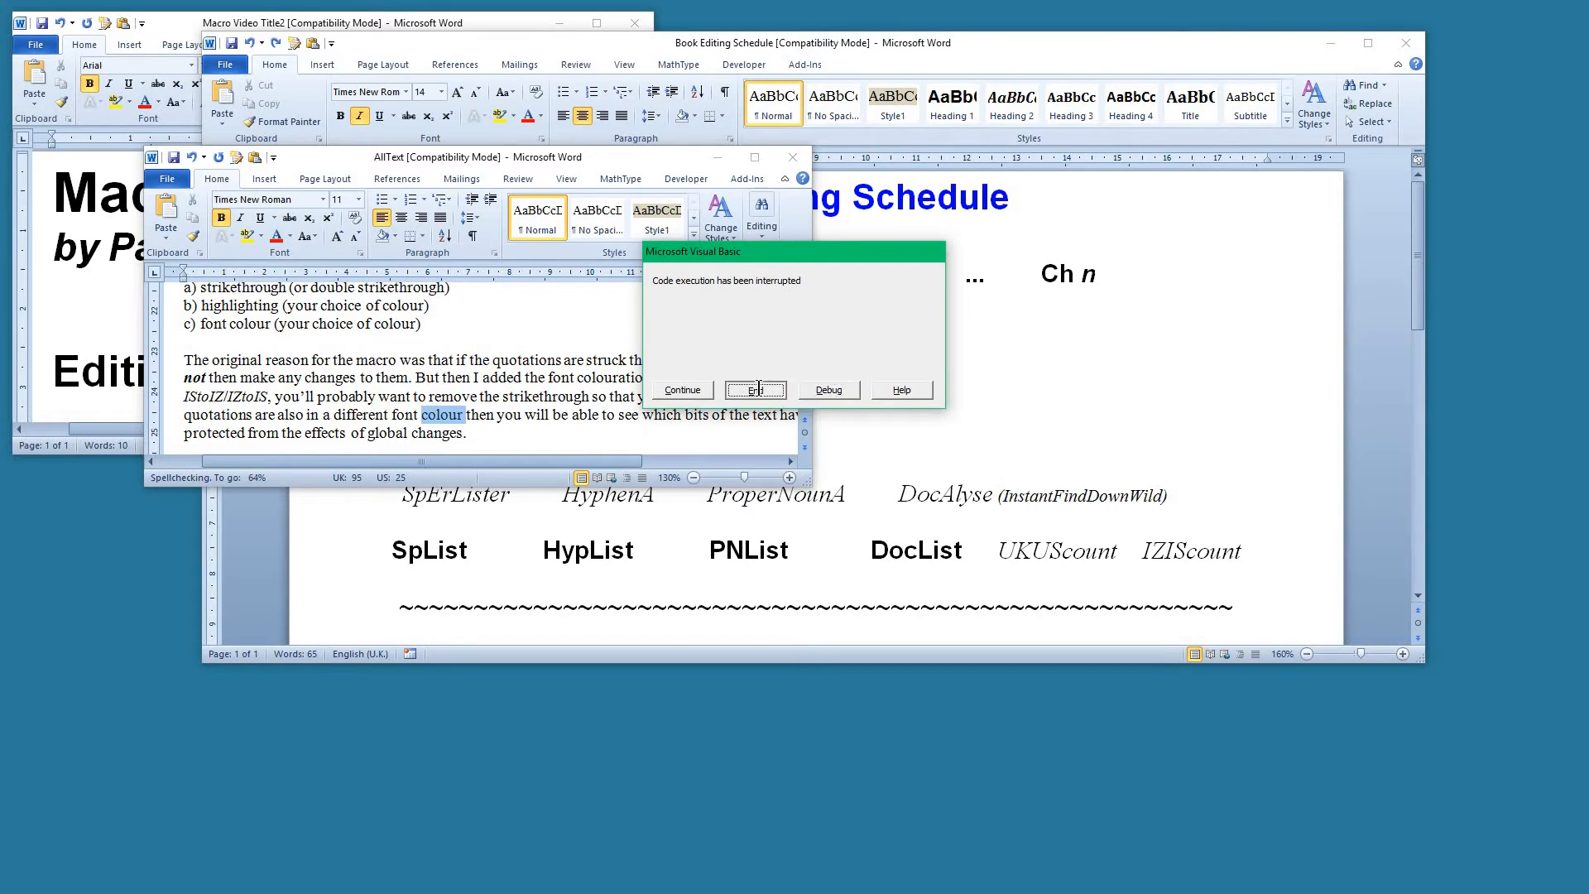
click(756, 389)
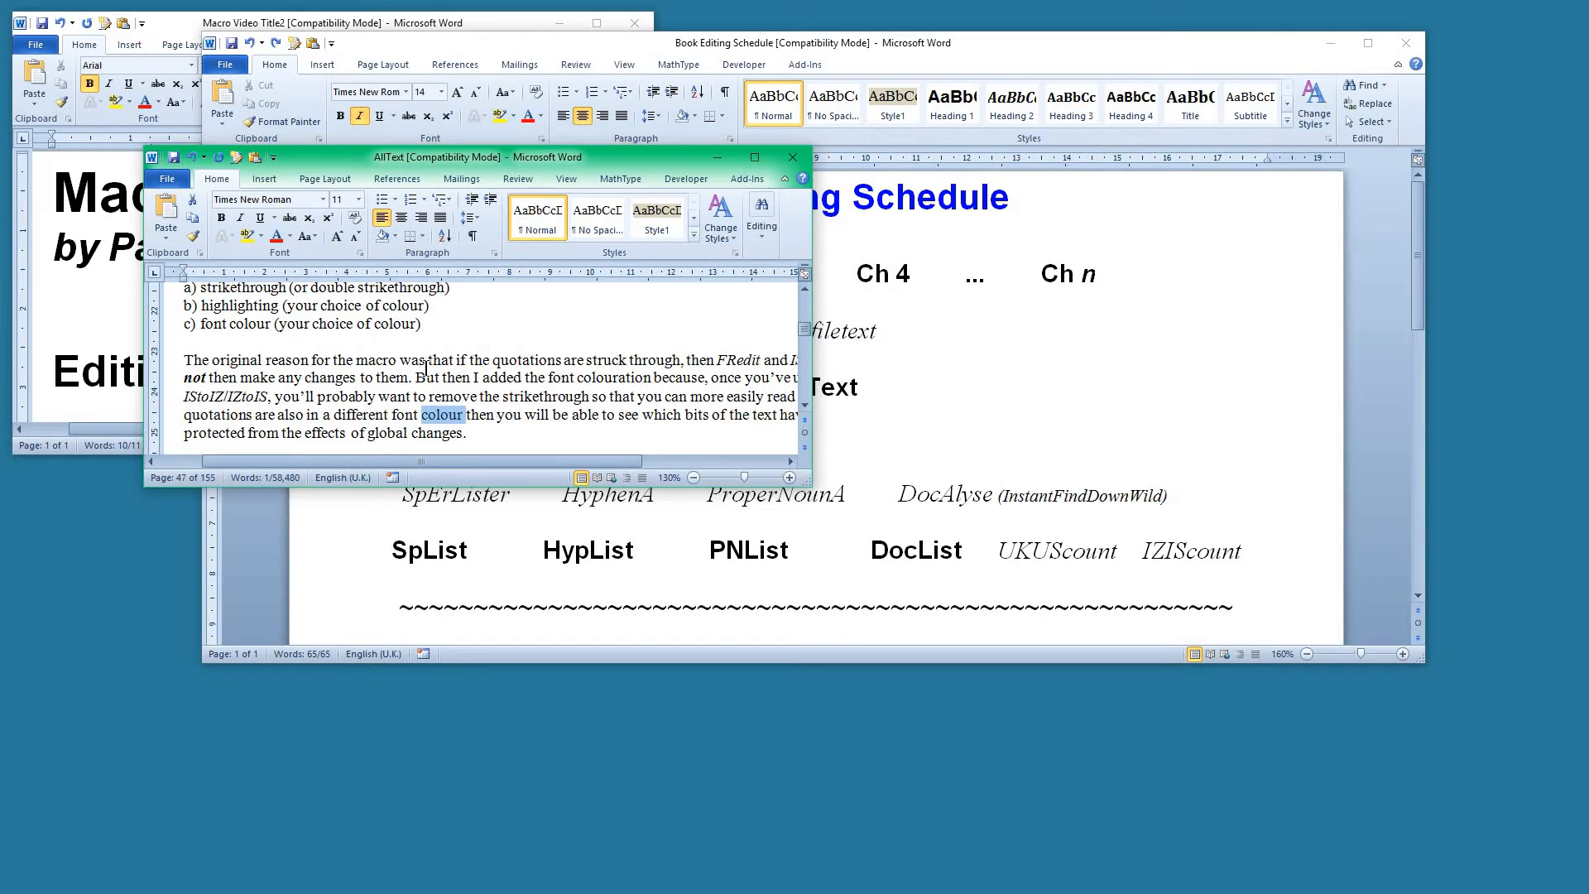
mouse_move(572, 394)
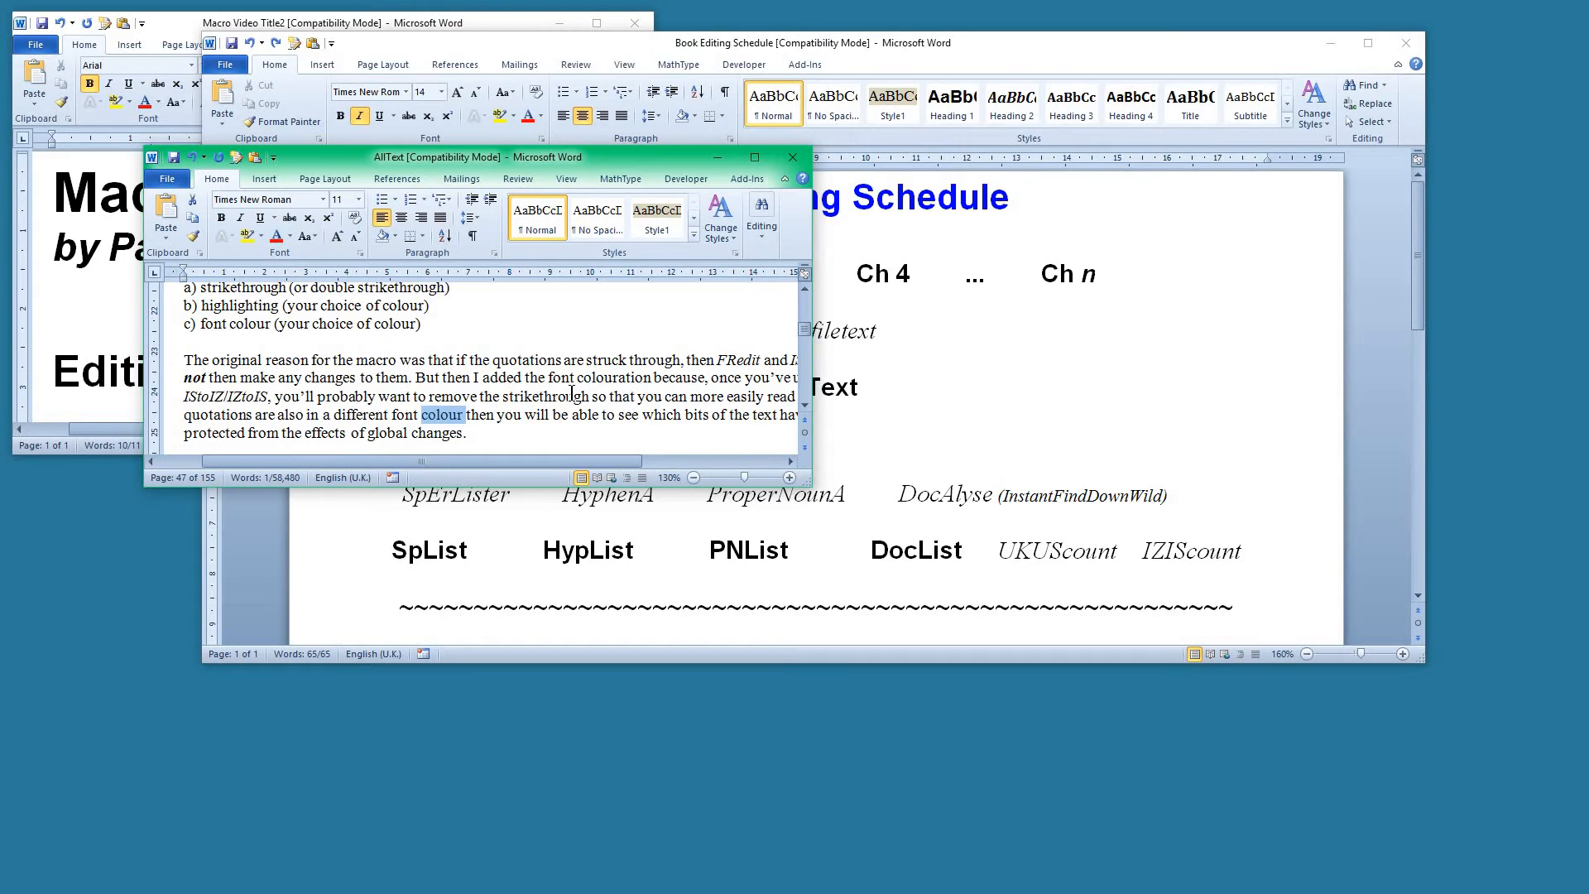
mouse_move(622, 217)
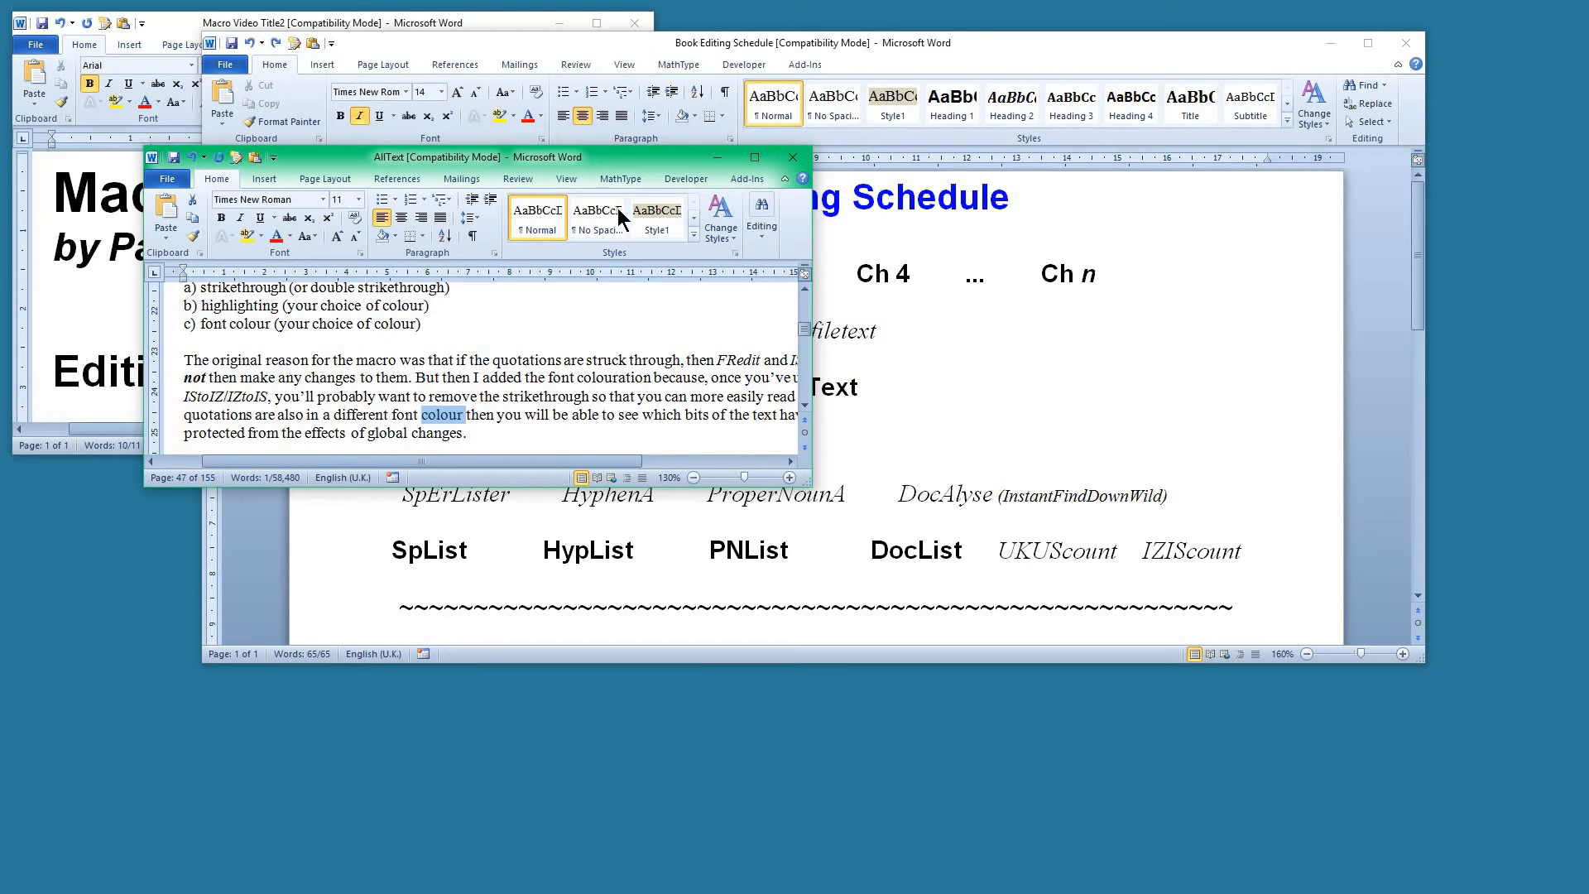
mouse_move(628, 164)
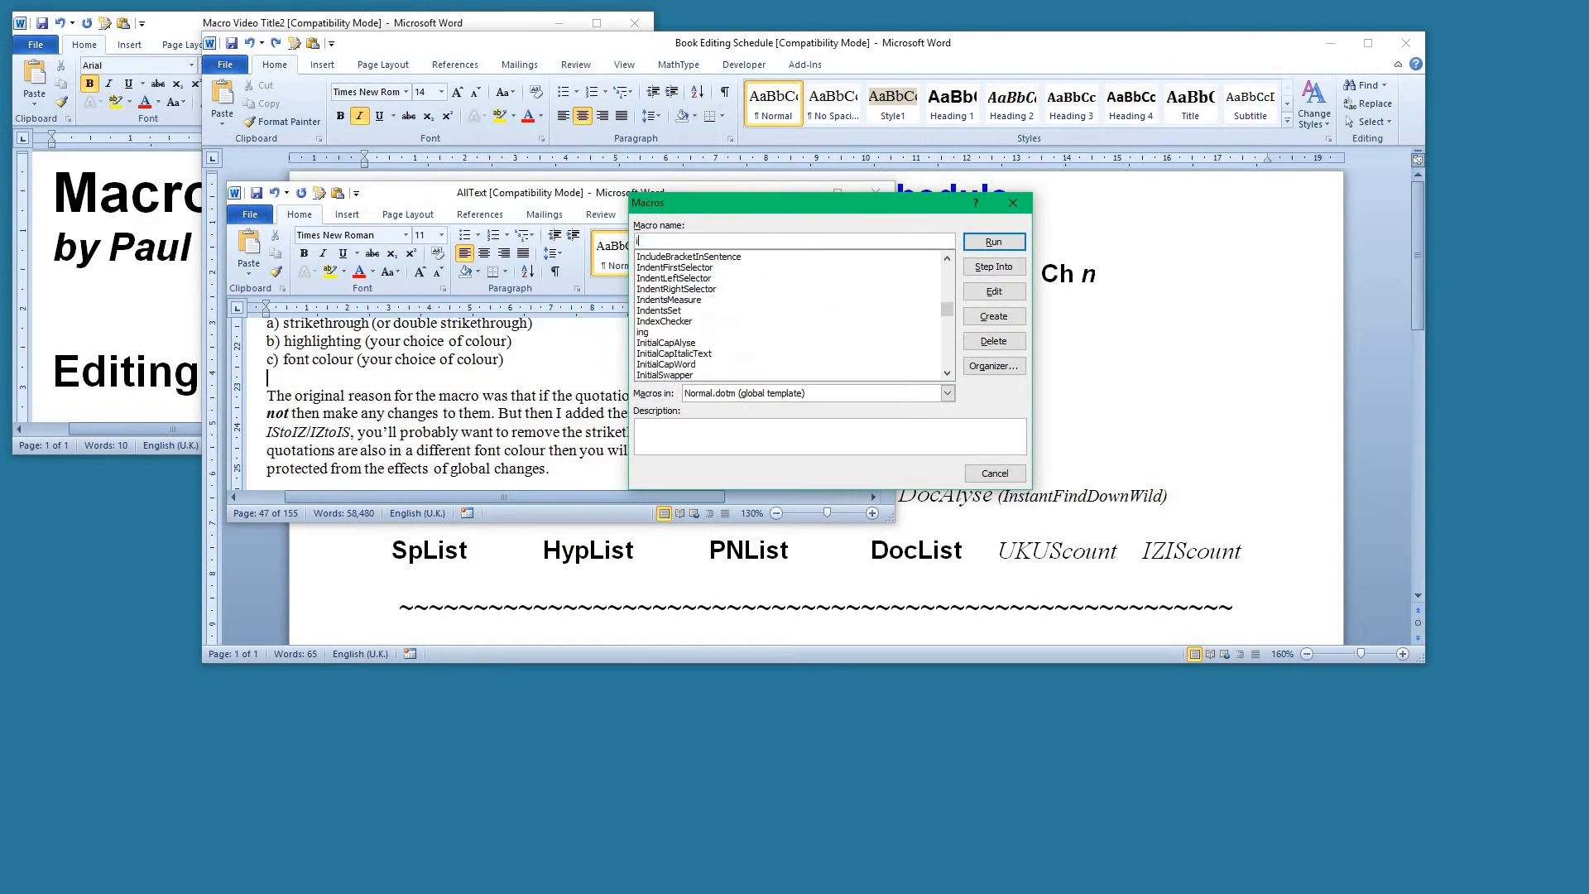
Run the IZIScount macro on AllText from the Macros list
text(Iz)
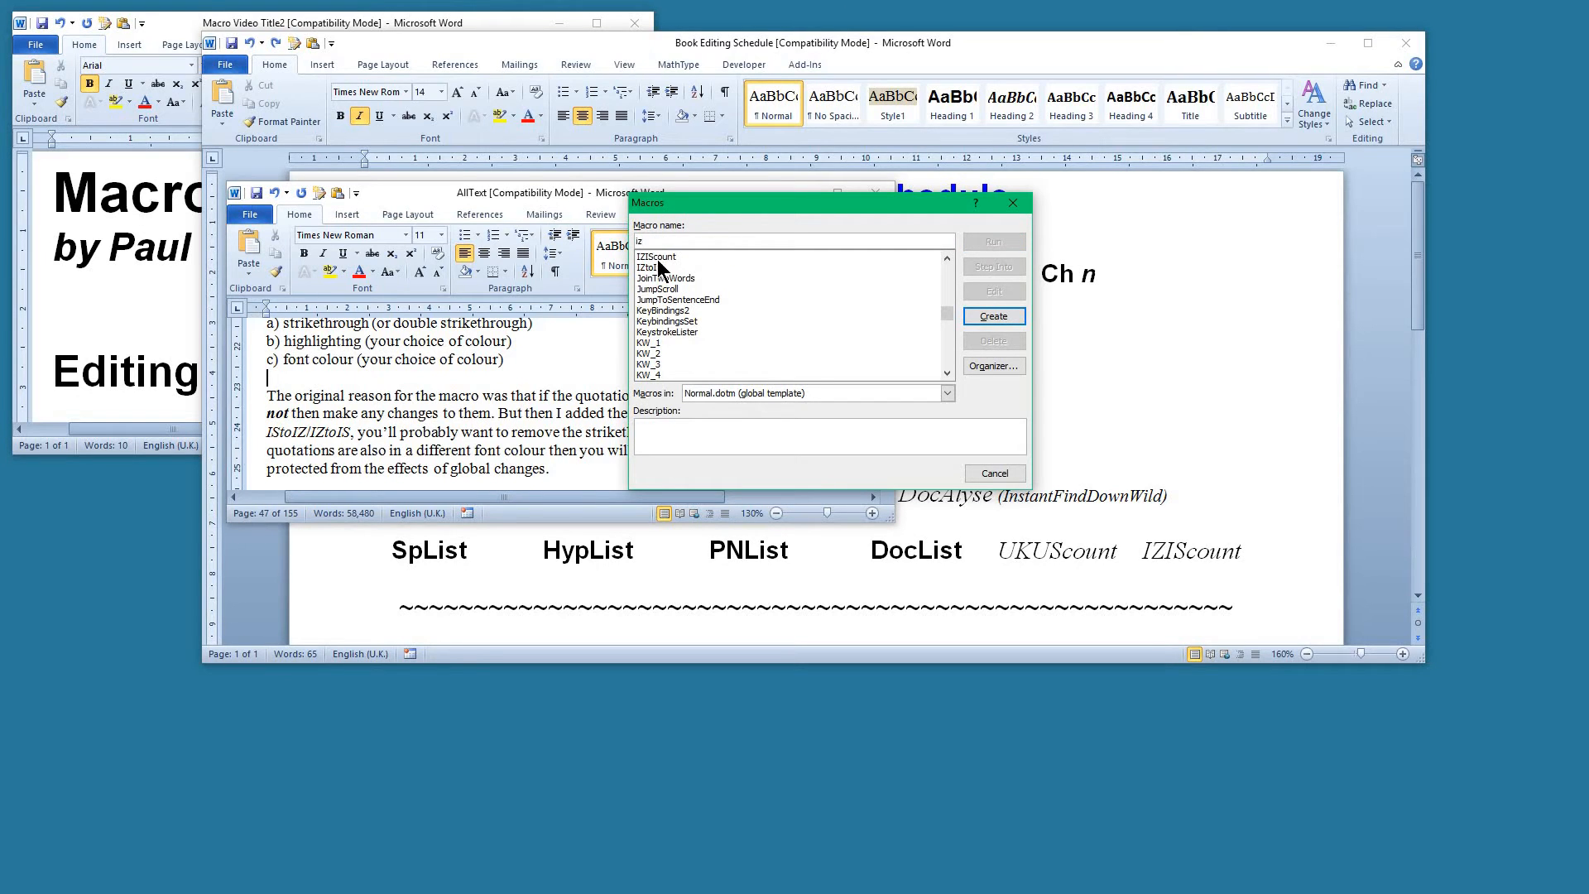
click(655, 256)
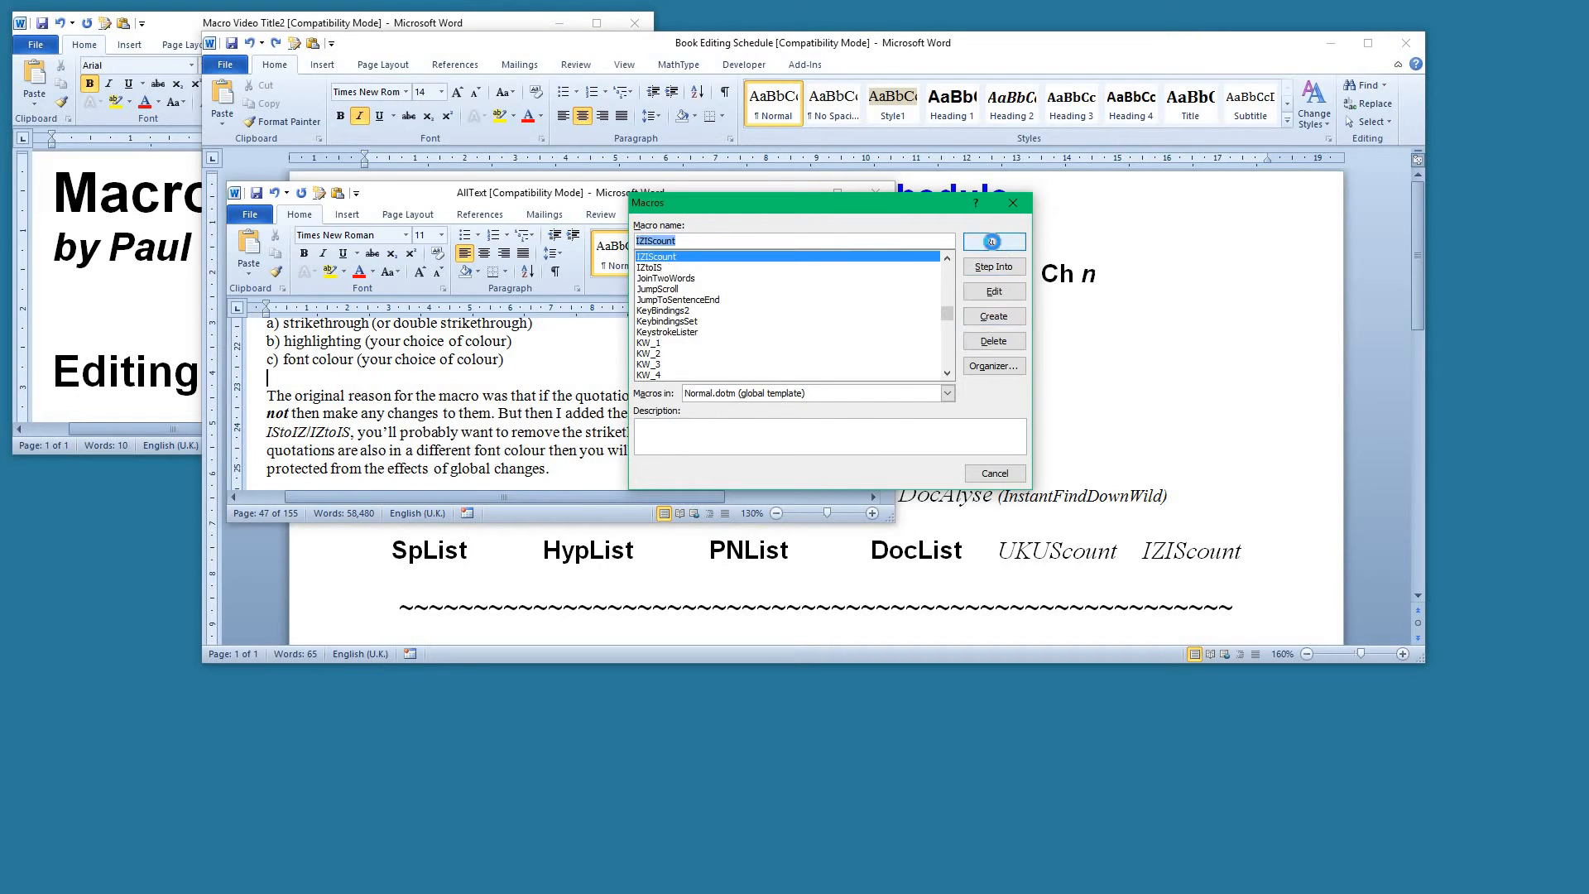
click(992, 241)
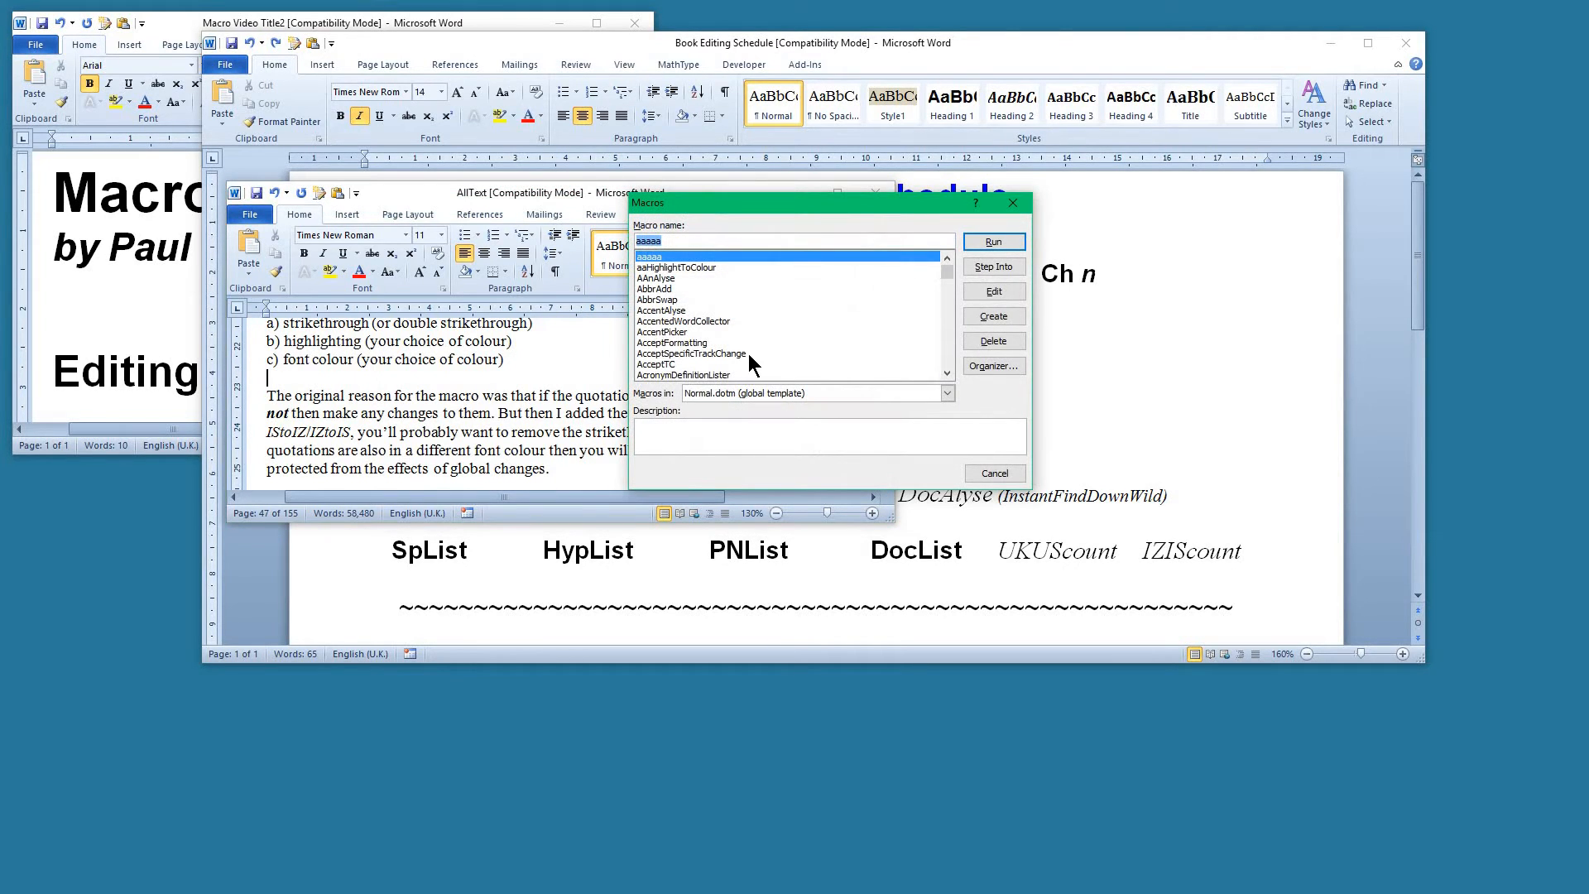
text(iz)
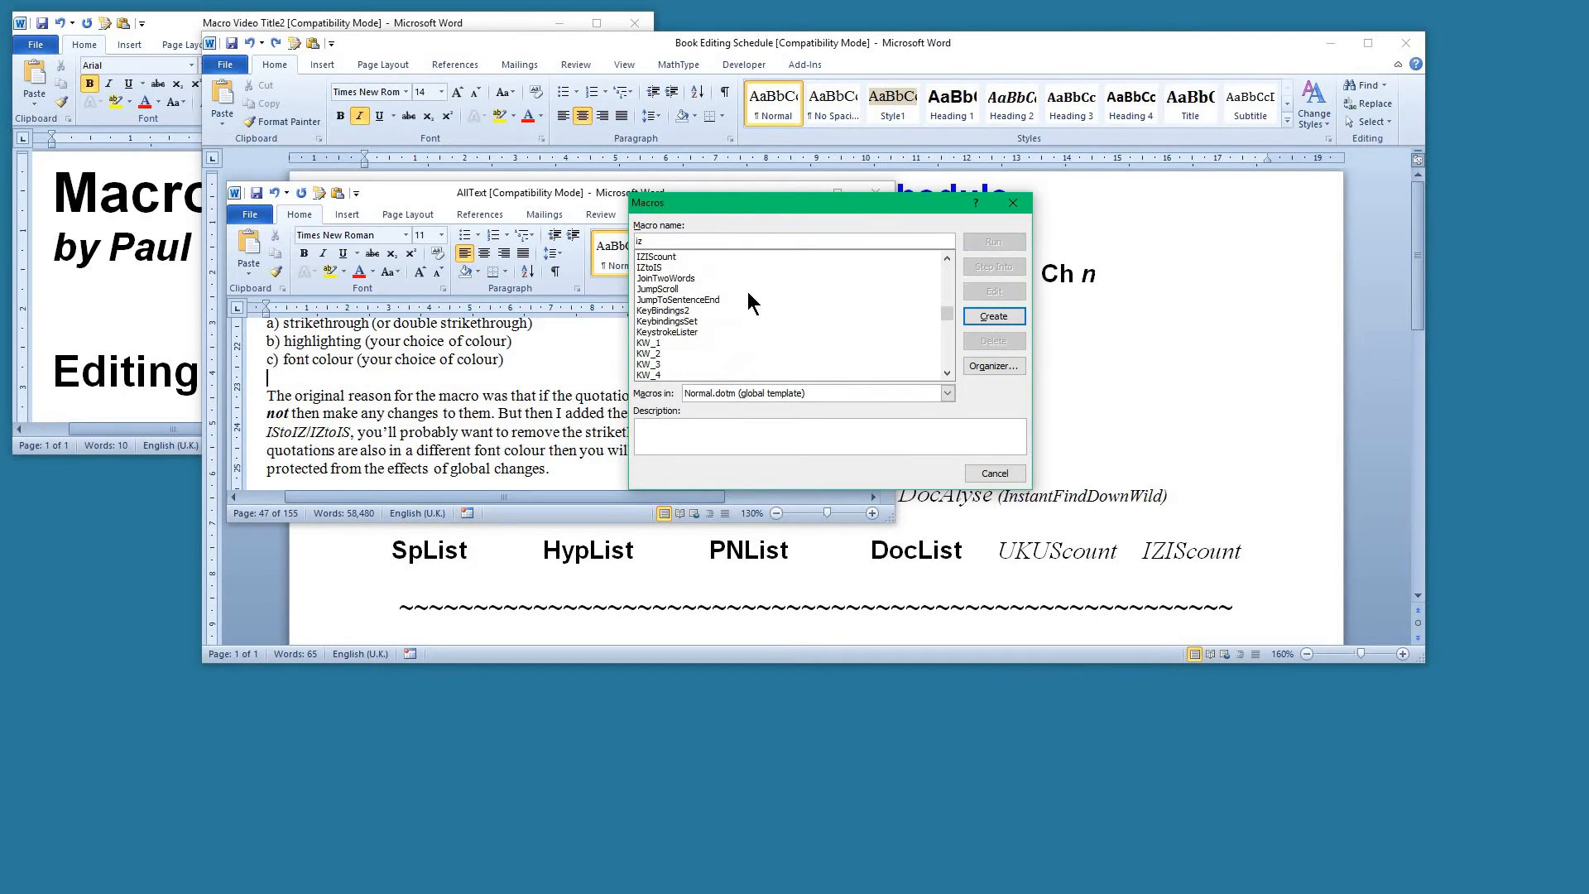
click(656, 257)
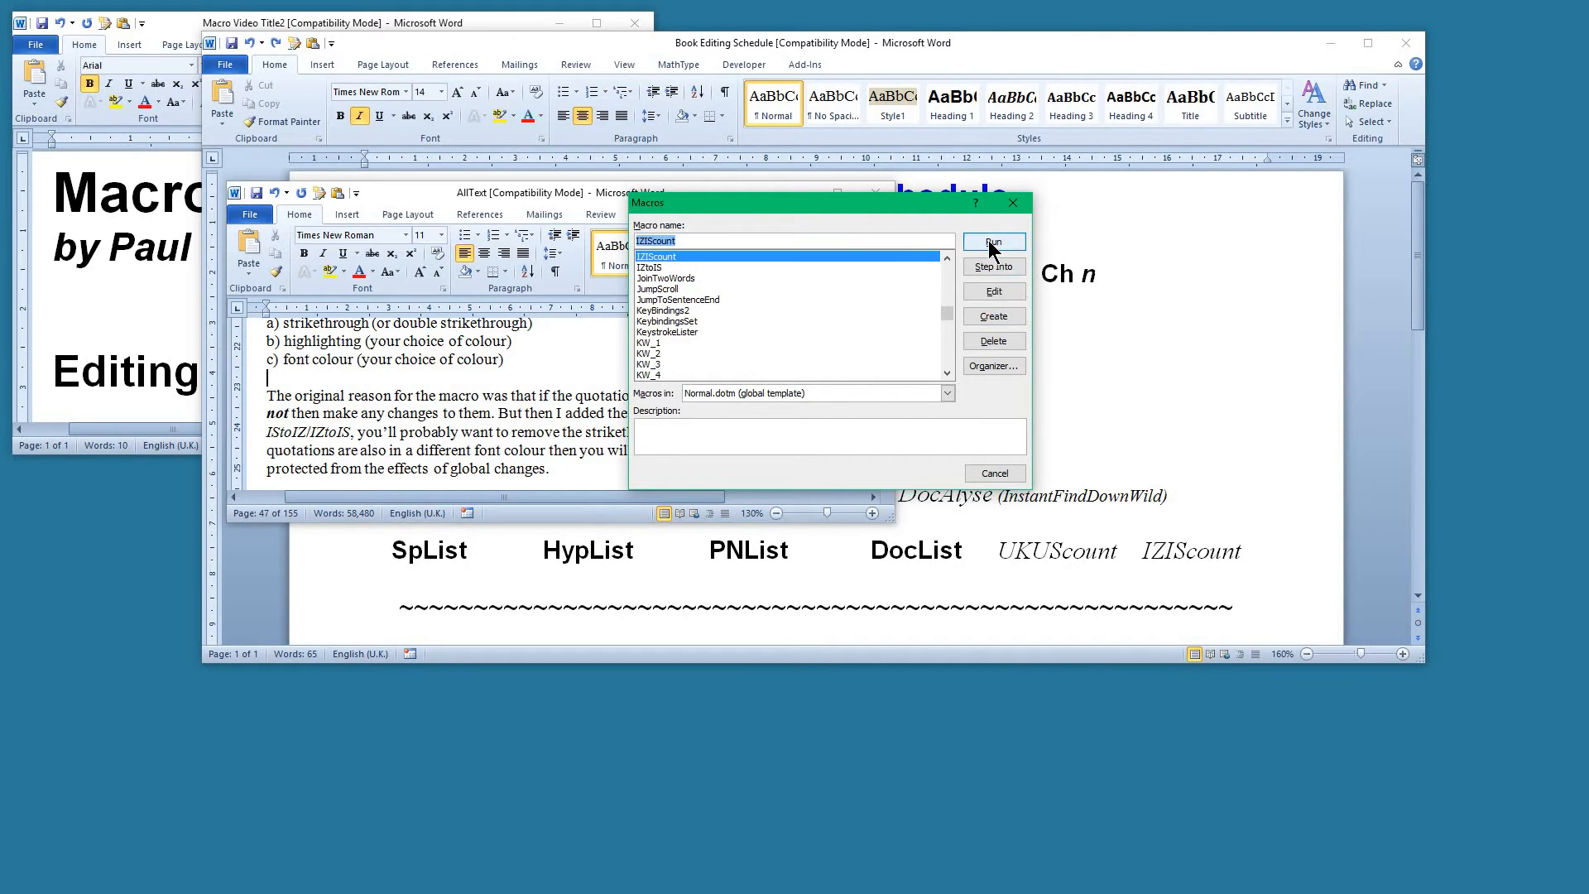
click(992, 242)
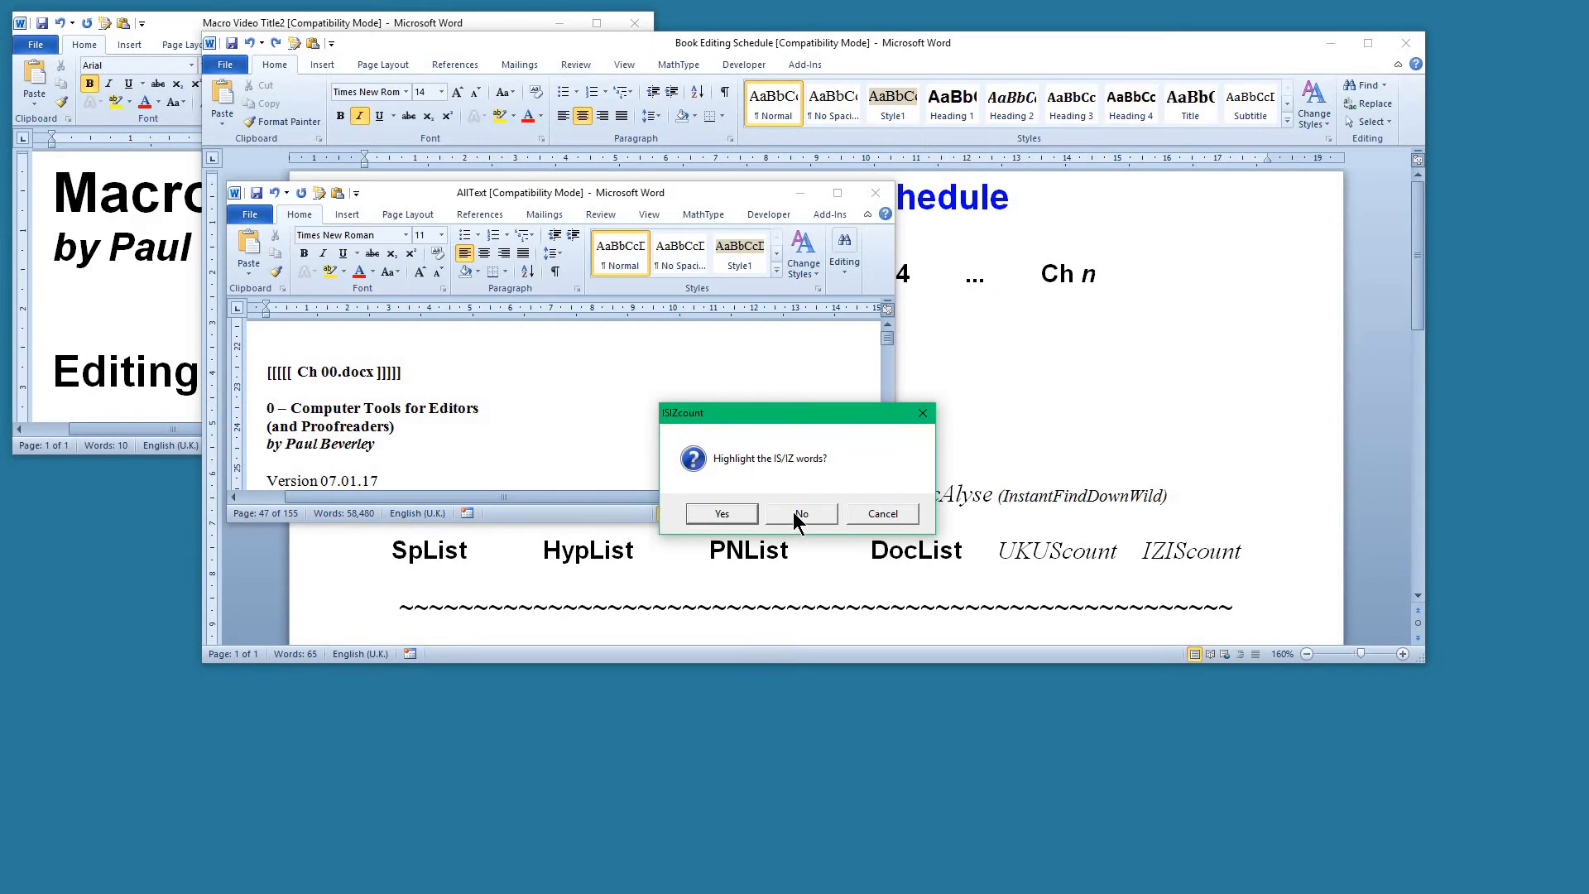
Count without highlighting and accept the result of 25 IZ words against 185 IS words
click(800, 513)
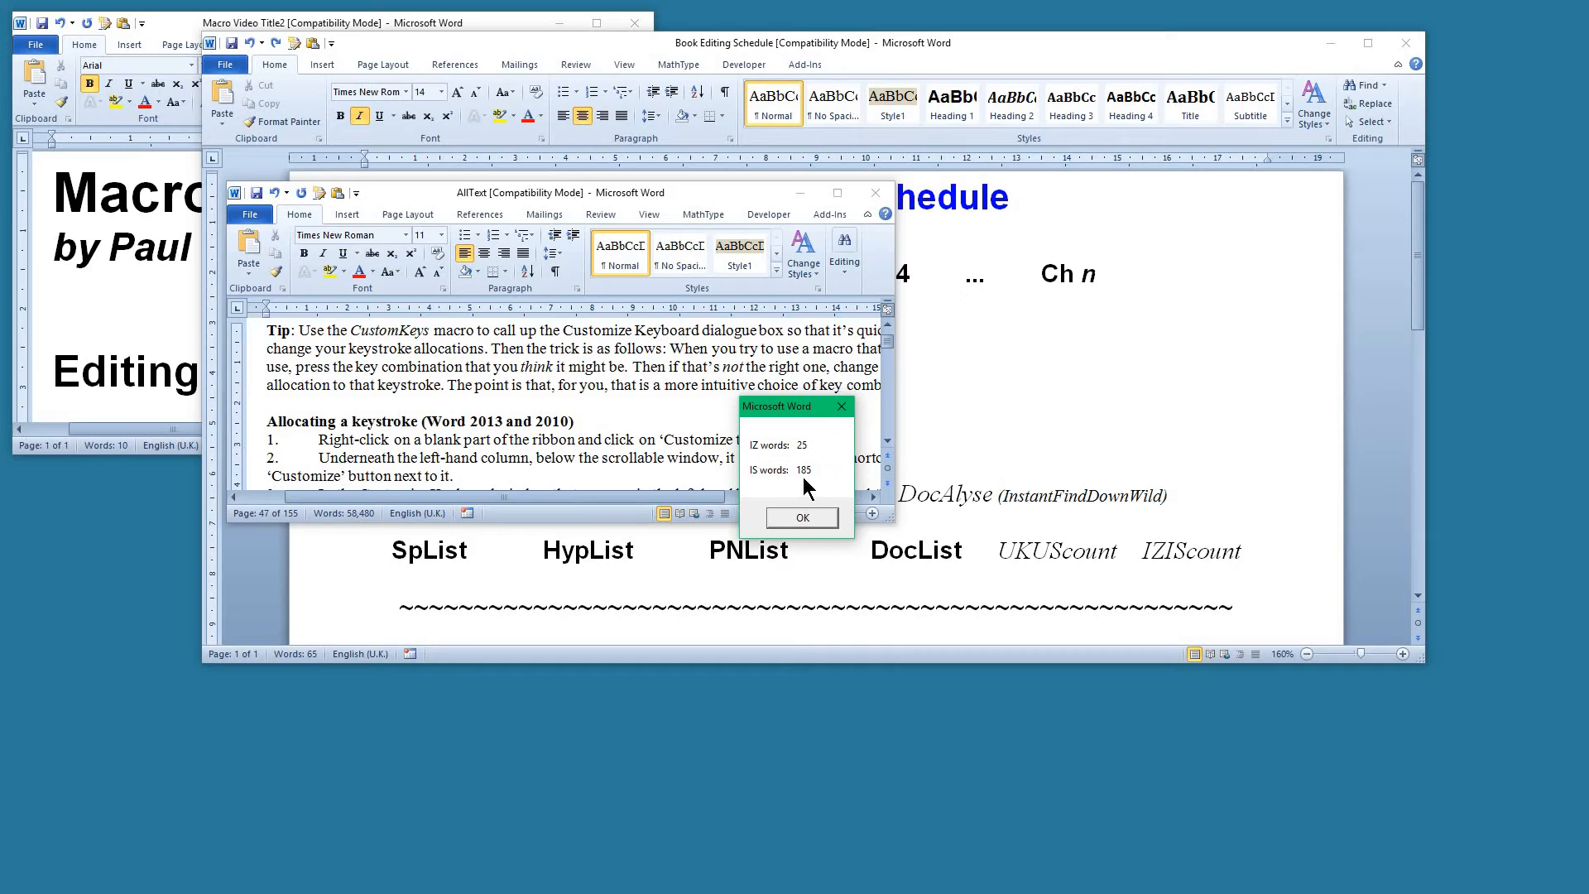
mouse_move(776, 456)
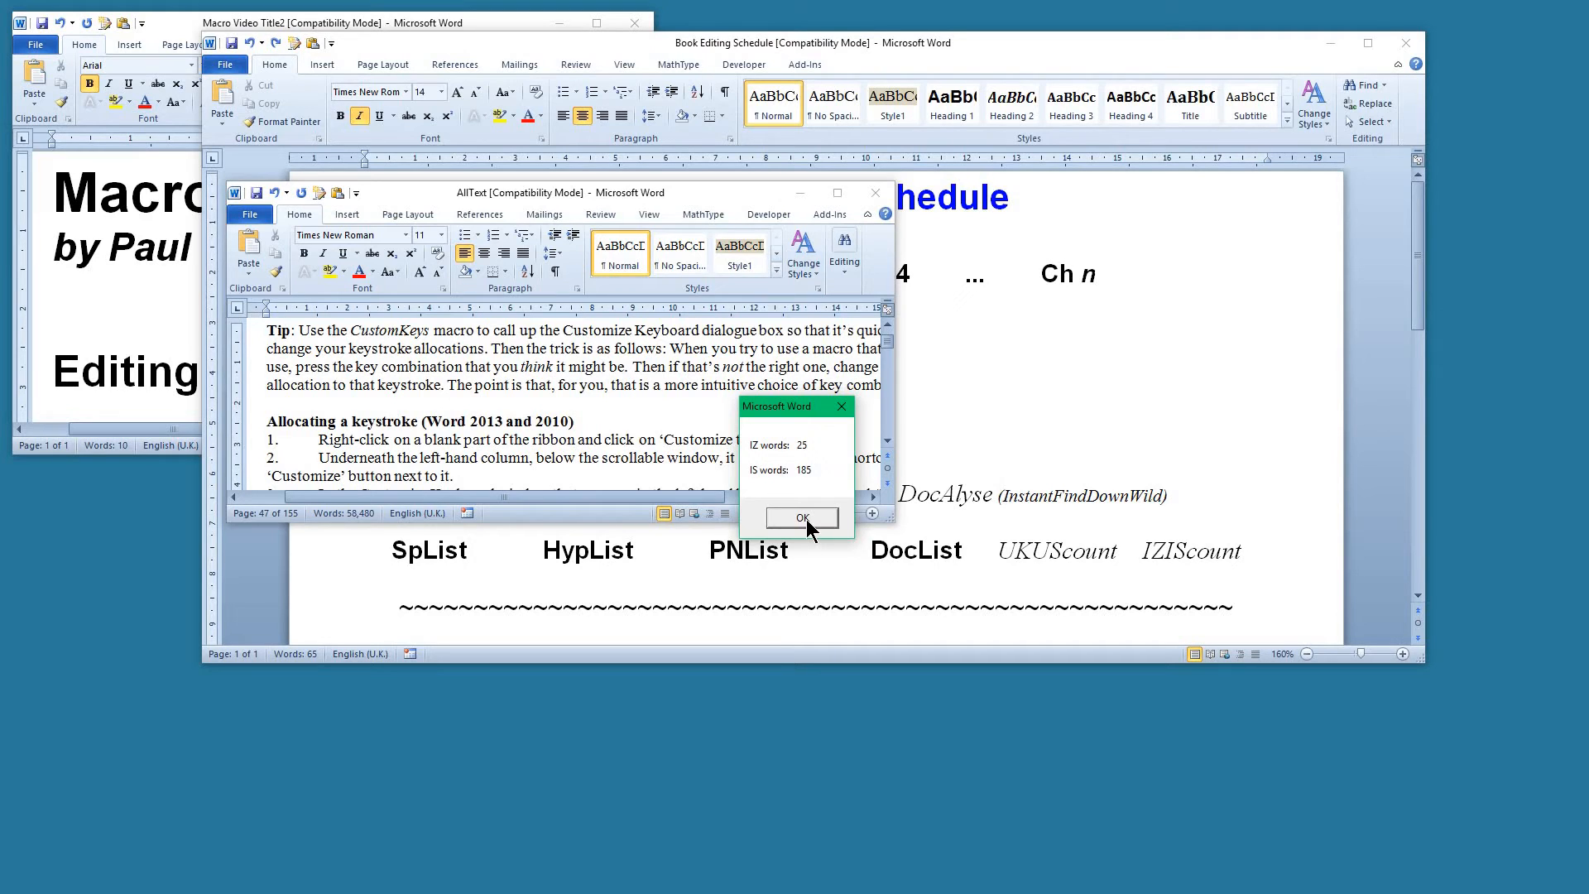
click(799, 516)
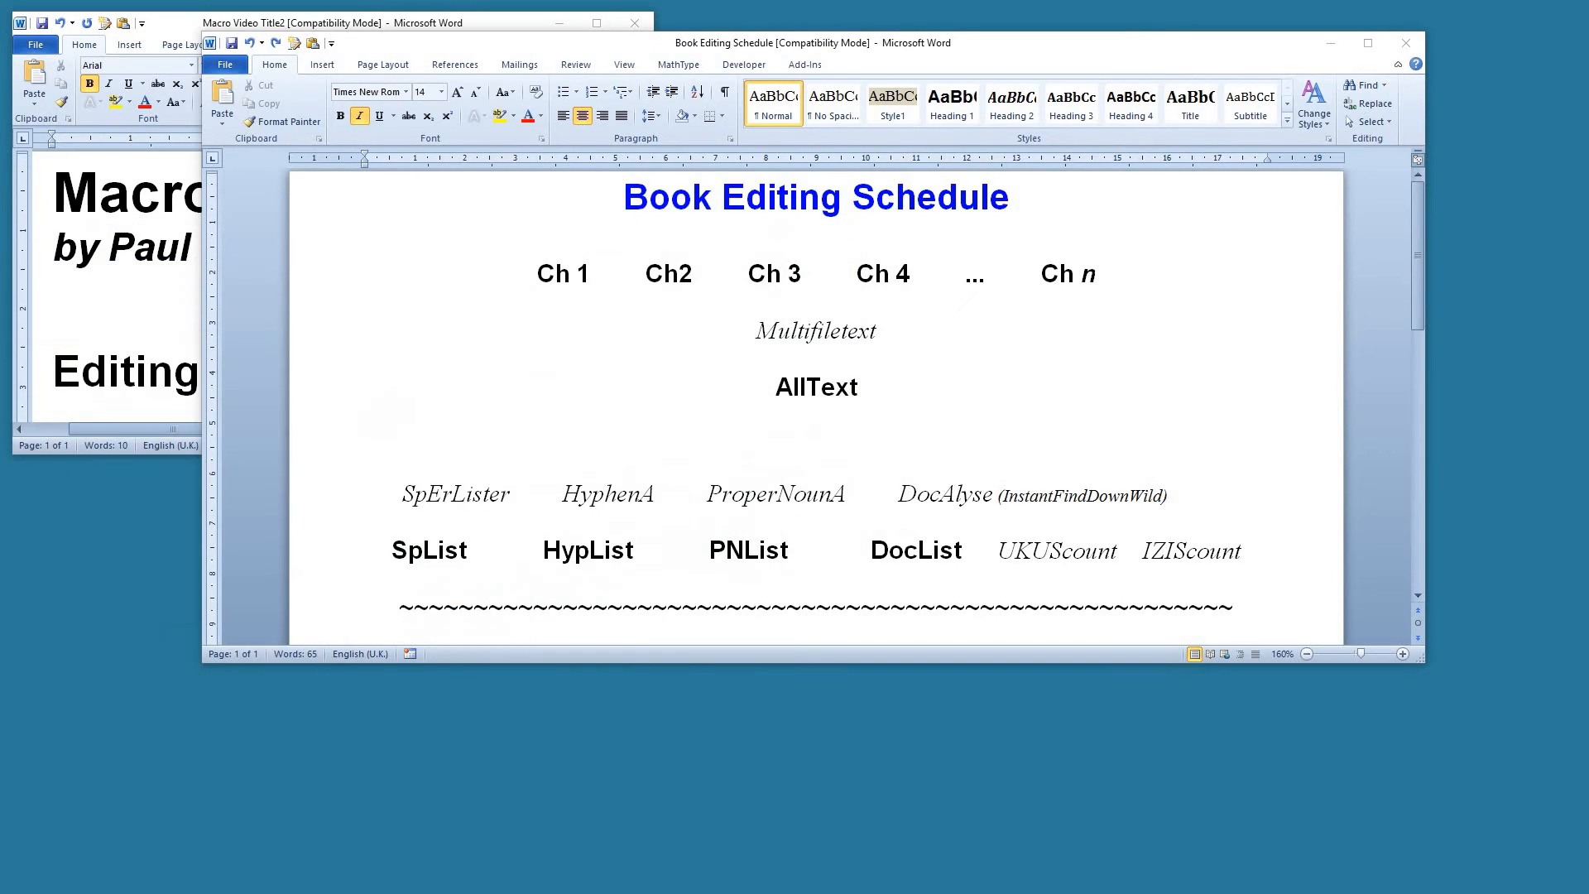
mouse_move(933, 574)
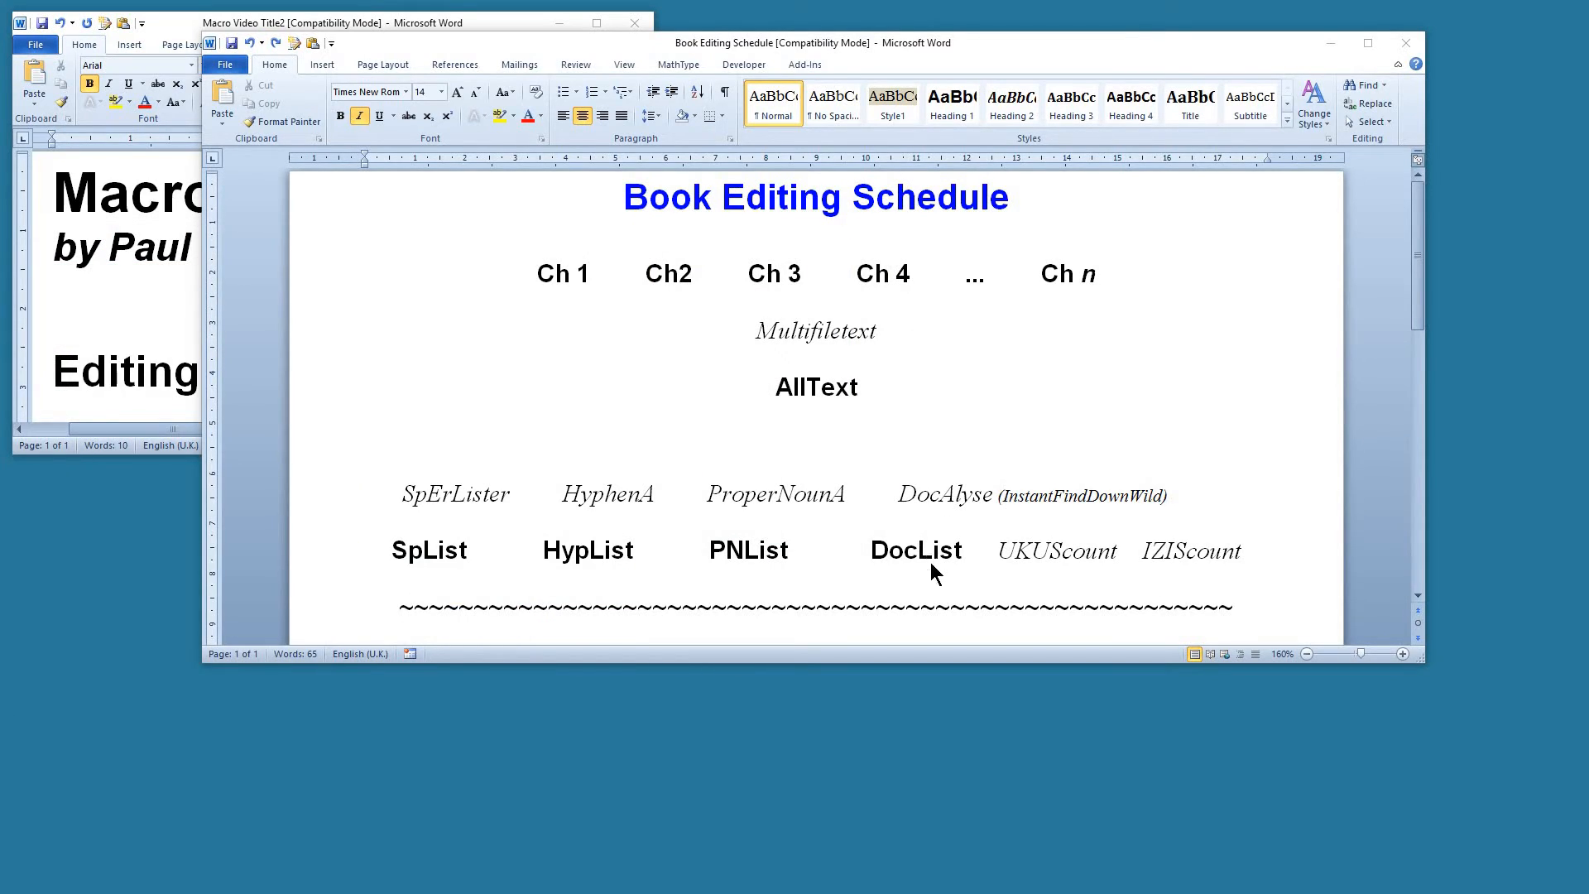
mouse_move(925, 536)
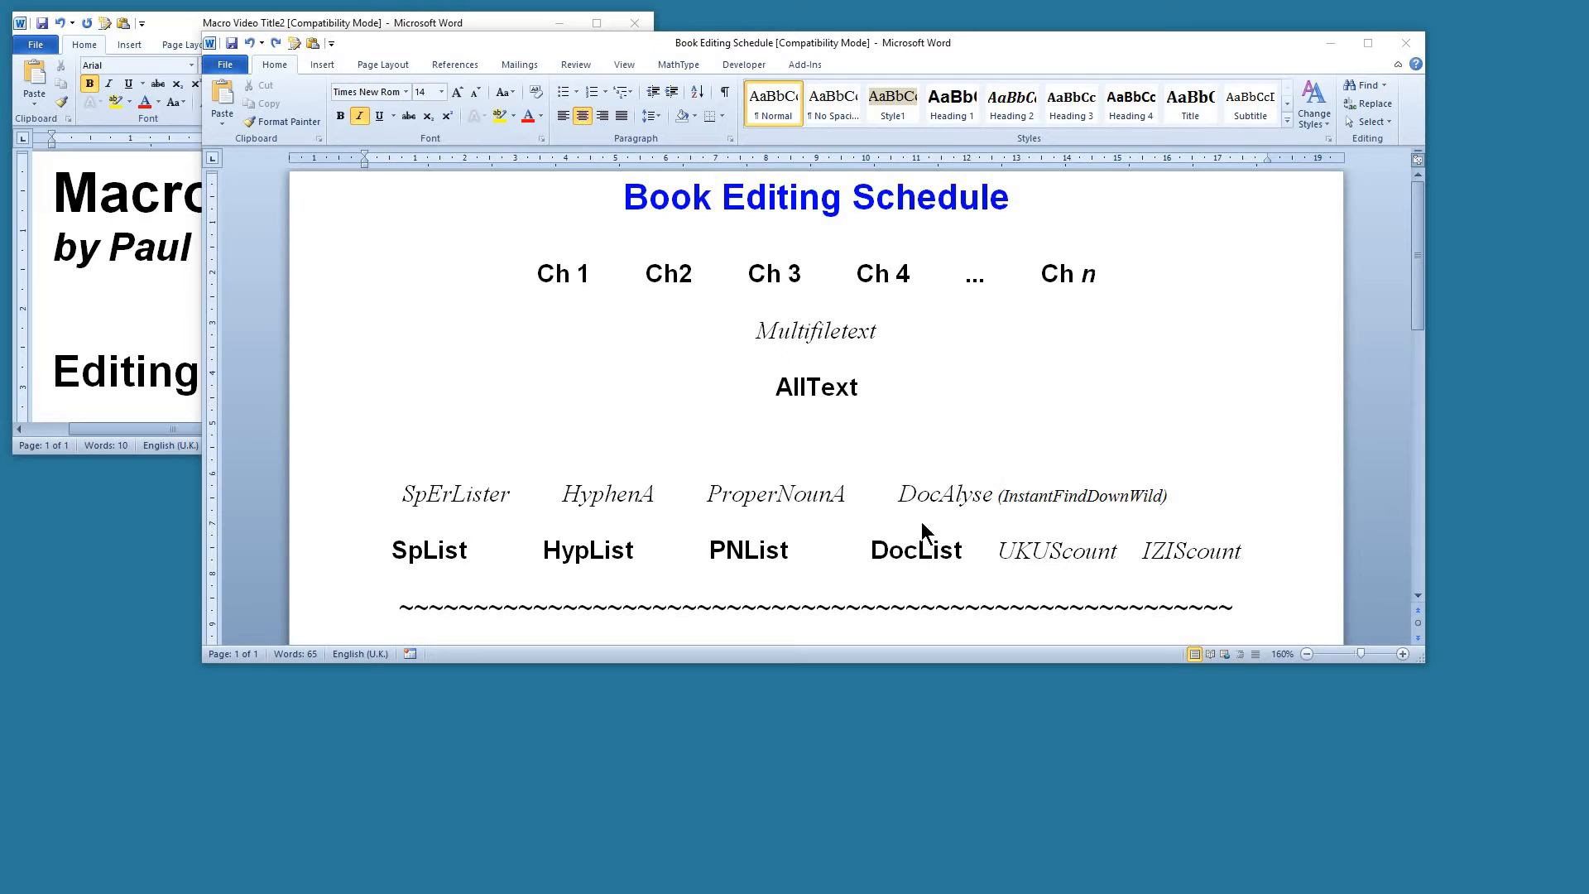
mouse_move(362, 555)
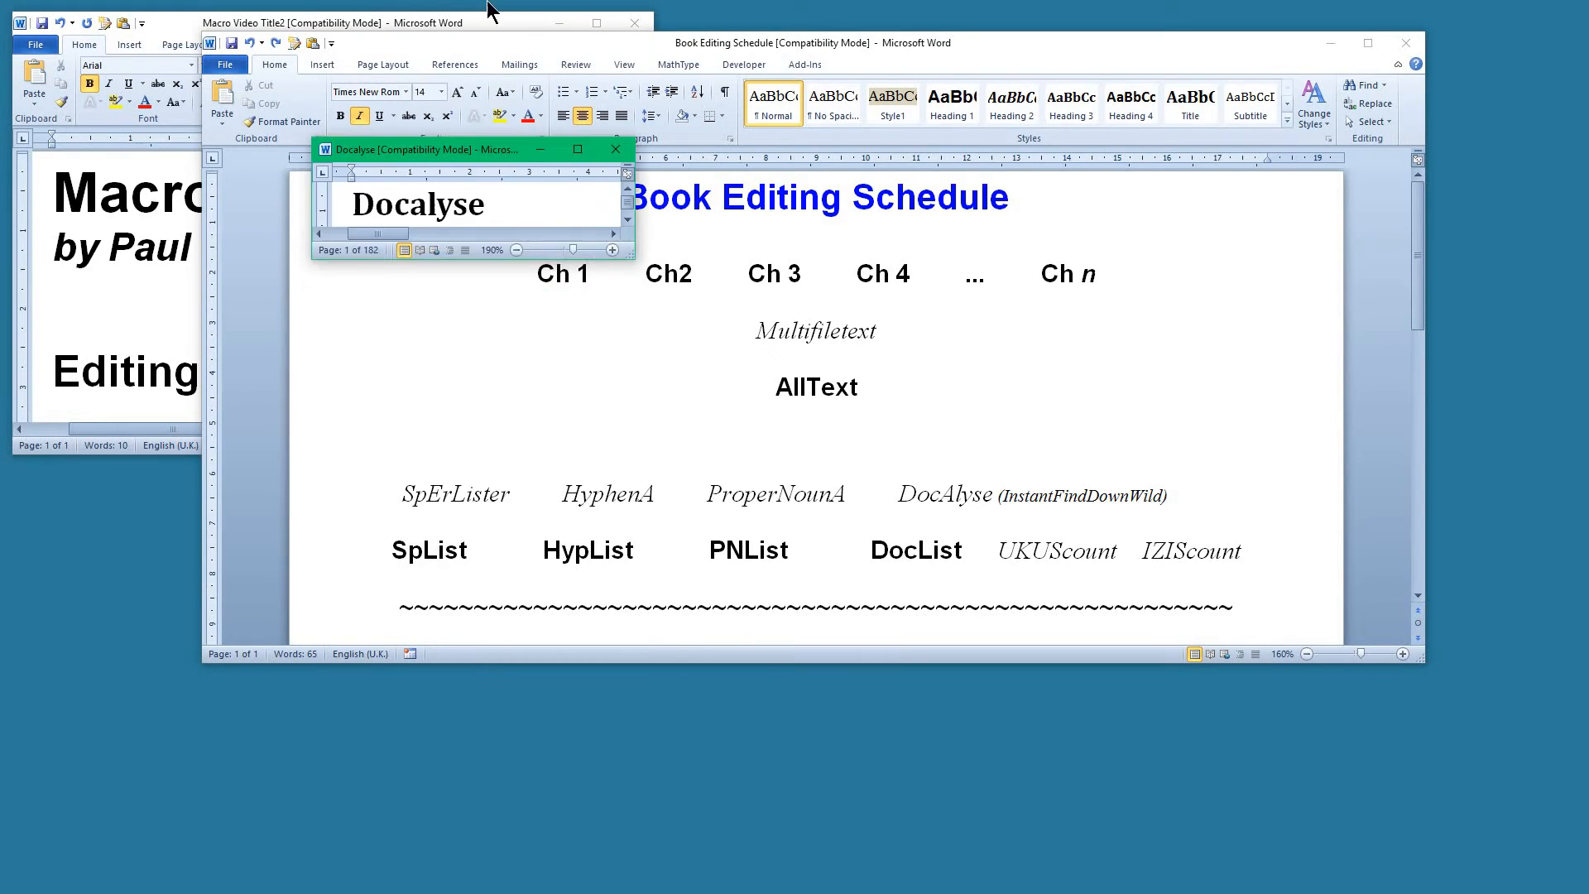
Maximise the Docalyse report showing counts such as 29 serial commas and 87 without
click(577, 149)
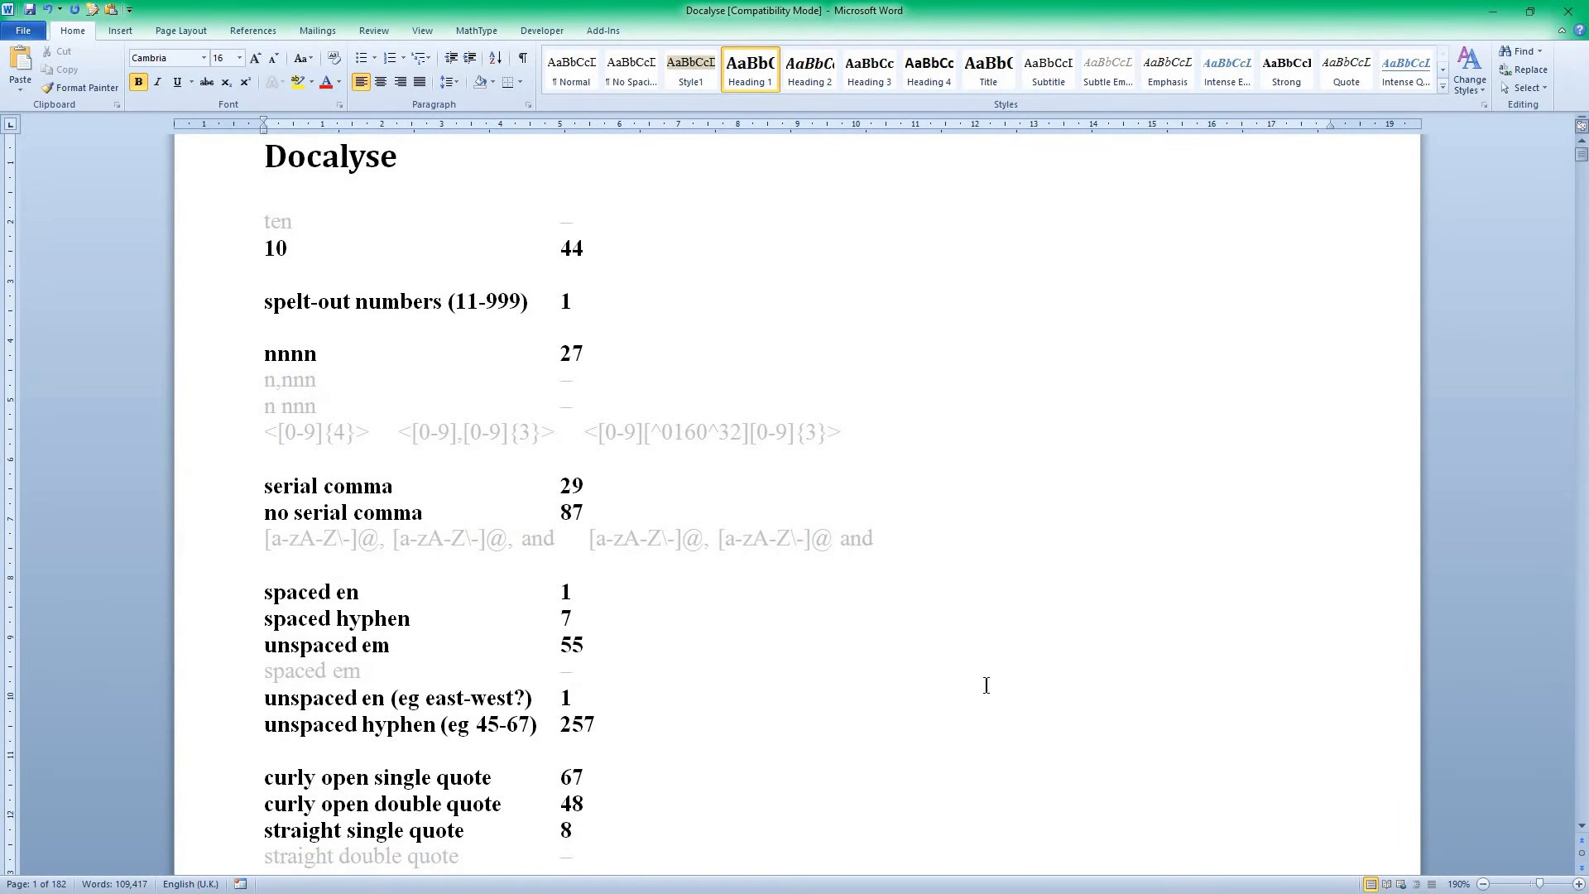
mouse_move(715, 514)
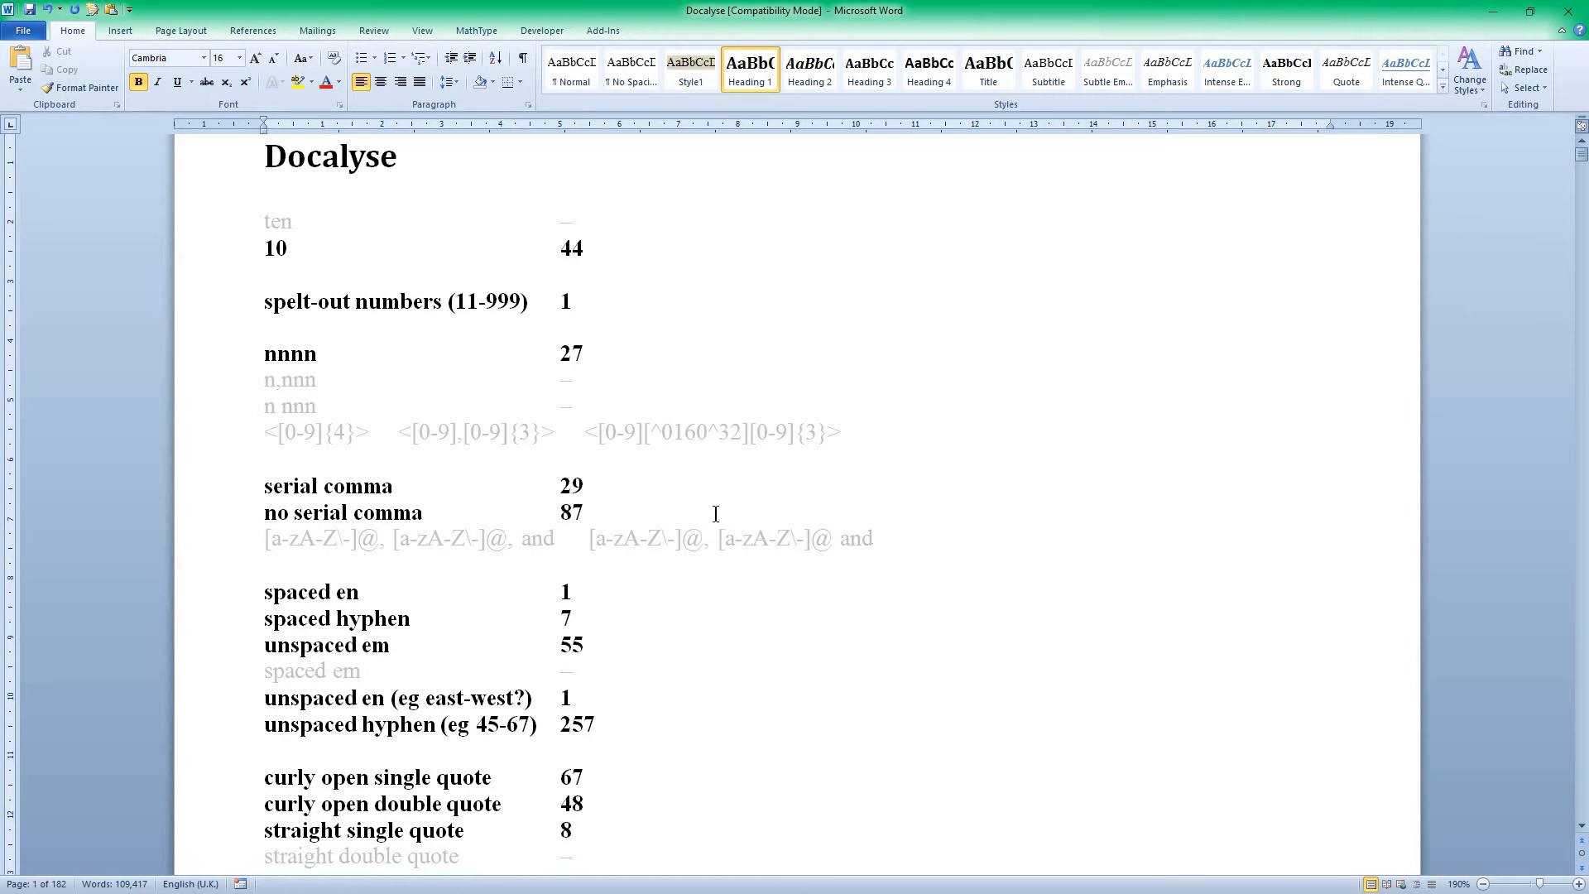
mouse_move(652, 444)
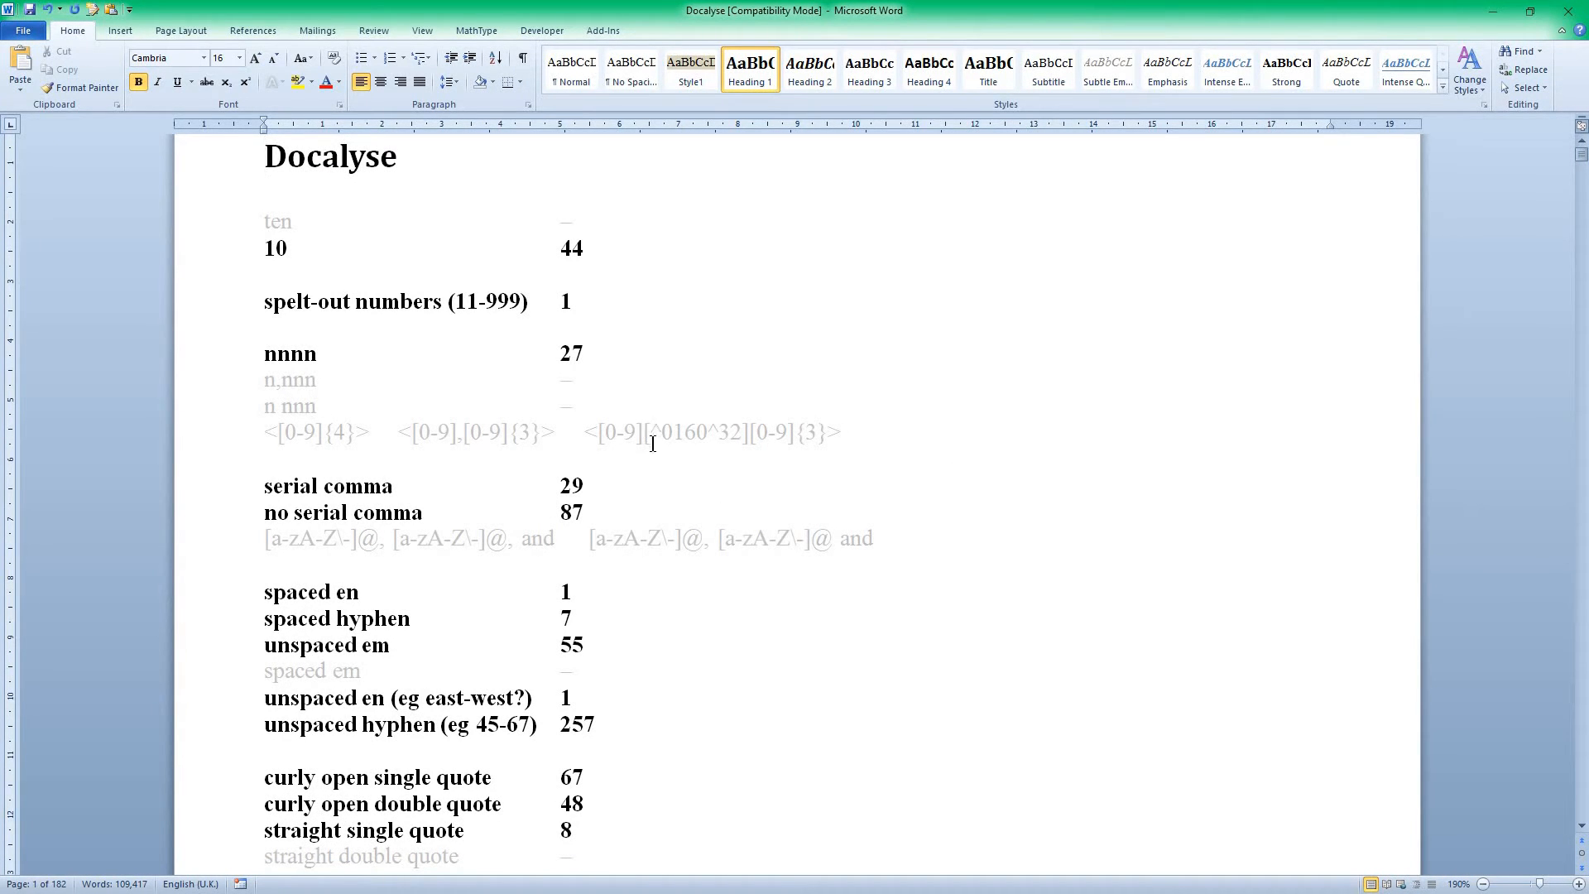
mouse_move(226, 235)
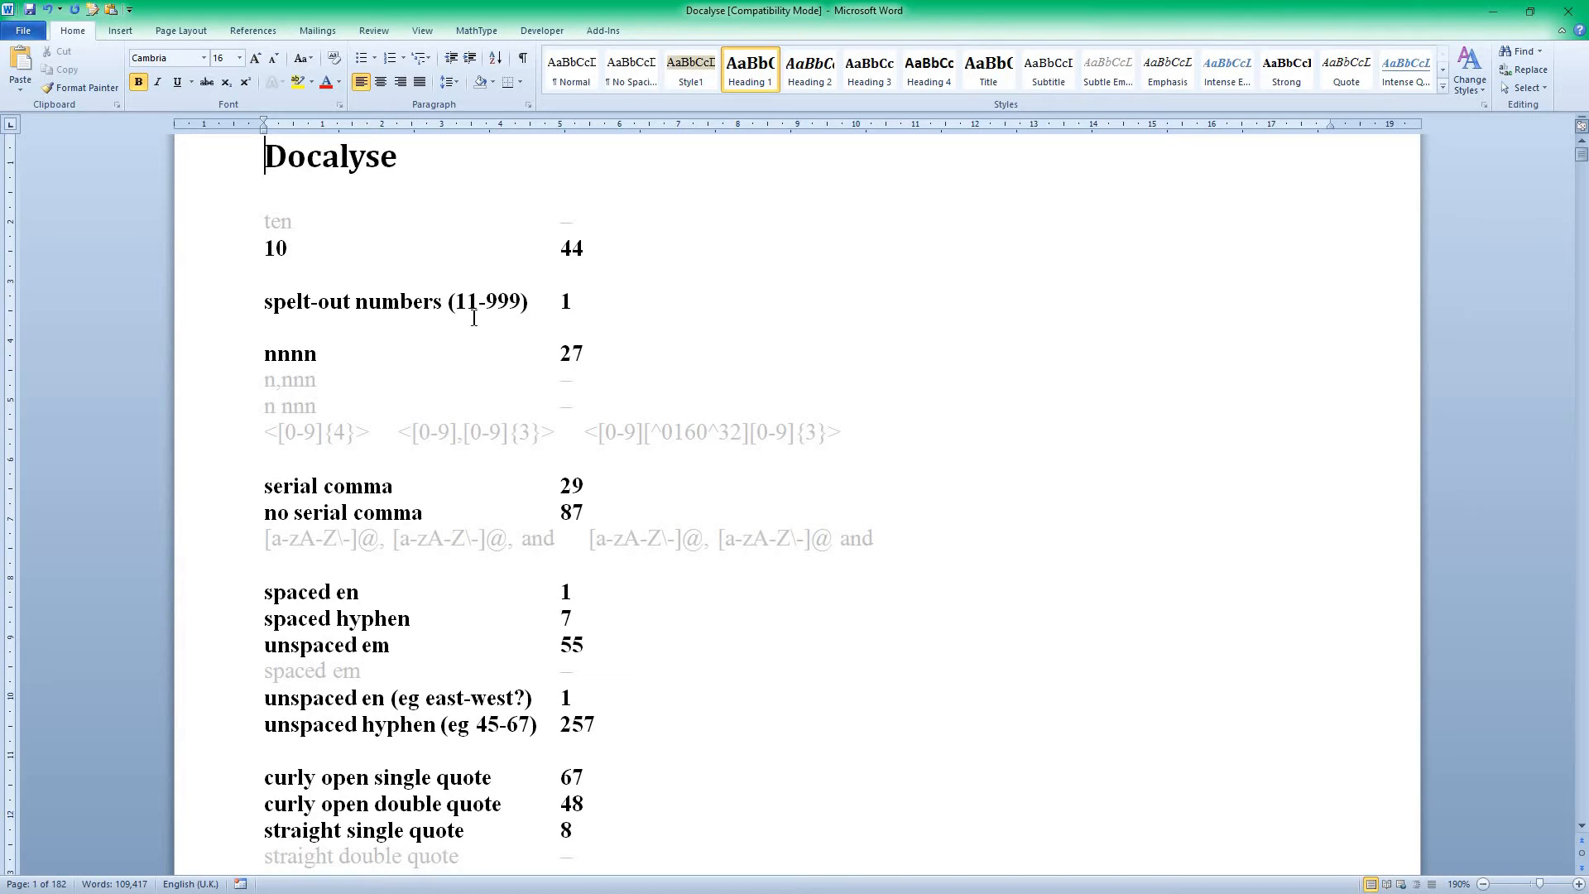
mouse_move(240, 392)
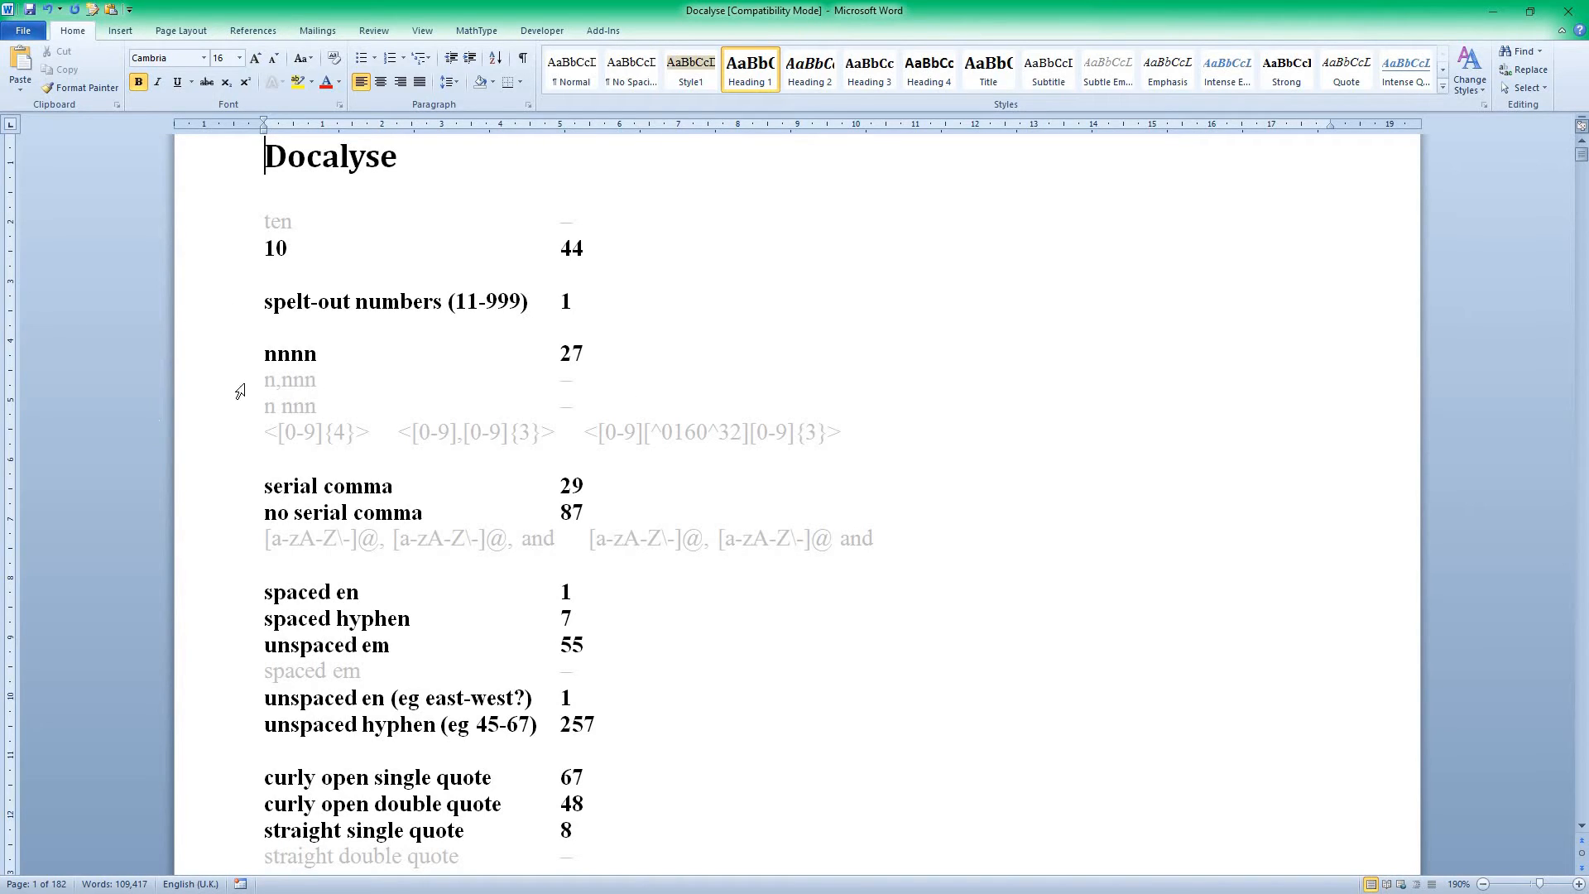
mouse_move(213, 396)
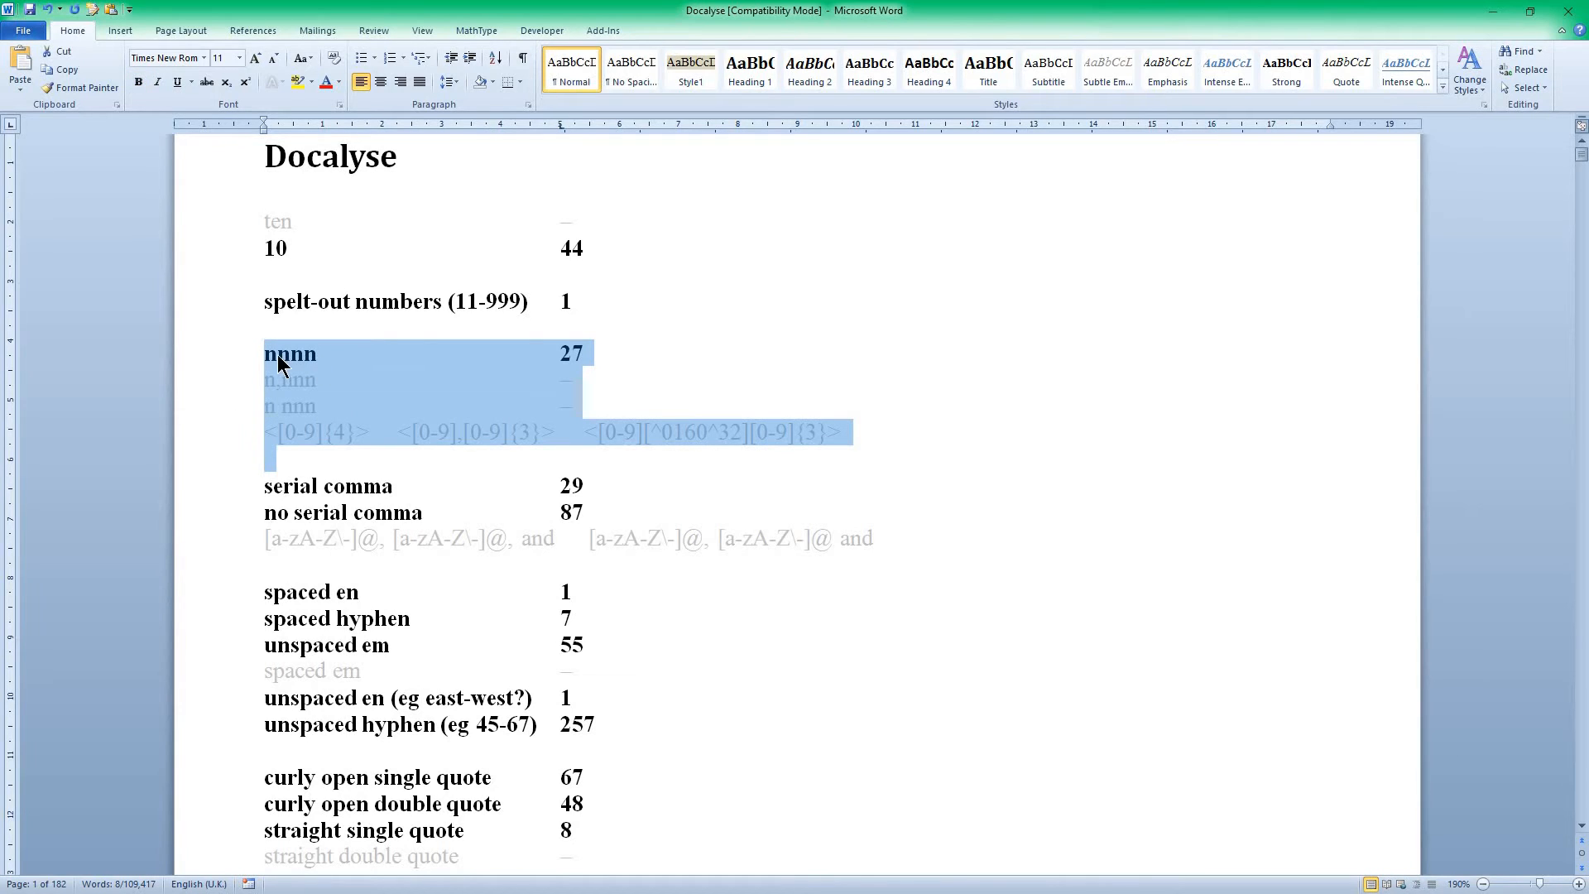
click(318, 354)
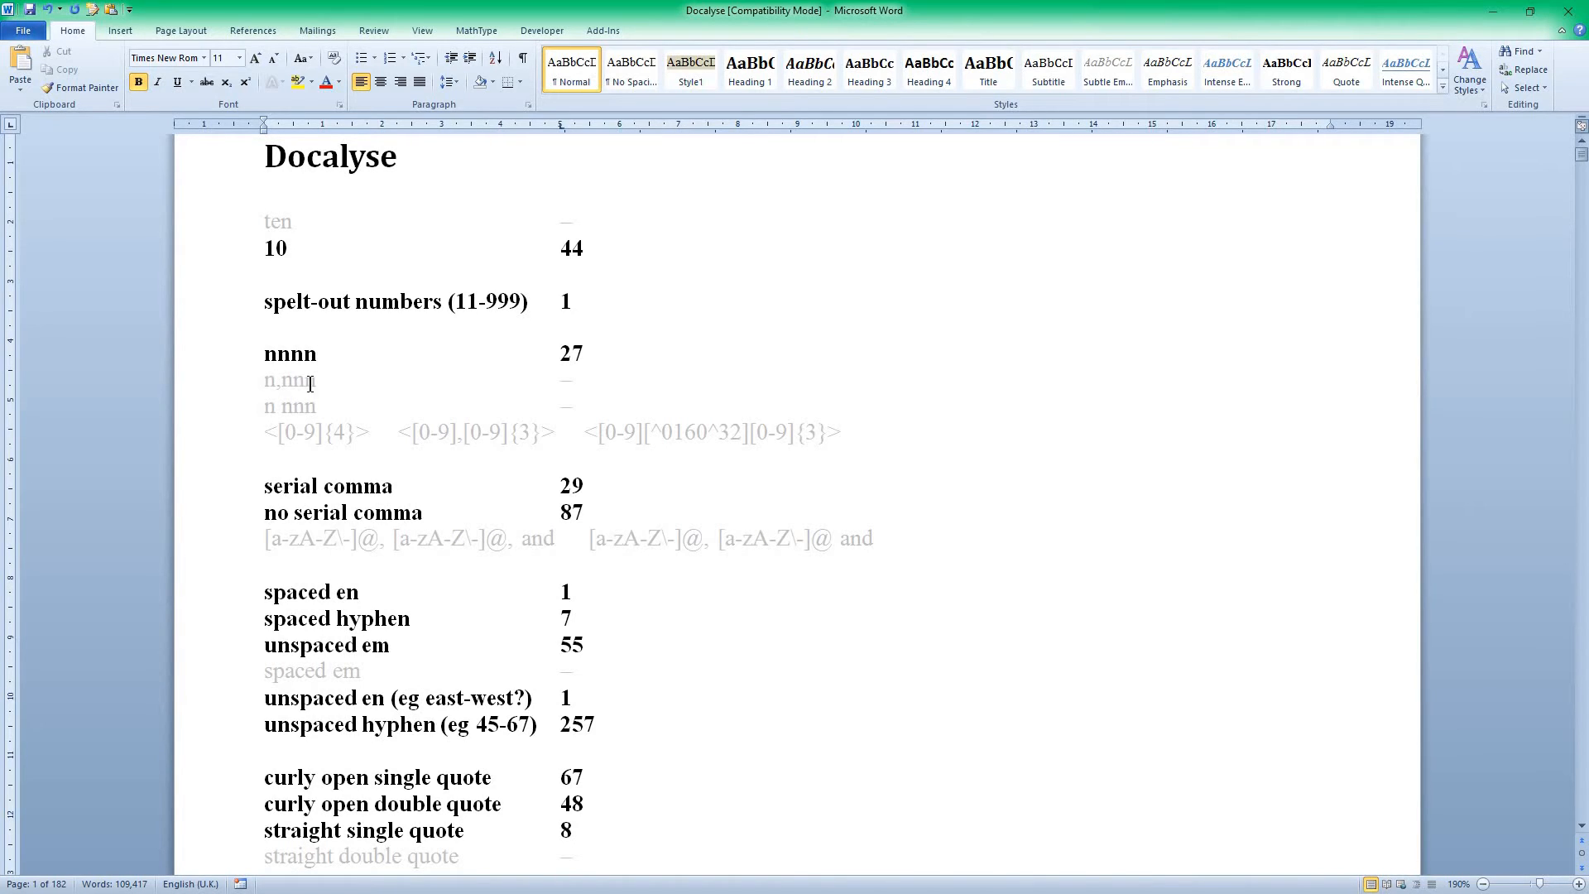
mouse_move(555, 516)
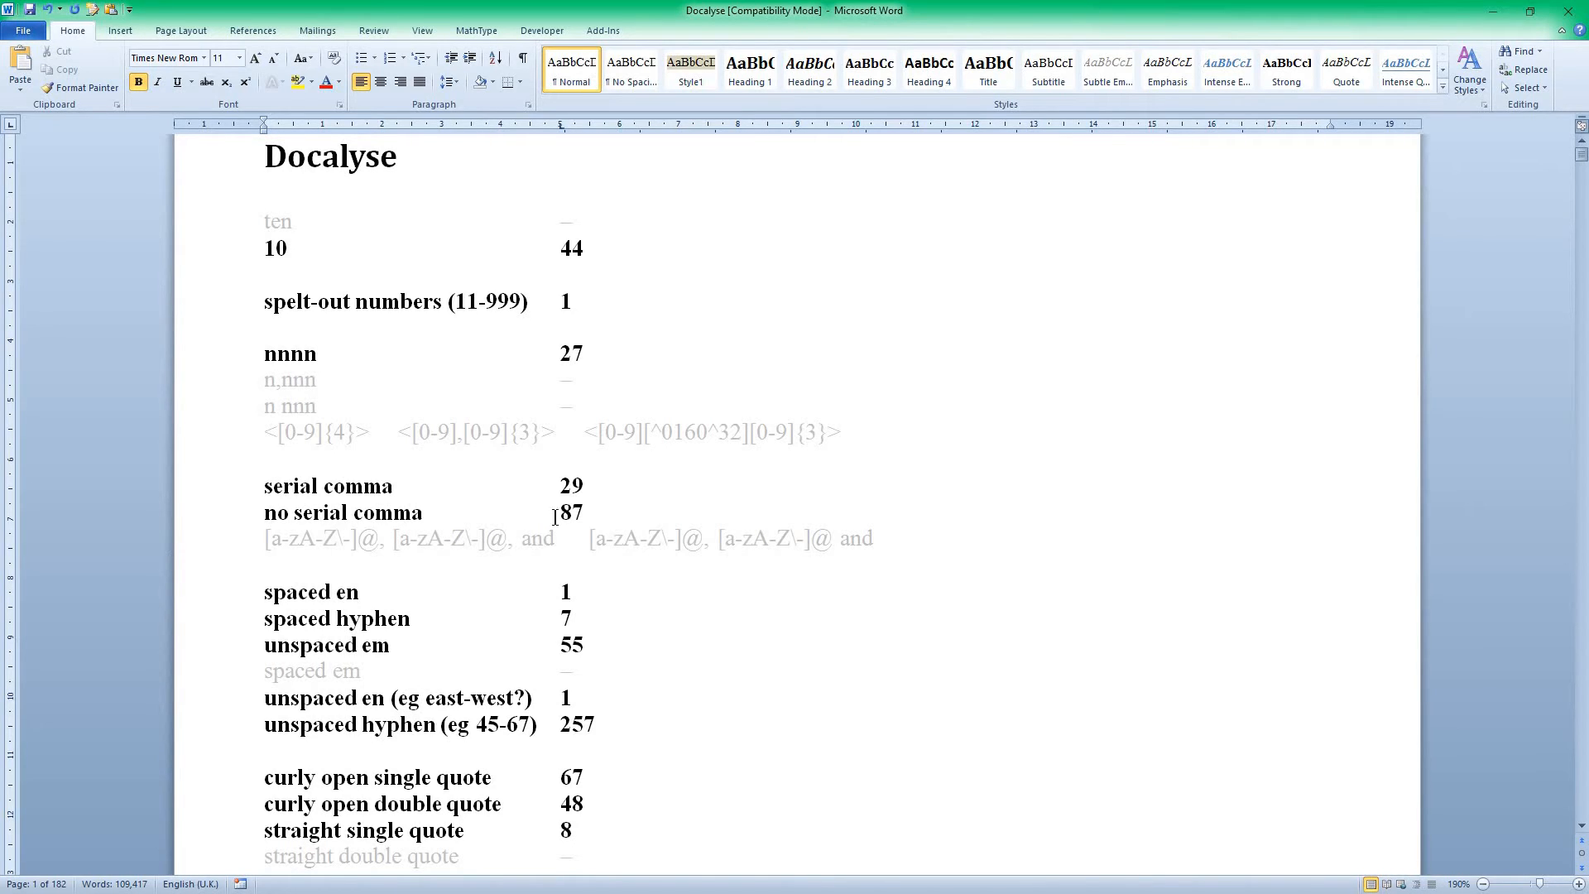
mouse_move(231, 533)
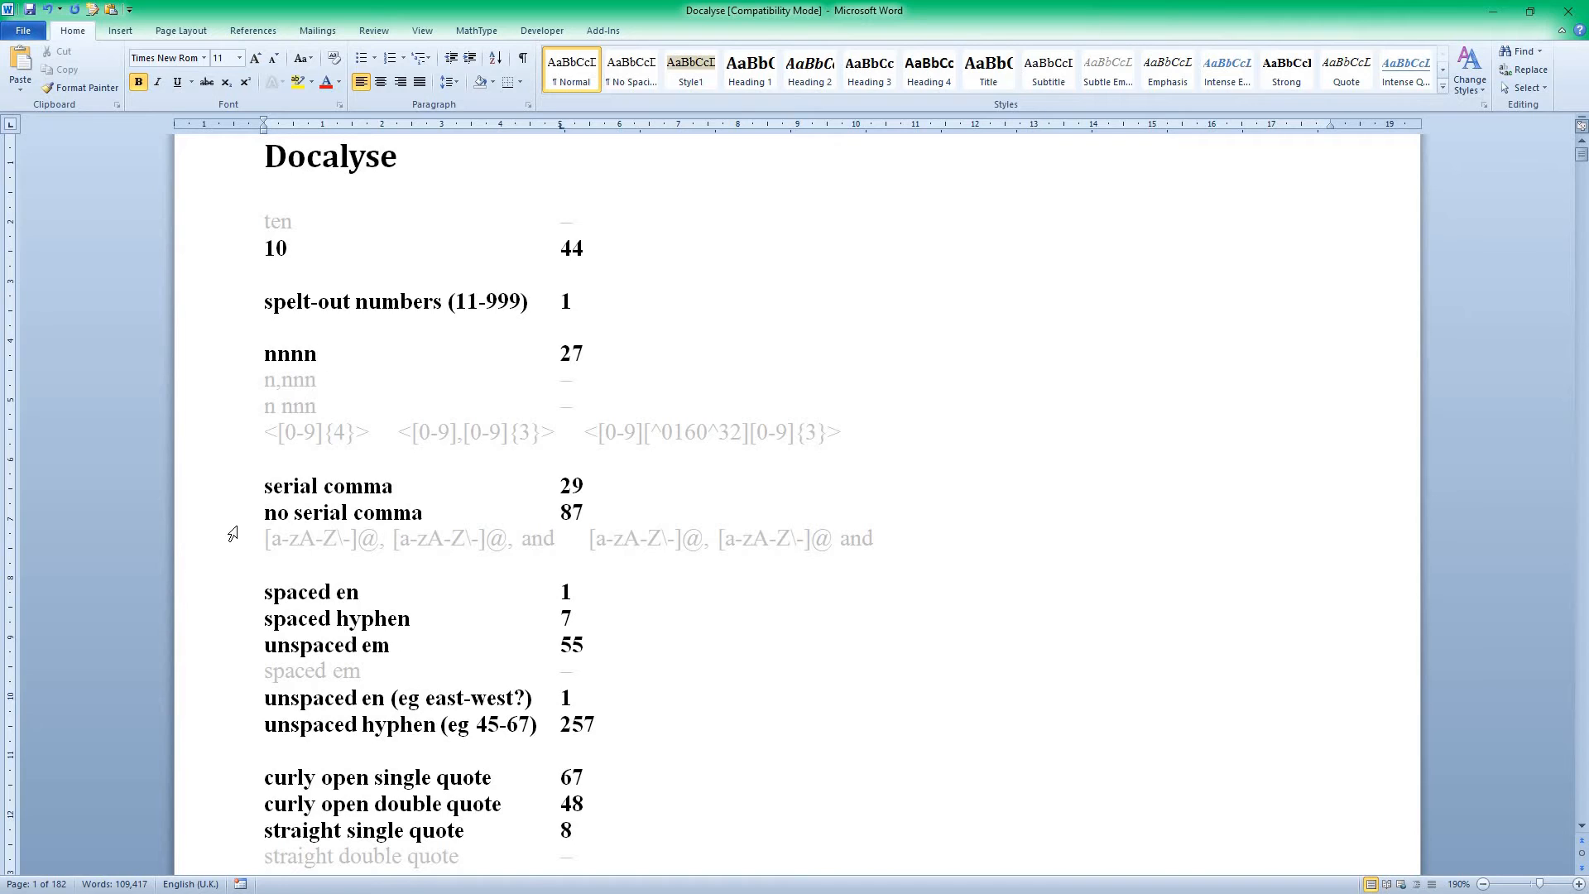
mouse_move(330, 524)
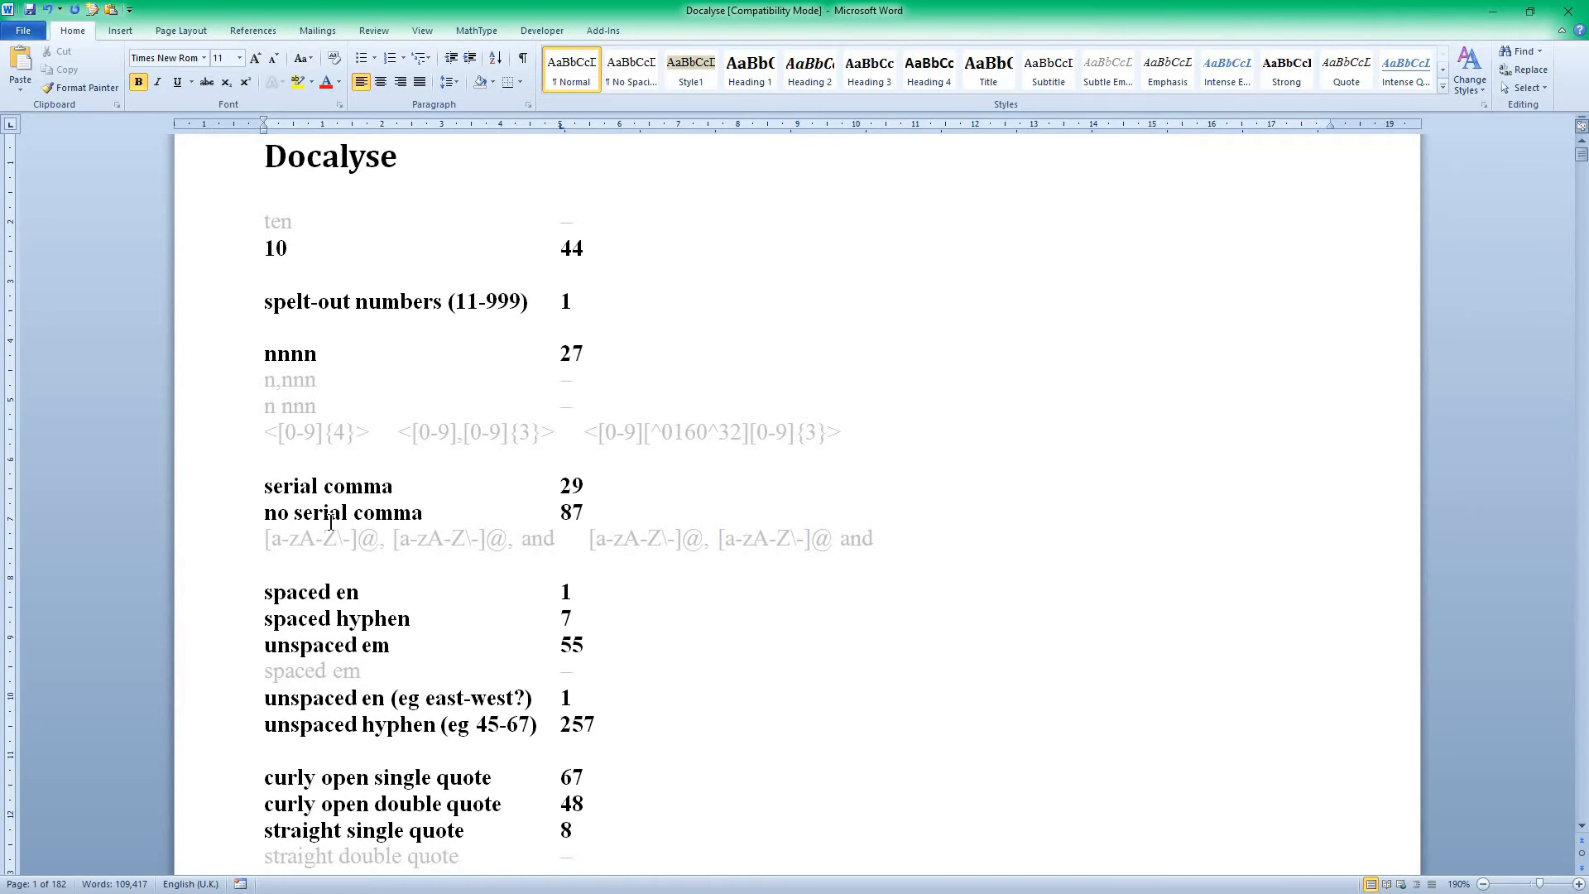
click(318, 353)
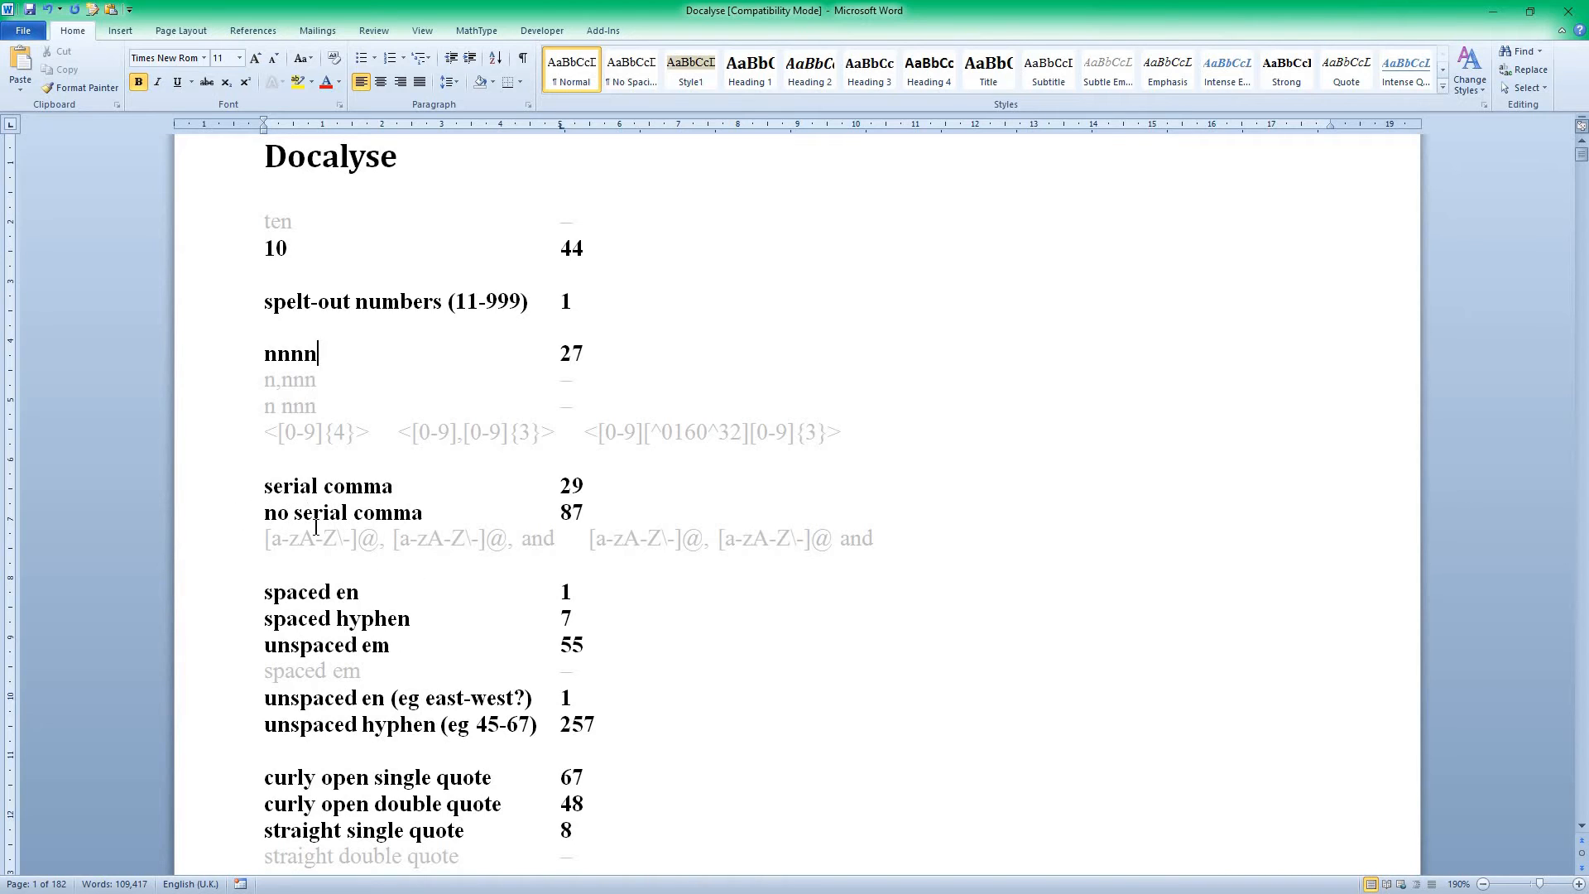
mouse_move(279, 545)
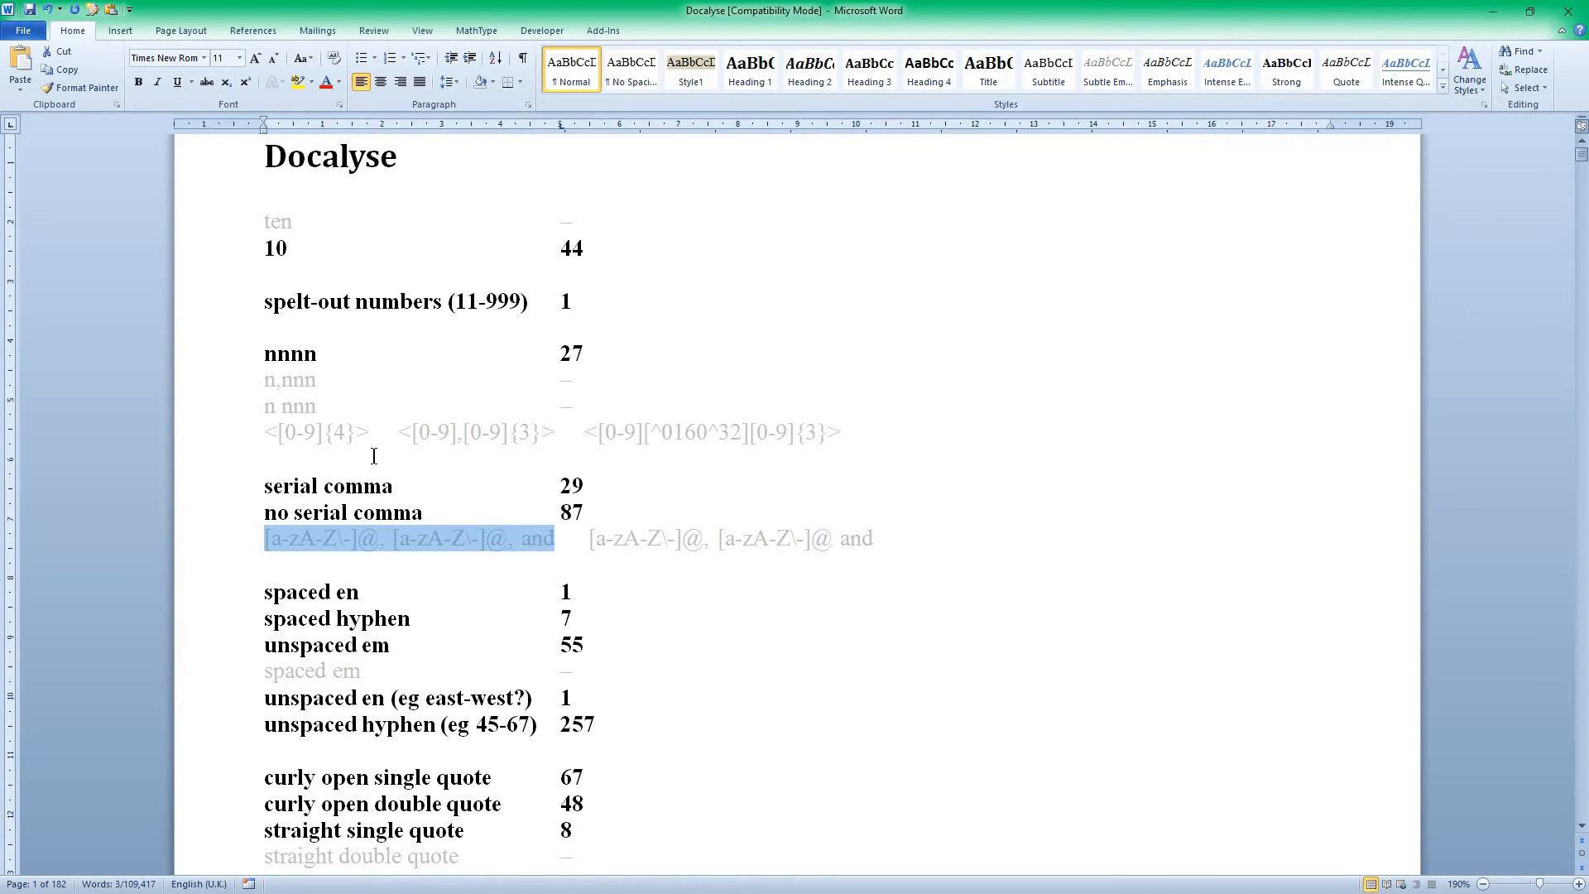
mouse_move(565, 535)
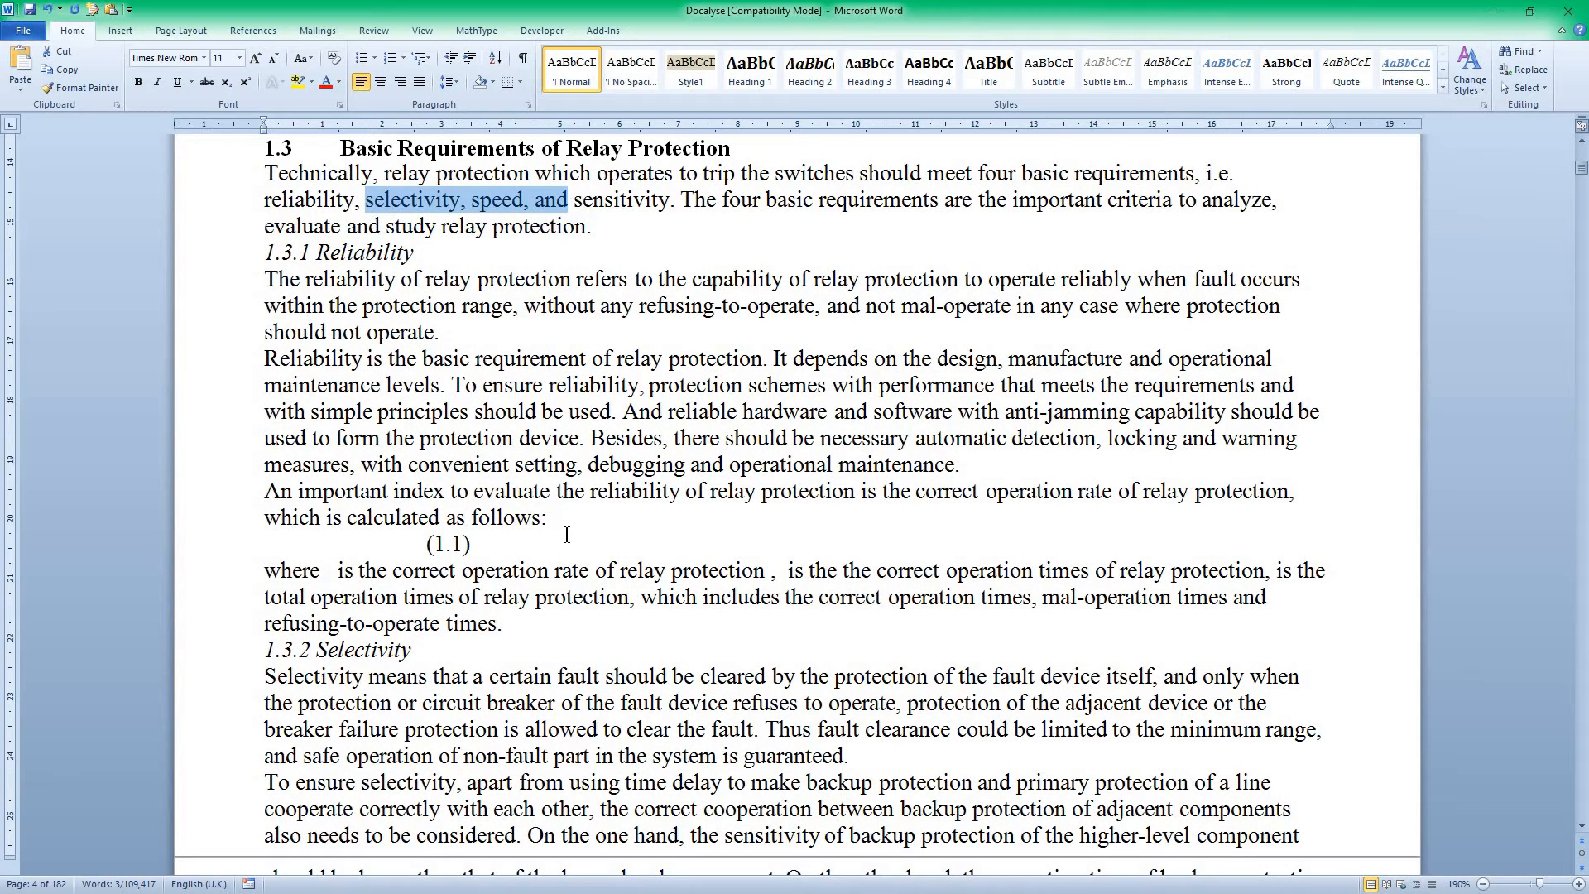
scroll(down, 3)
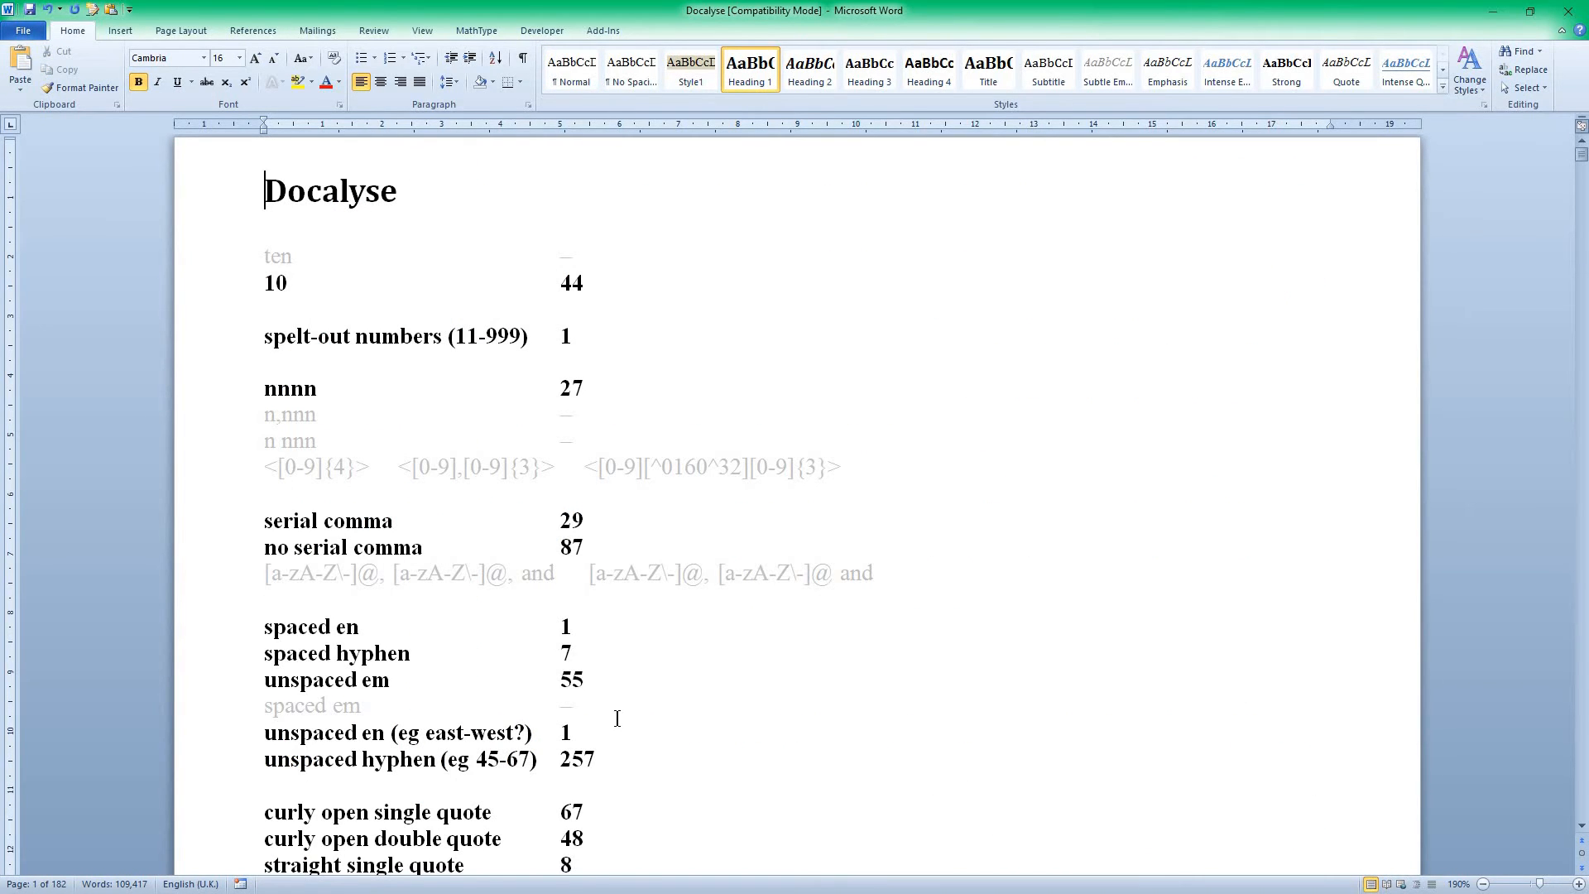
mouse_move(1053, 27)
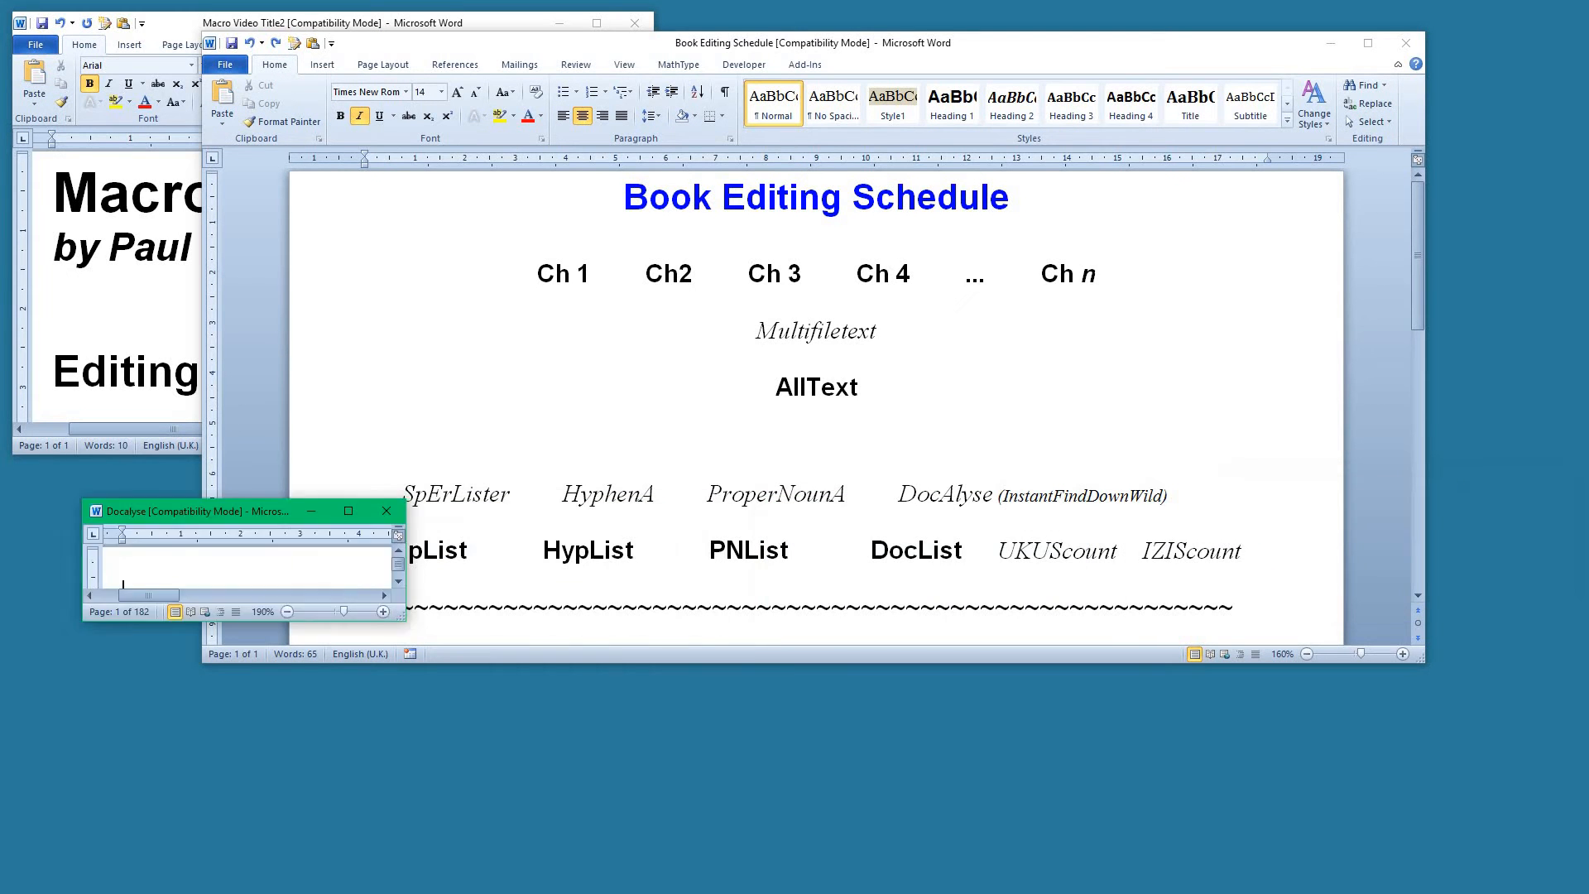
Bring up the enlarged schedule showing the Brief, Style Sheet, Word List and FRList stages
click(384, 510)
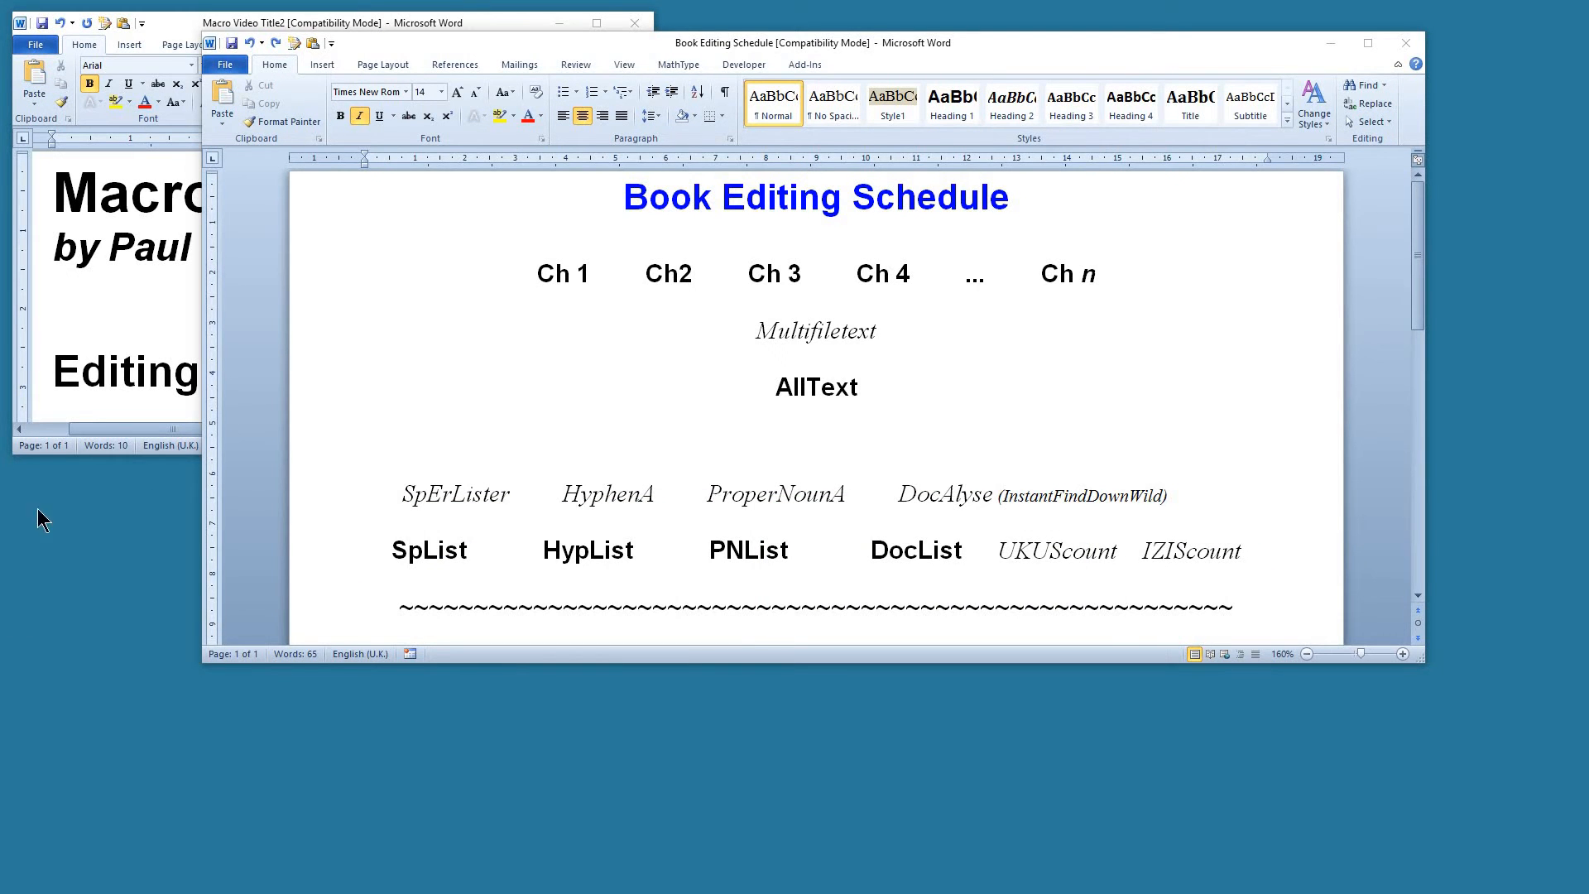
mouse_move(609, 466)
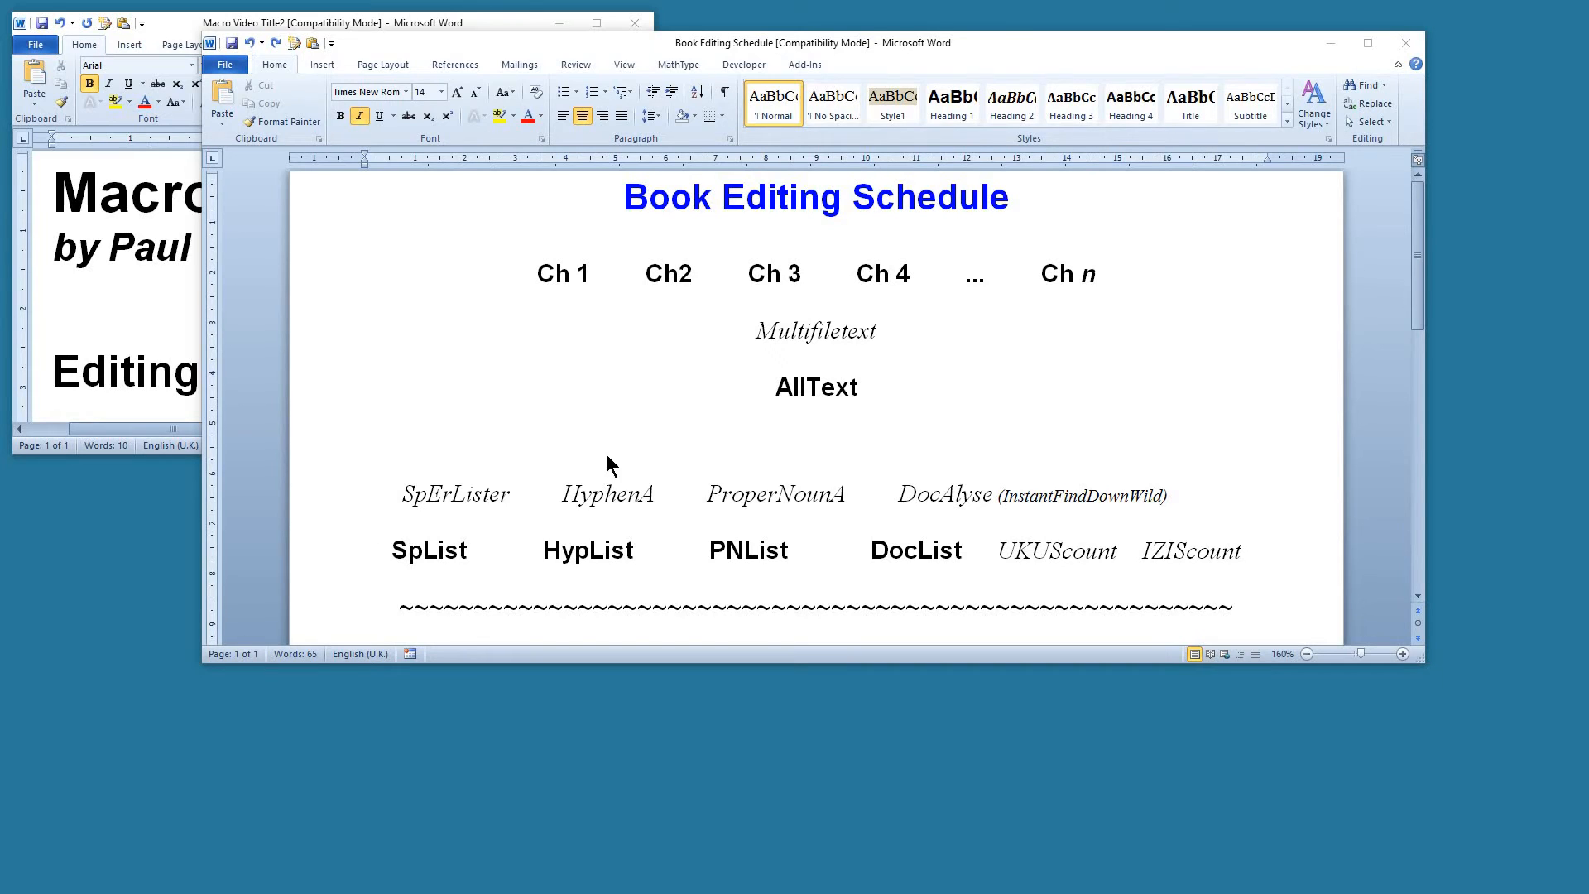
mouse_move(764, 527)
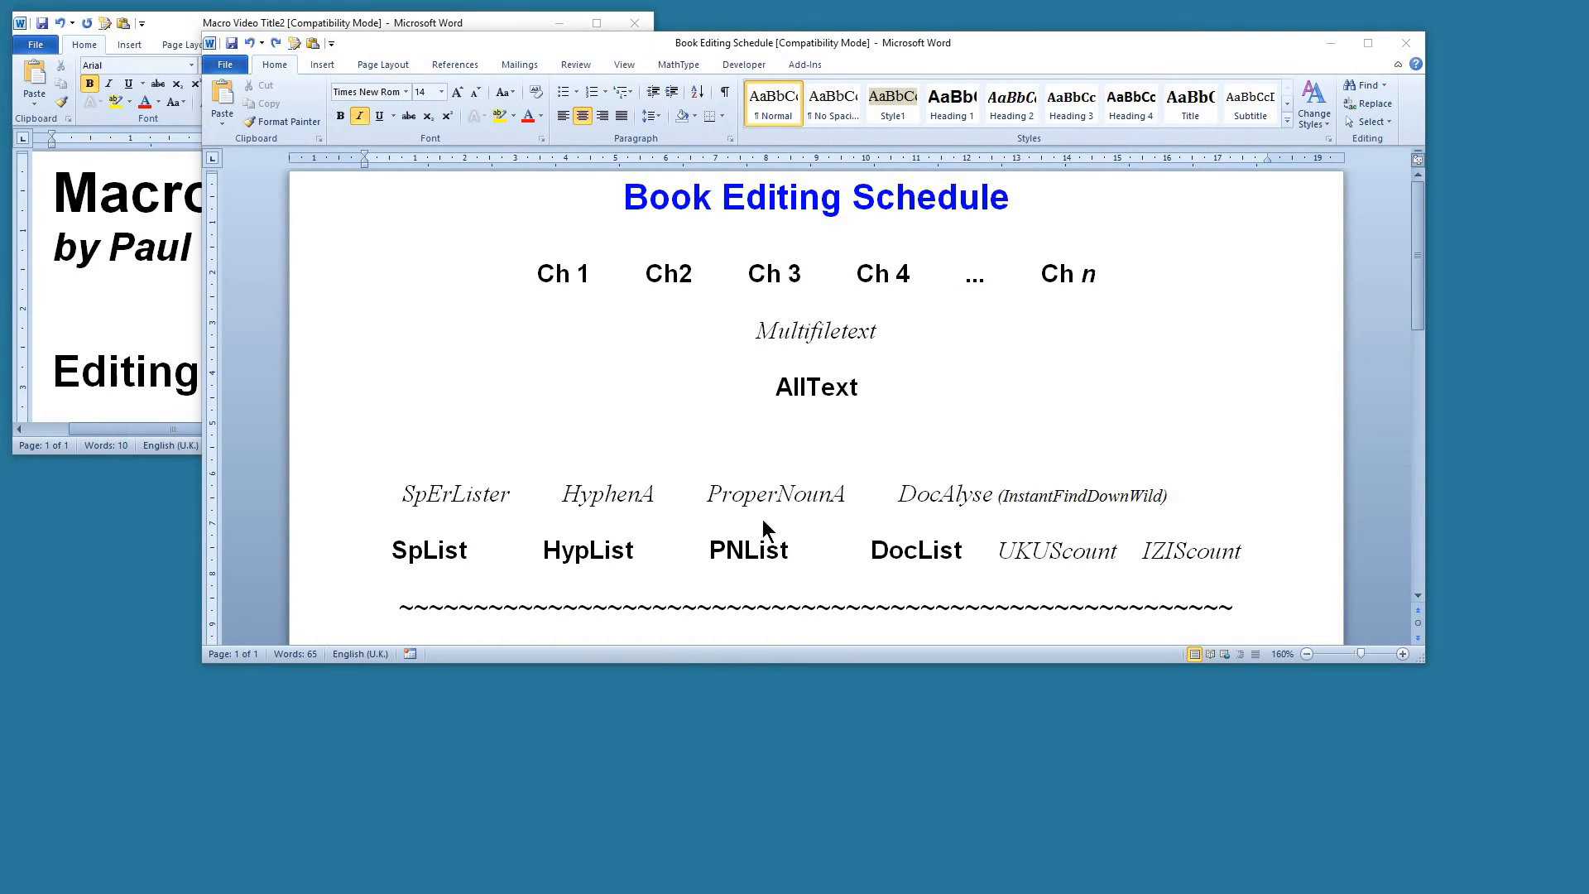
scroll(up, 3)
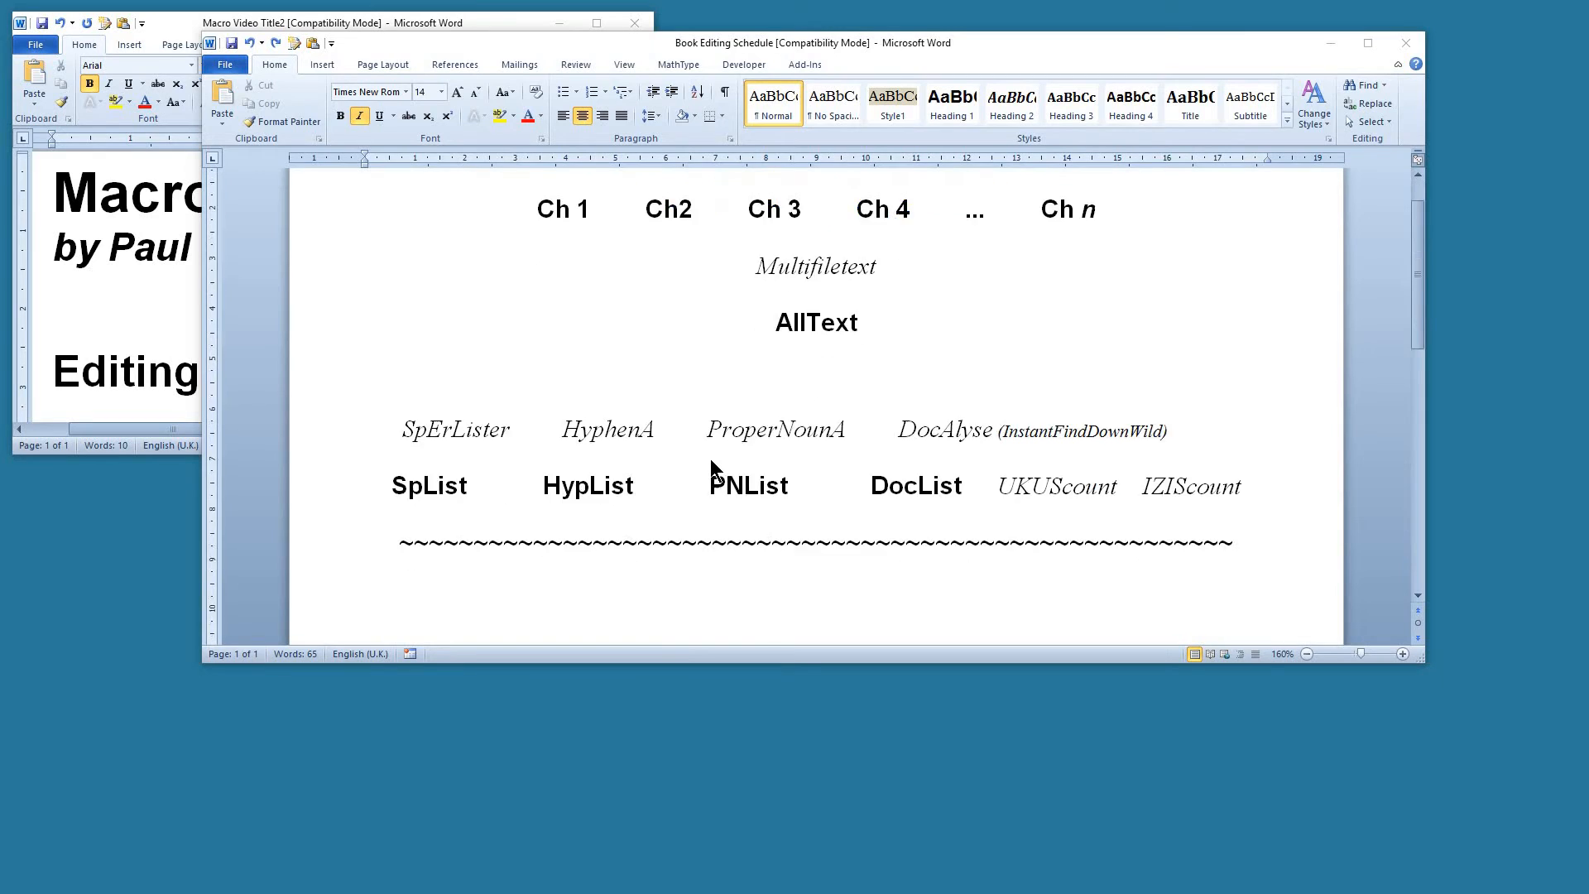
scroll(down, 3)
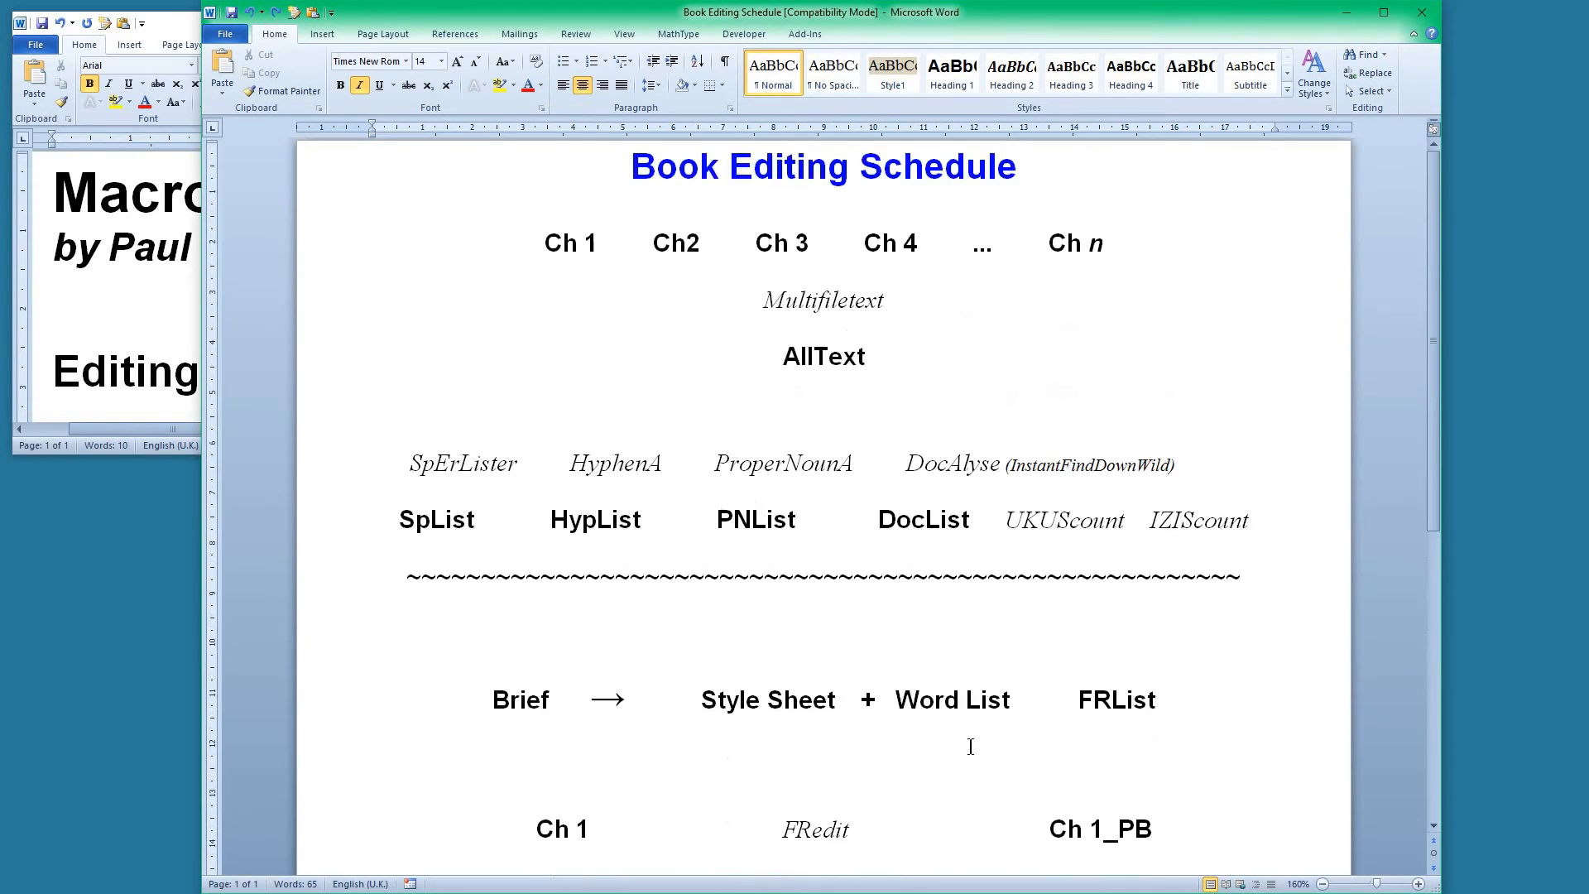
mouse_move(519, 714)
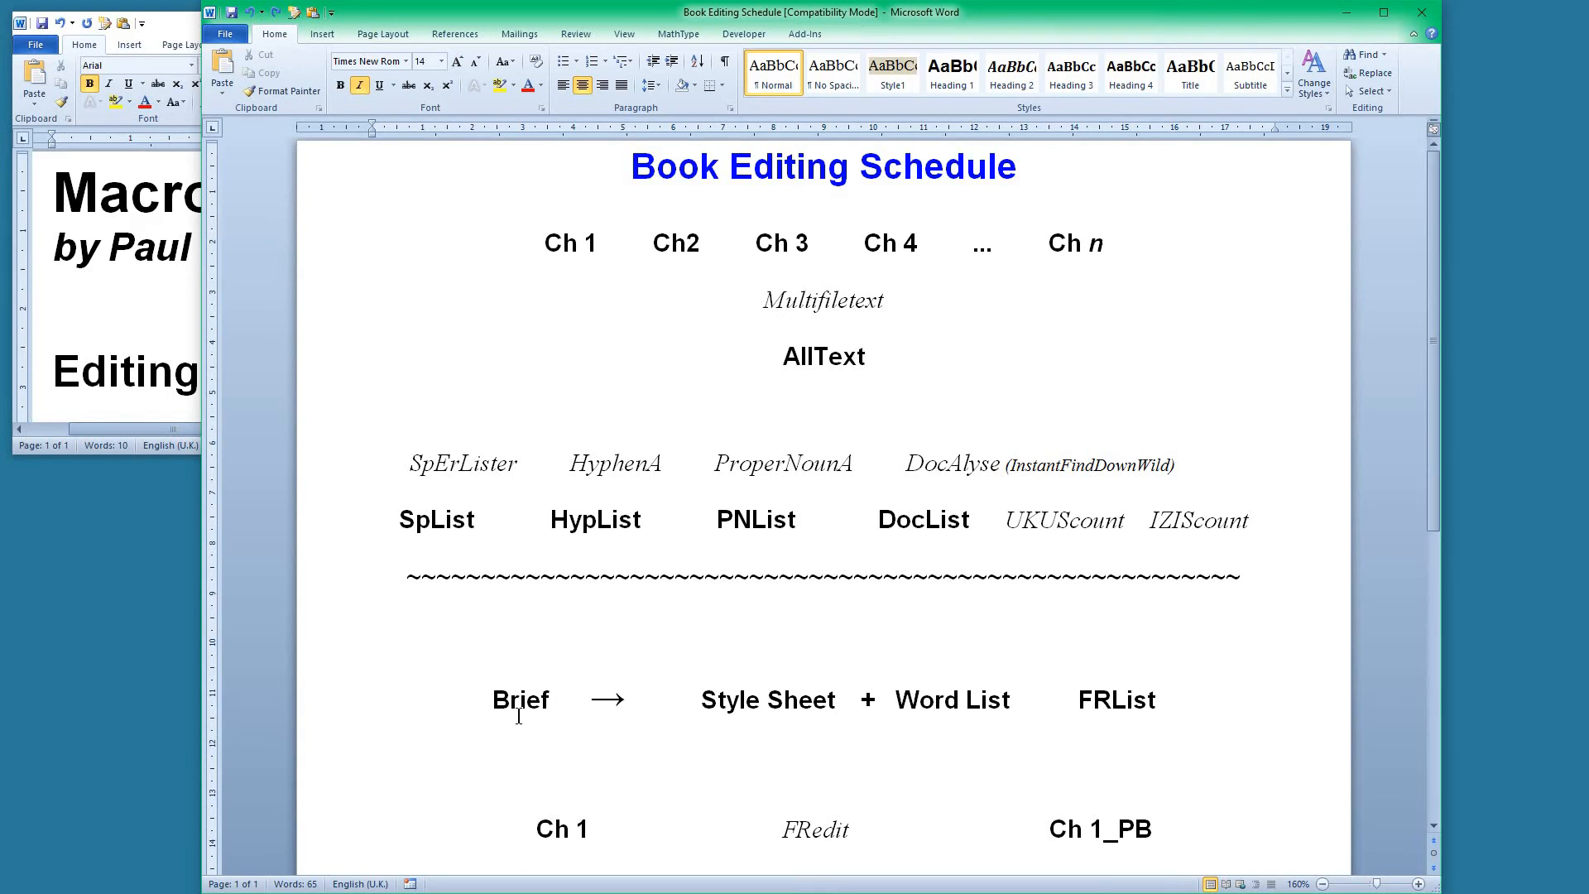
mouse_move(658, 713)
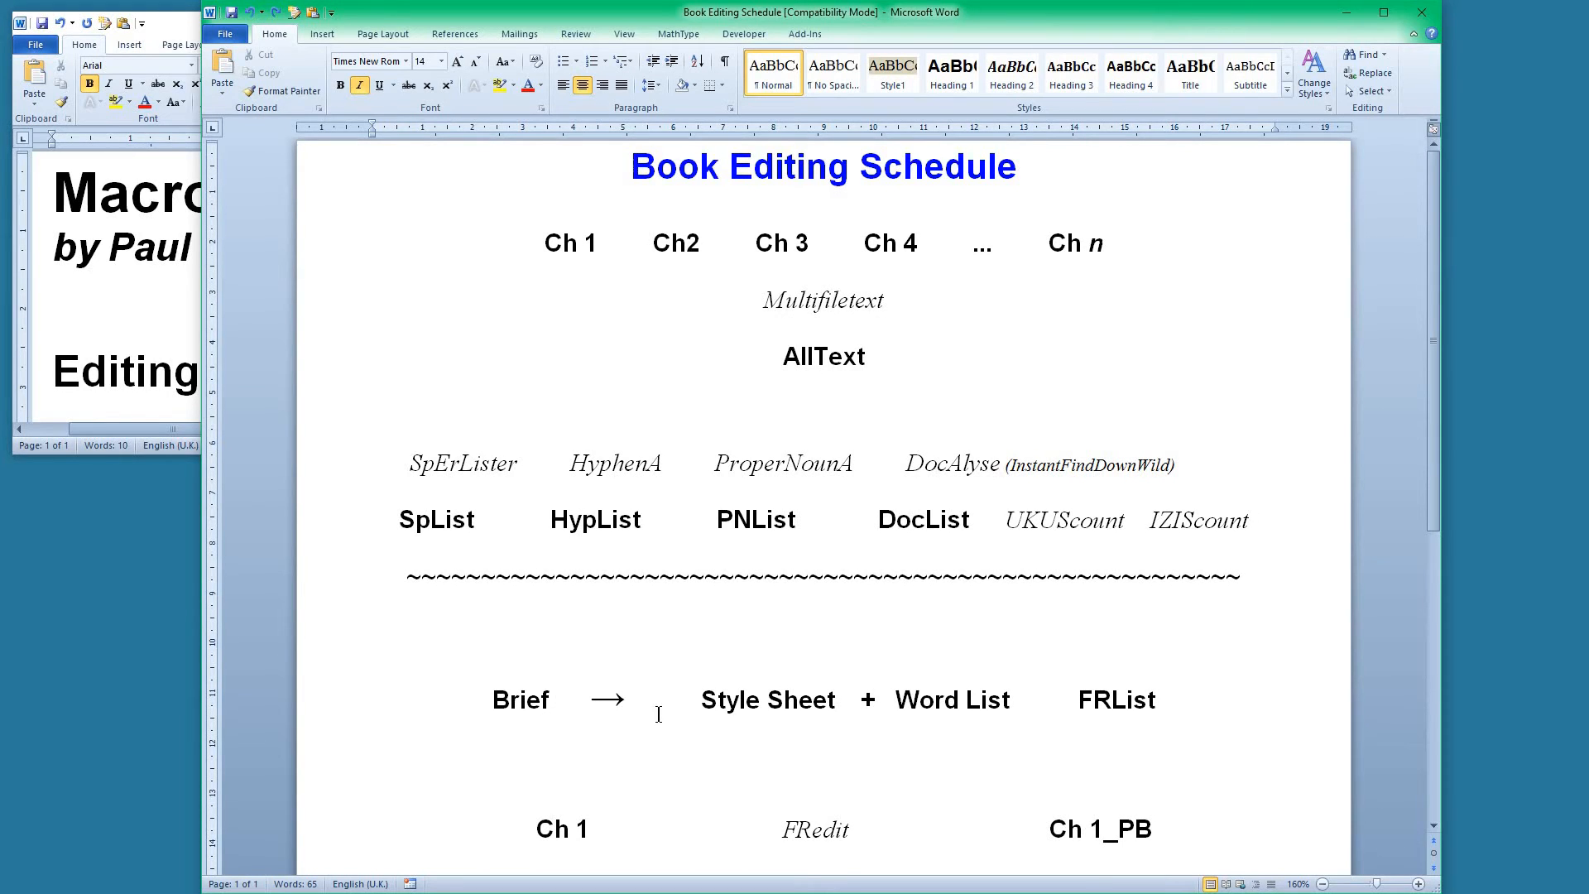
mouse_move(747, 701)
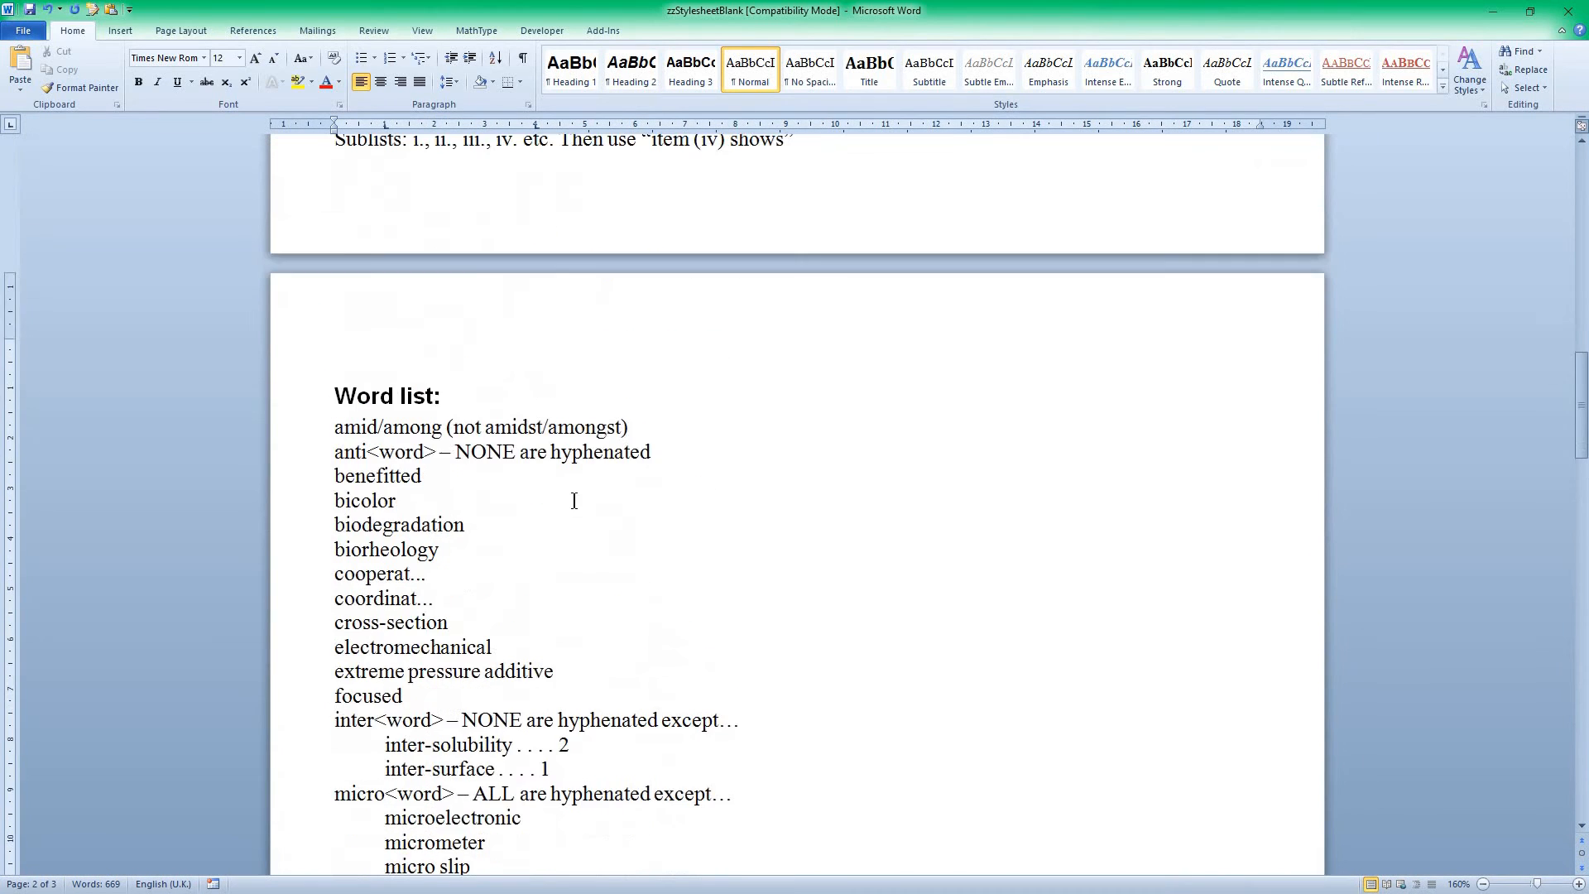
Scroll through the Stylesheet rules down to the Conventions, Greek letters, Stress and Headings sections
scroll(up, 3)
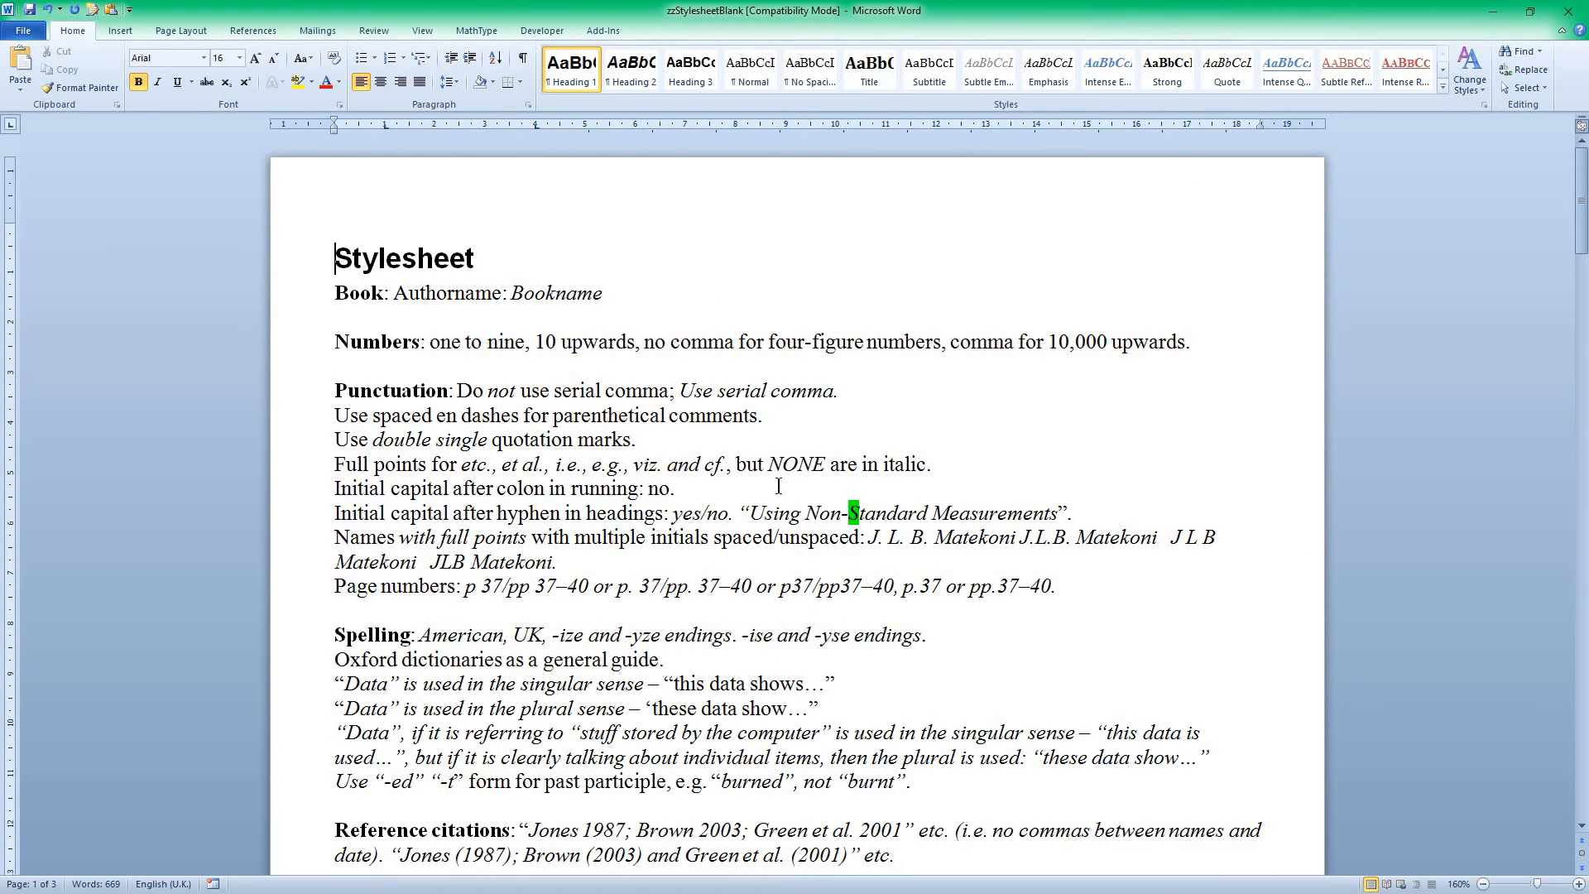
mouse_move(706, 621)
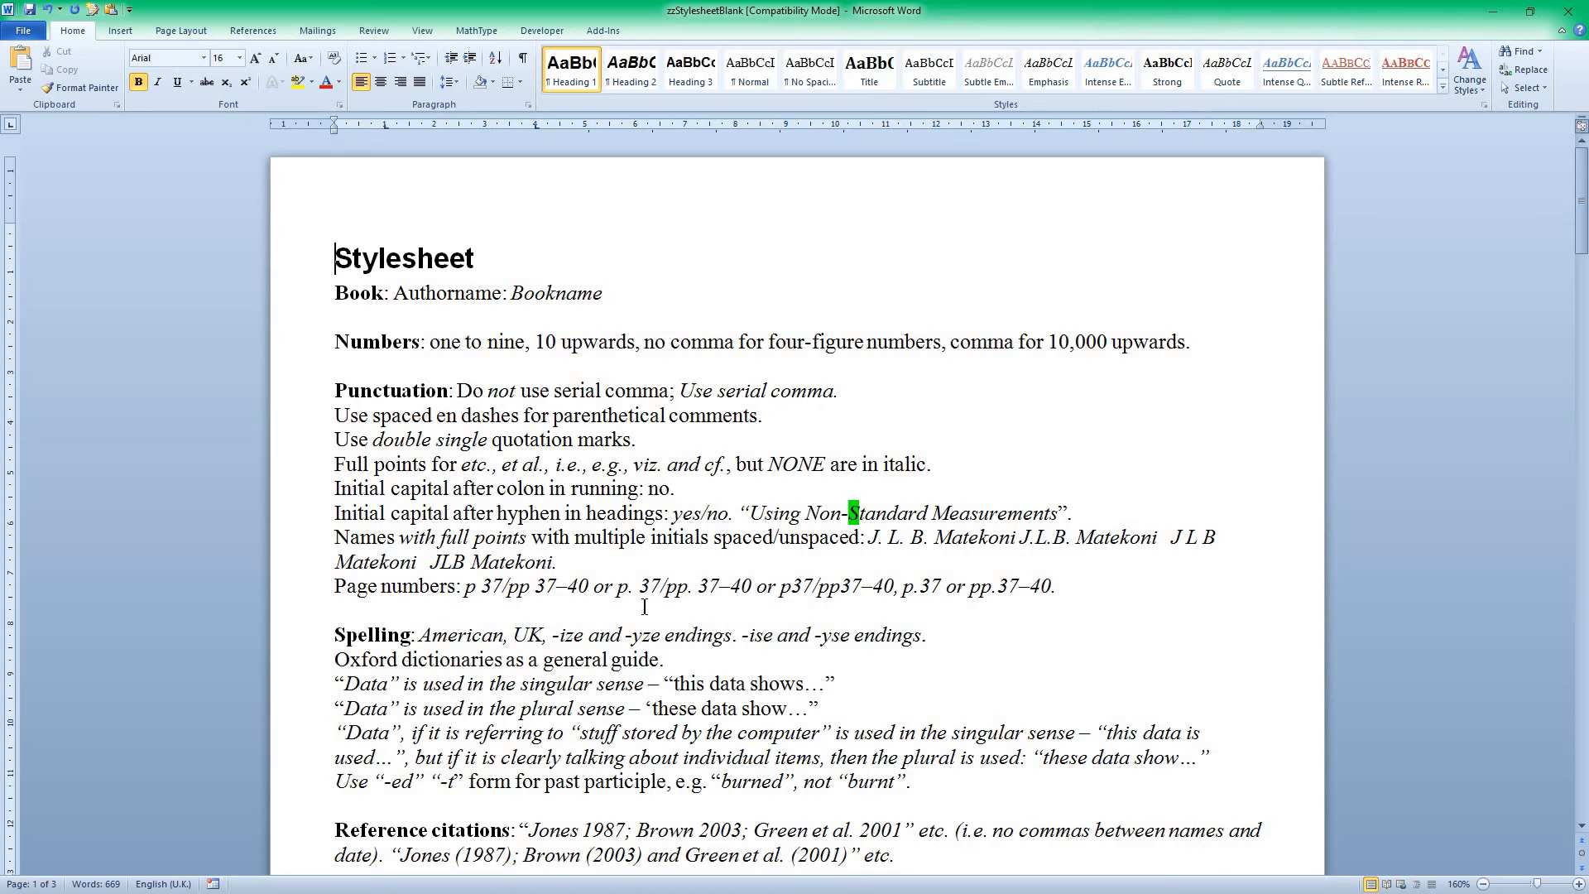
mouse_move(492, 525)
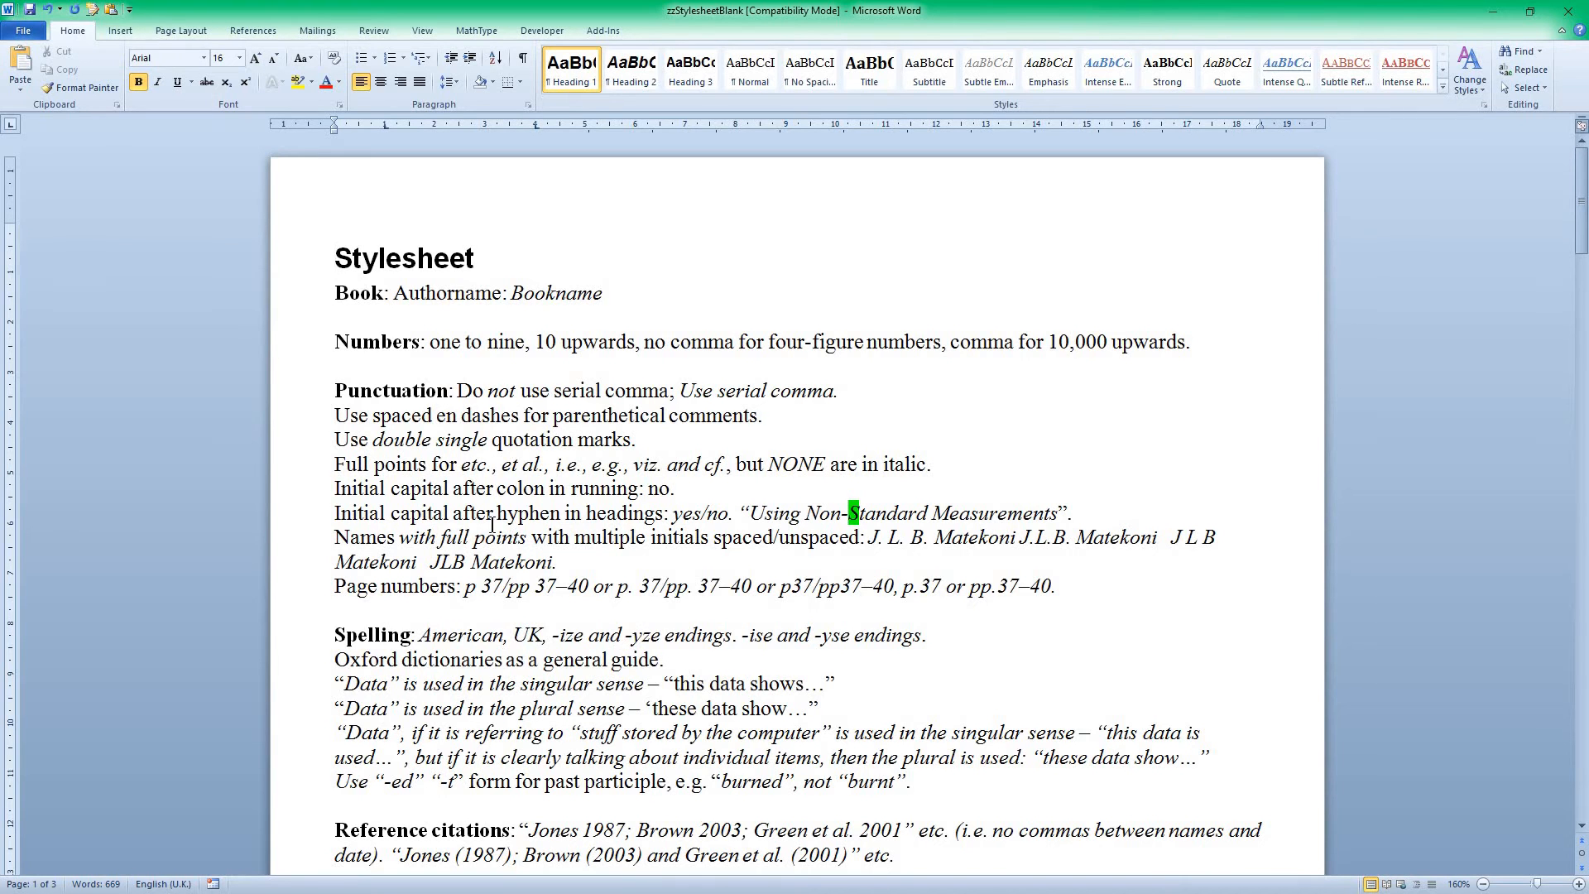
mouse_move(523, 605)
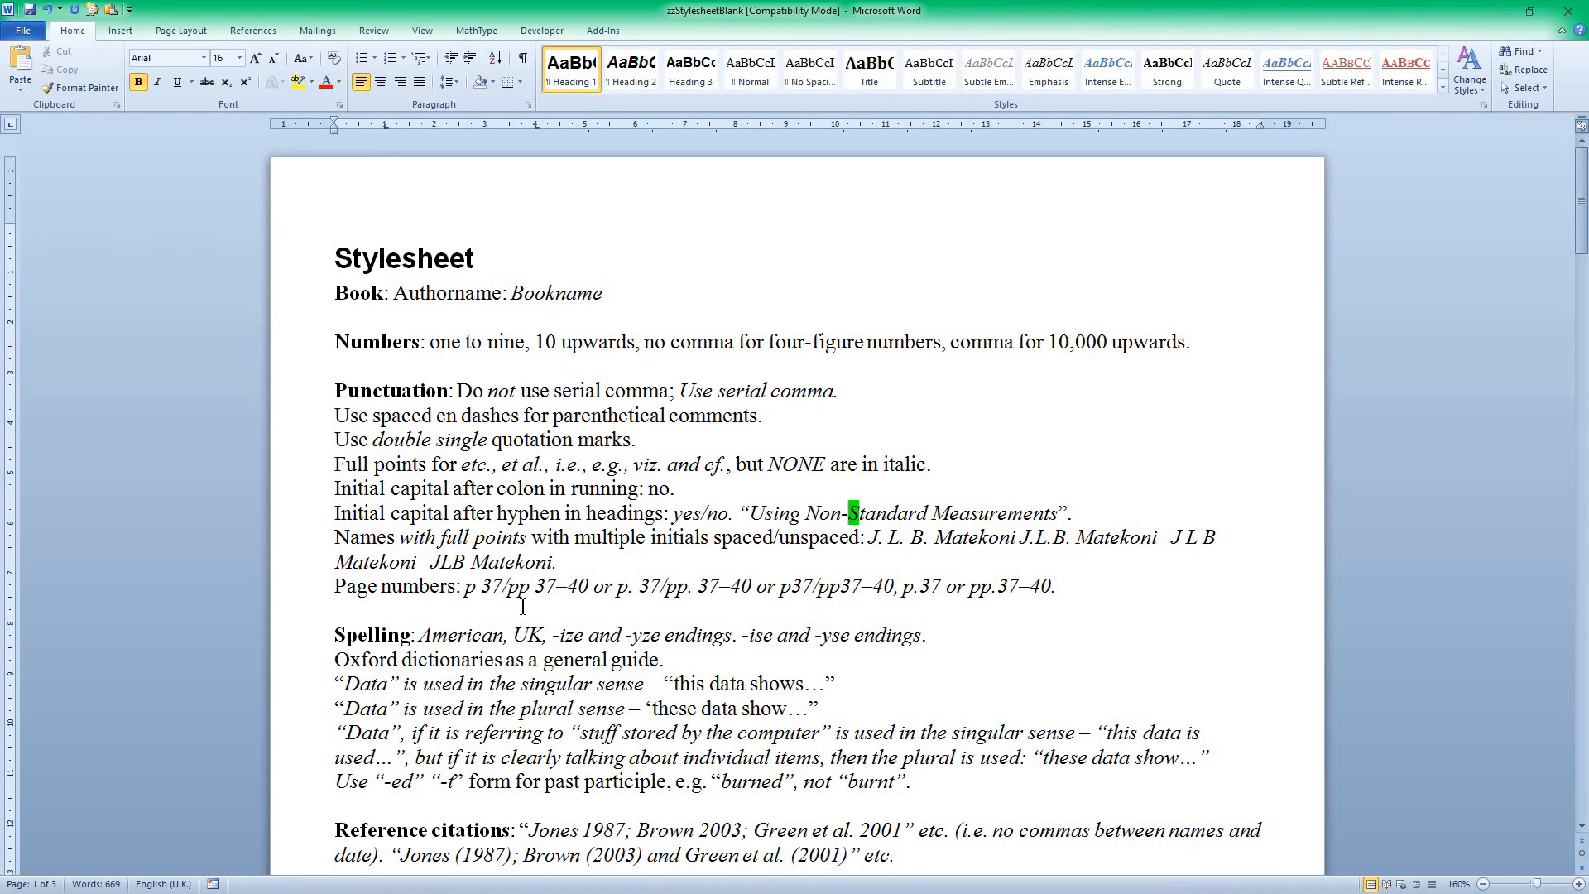
scroll(down, 3)
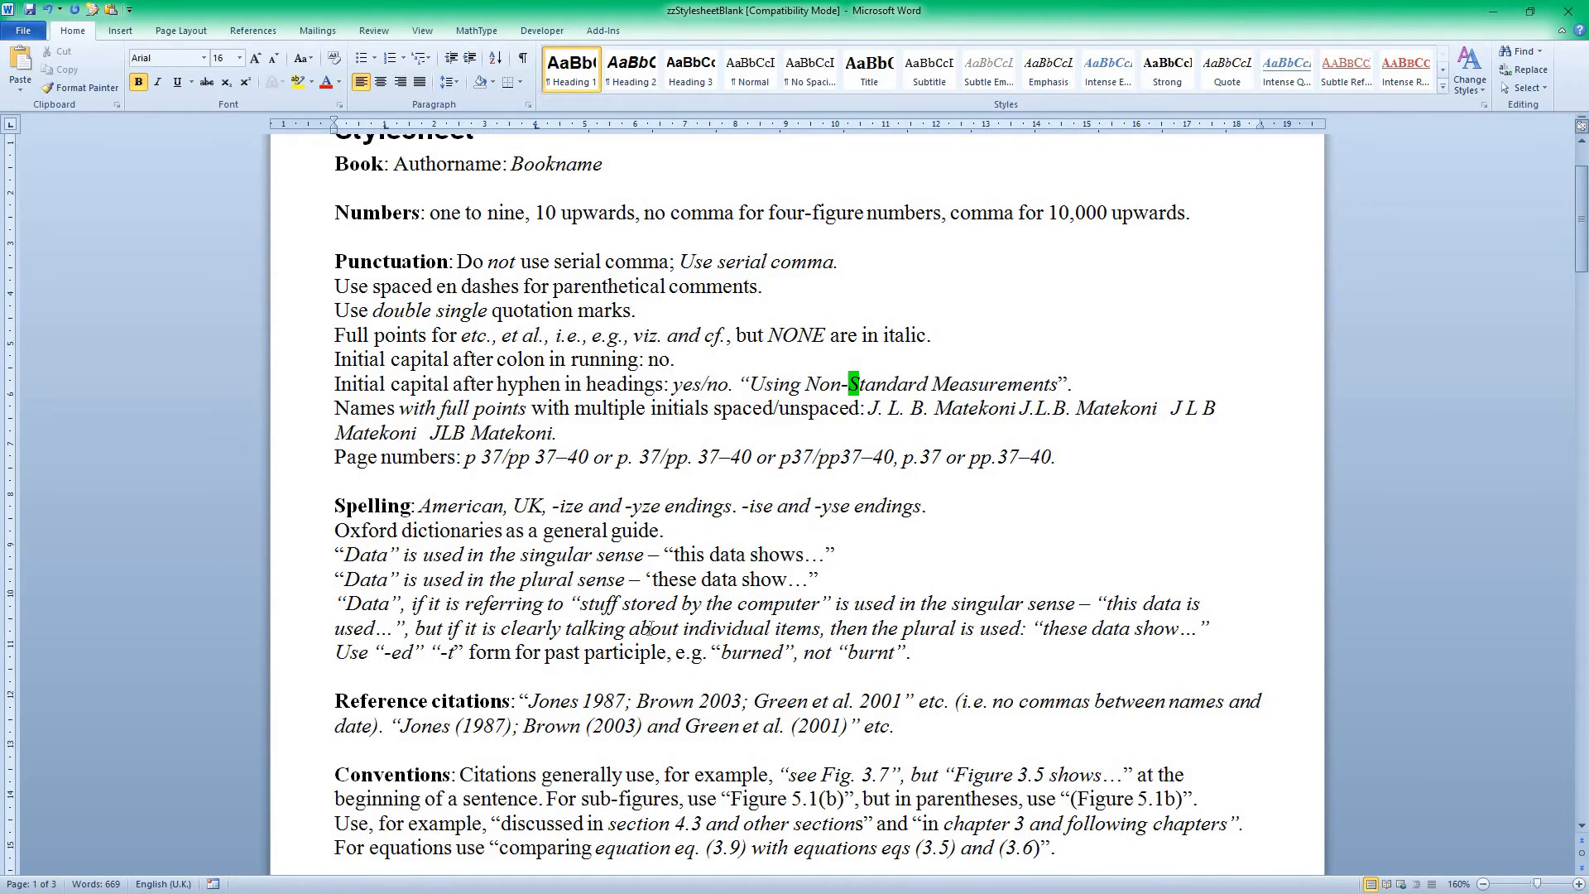
scroll(down, 3)
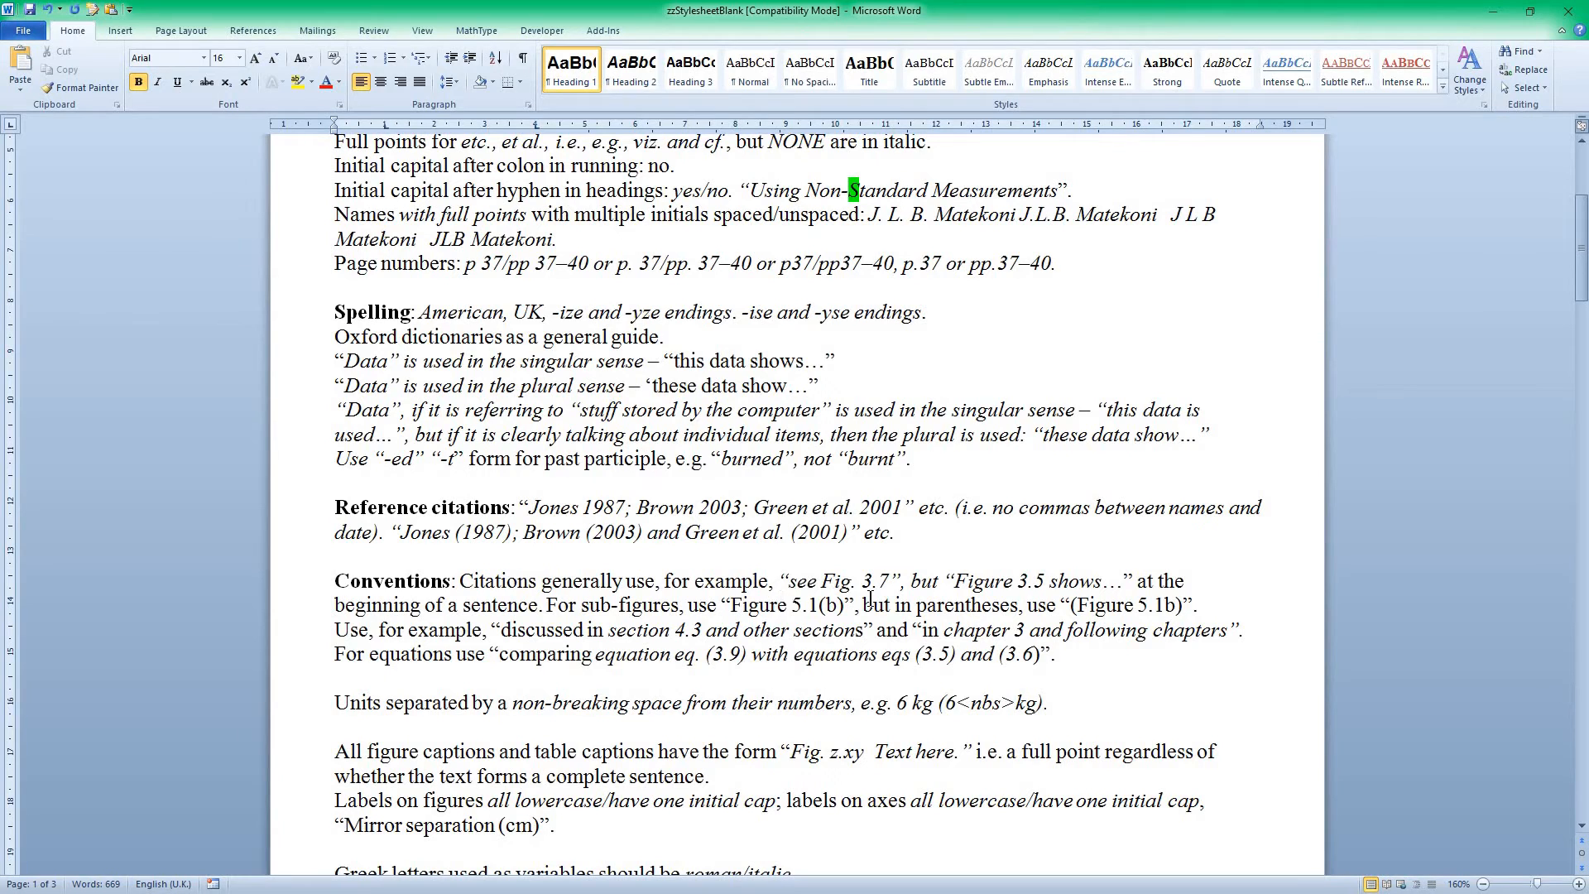
mouse_move(924, 108)
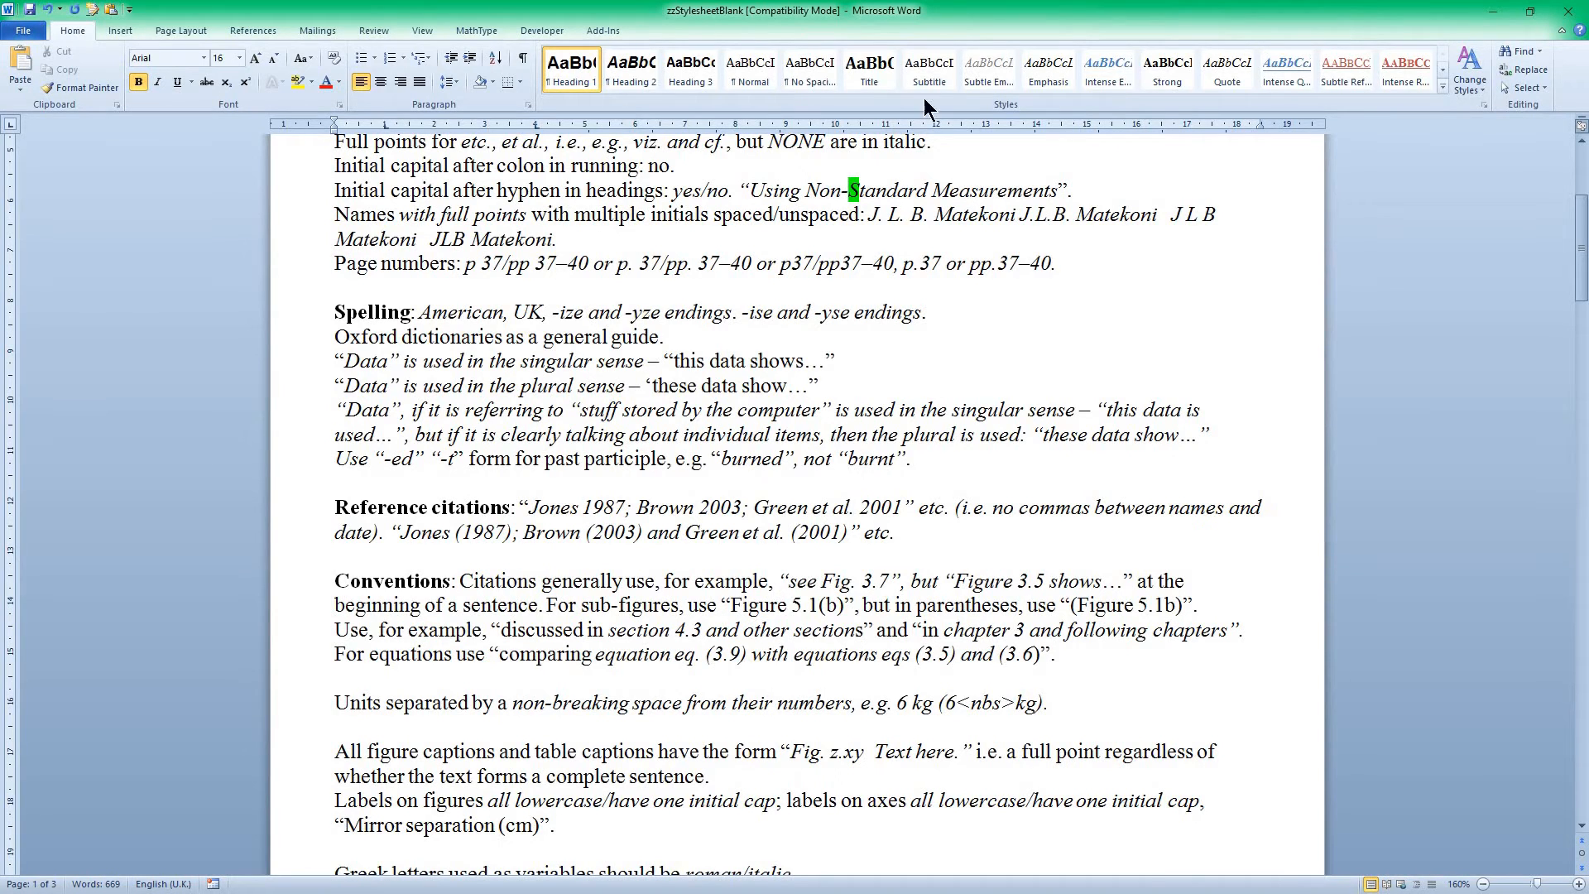
mouse_move(939, 19)
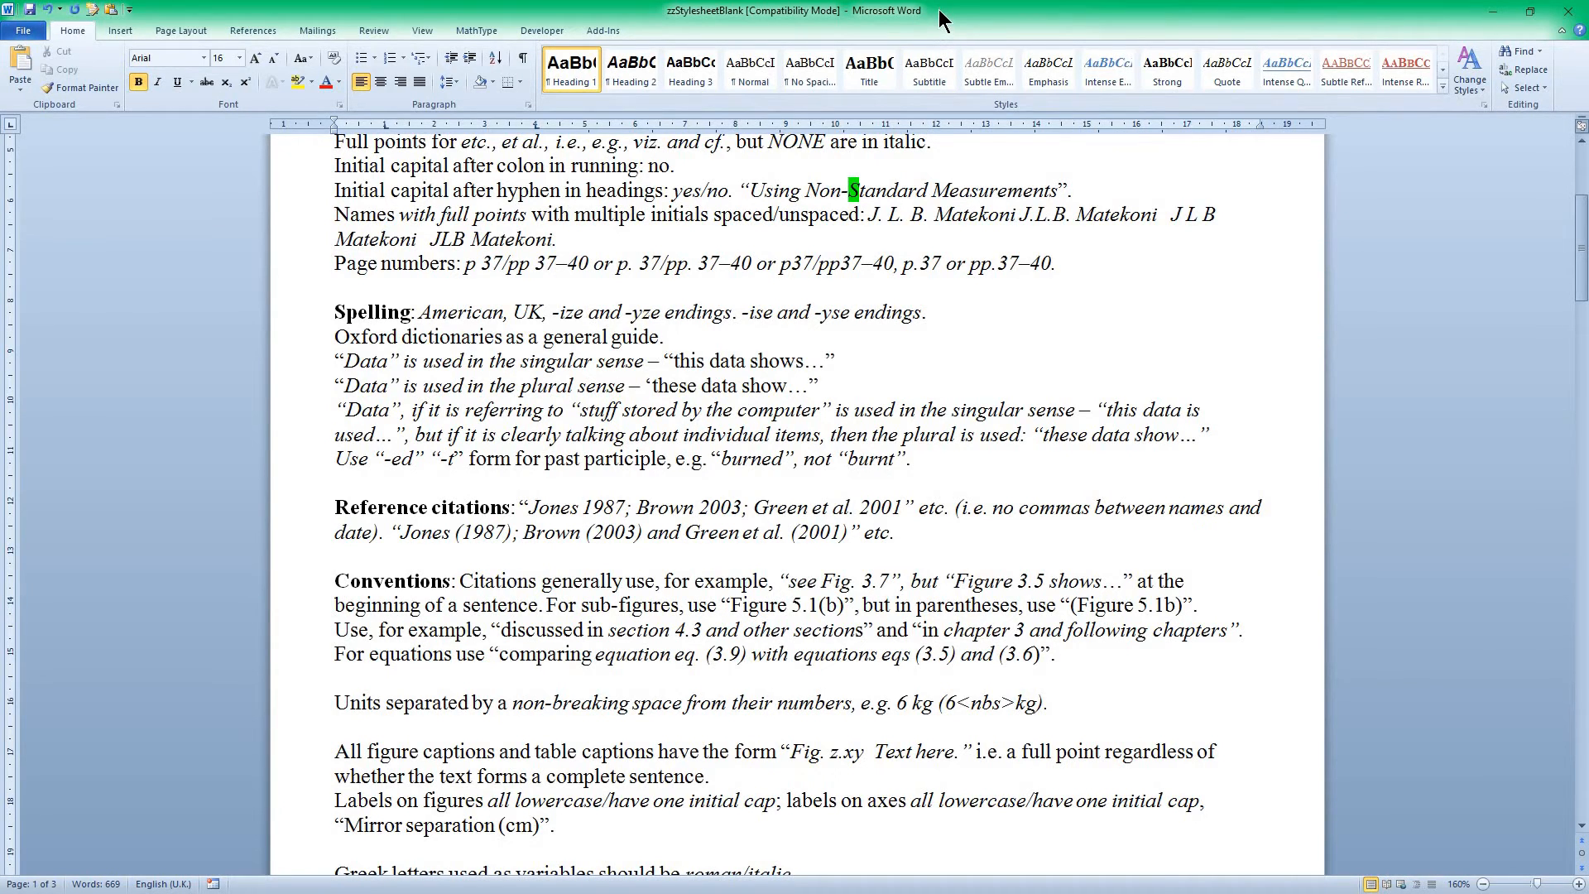
scroll(down, 3)
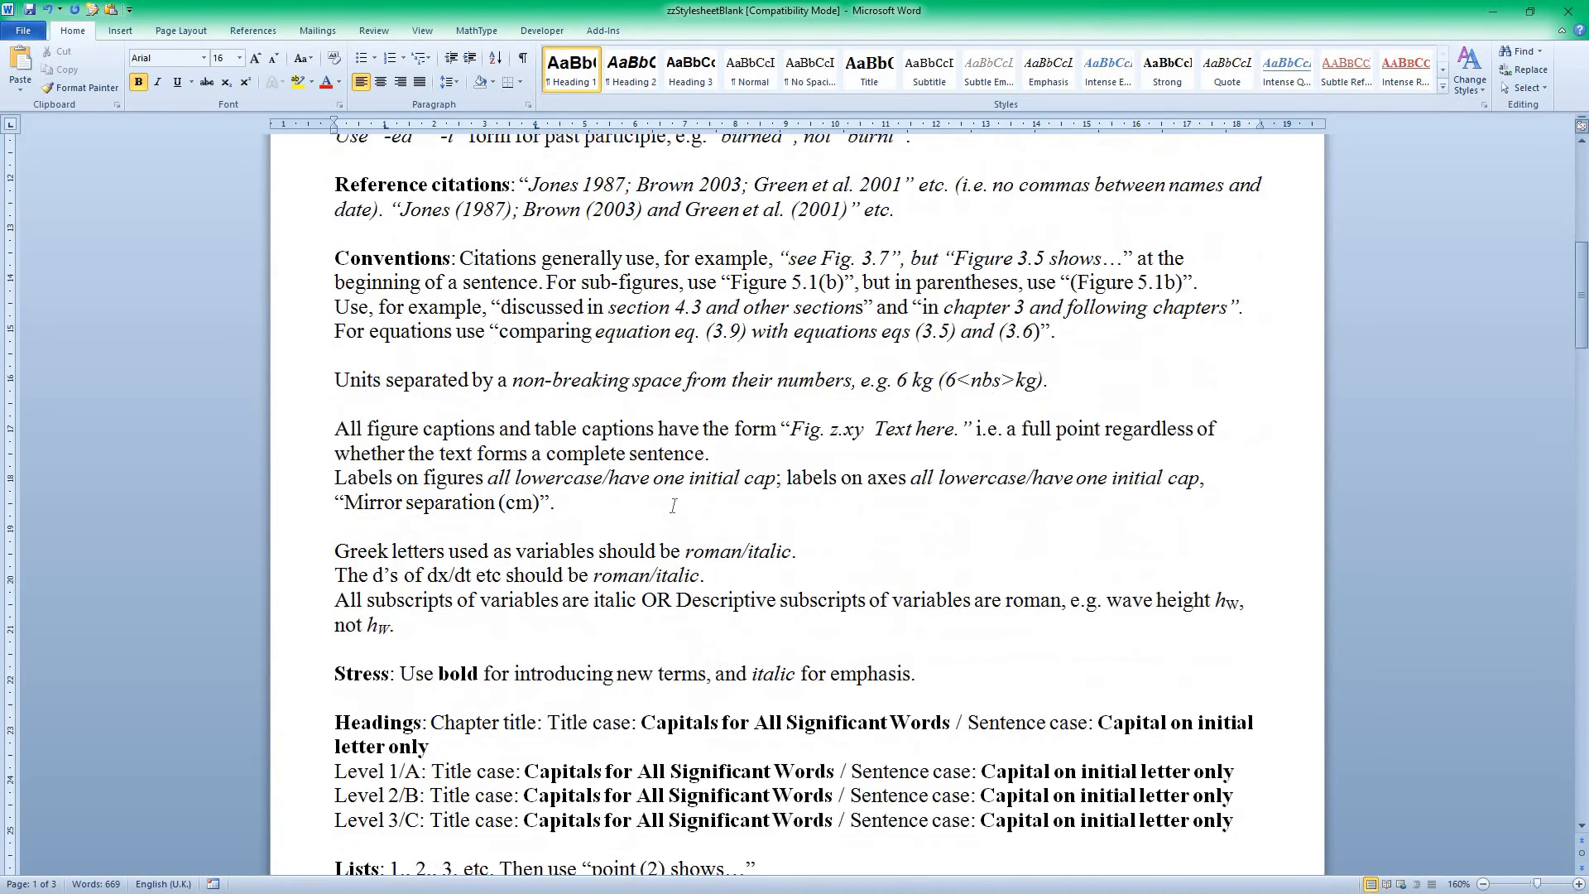
scroll(down, 3)
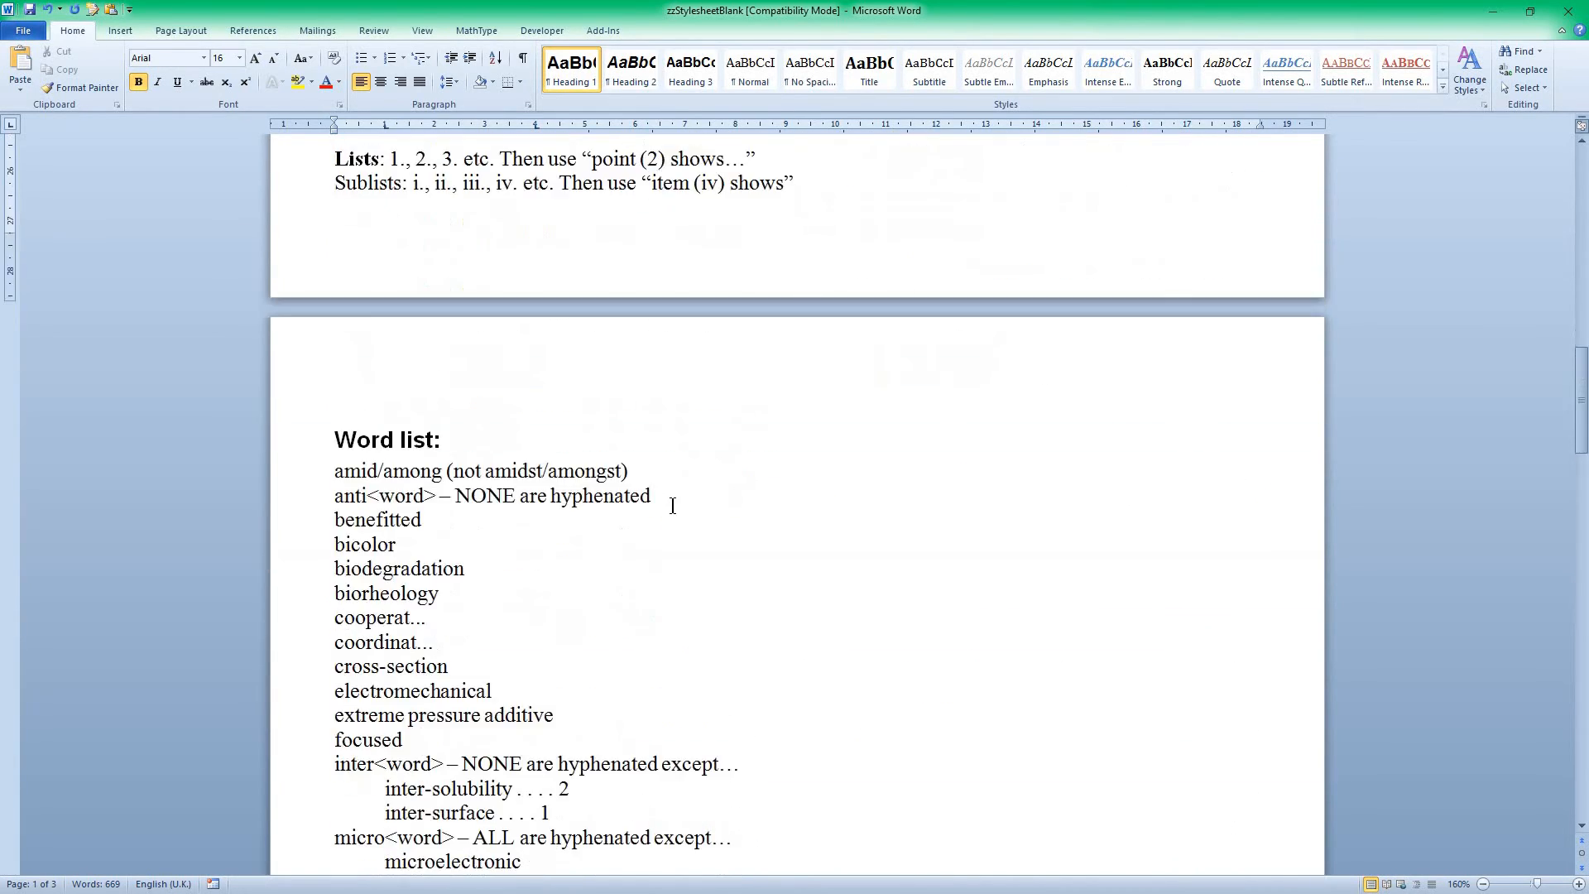
scroll(down, 3)
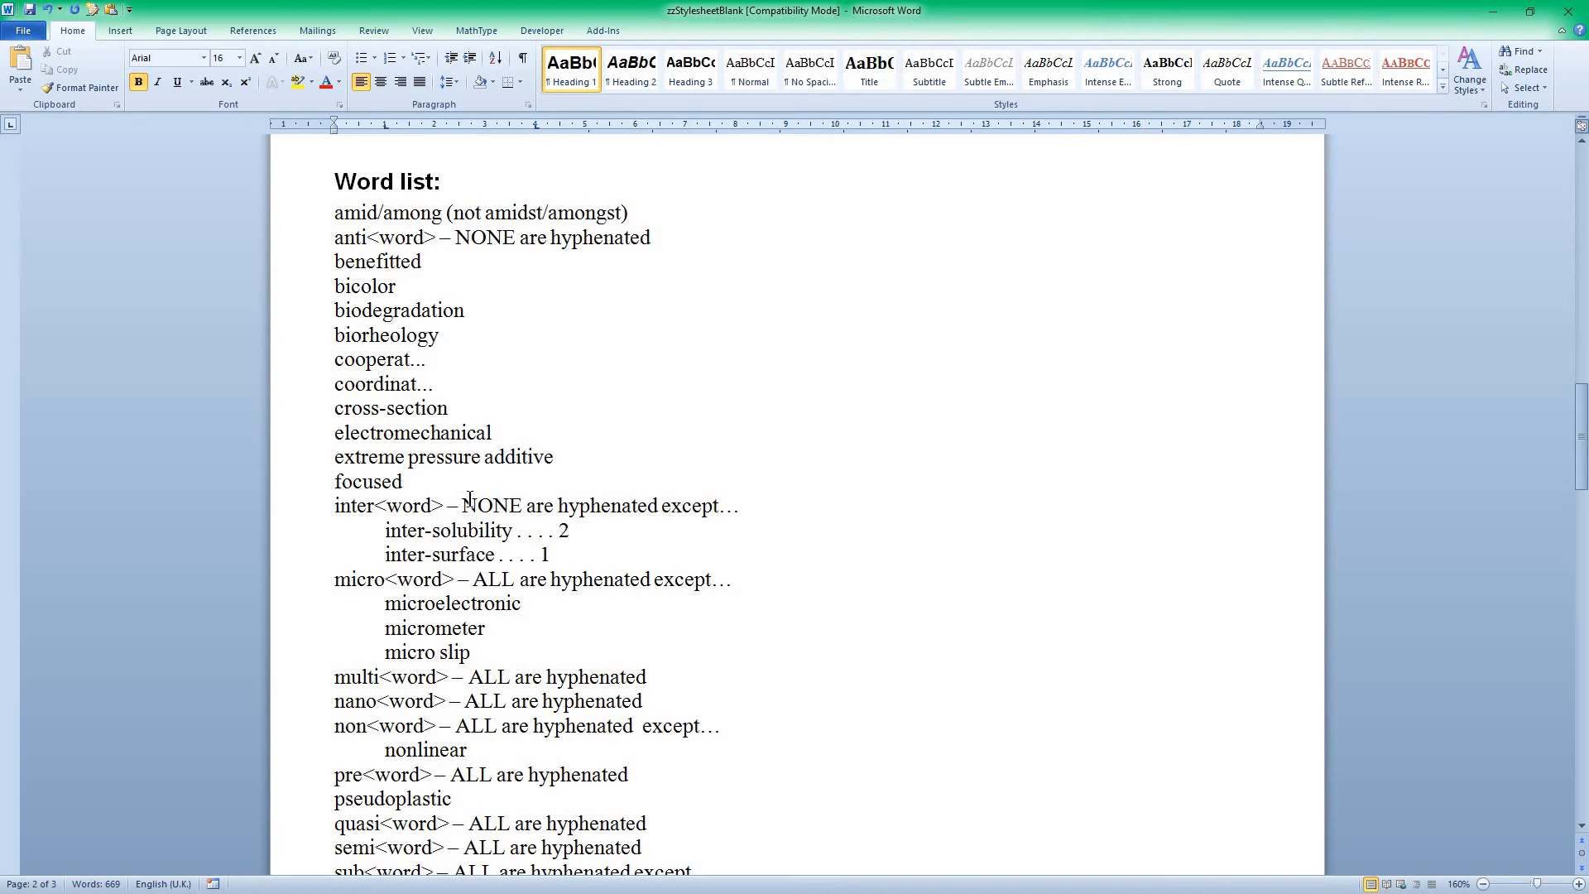
mouse_move(616, 548)
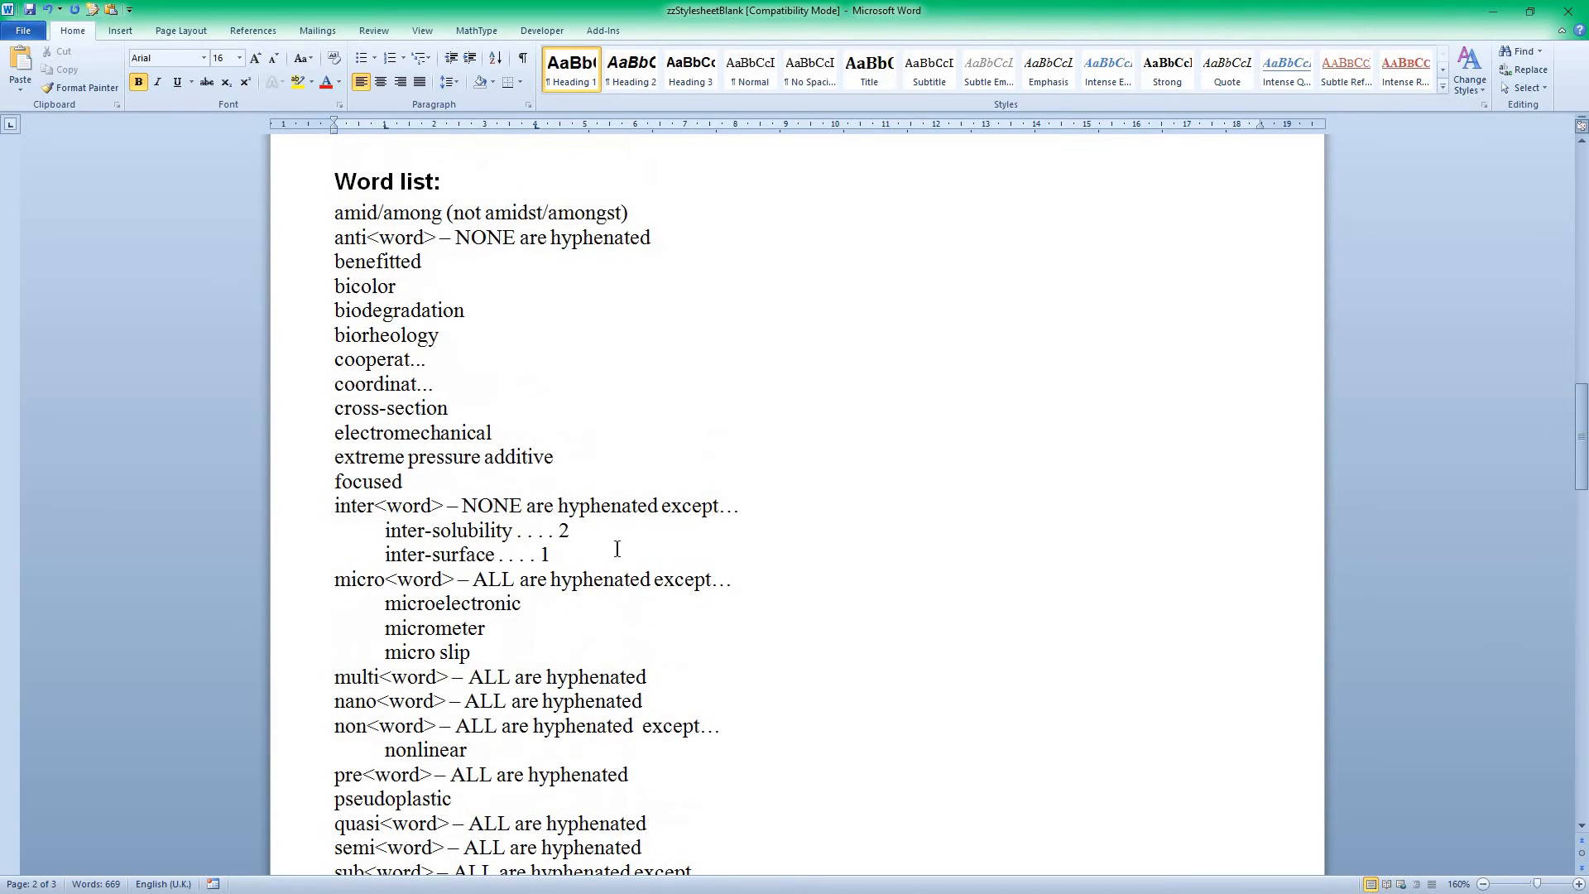
mouse_move(556, 462)
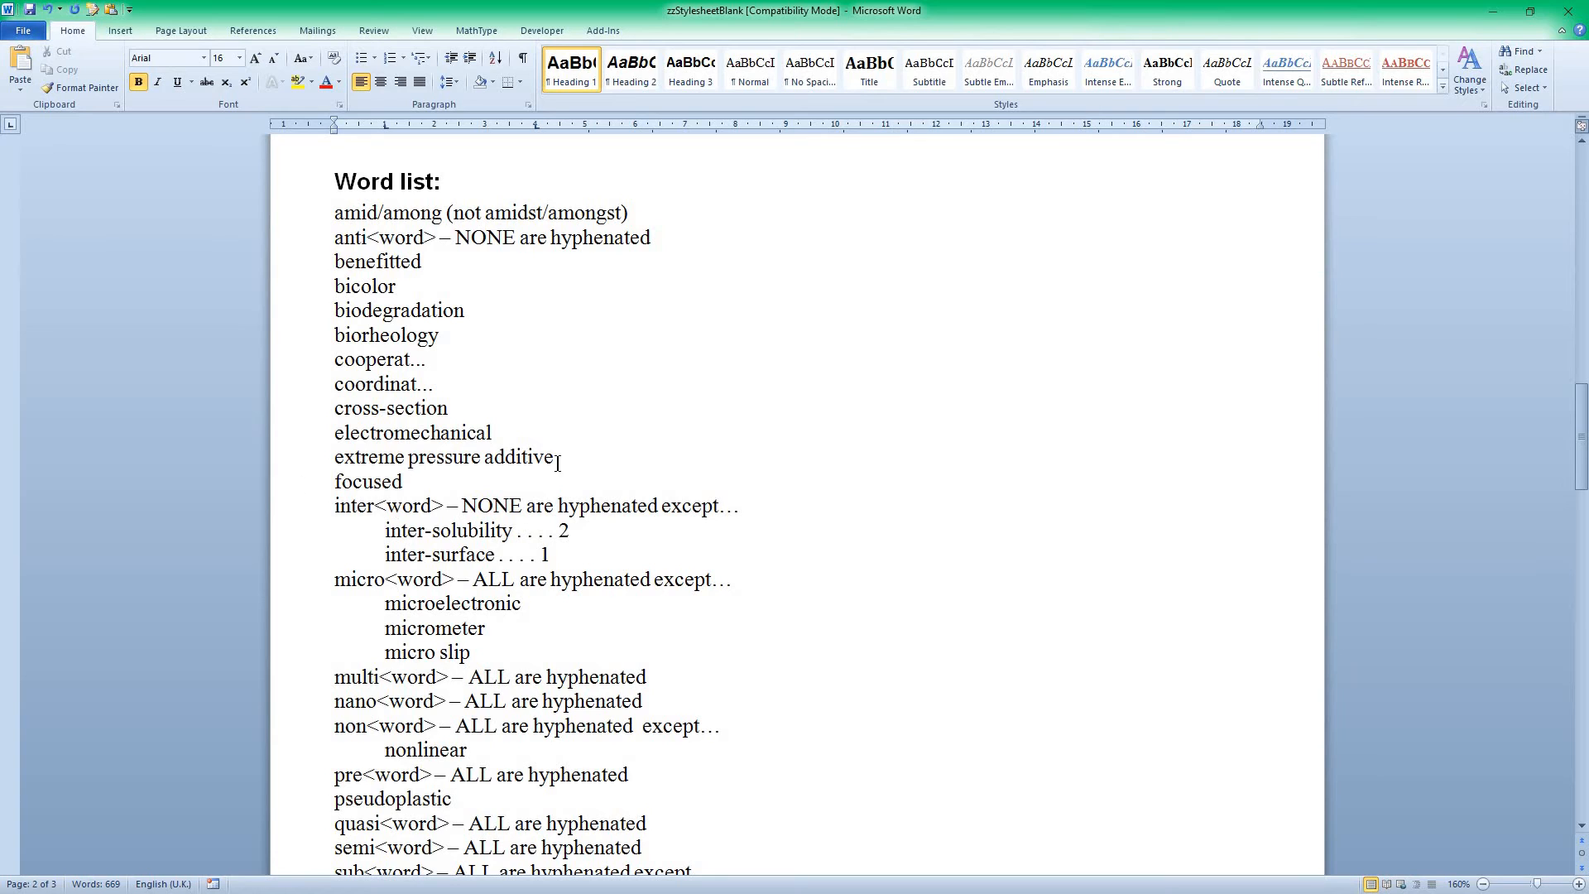
mouse_move(396, 555)
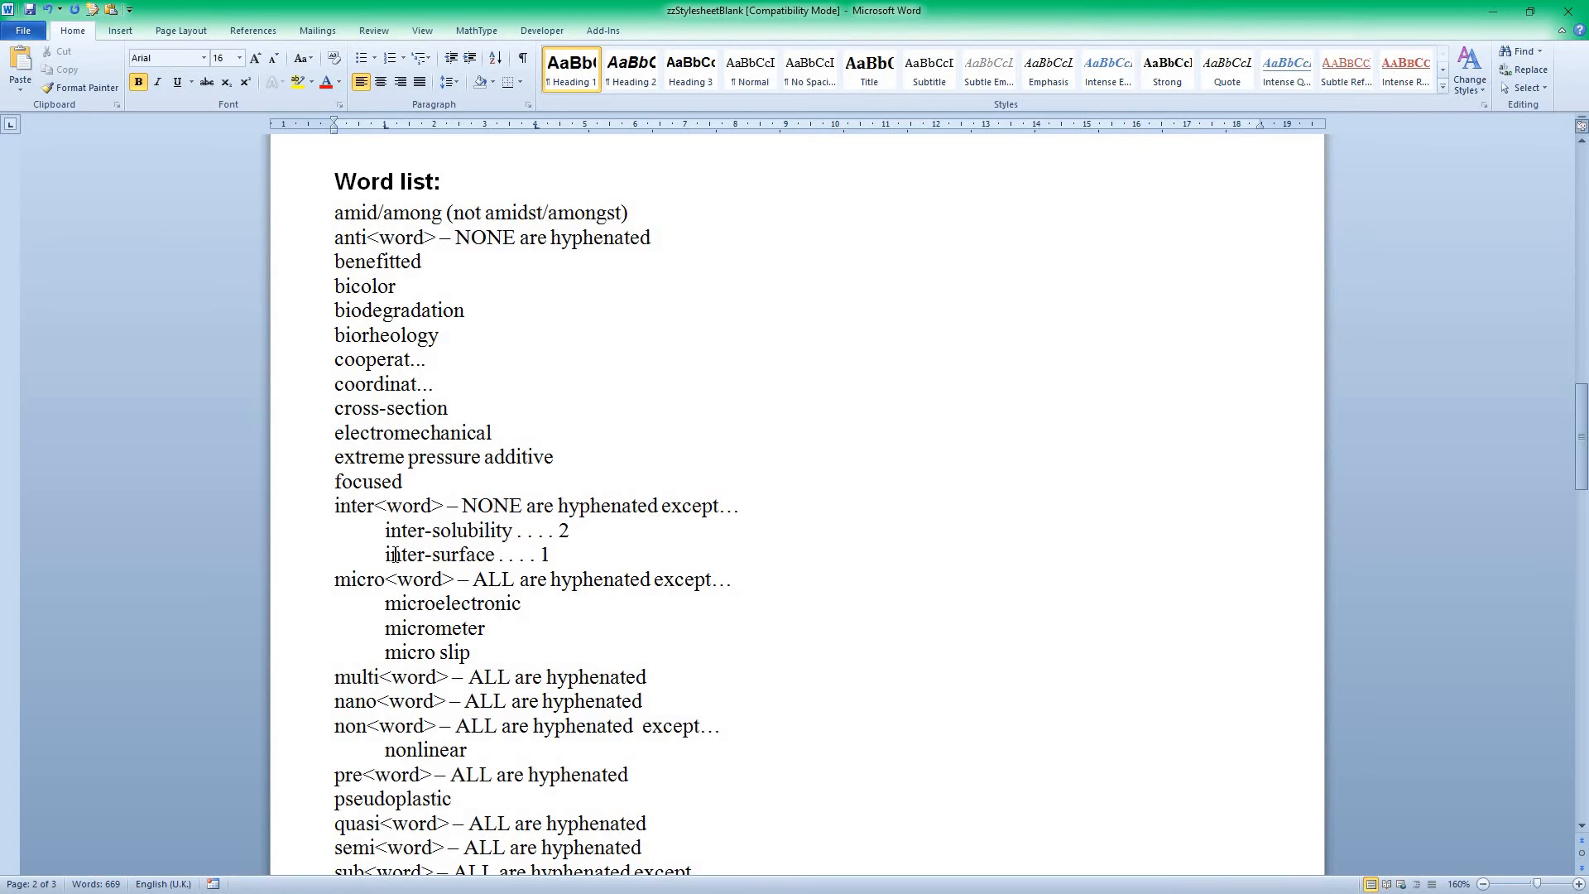
mouse_move(355, 593)
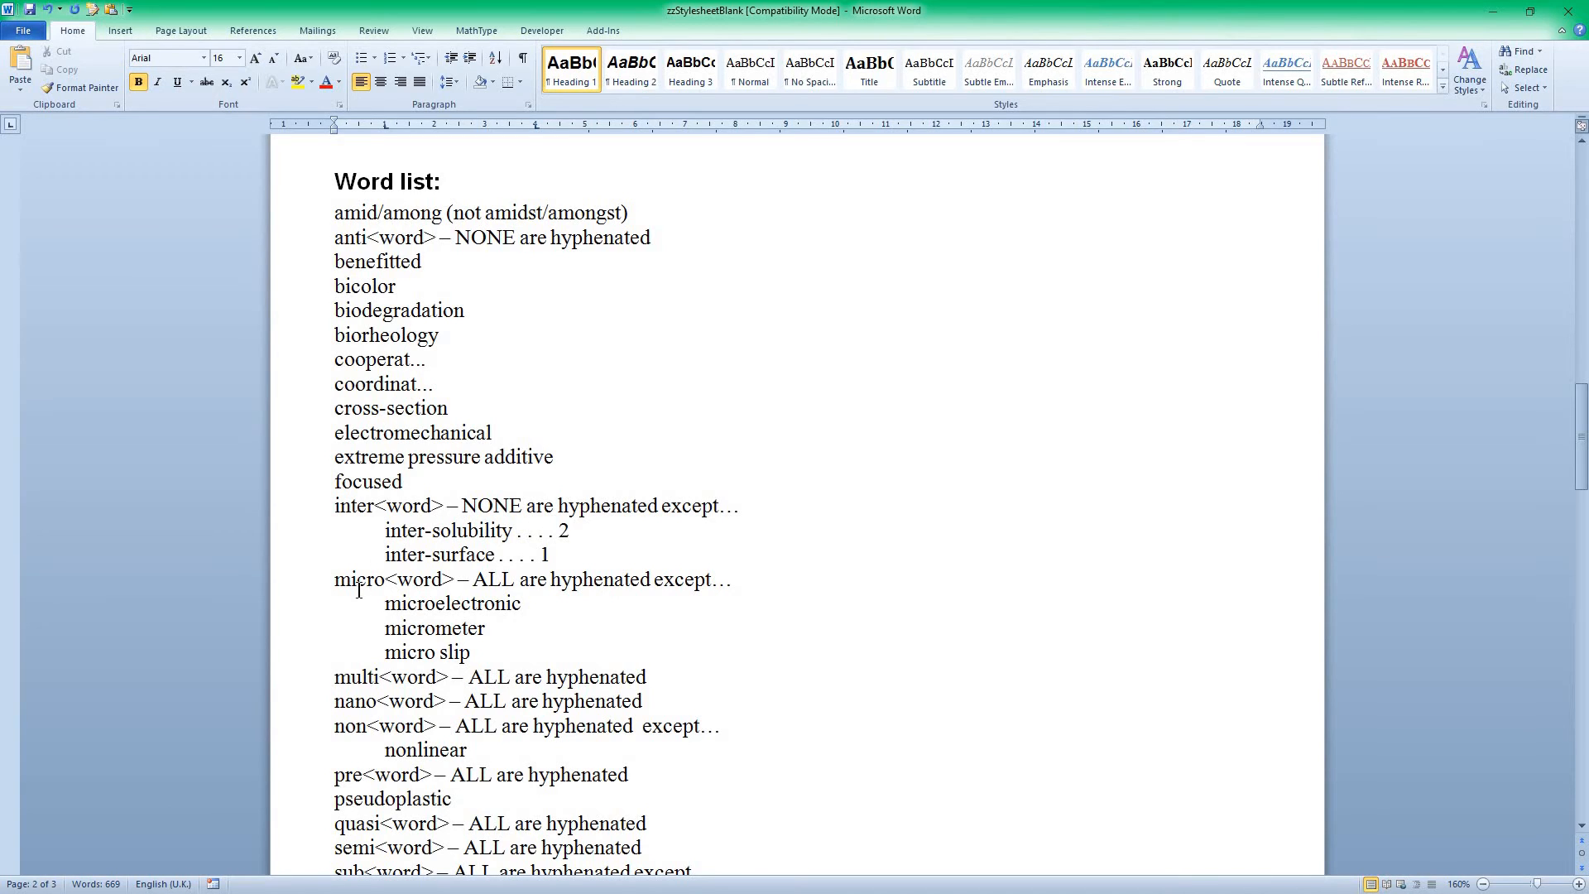
mouse_move(357, 726)
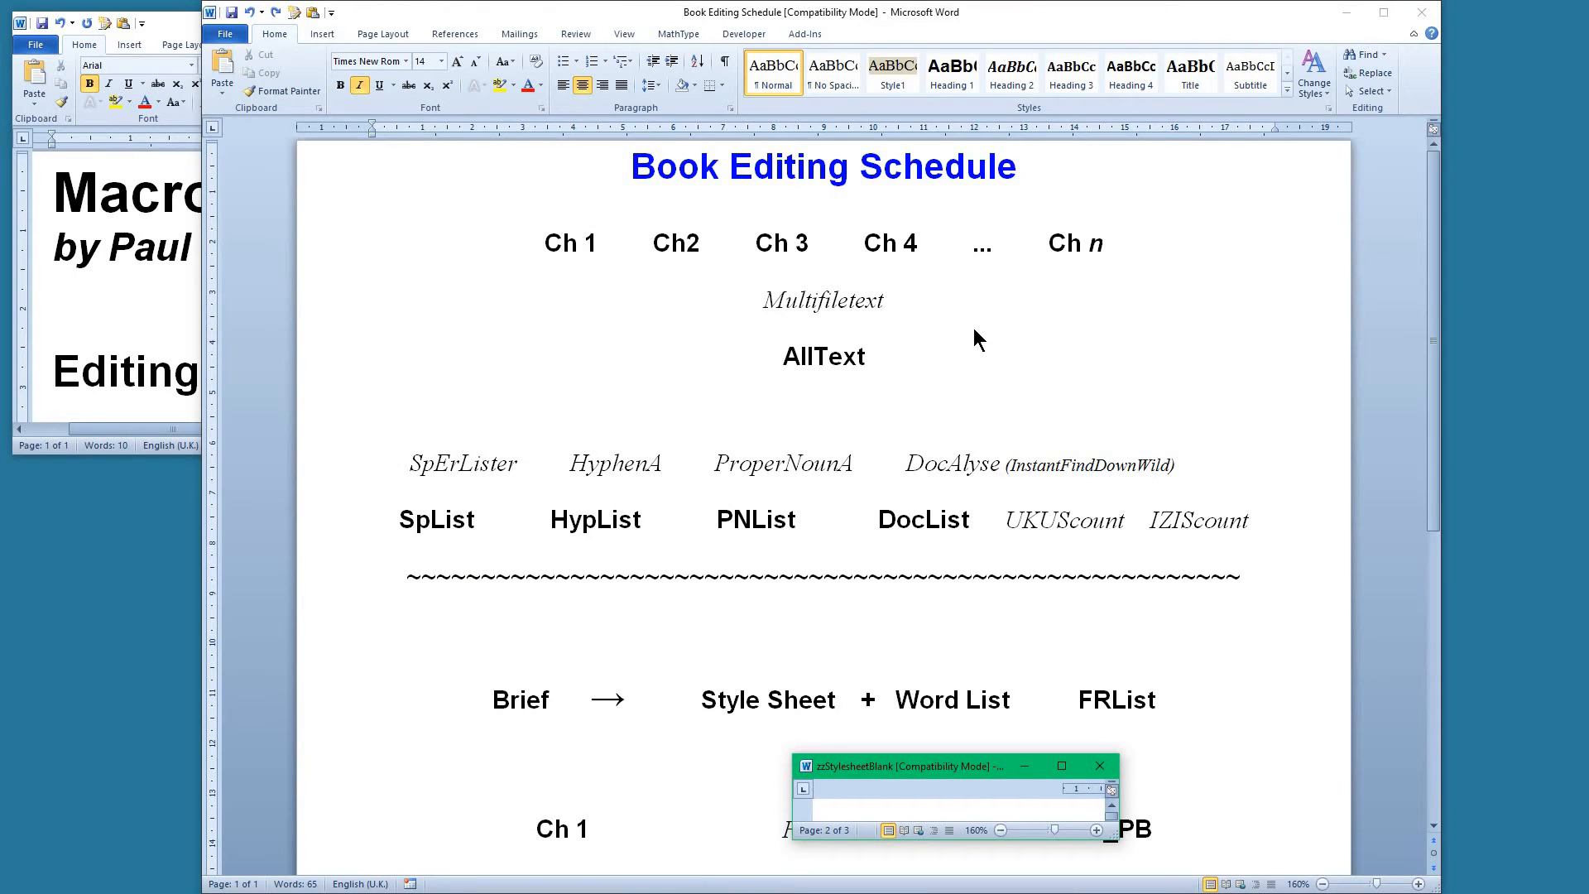
mouse_move(863, 702)
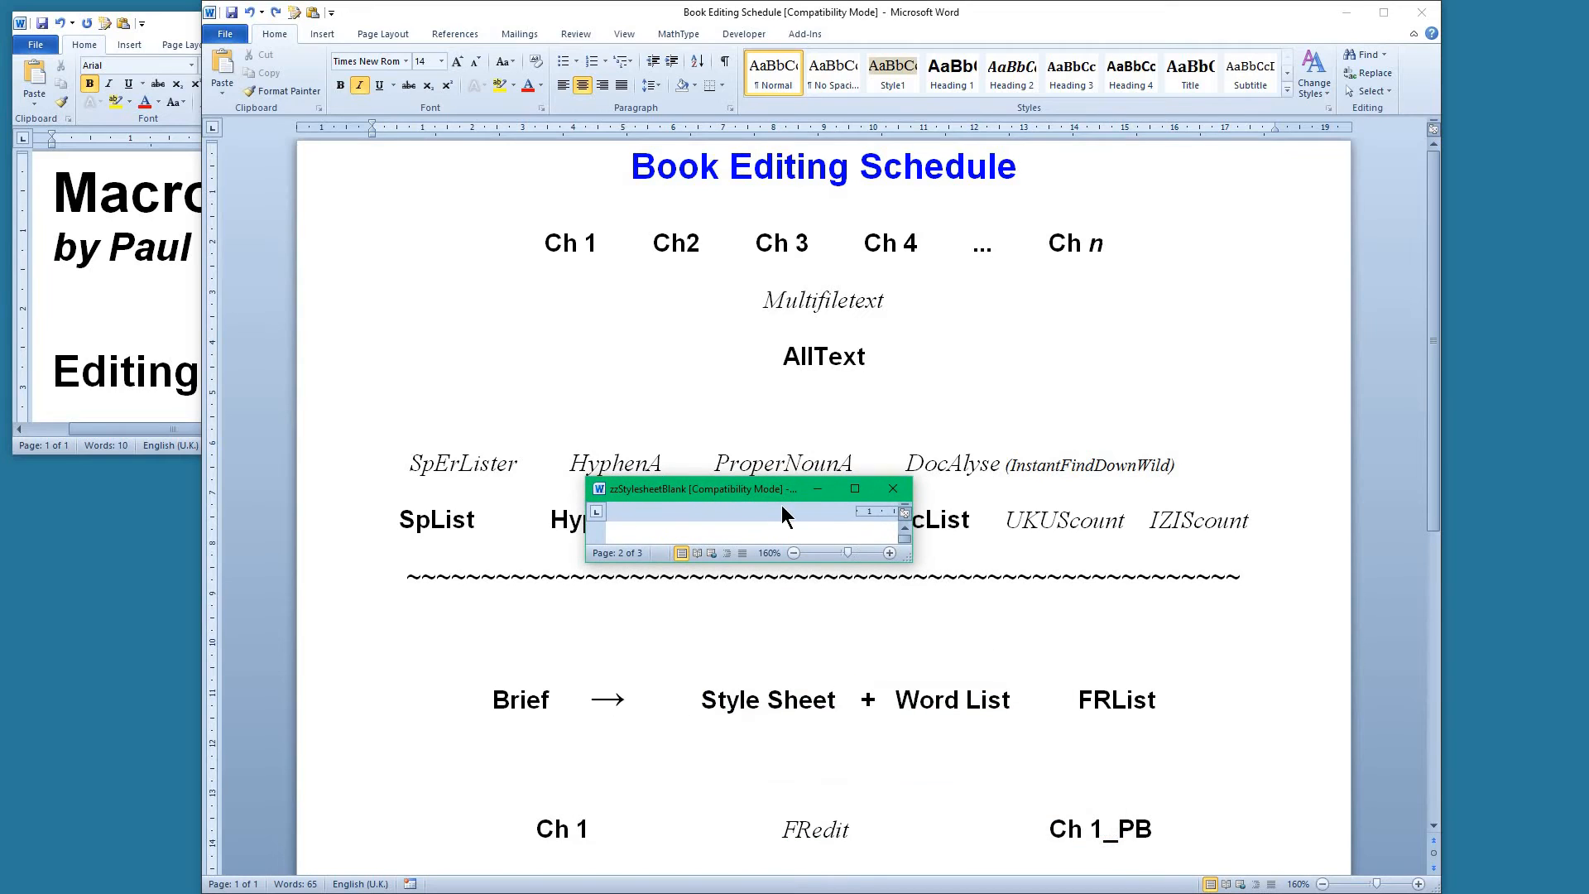
click(891, 489)
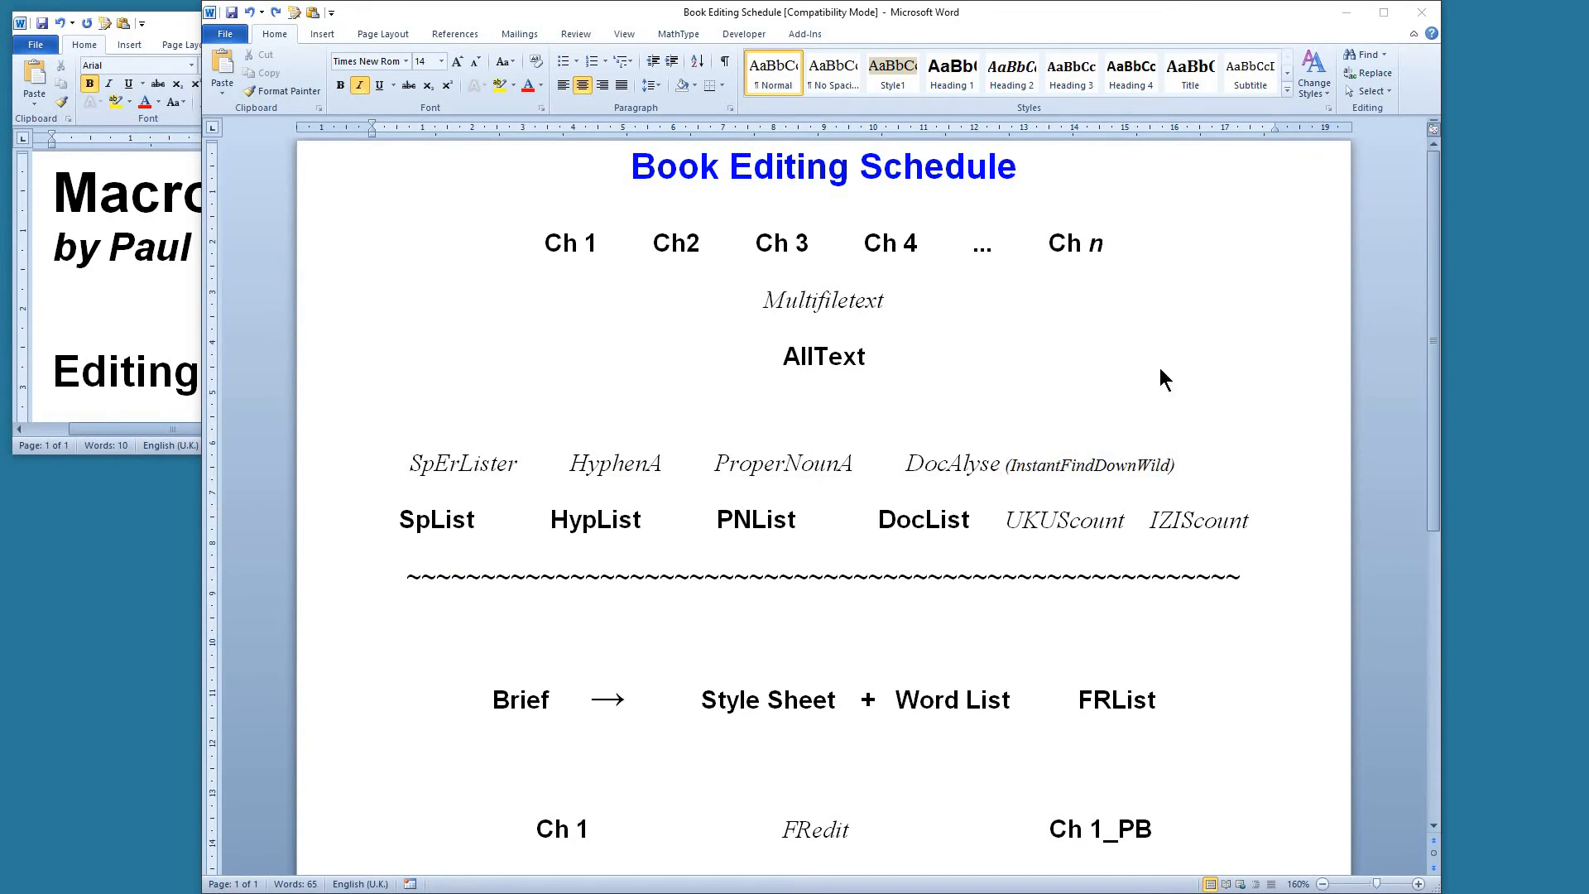
mouse_move(951, 700)
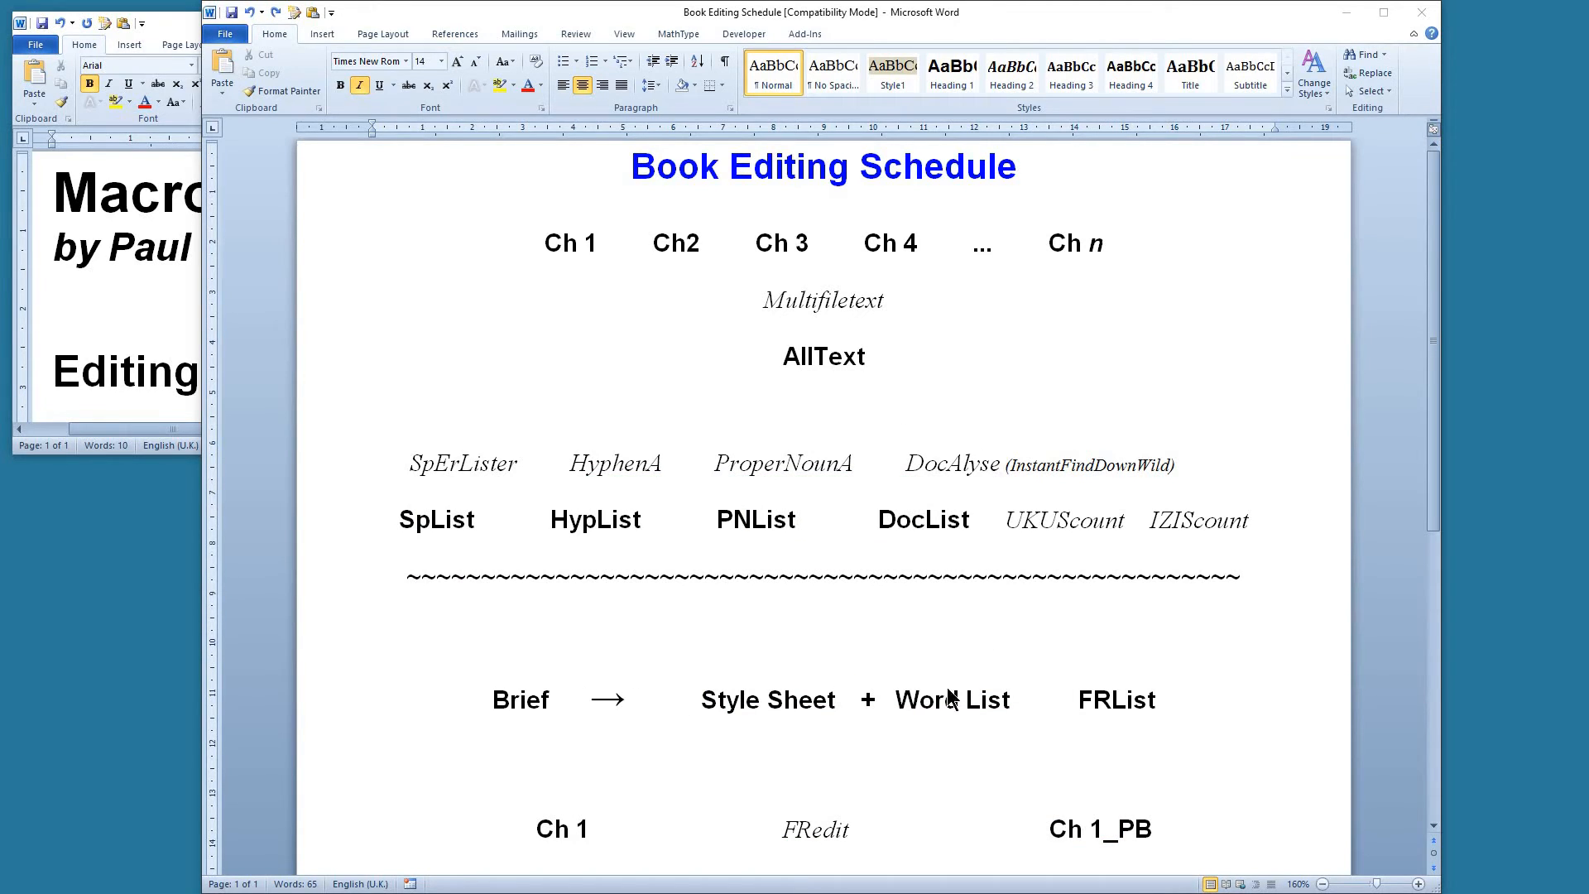
mouse_move(1114, 728)
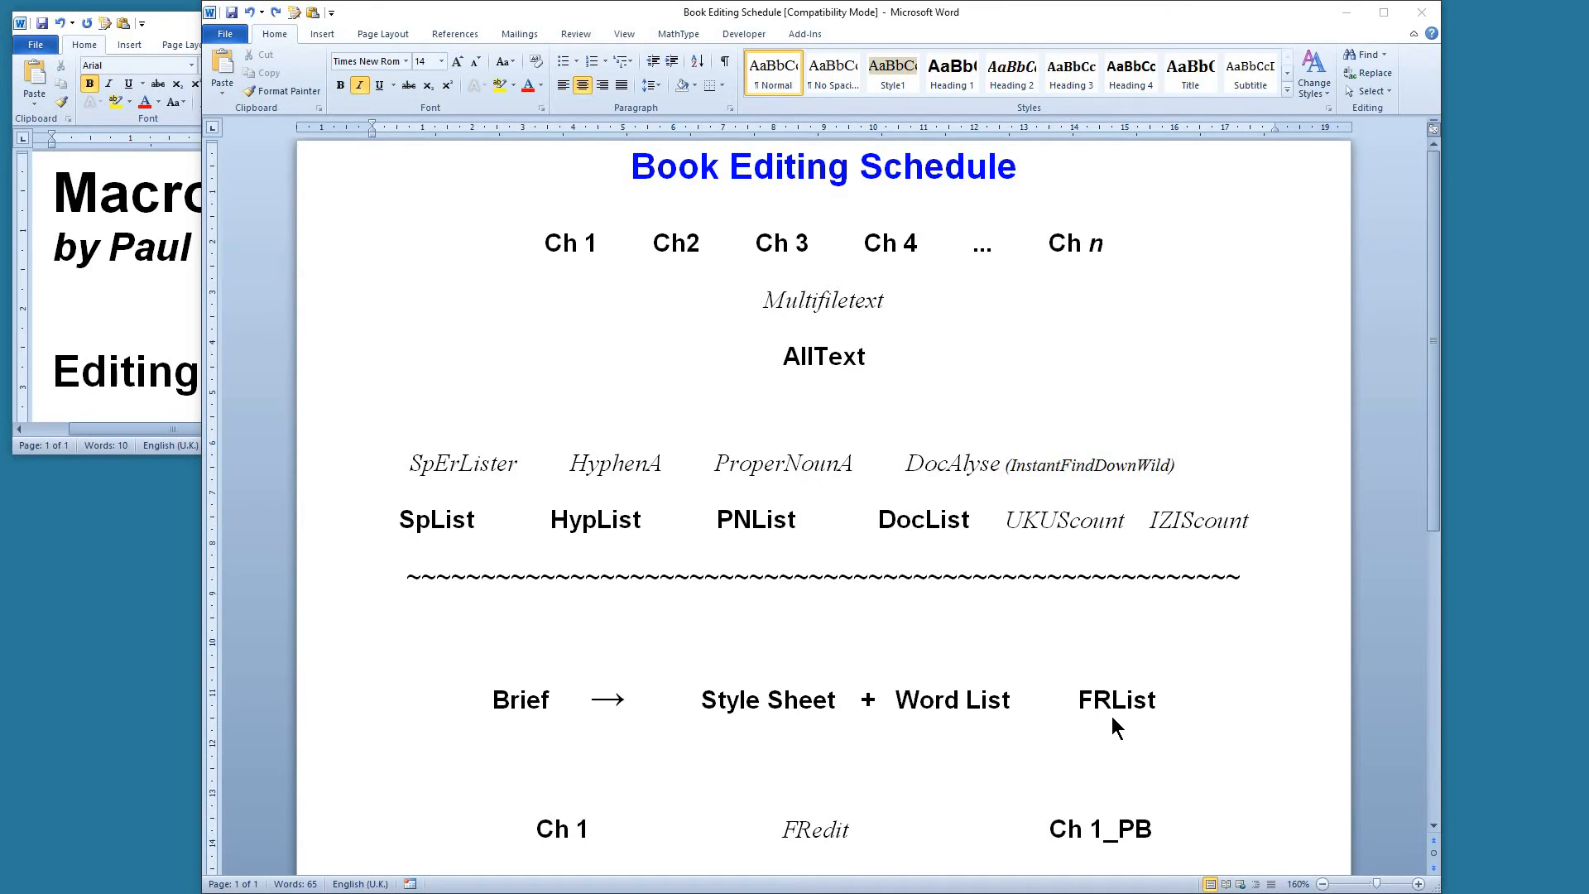
mouse_move(1135, 714)
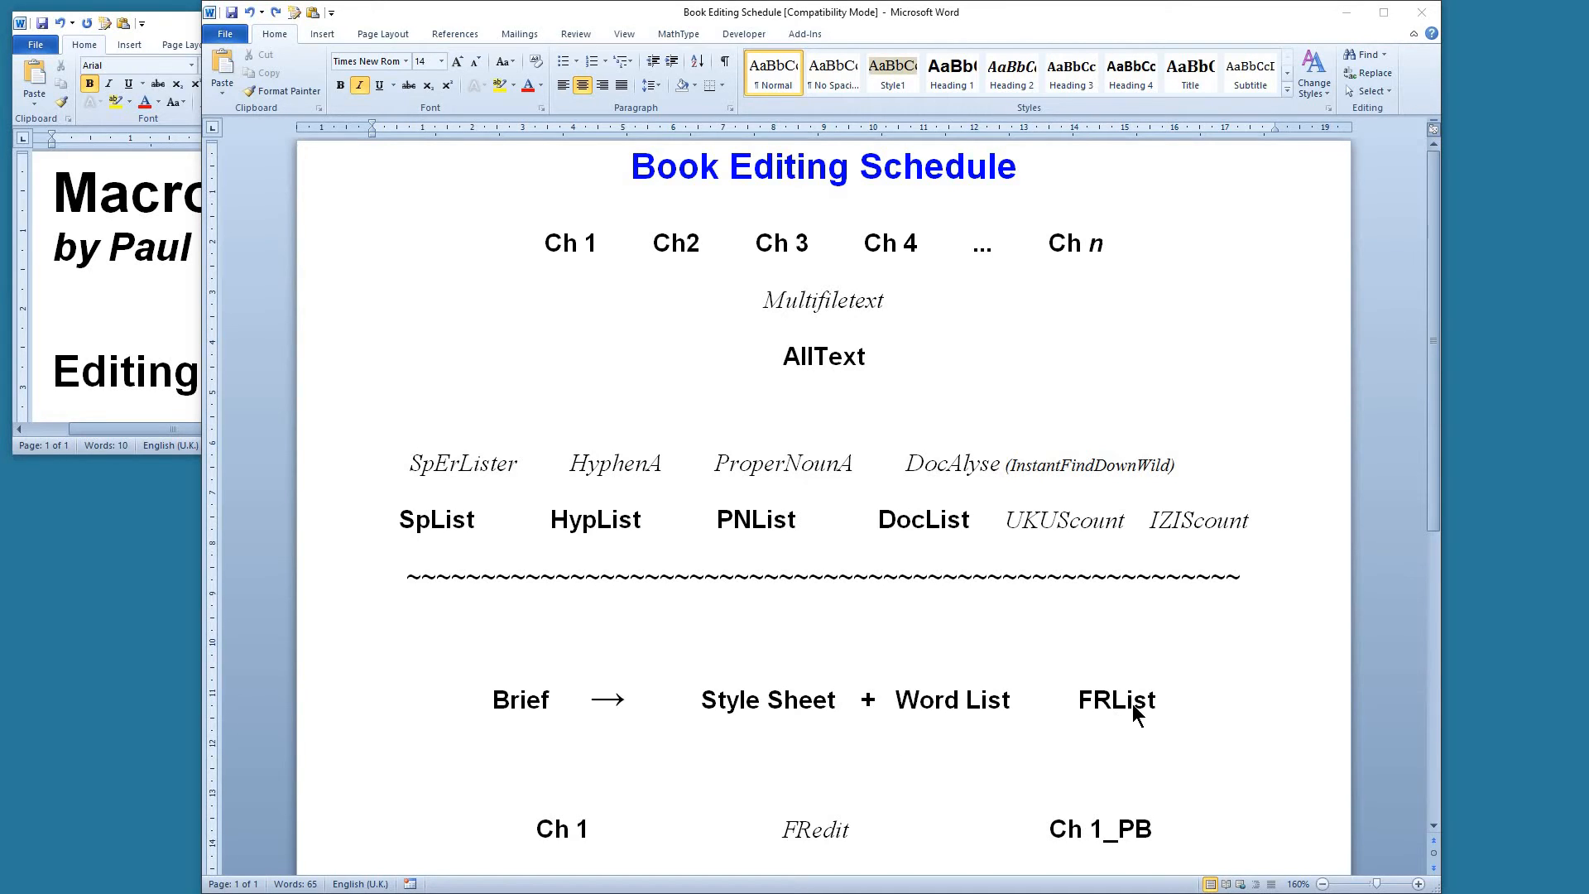
mouse_move(1127, 713)
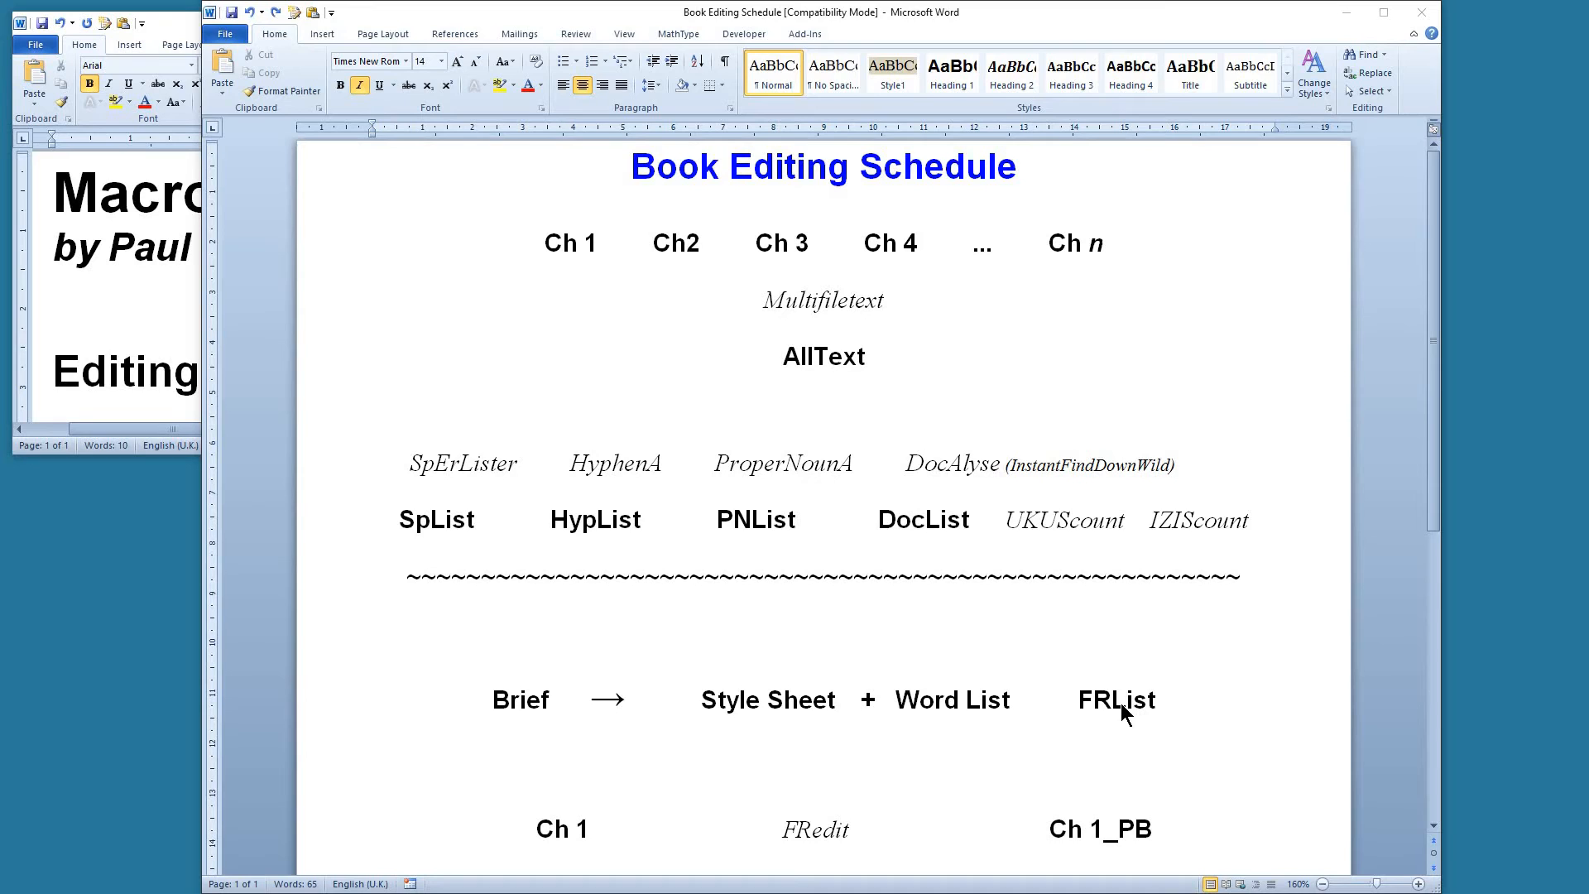
mouse_move(943, 687)
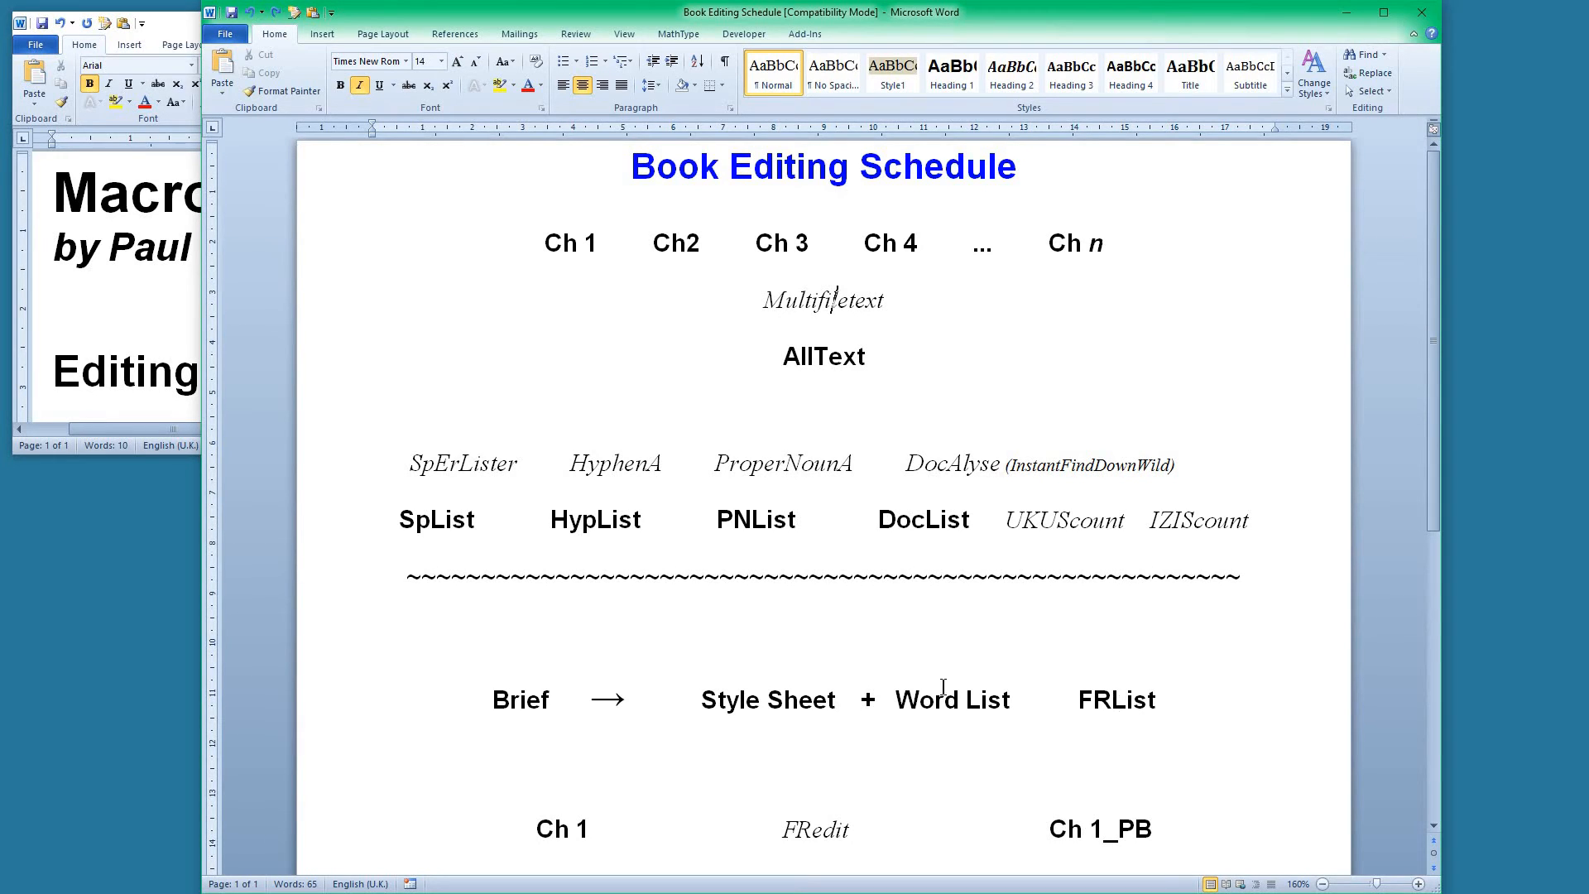
mouse_move(821, 668)
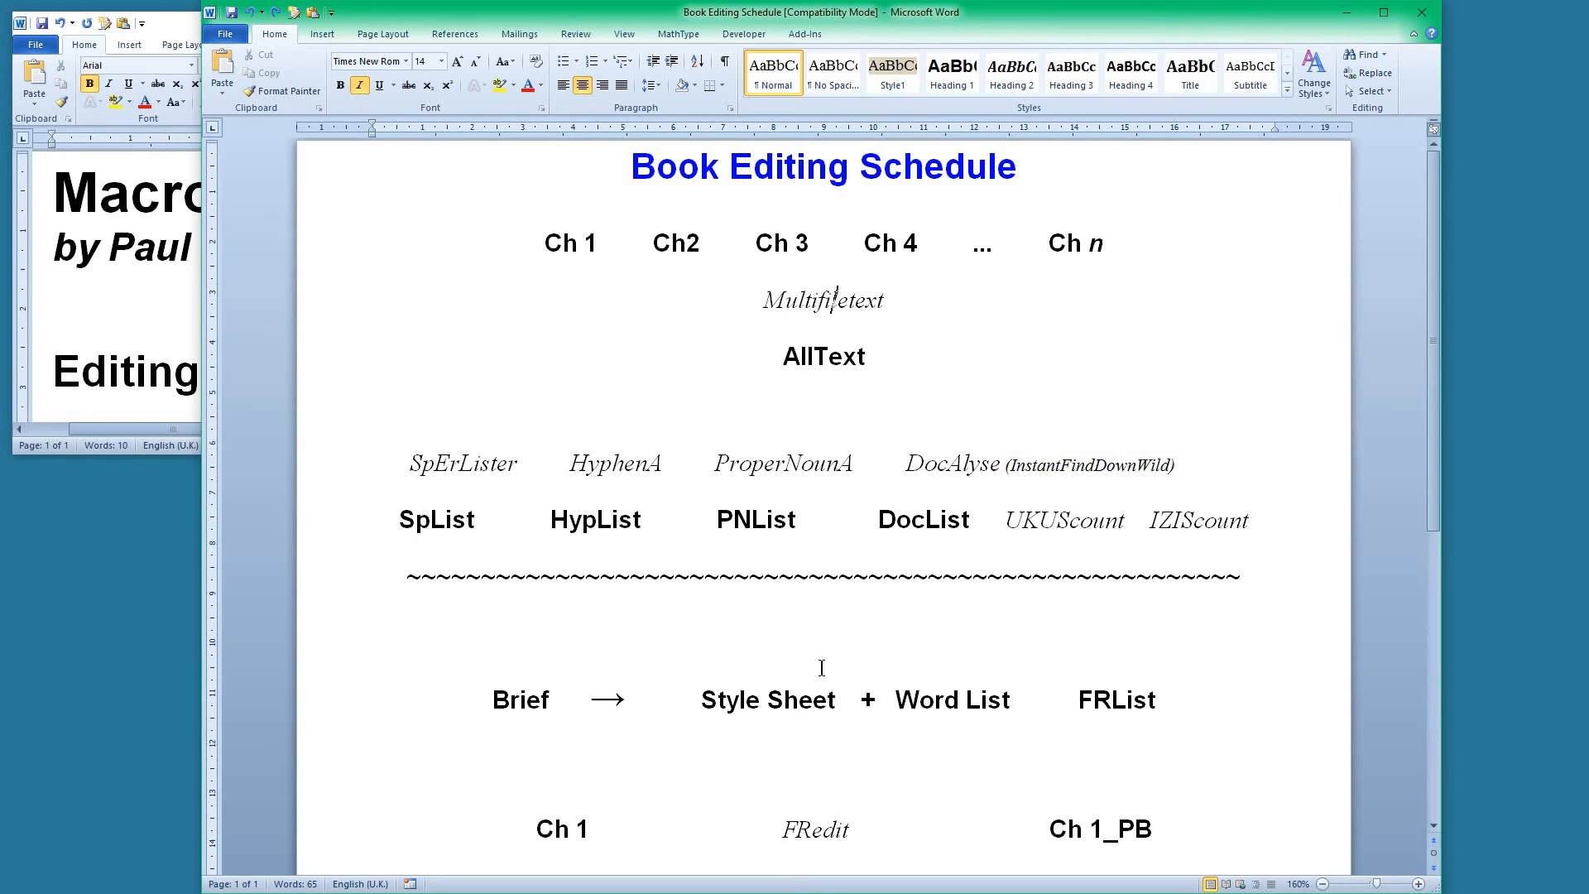
mouse_move(758, 514)
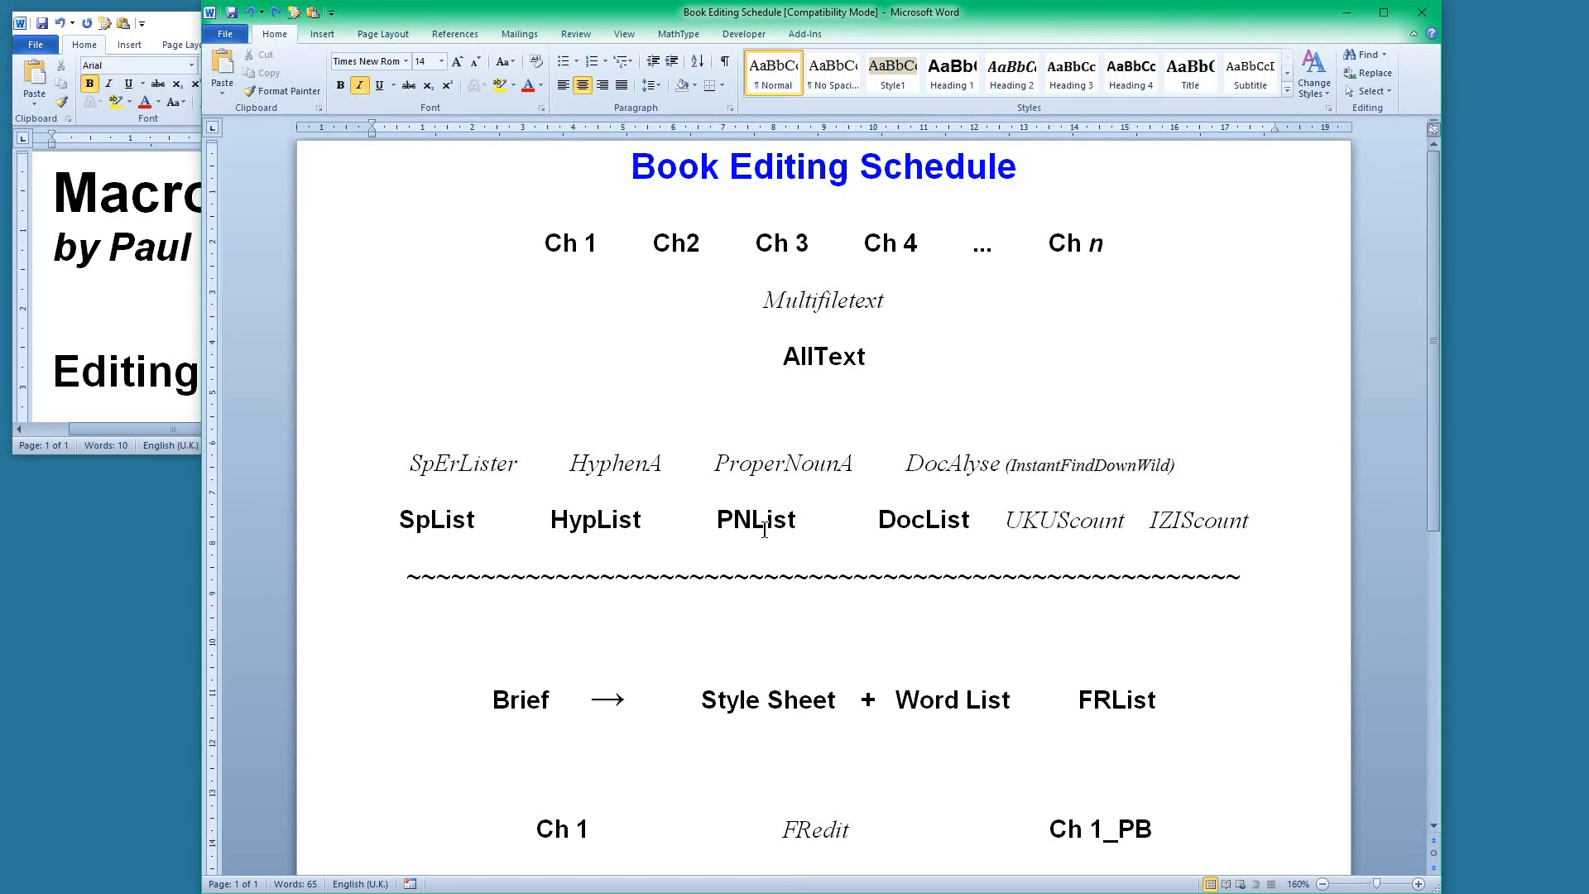
mouse_move(1004, 765)
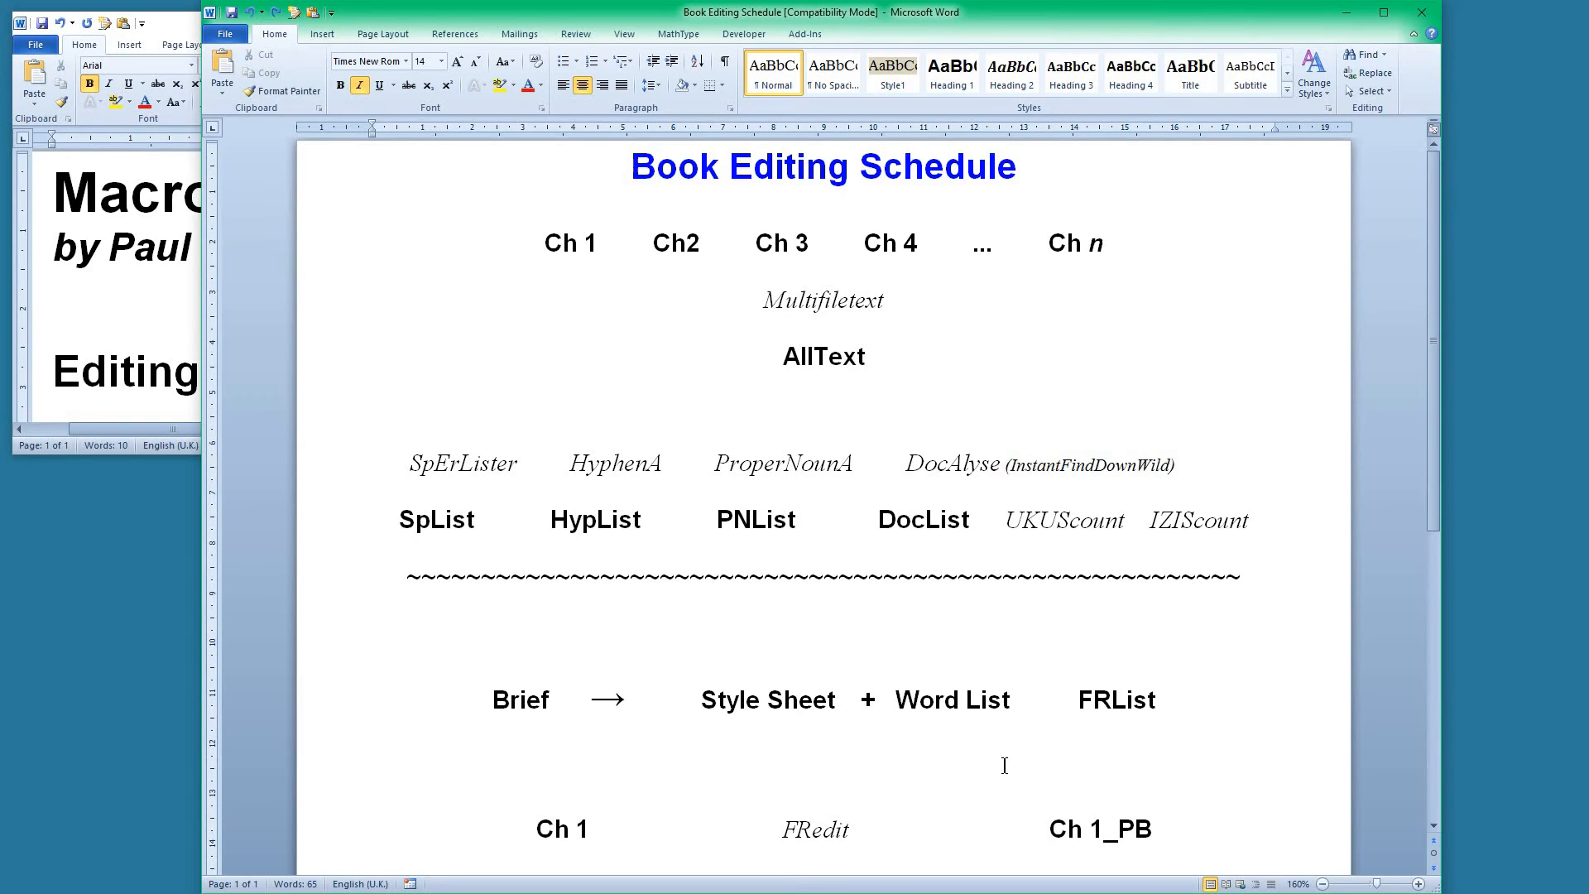
mouse_move(1137, 723)
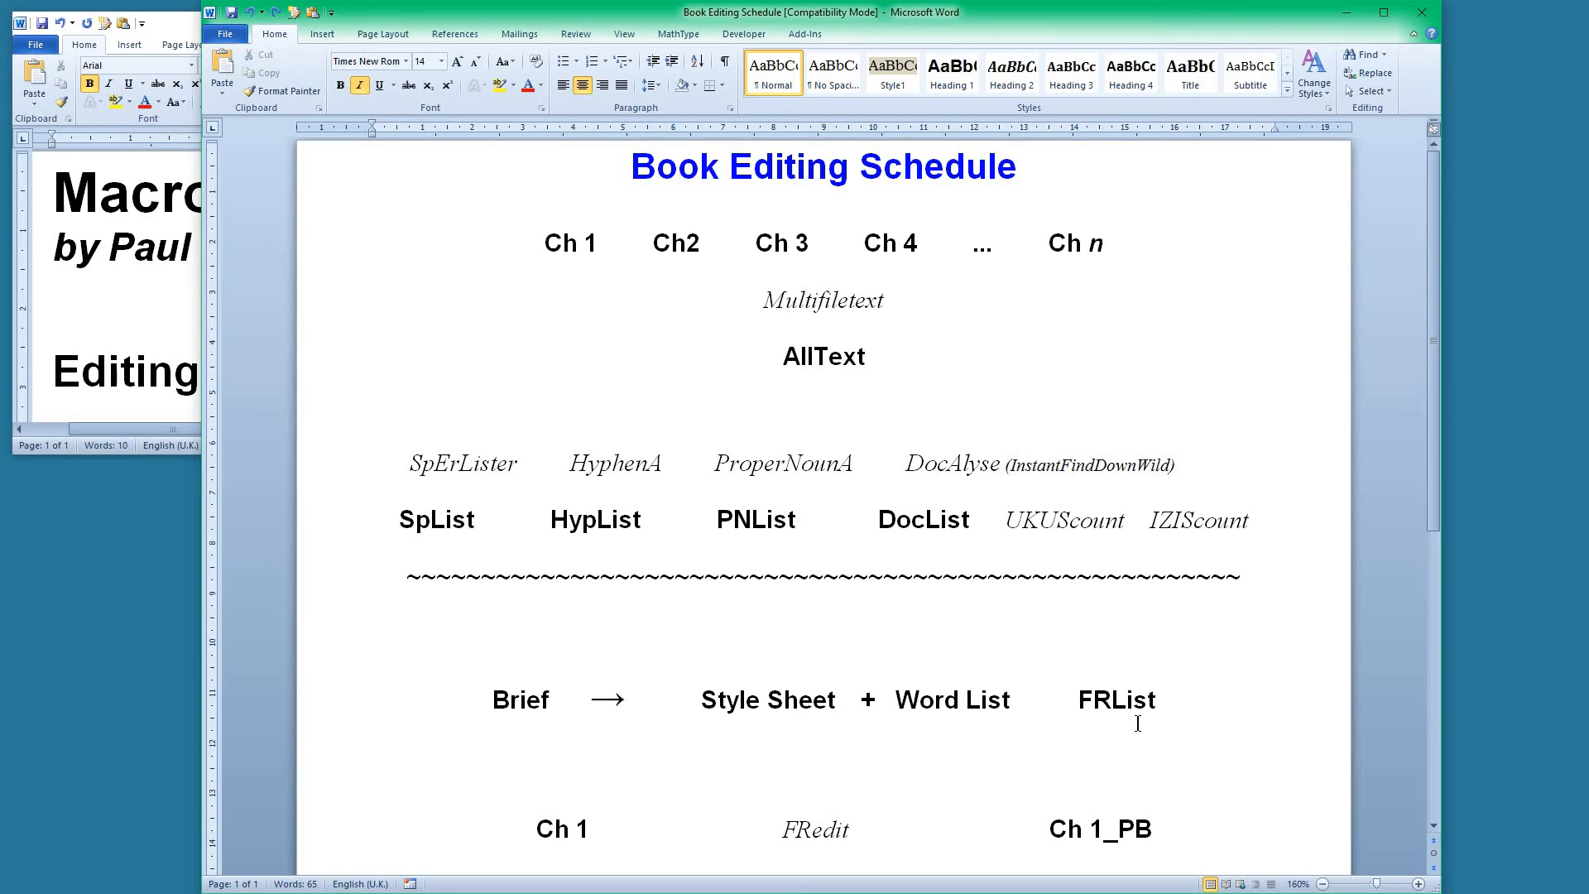
mouse_move(1134, 715)
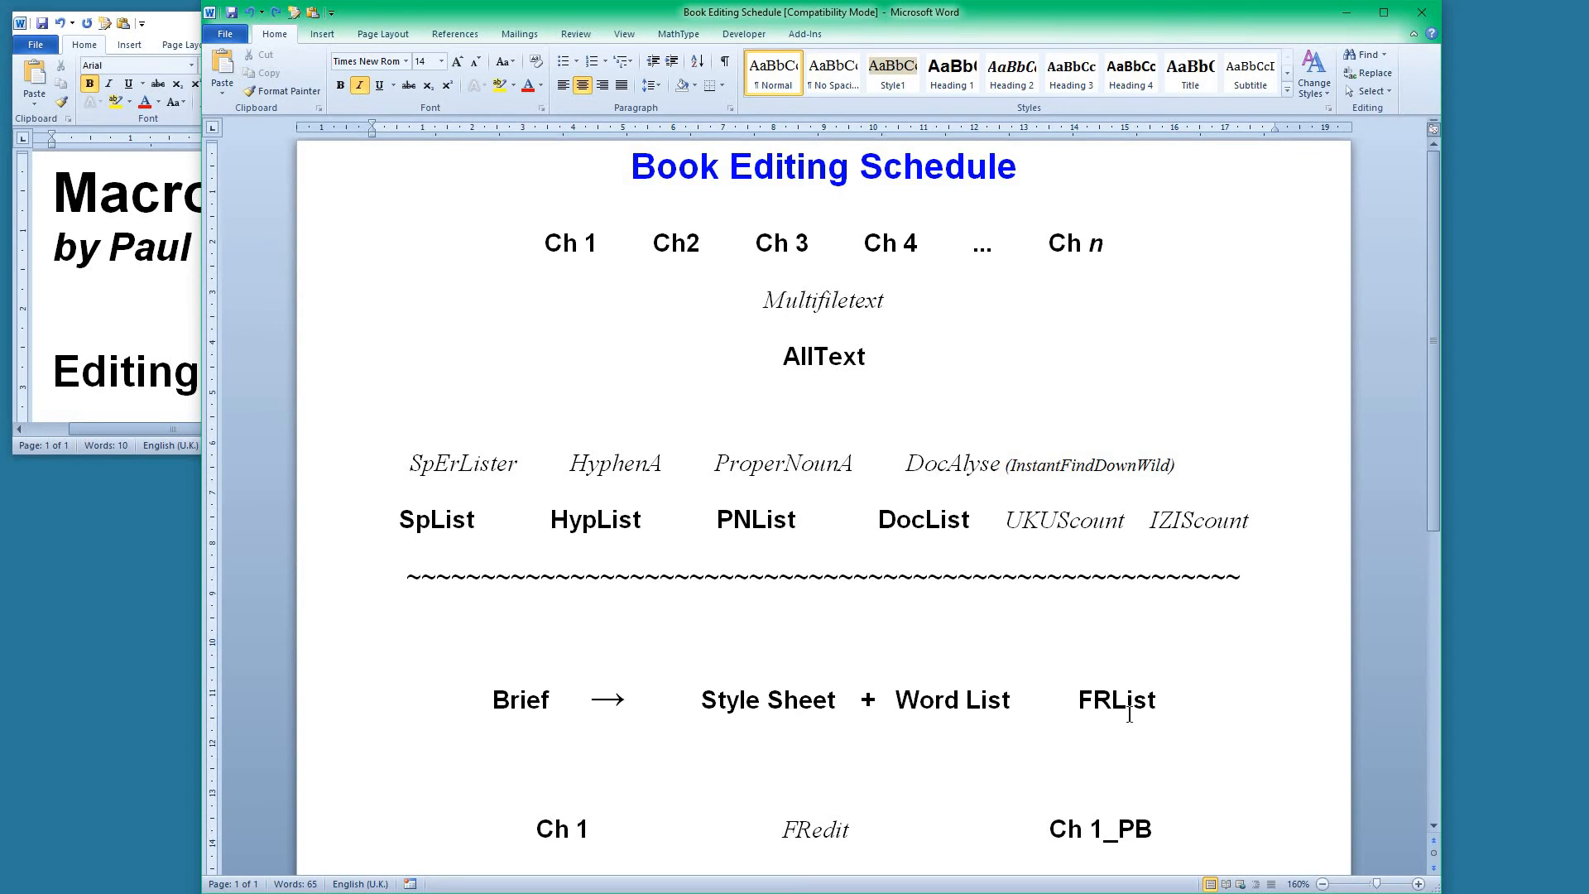
Scroll to the Ch 1–3 FRedit and FRList rows and clear the Ch 2 row selection
scroll(down, 3)
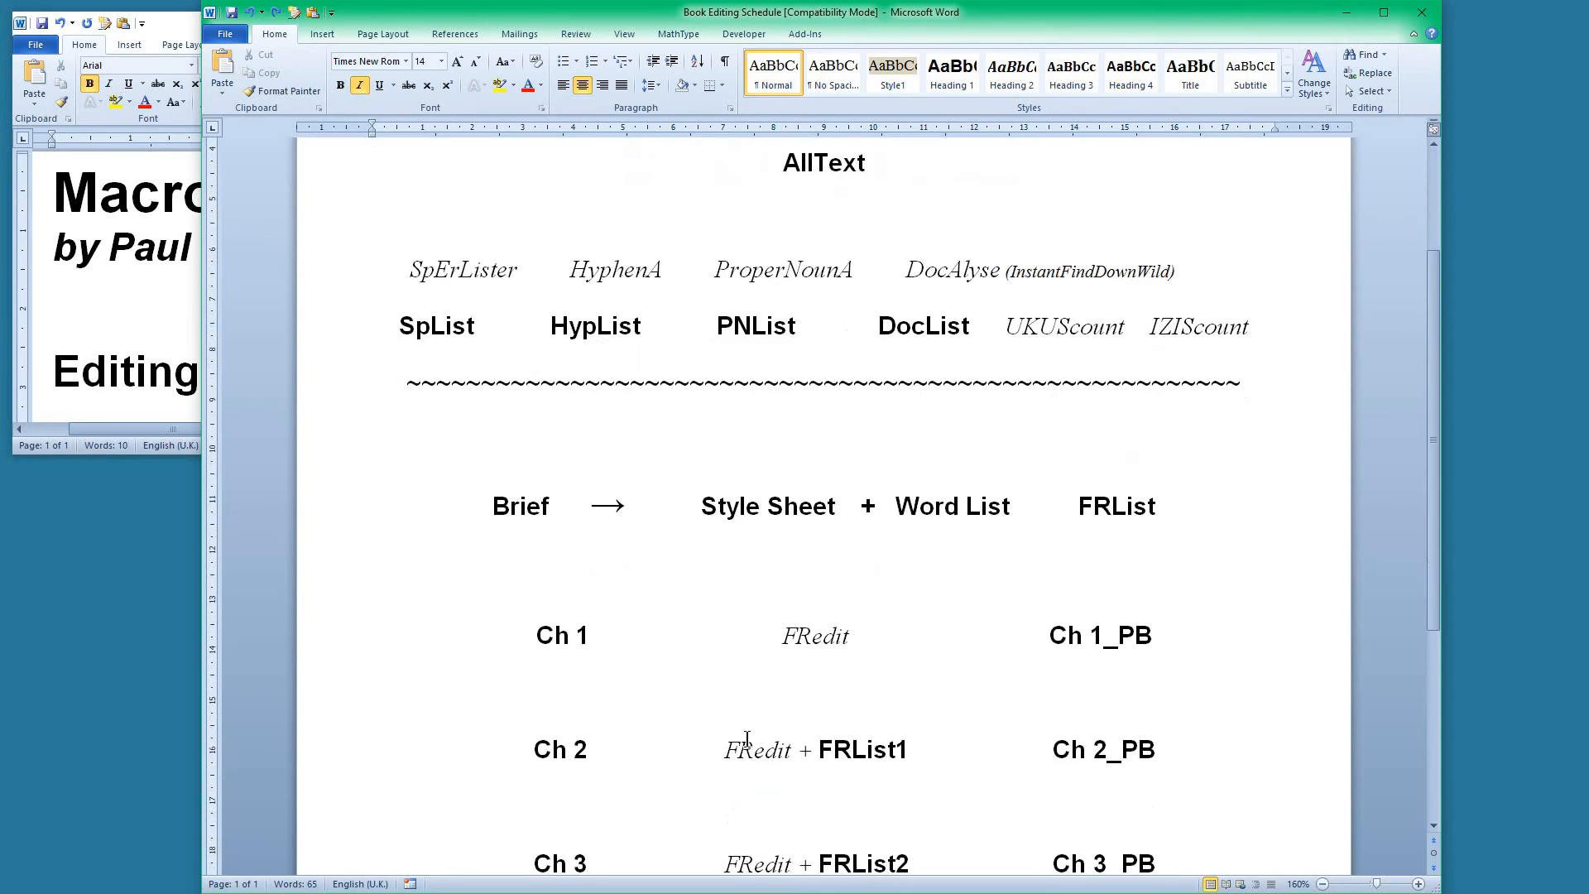
scroll(down, 3)
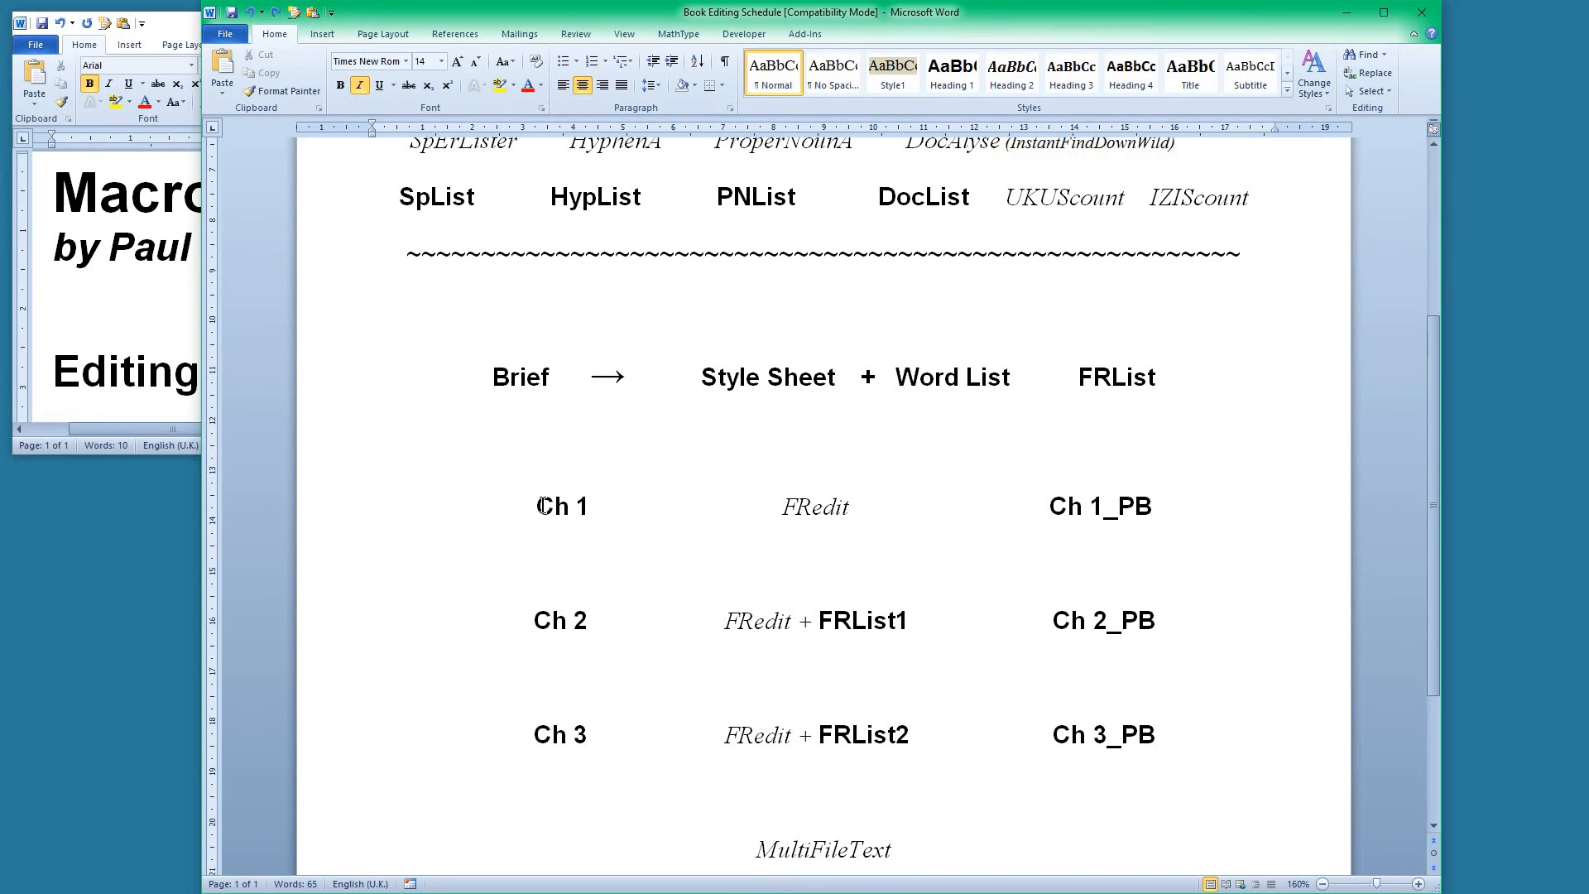
mouse_move(822, 506)
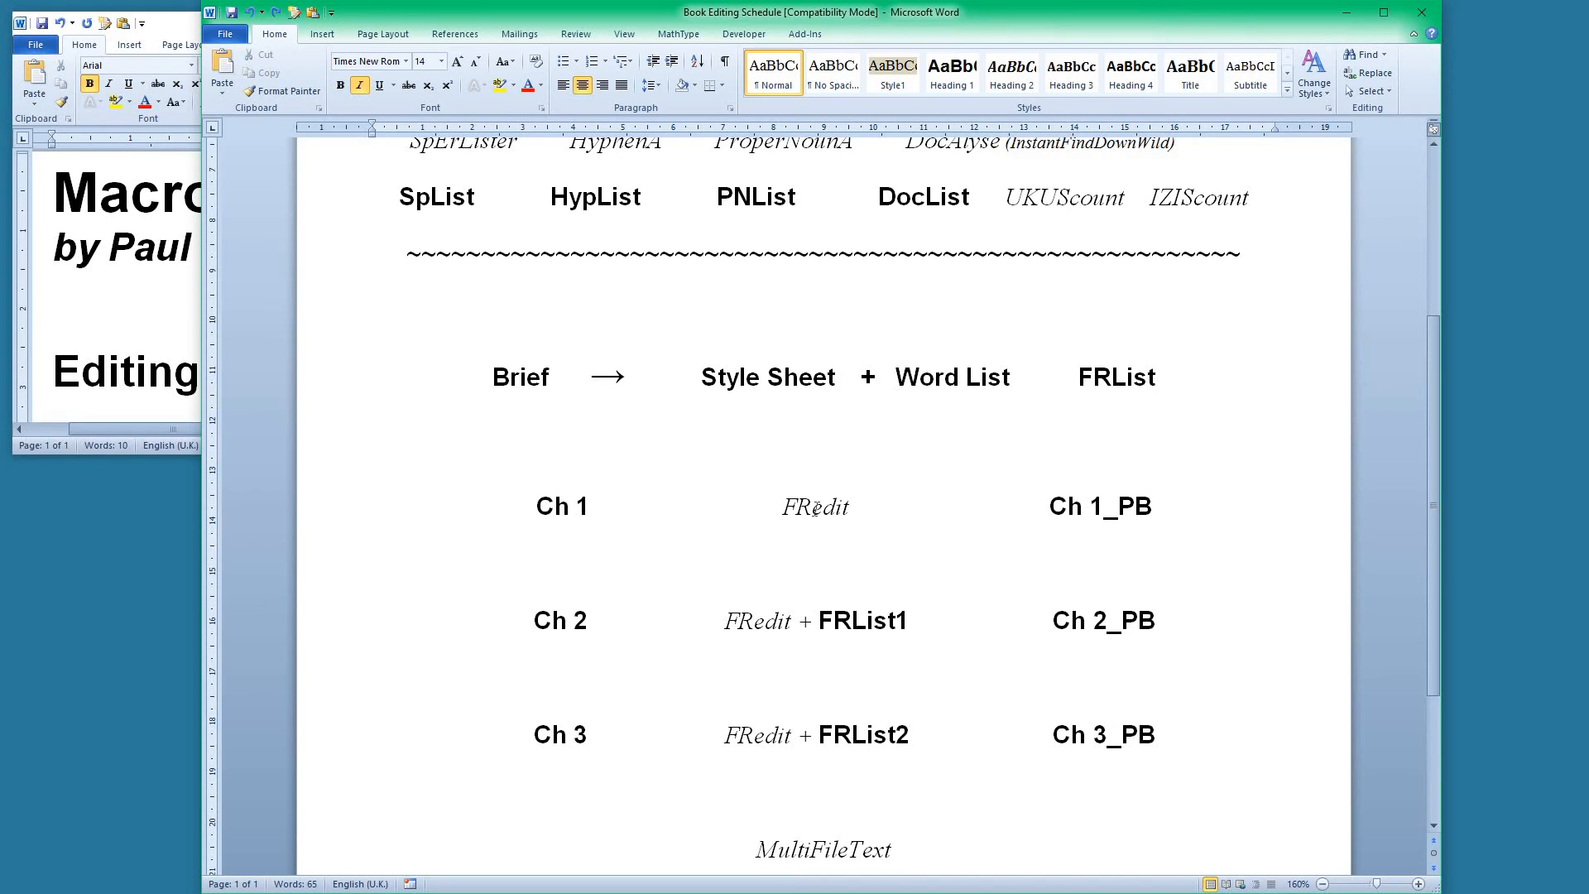
mouse_move(547, 646)
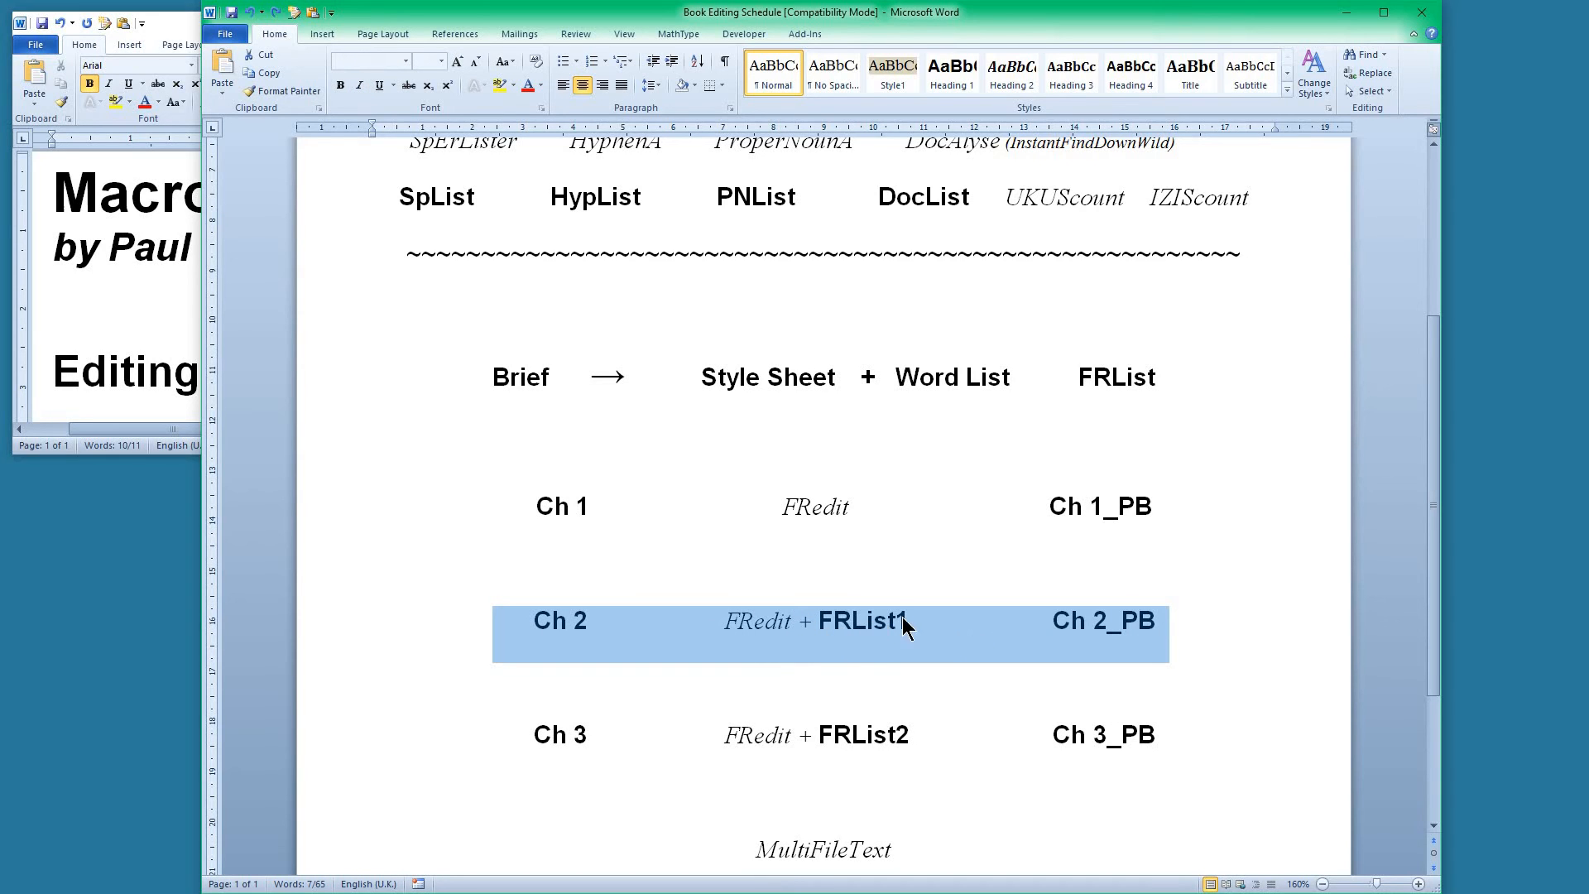
mouse_move(877, 646)
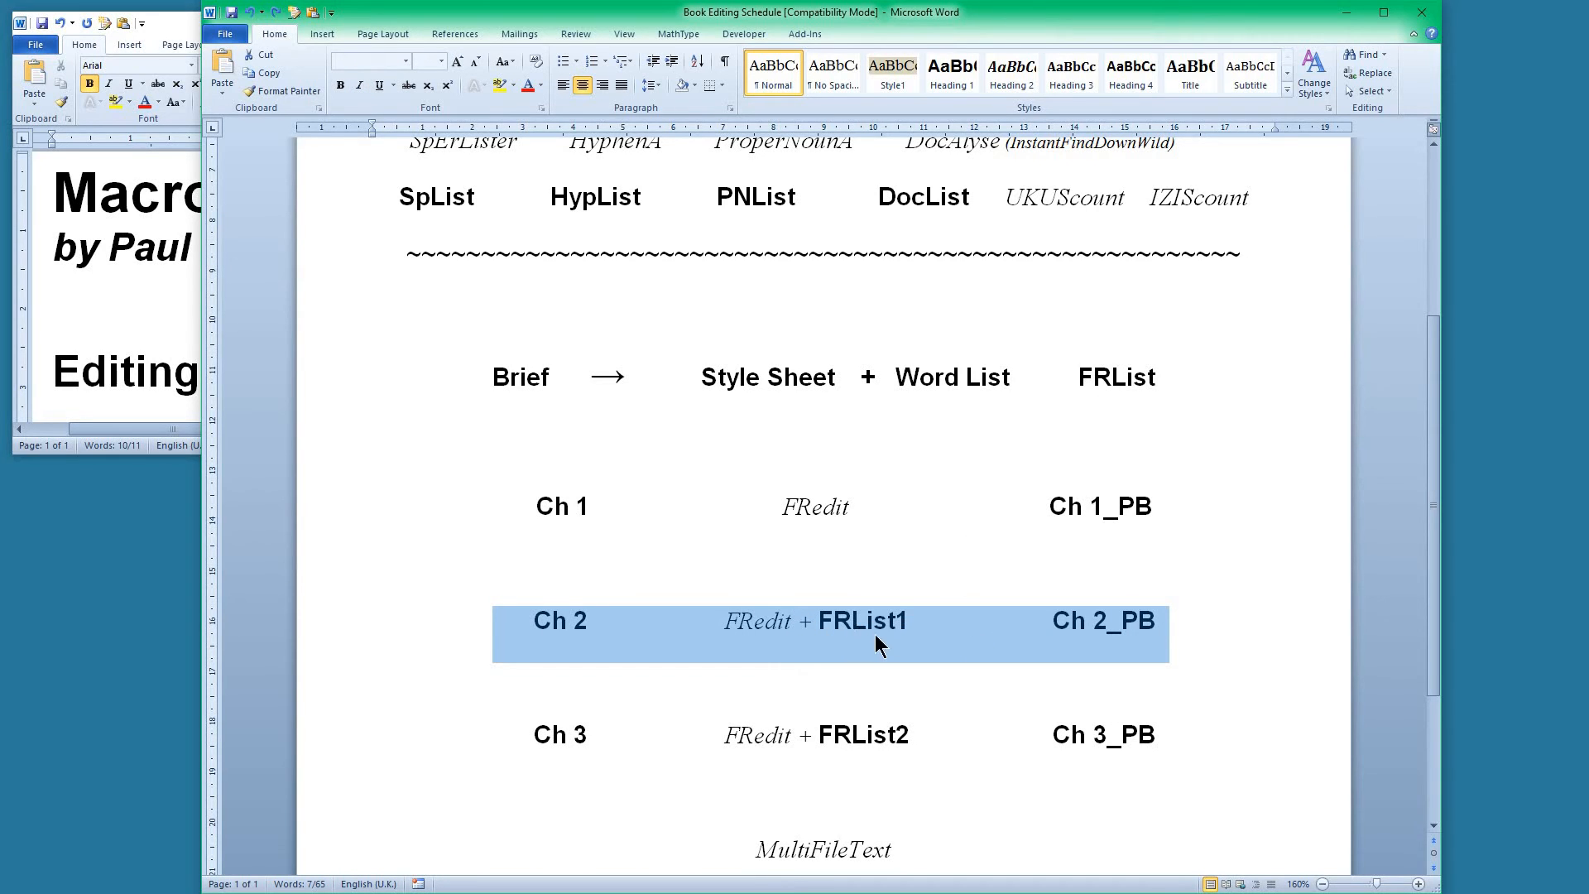
click(880, 628)
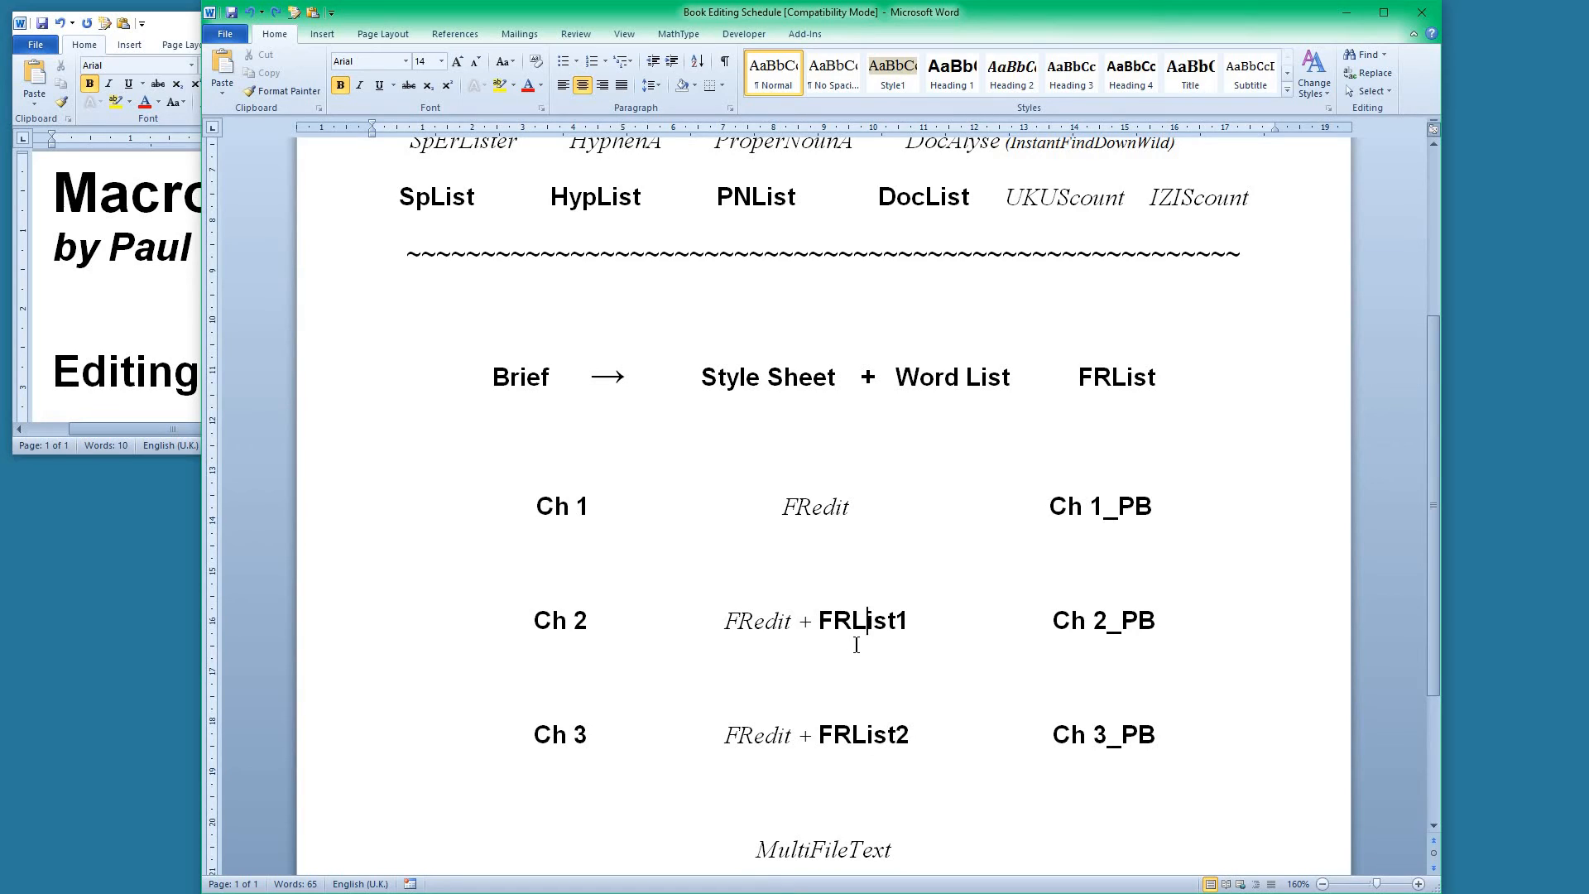
mouse_move(925, 713)
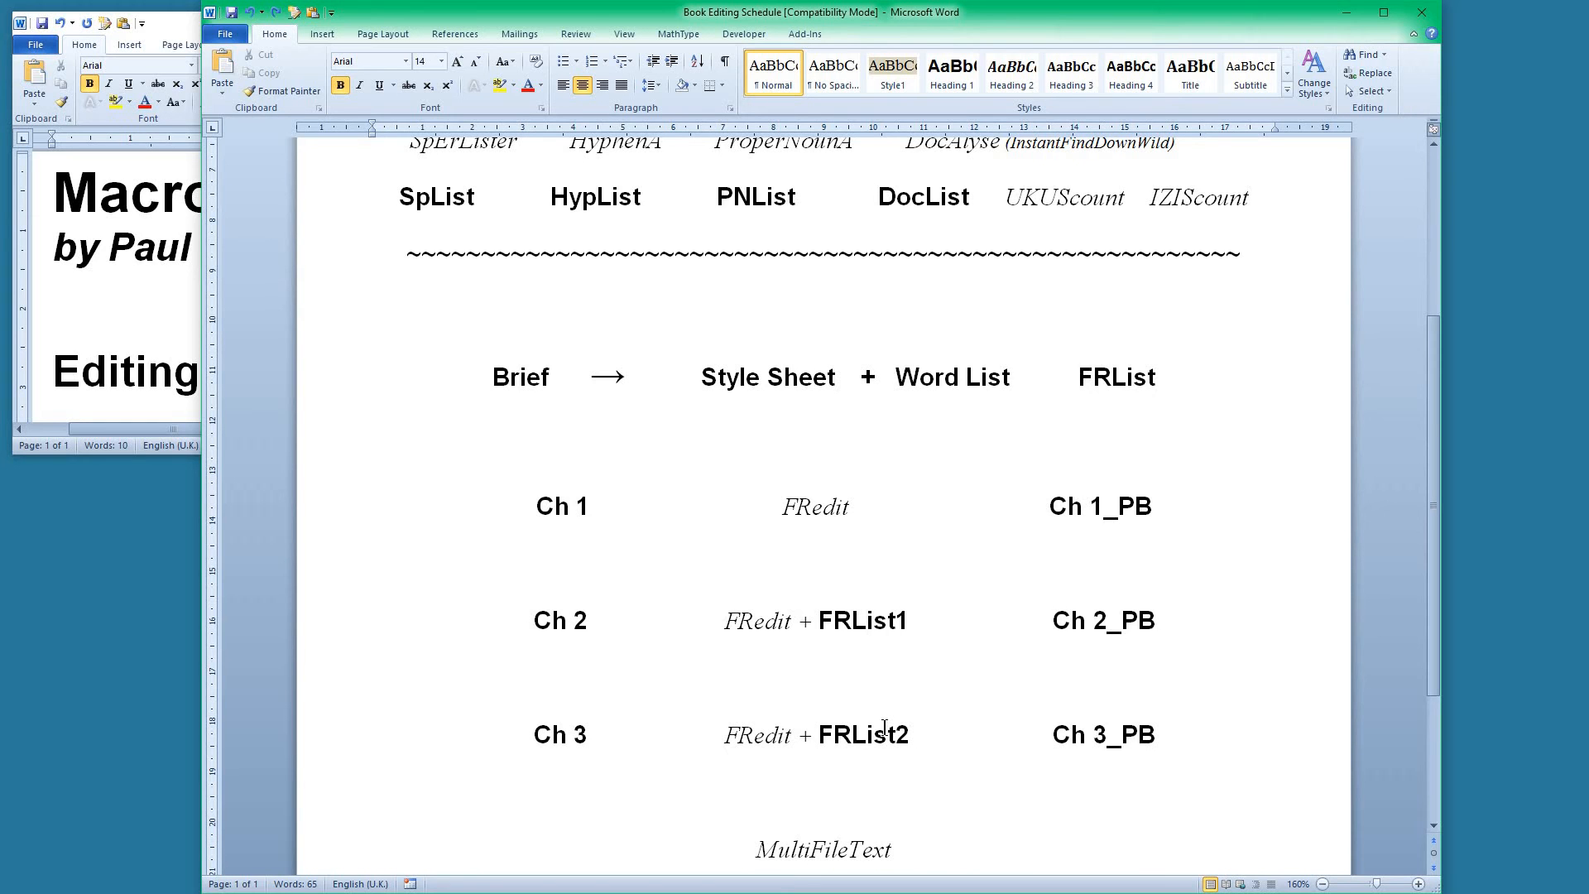
Scroll down to the MultiFileText, AllTextNew and ContentsListerByTag stage lines
scroll(down, 3)
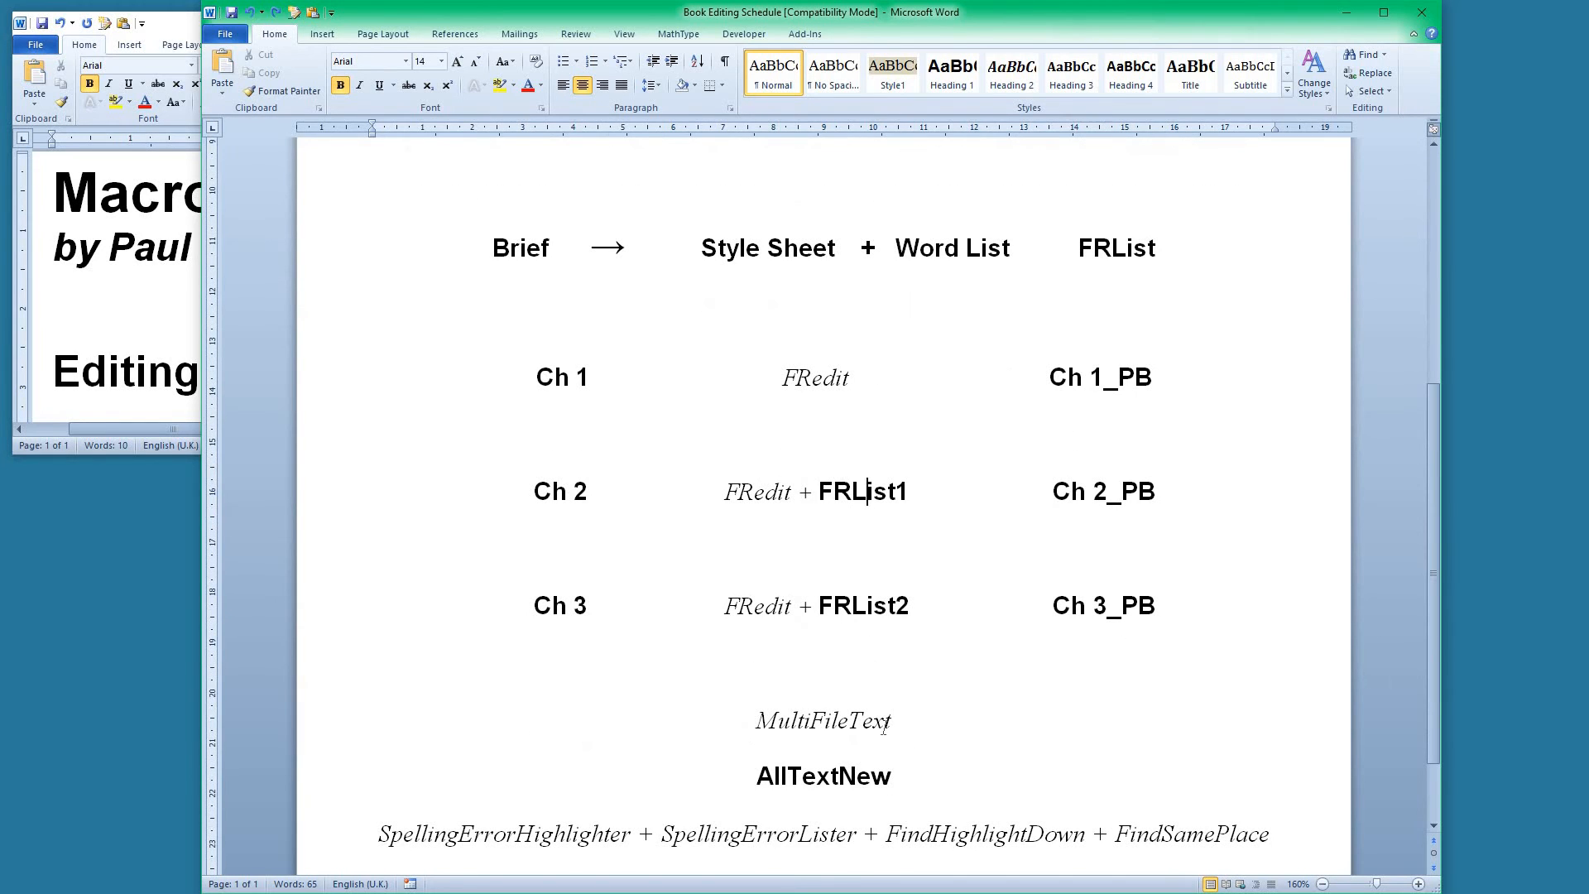
scroll(down, 3)
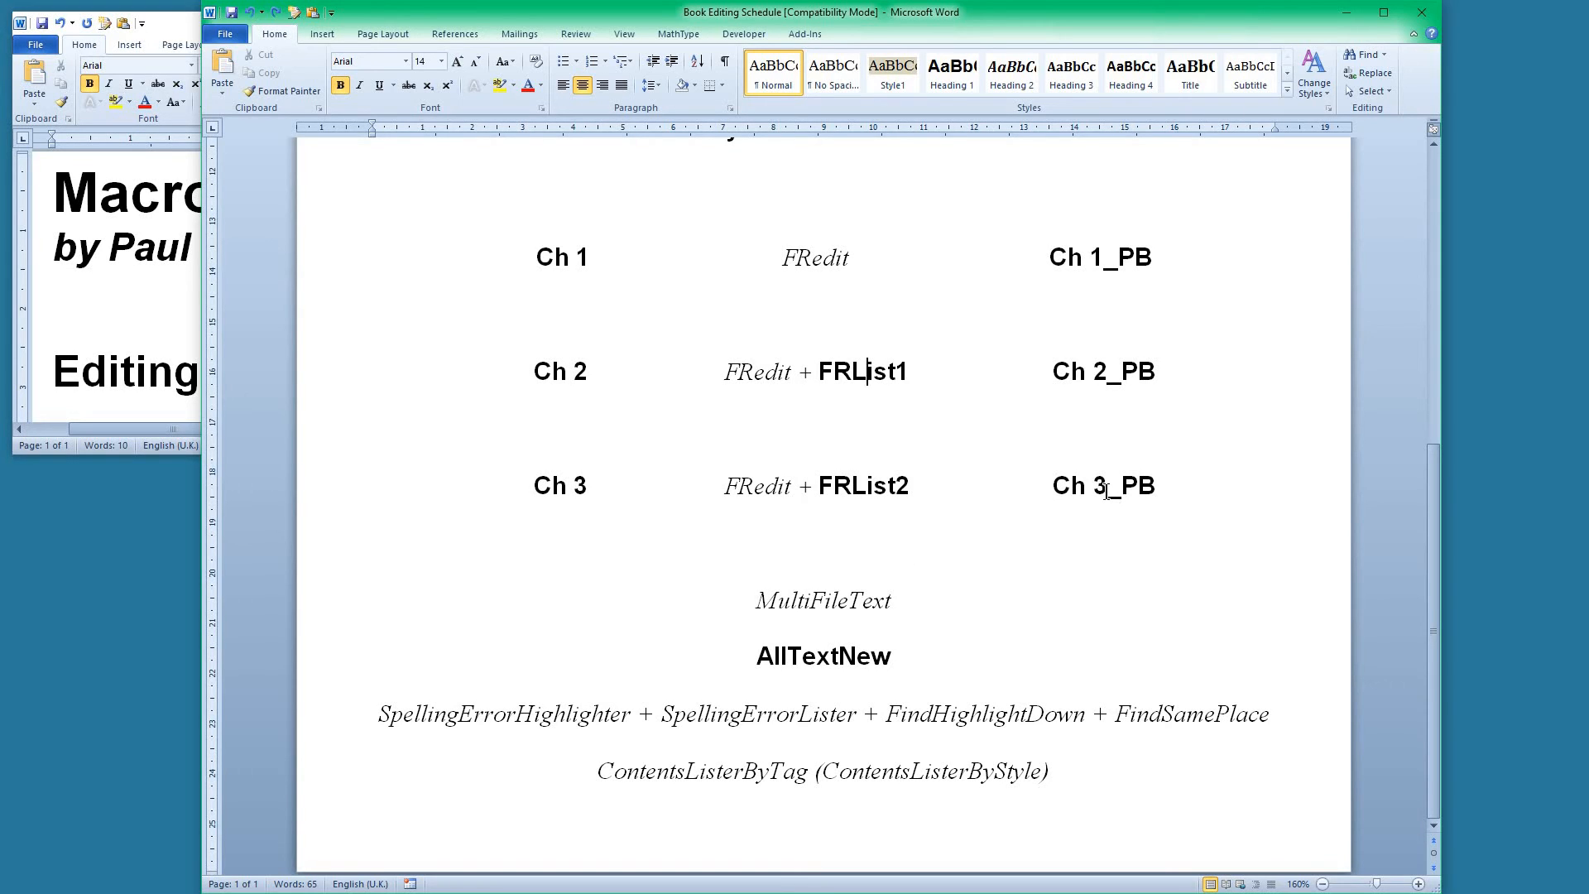
mouse_move(1146, 259)
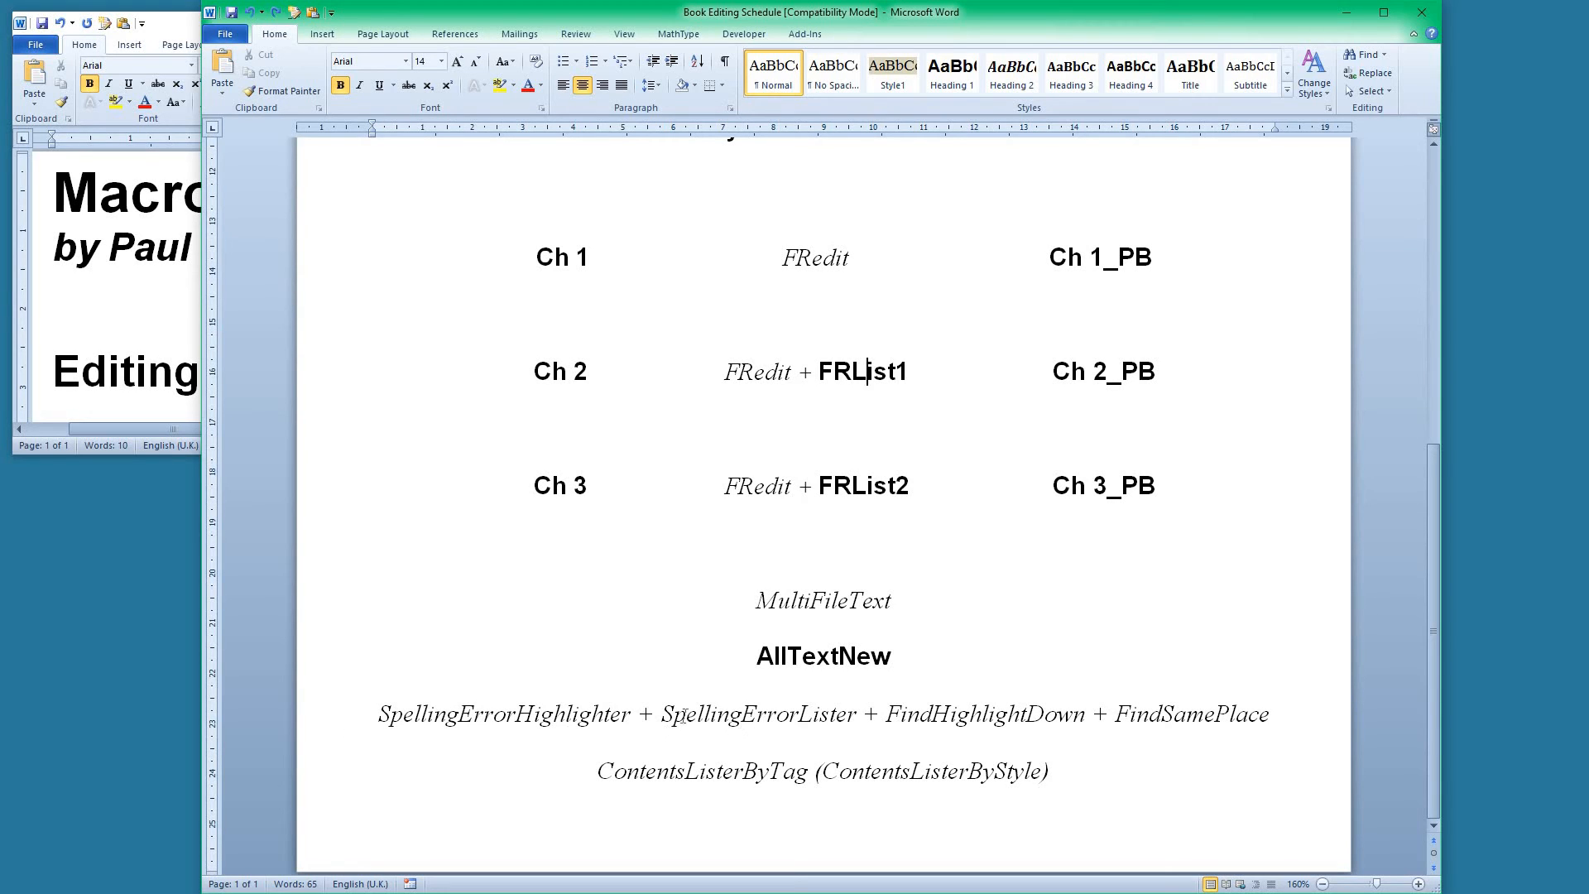
mouse_move(707, 709)
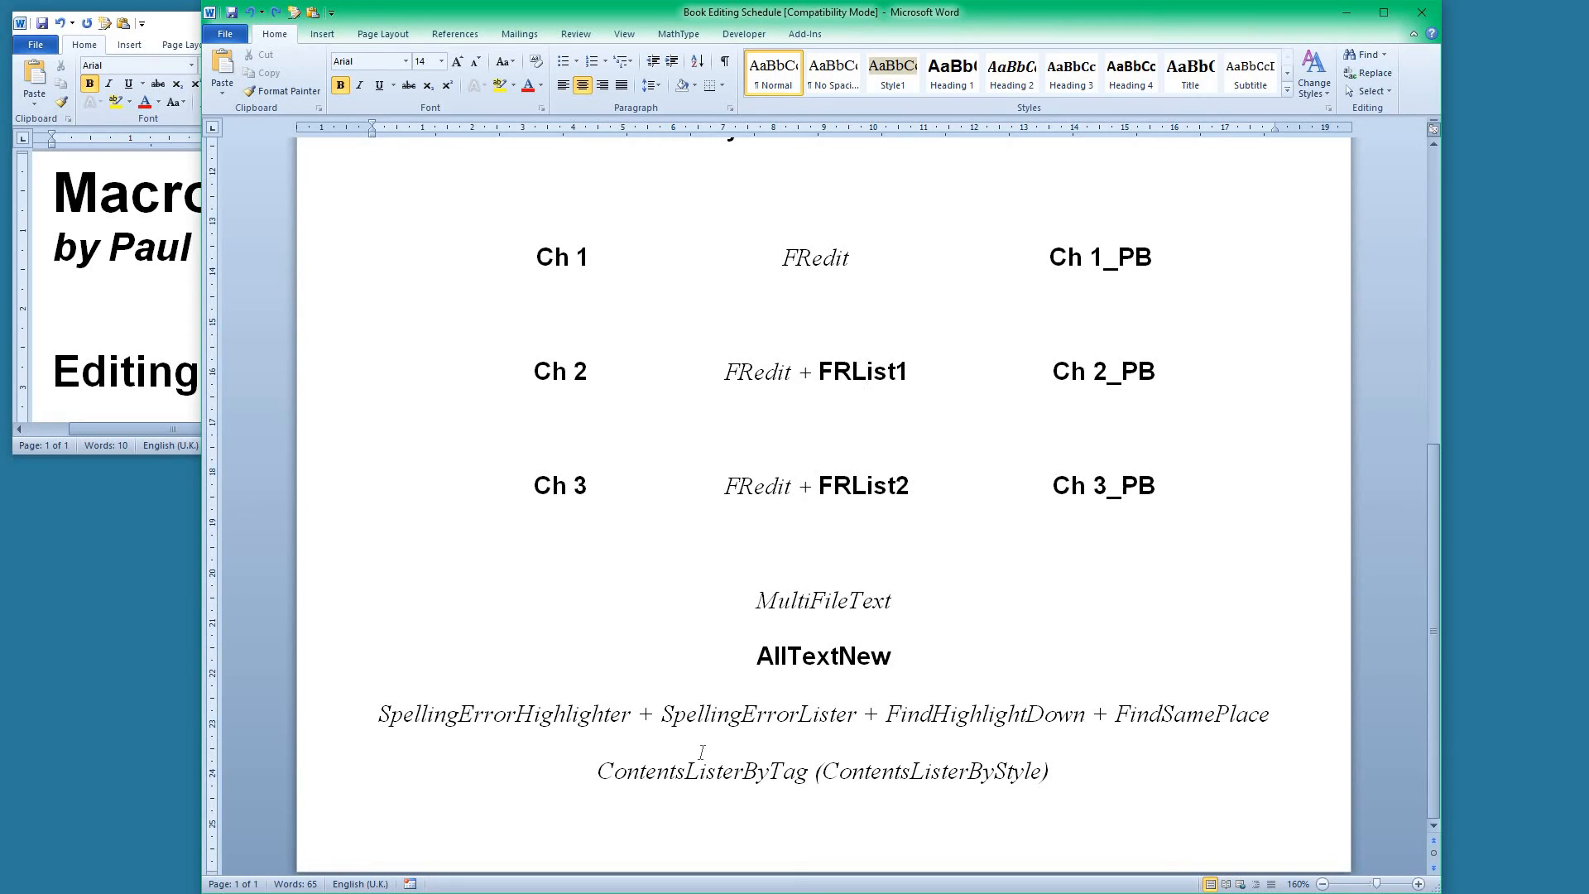
click(870, 370)
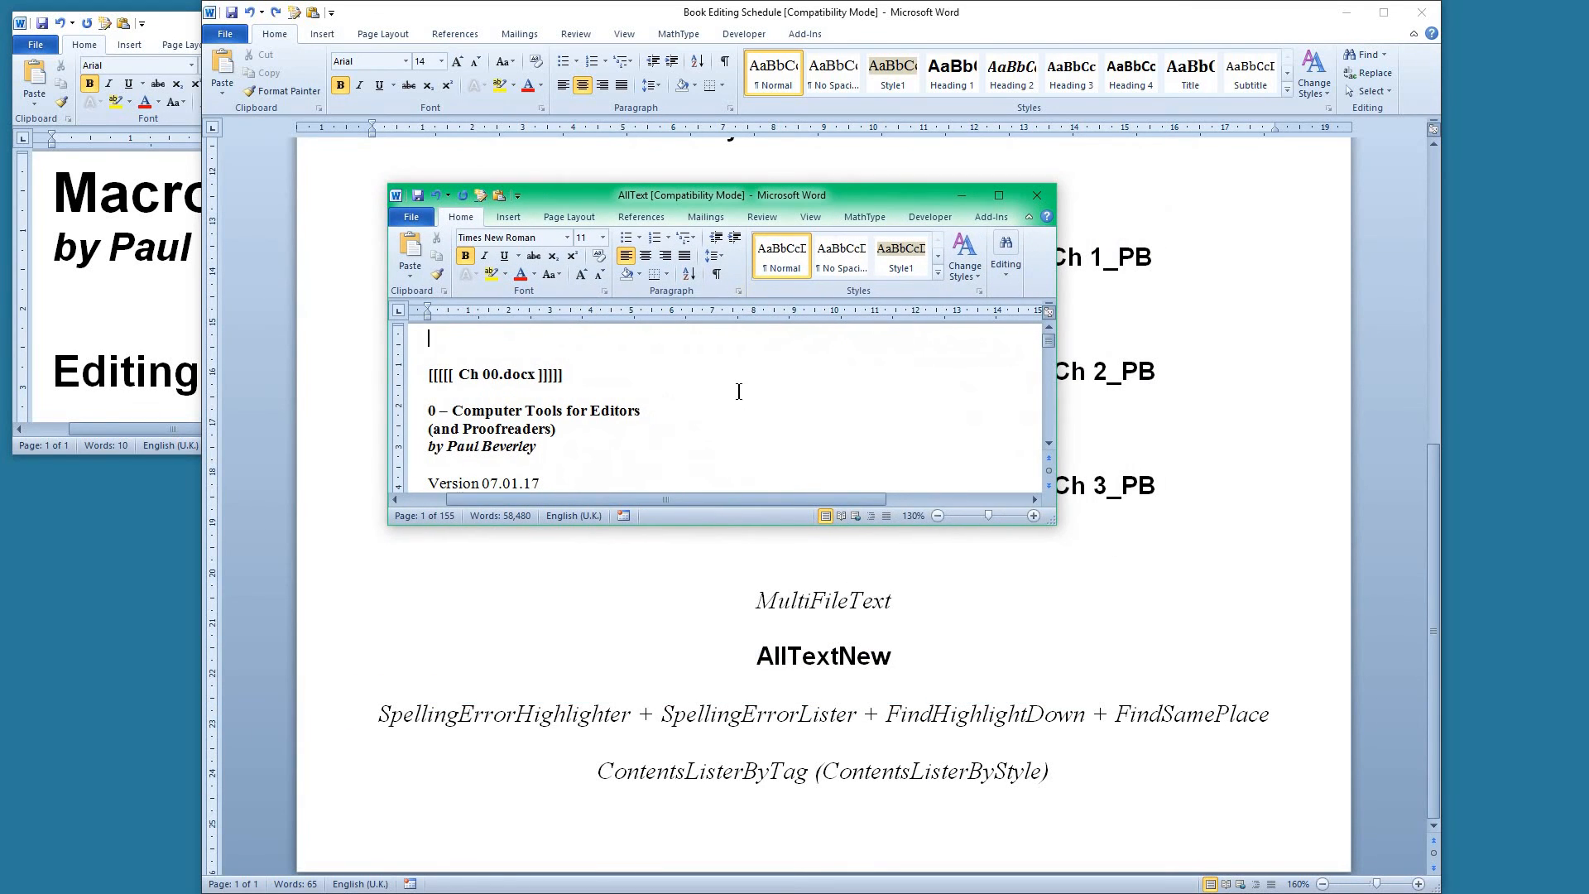
mouse_move(884, 456)
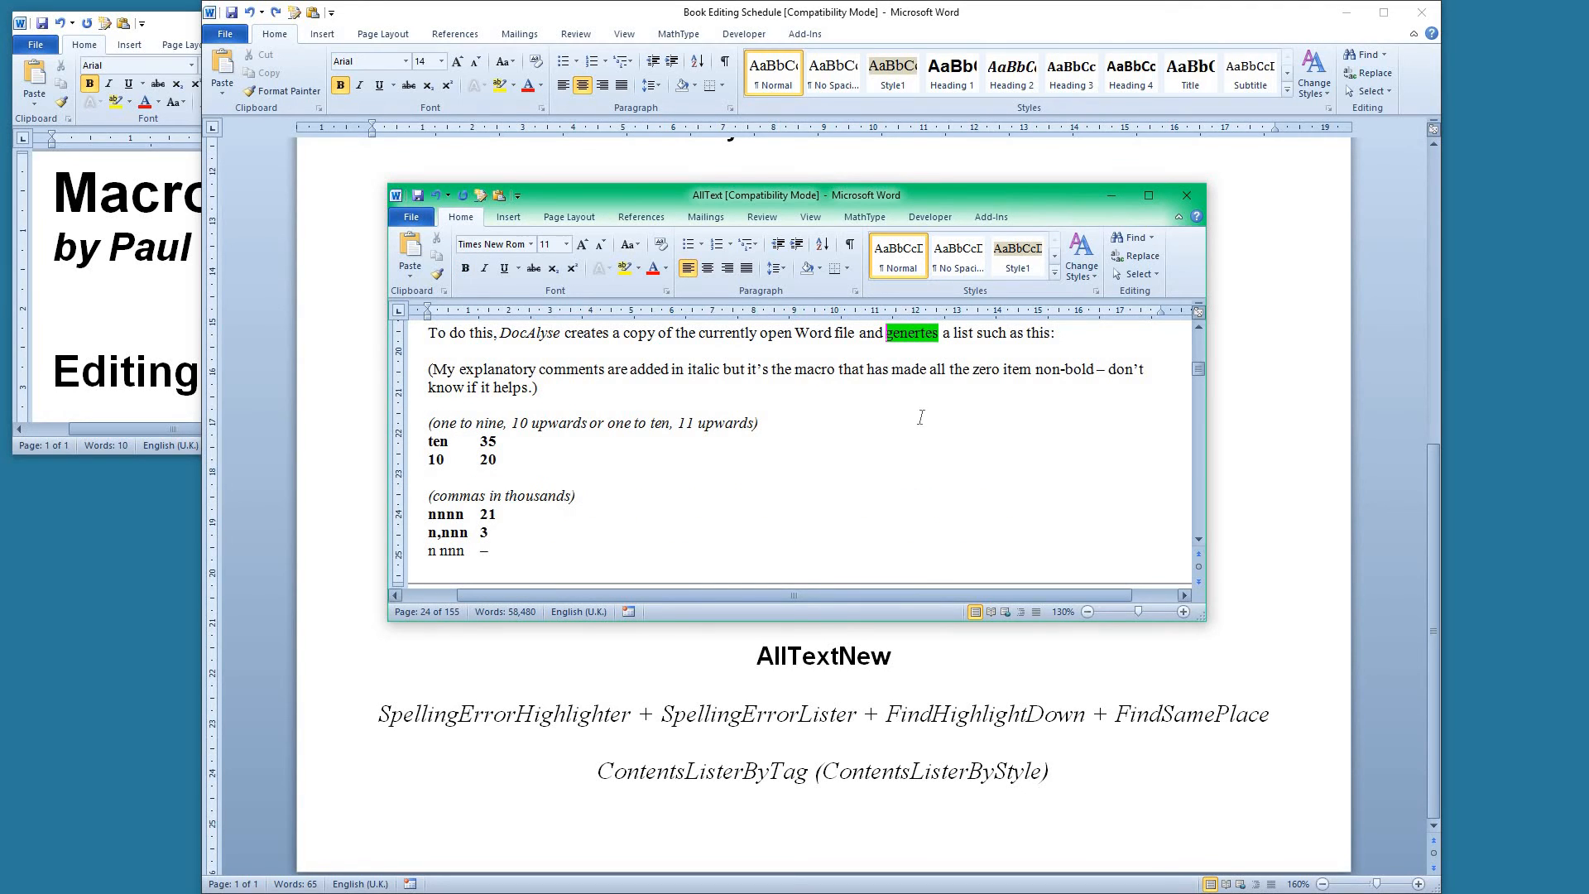
mouse_move(1205, 624)
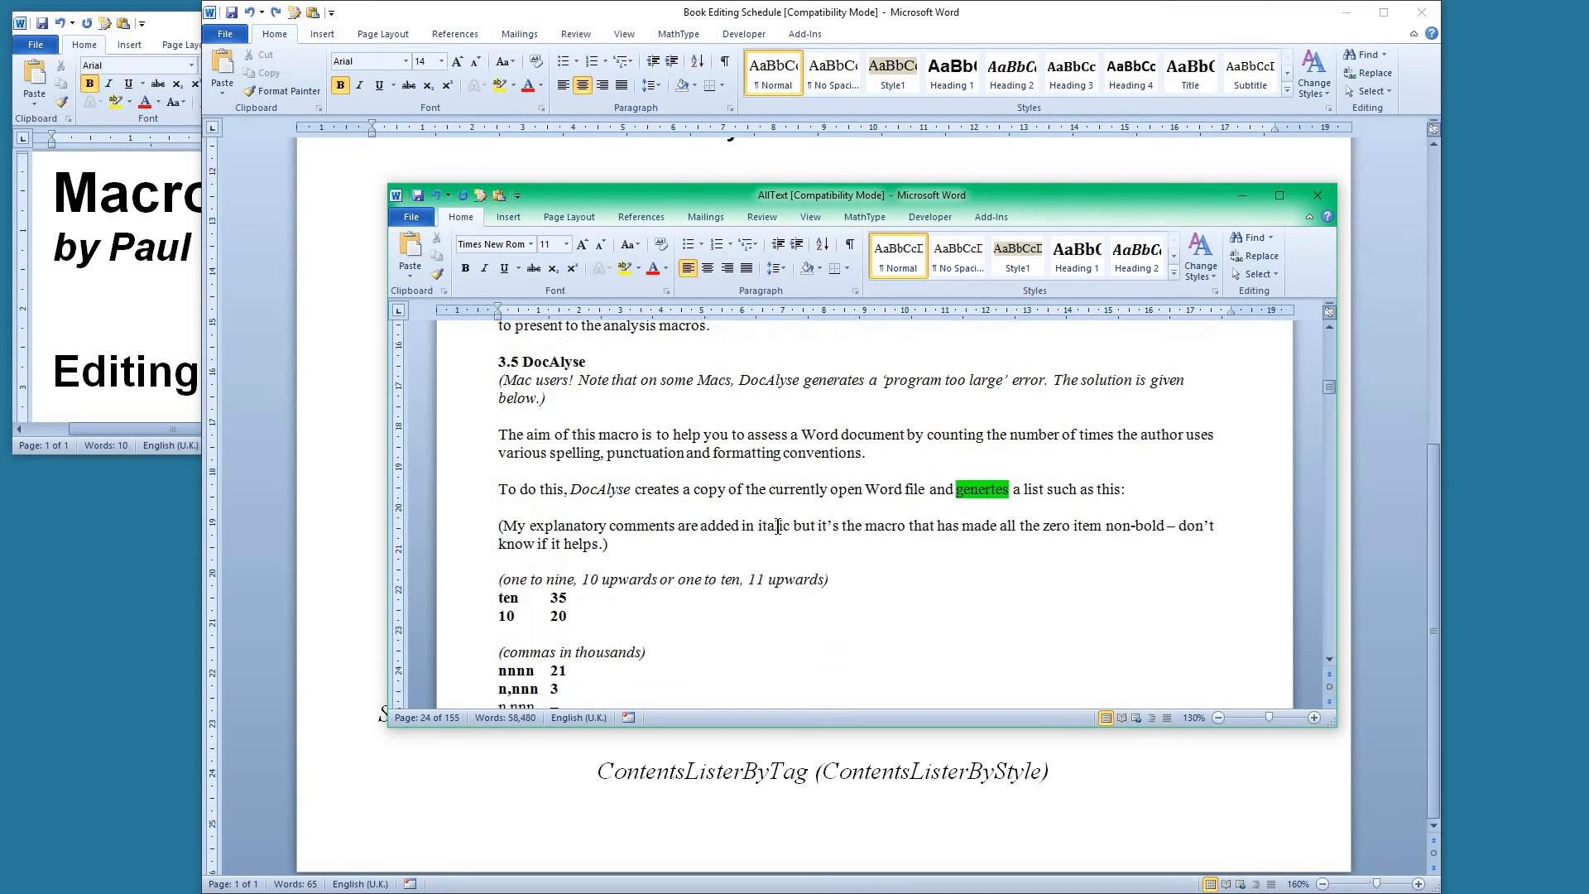
Scroll the AllText document toward its 3.5 DocAlyse section
scroll(up, 3)
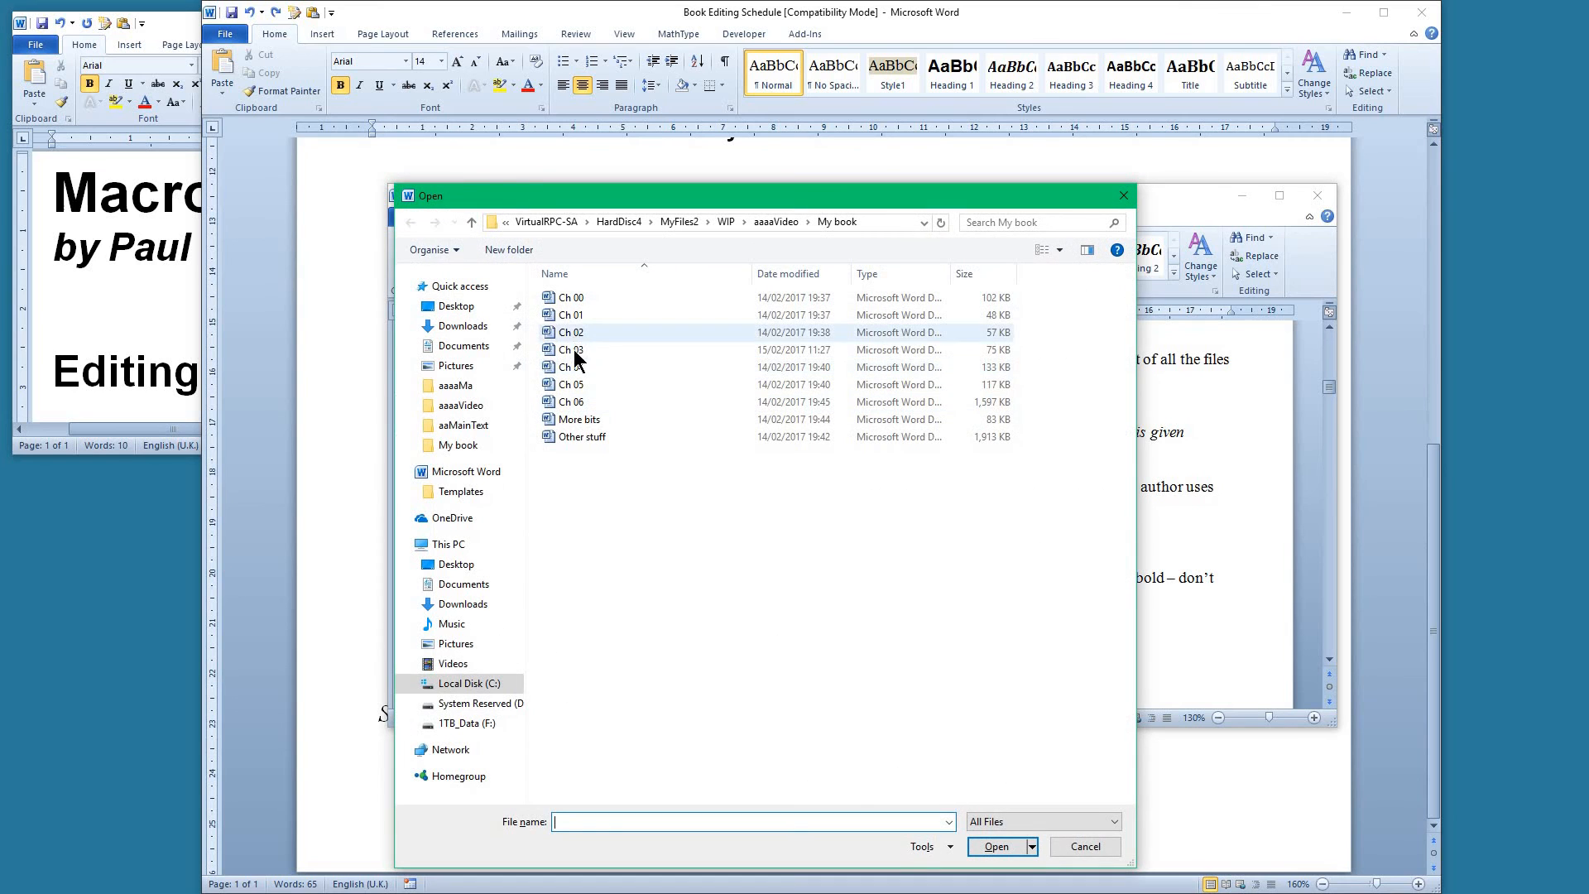
Open the Ch 03 chapter file from the My book folder
double_click(569, 350)
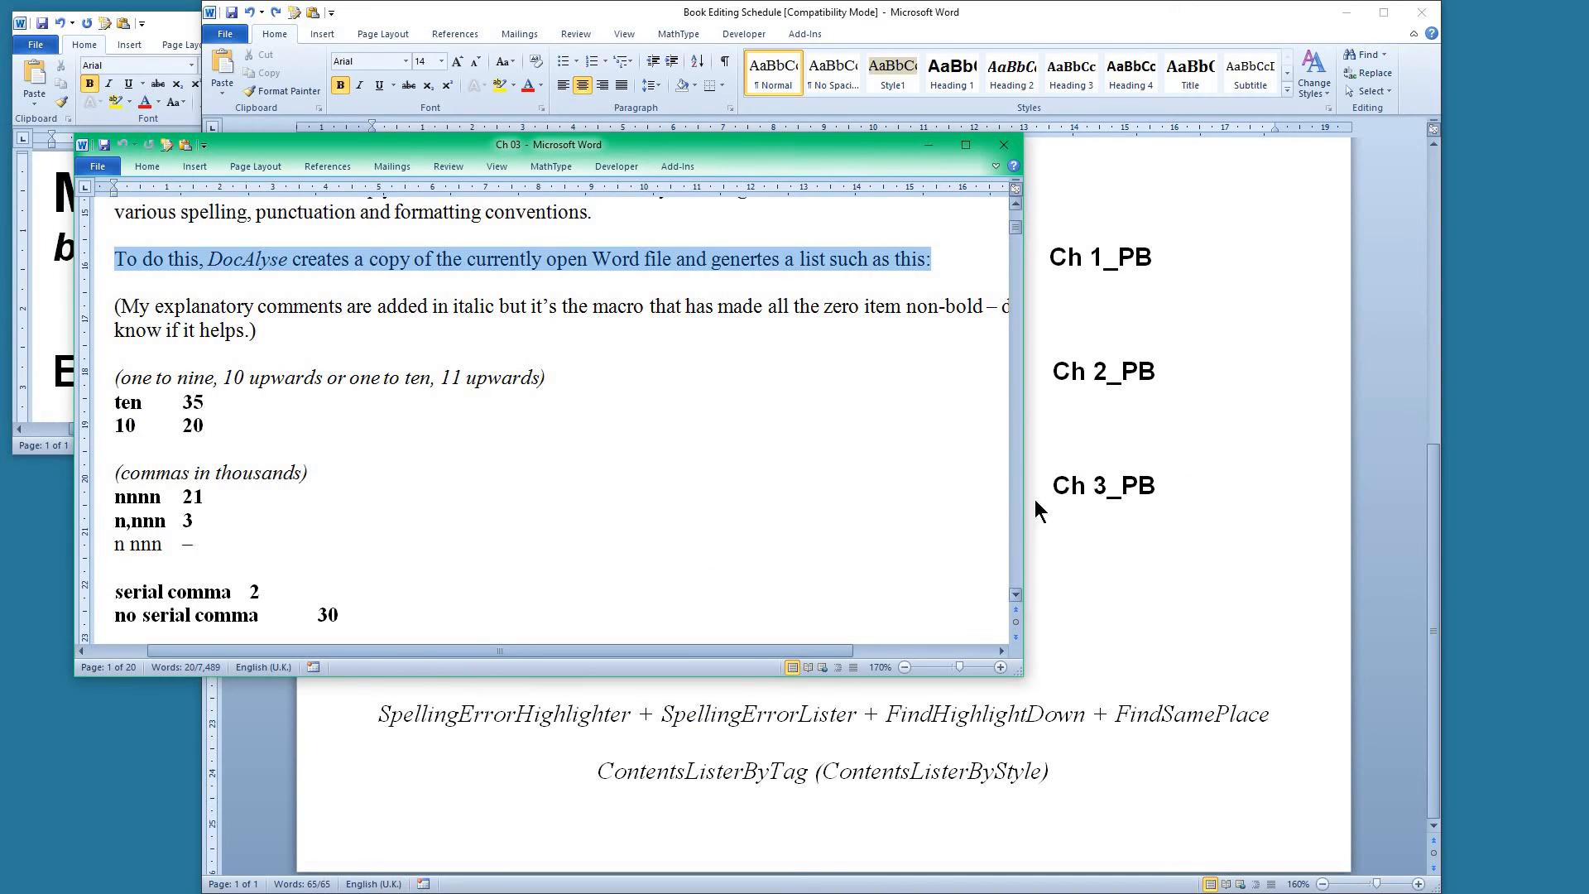
mouse_move(760, 375)
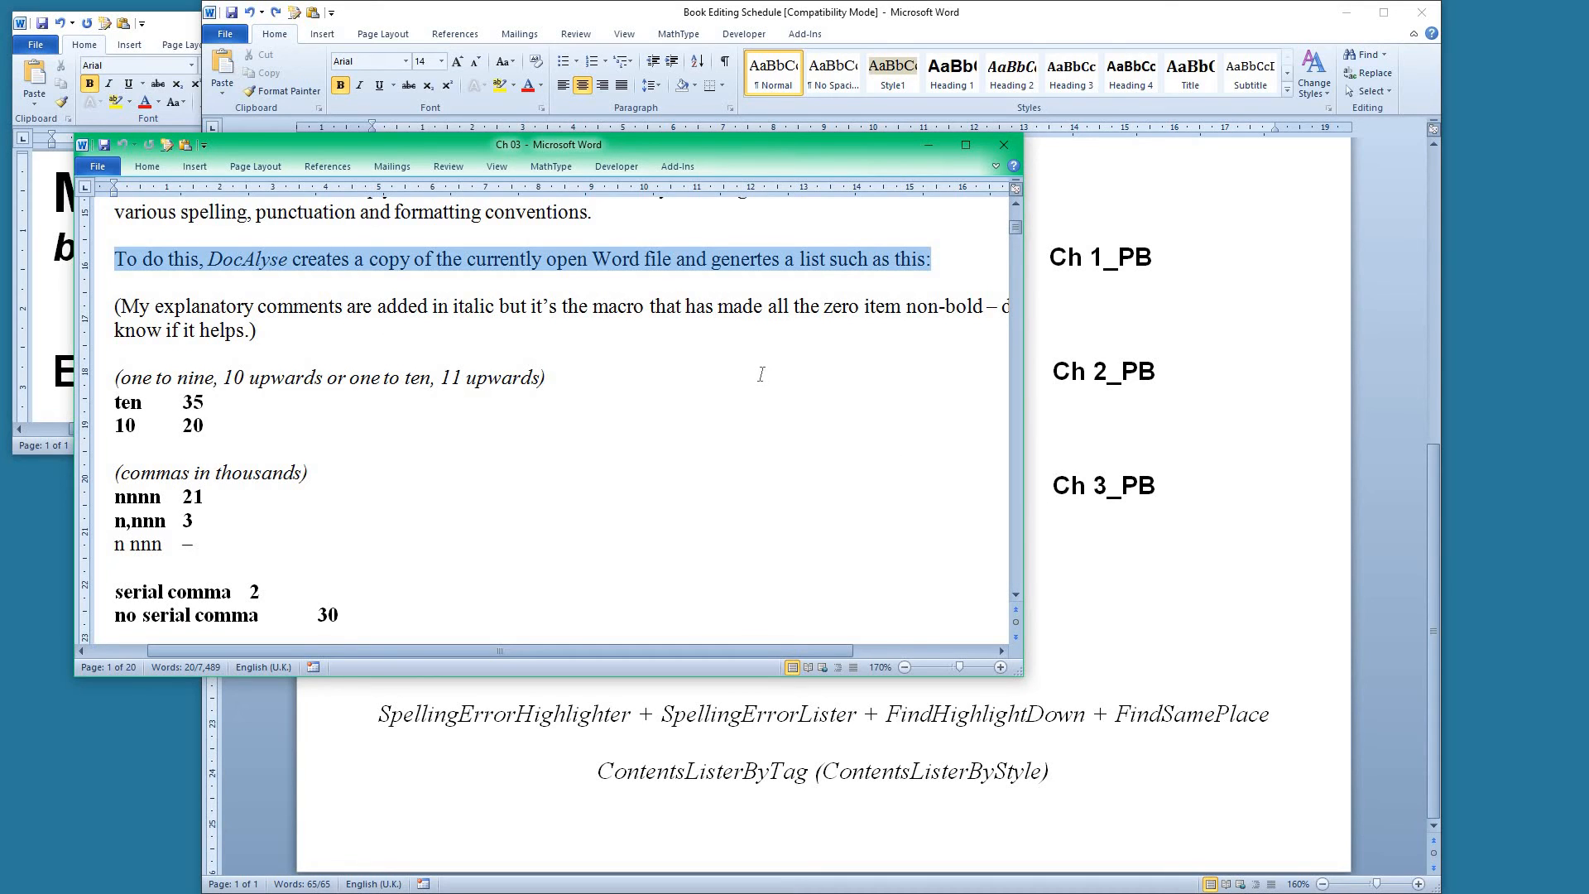
mouse_move(524, 317)
text(a)
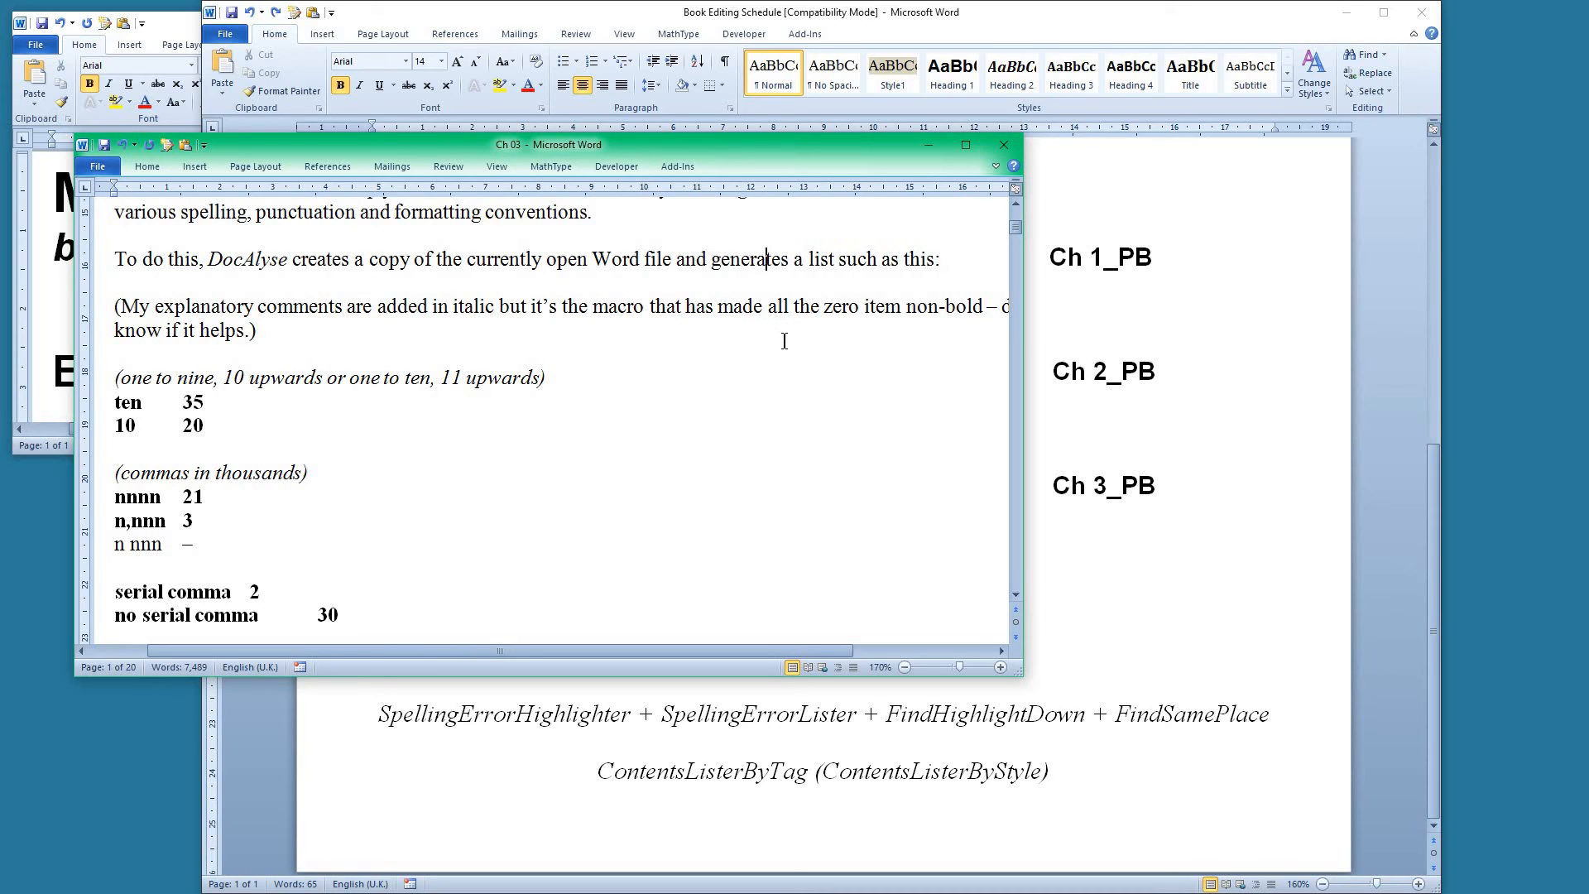
mouse_move(930, 352)
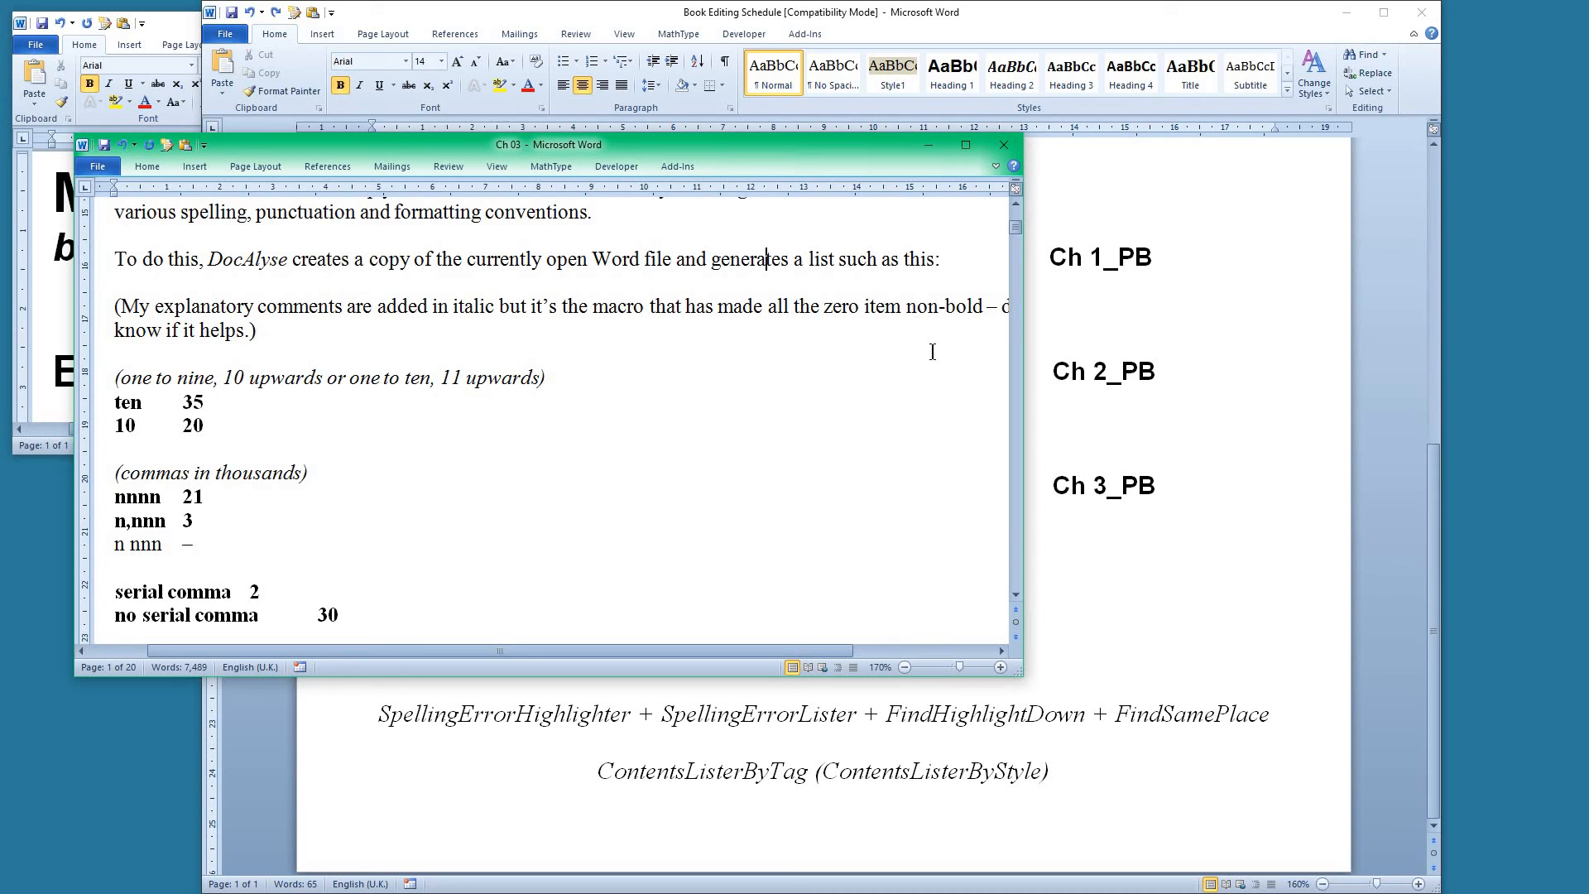
mouse_move(789, 169)
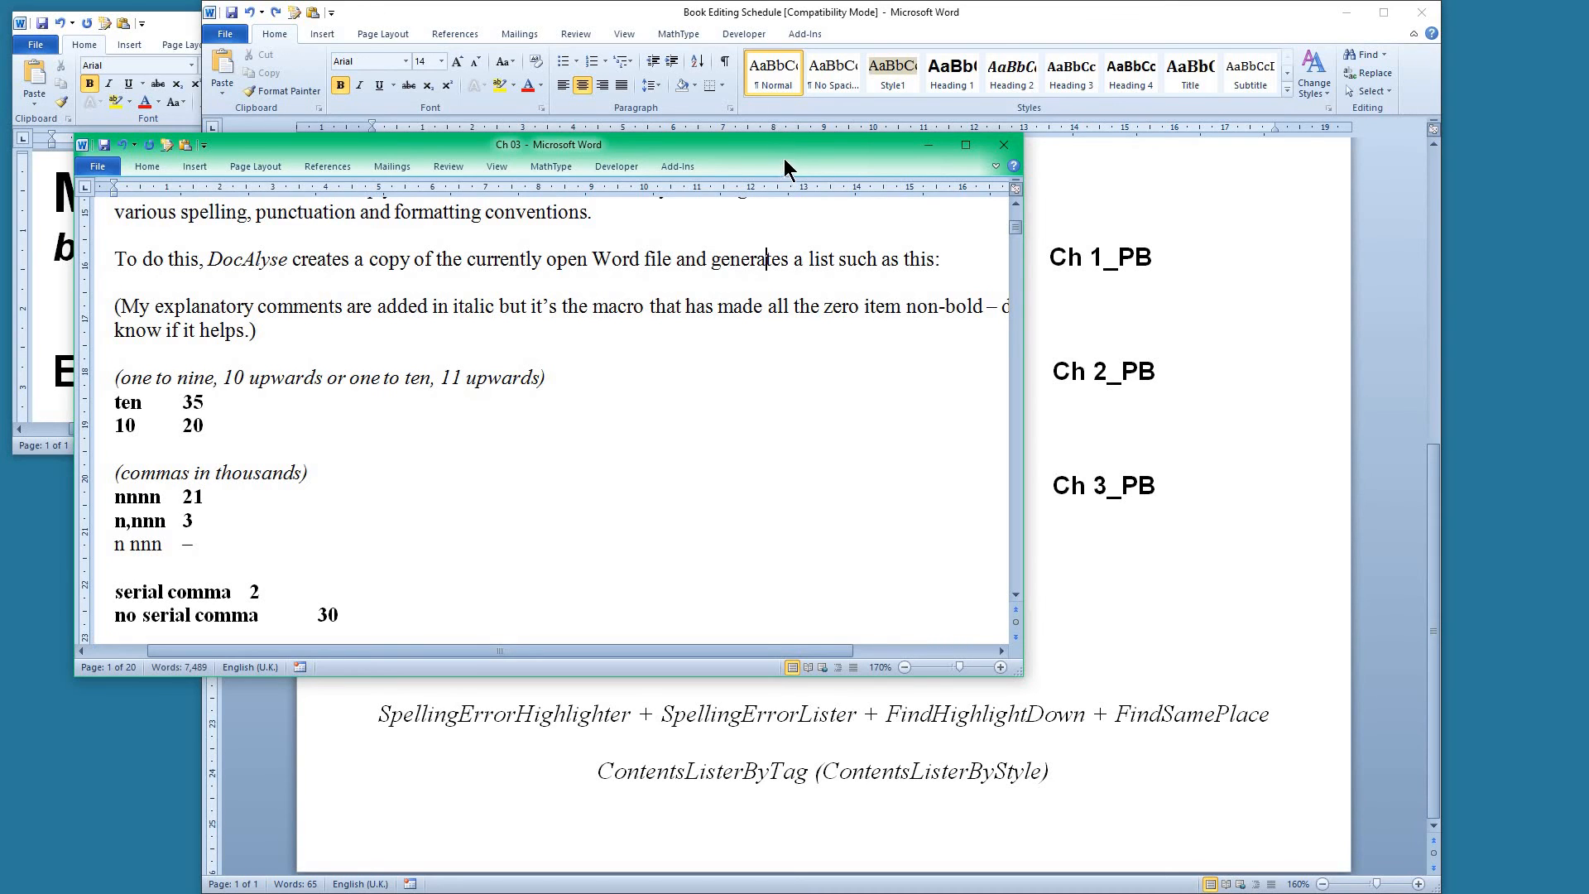
click(1003, 144)
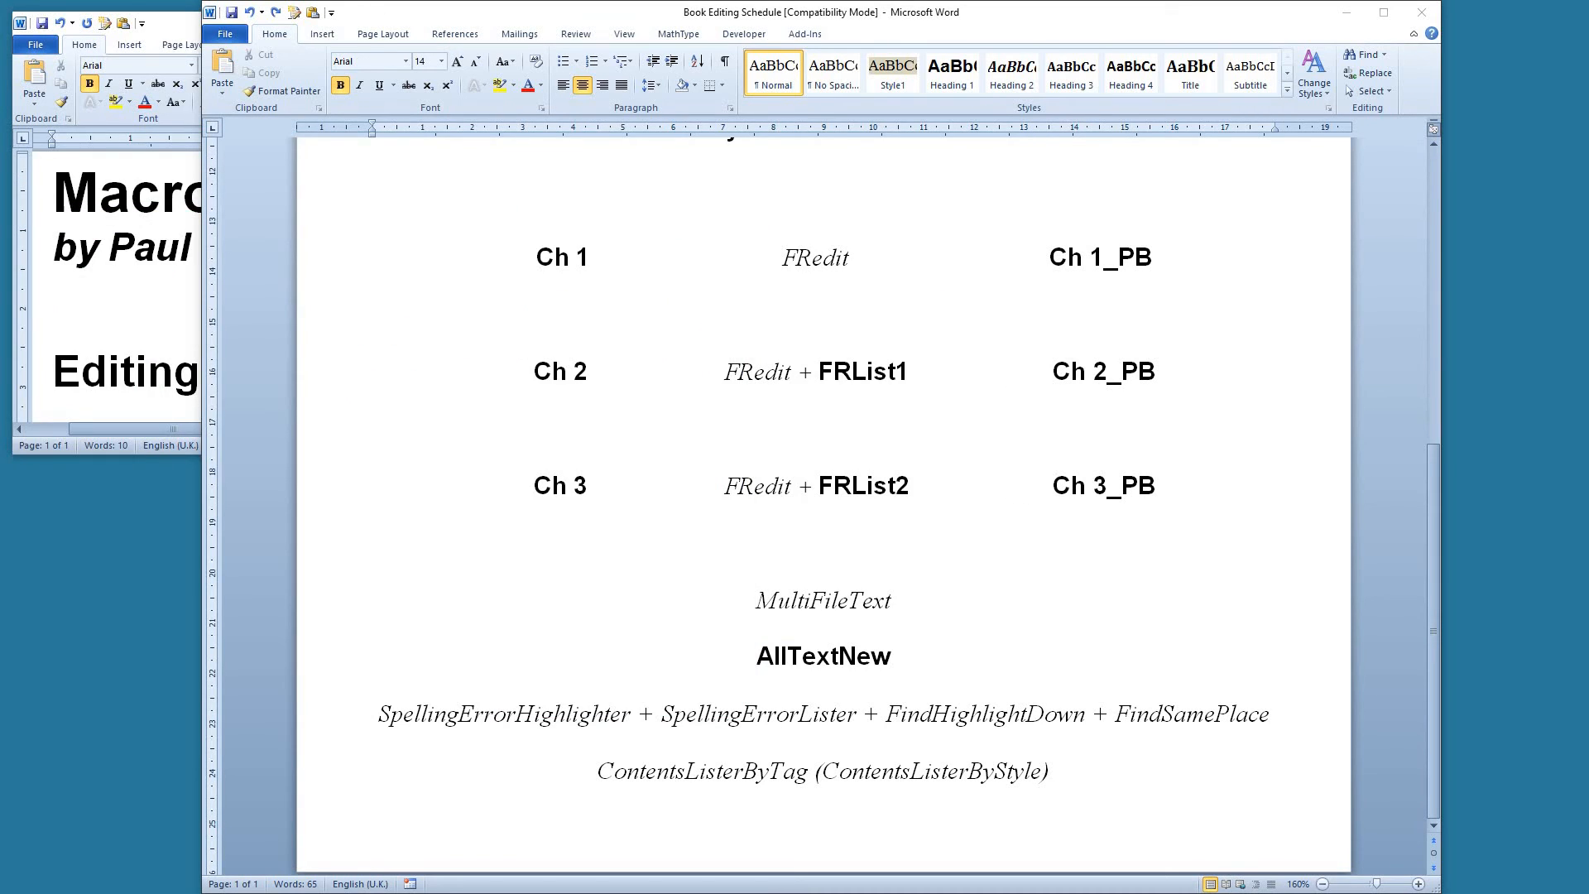
mouse_move(909, 759)
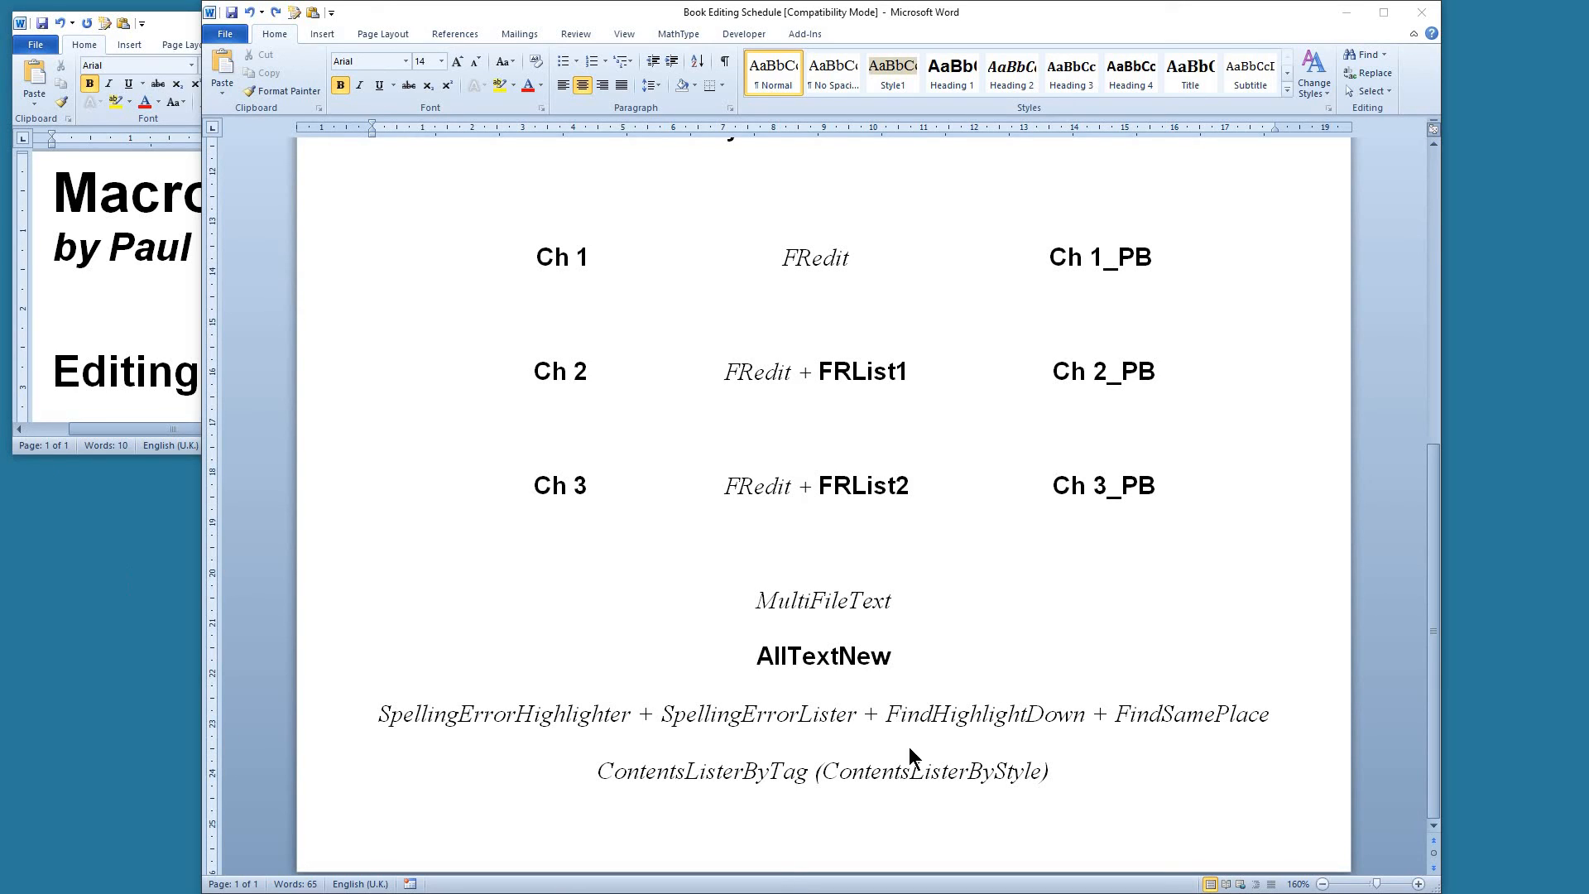
mouse_move(717, 799)
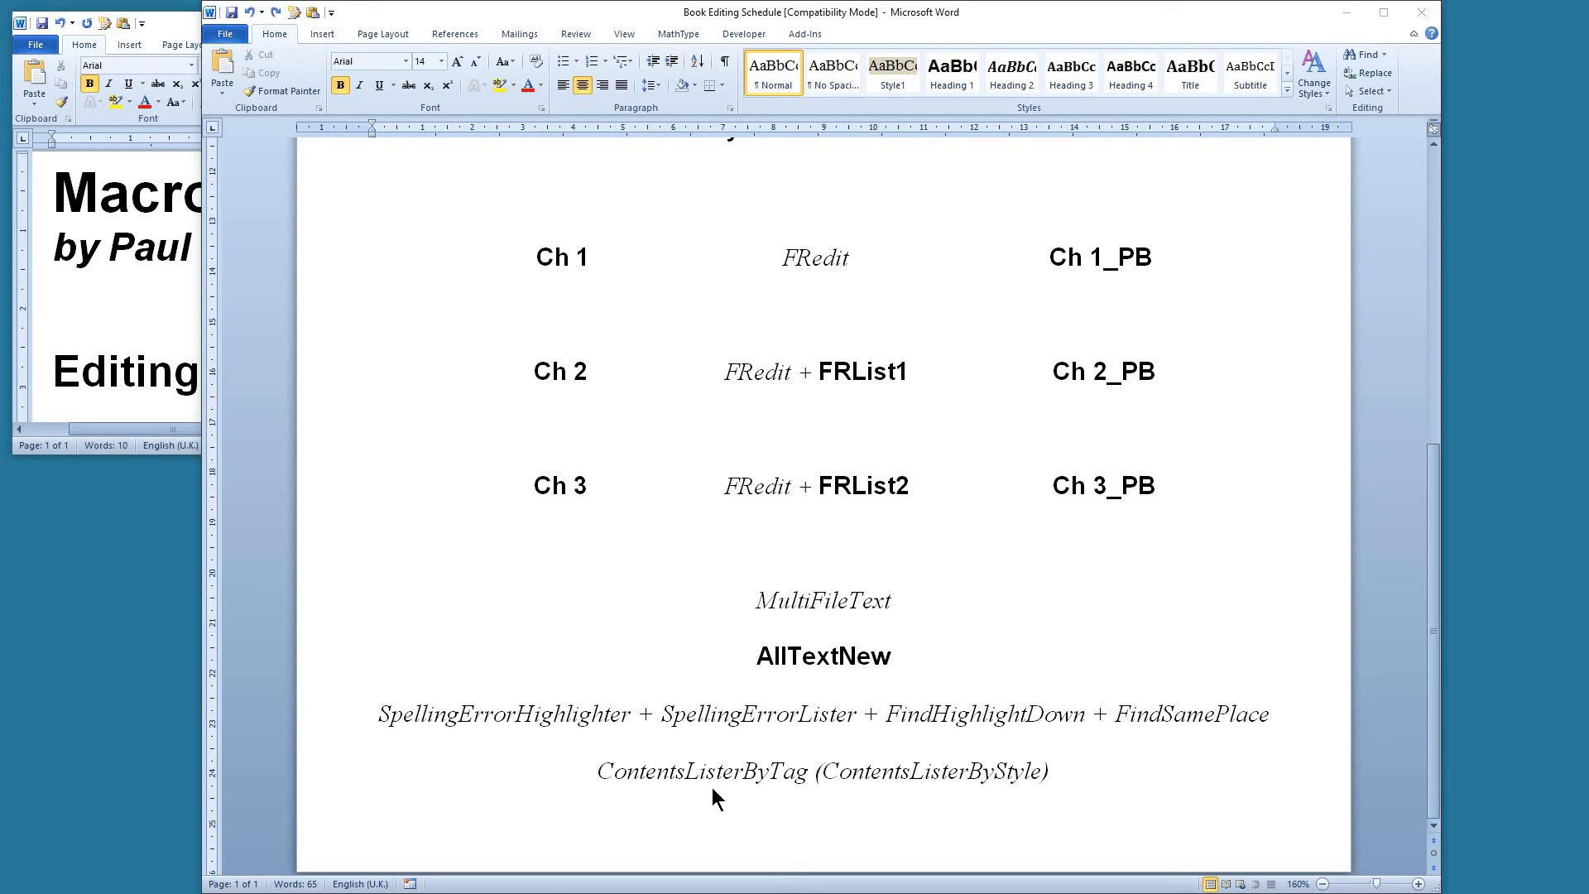
mouse_move(669, 789)
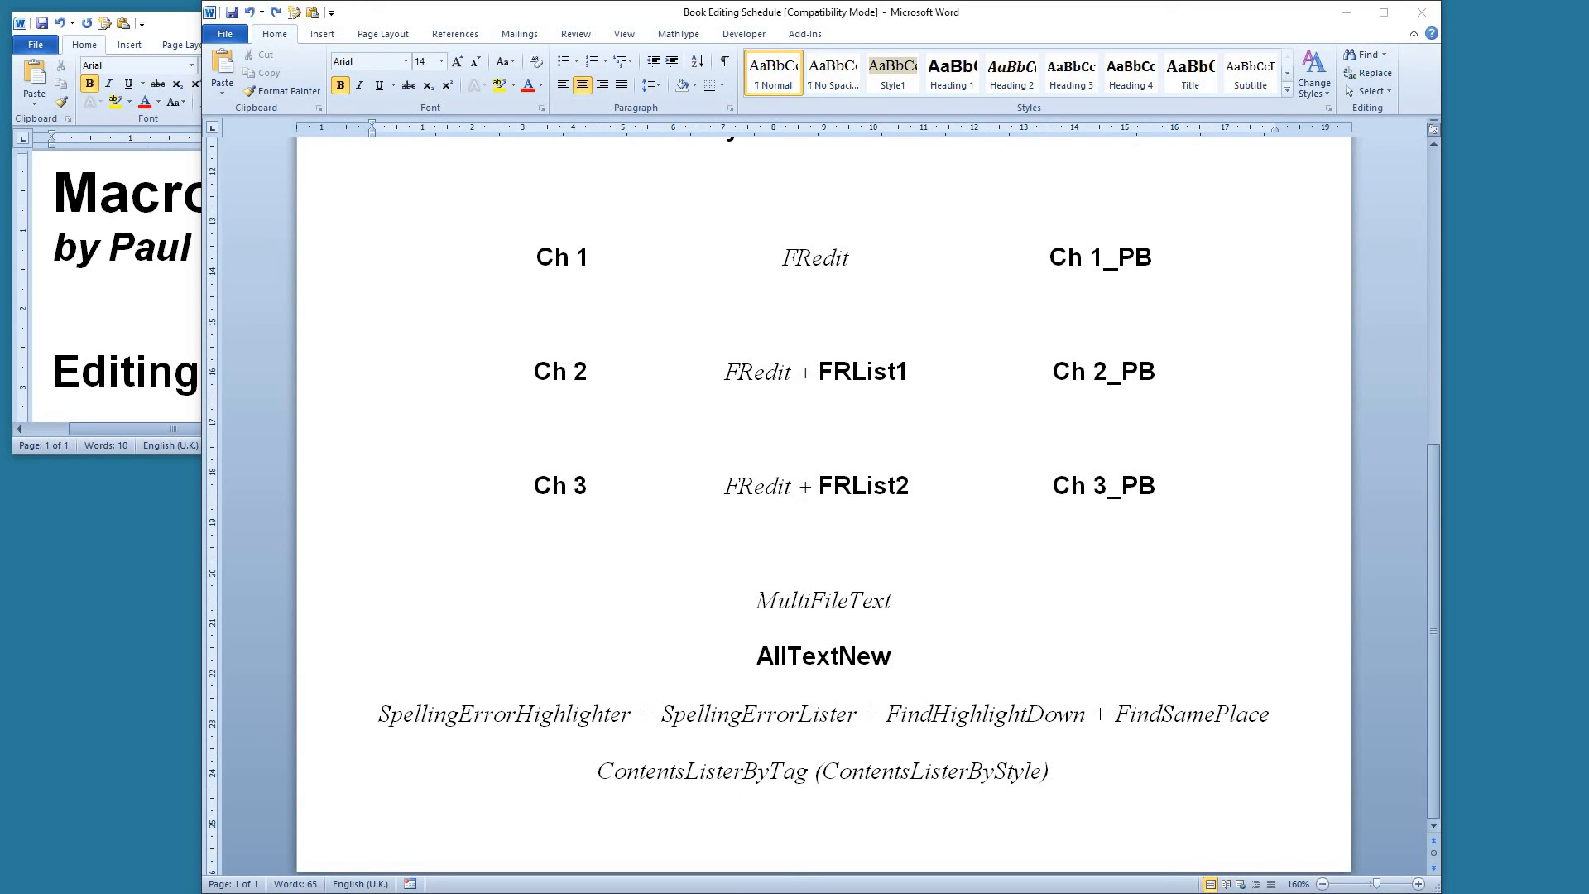
mouse_move(941, 790)
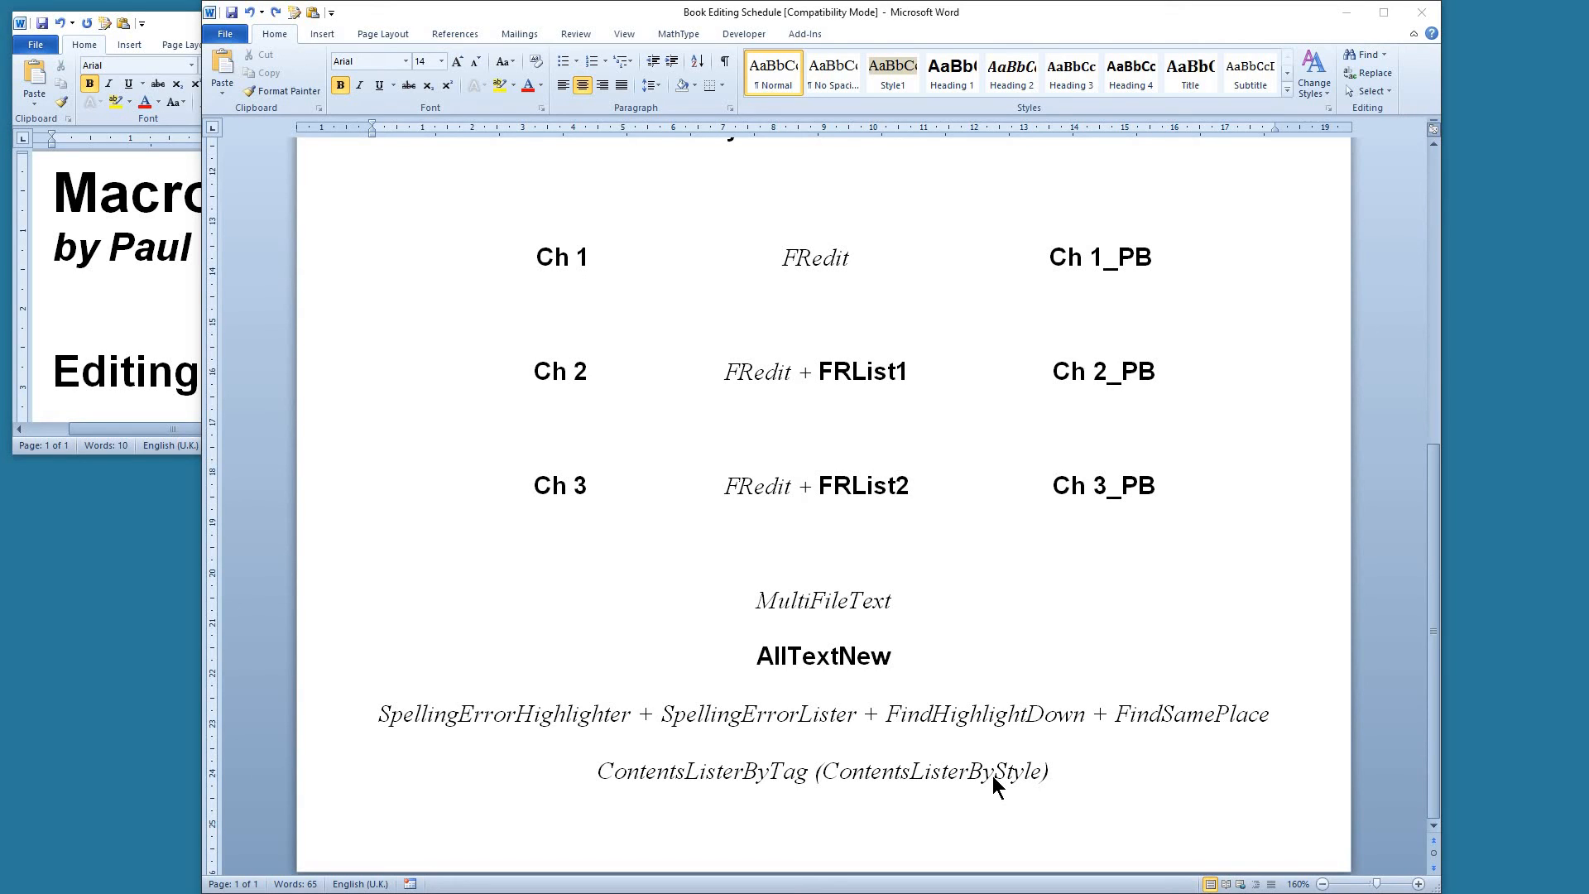
mouse_move(235, 726)
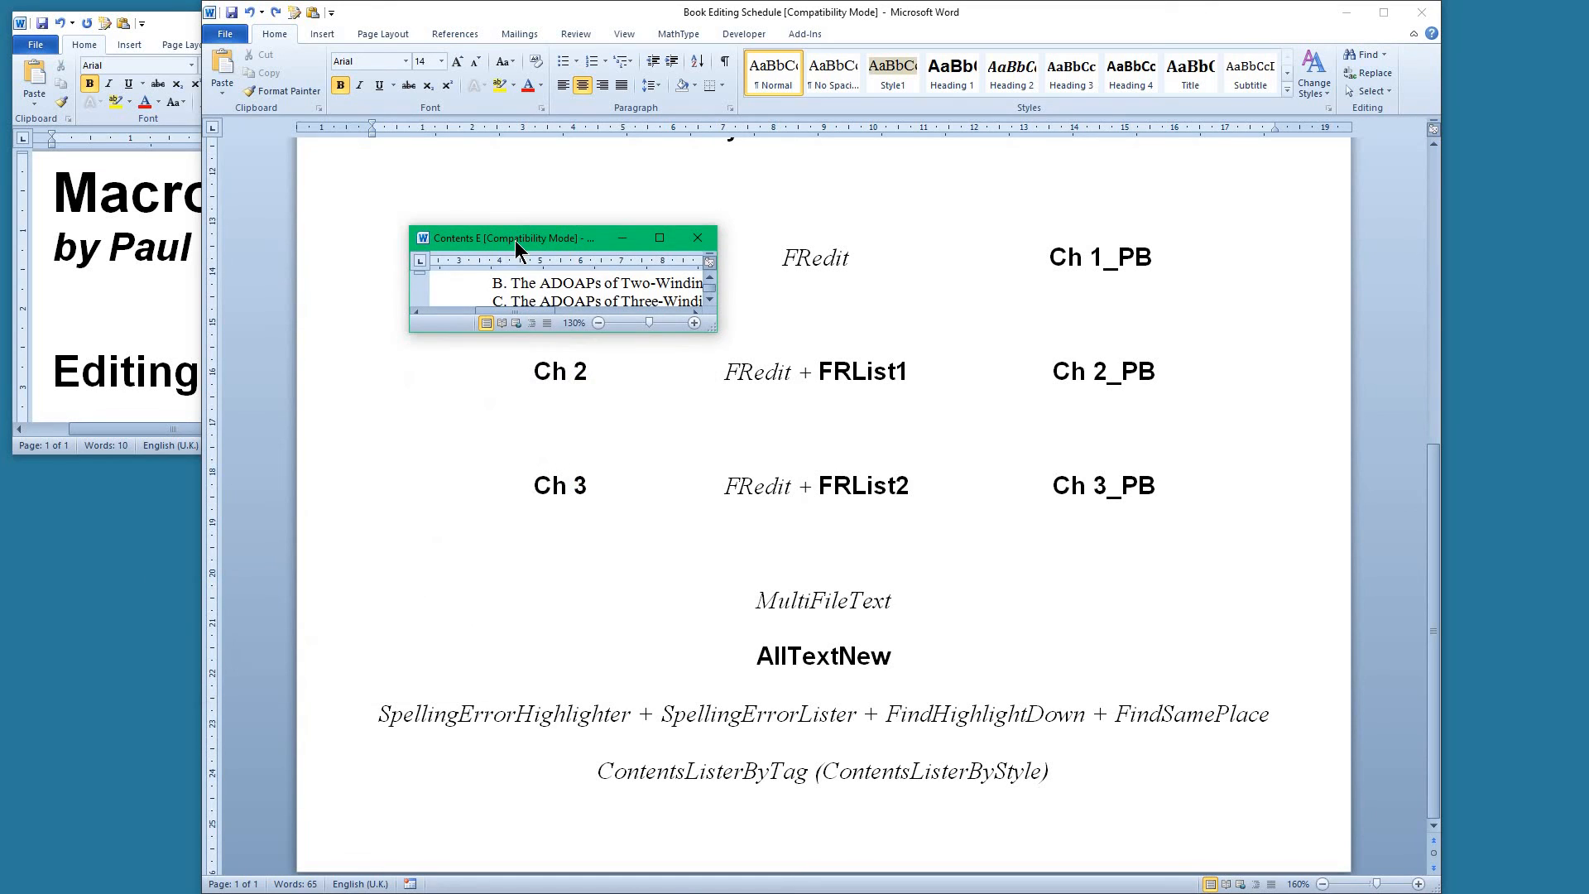
mouse_move(699, 372)
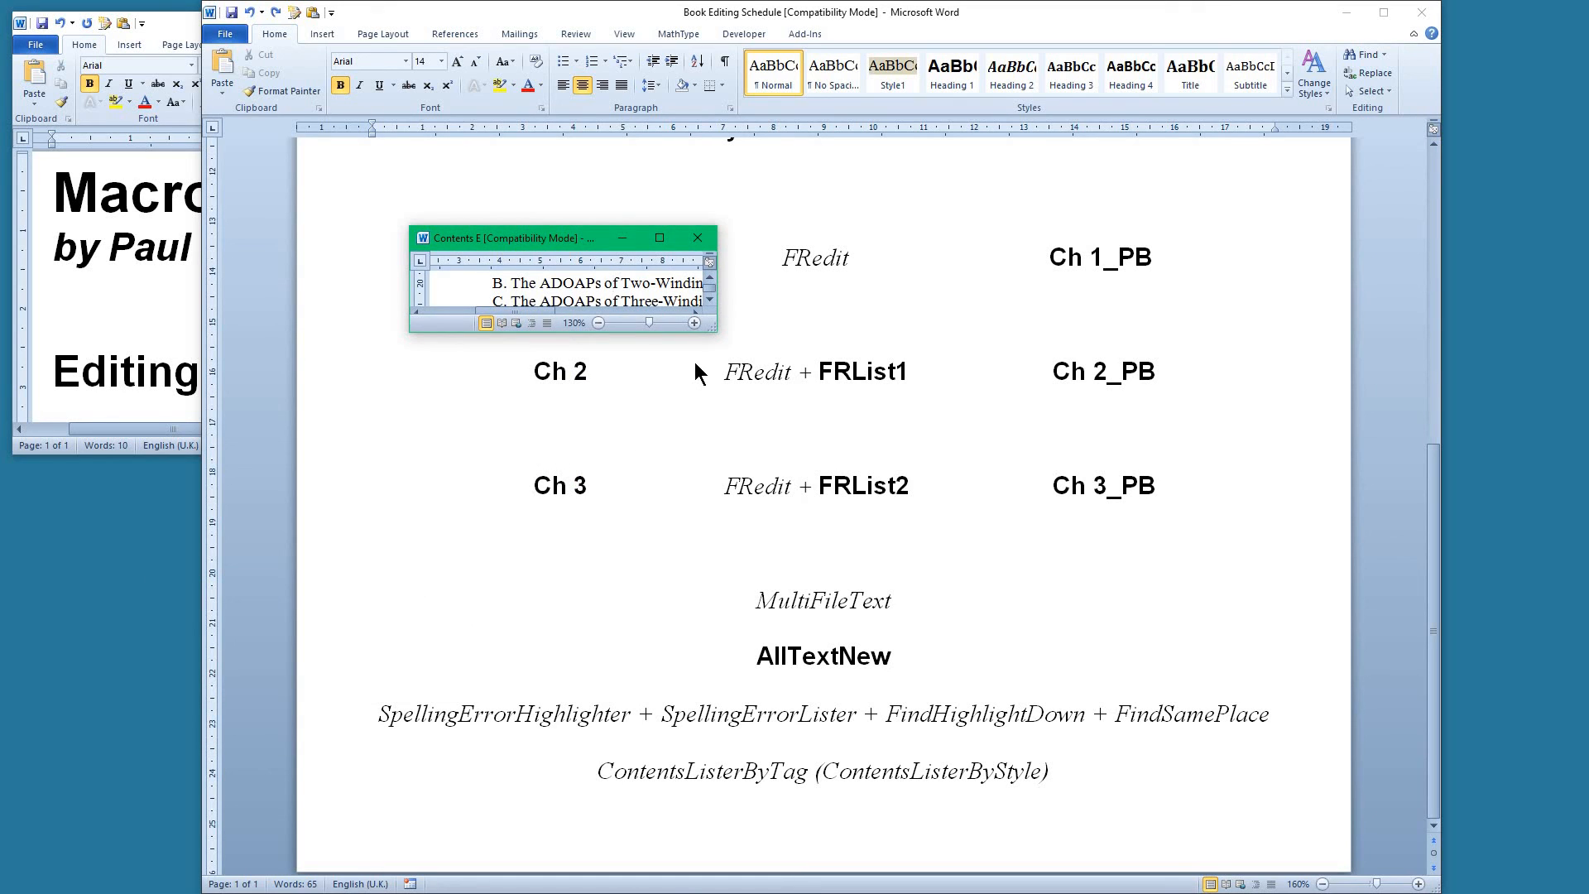
mouse_move(927, 476)
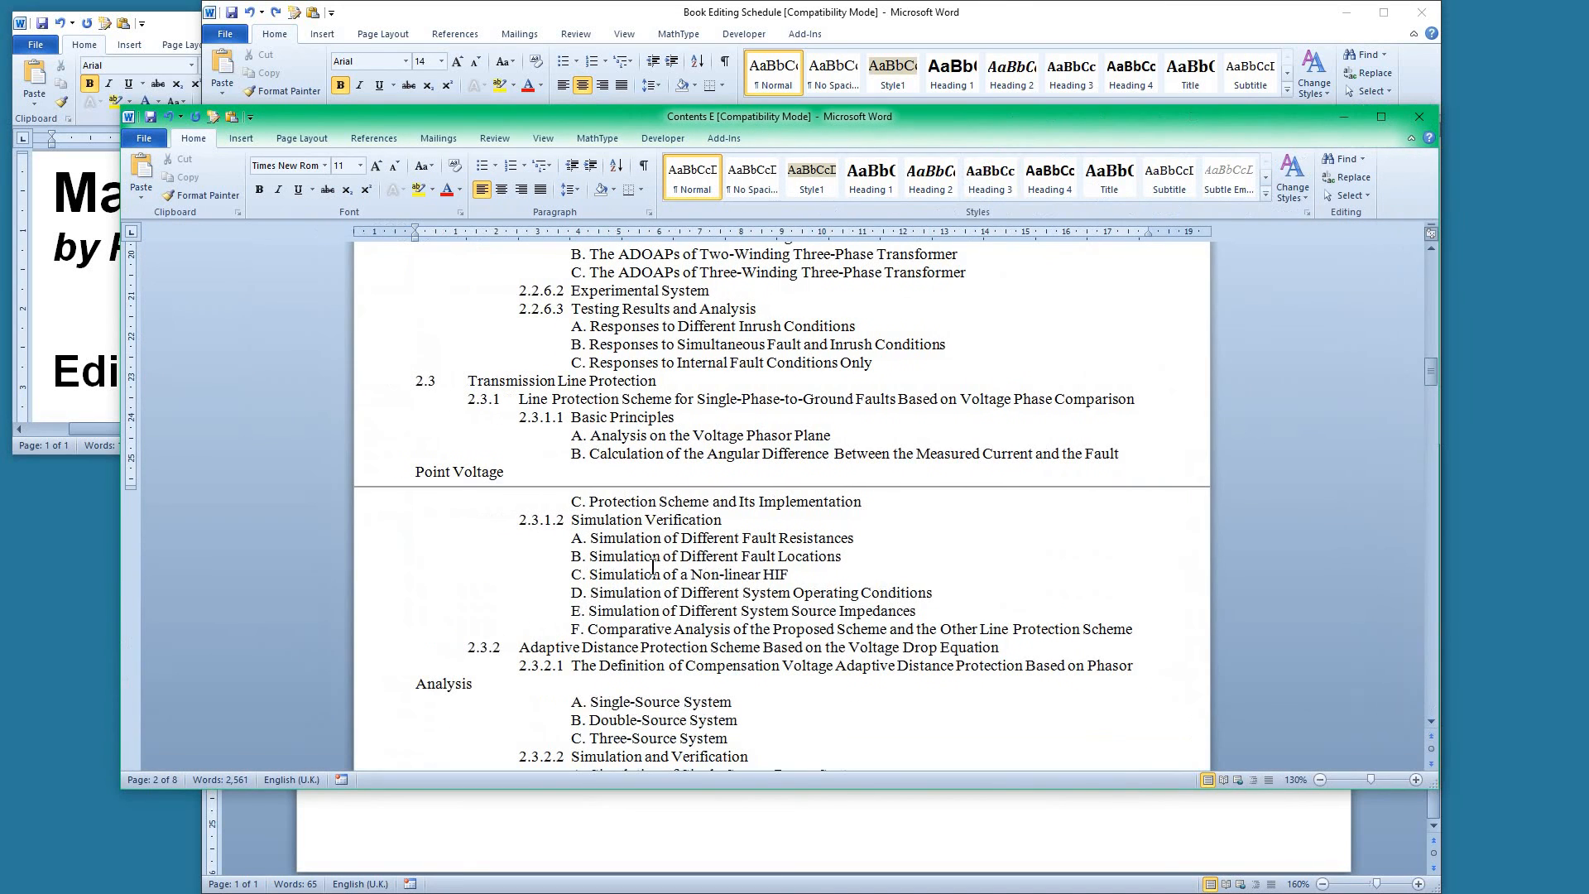
Scroll through the Contents E deep-level list and back up to its start
scroll(up, 3)
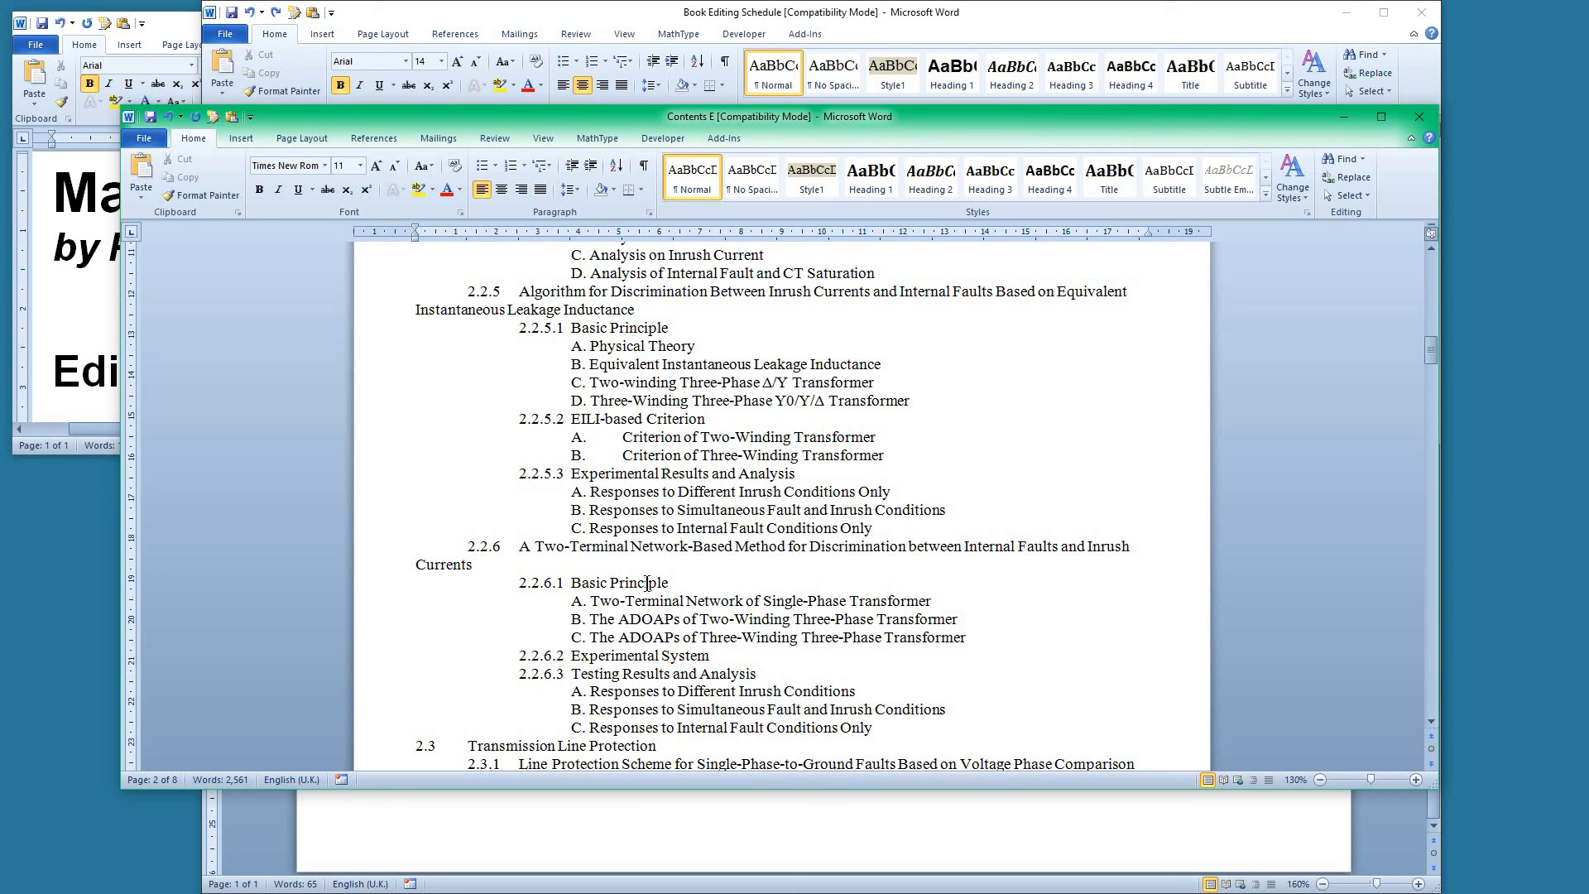
scroll(down, 3)
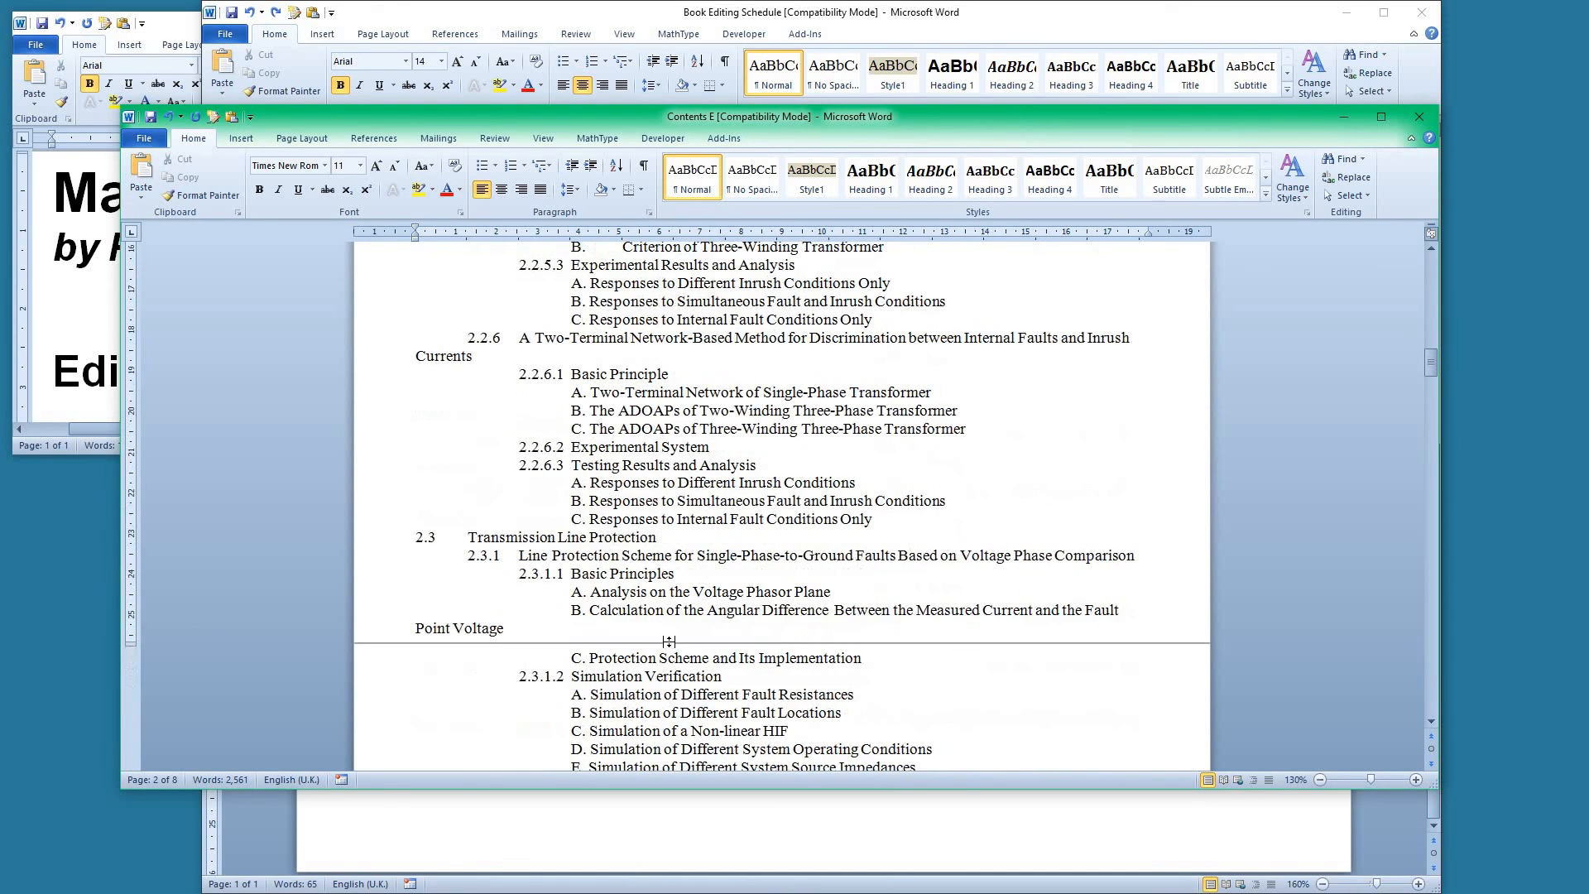
scroll(down, 3)
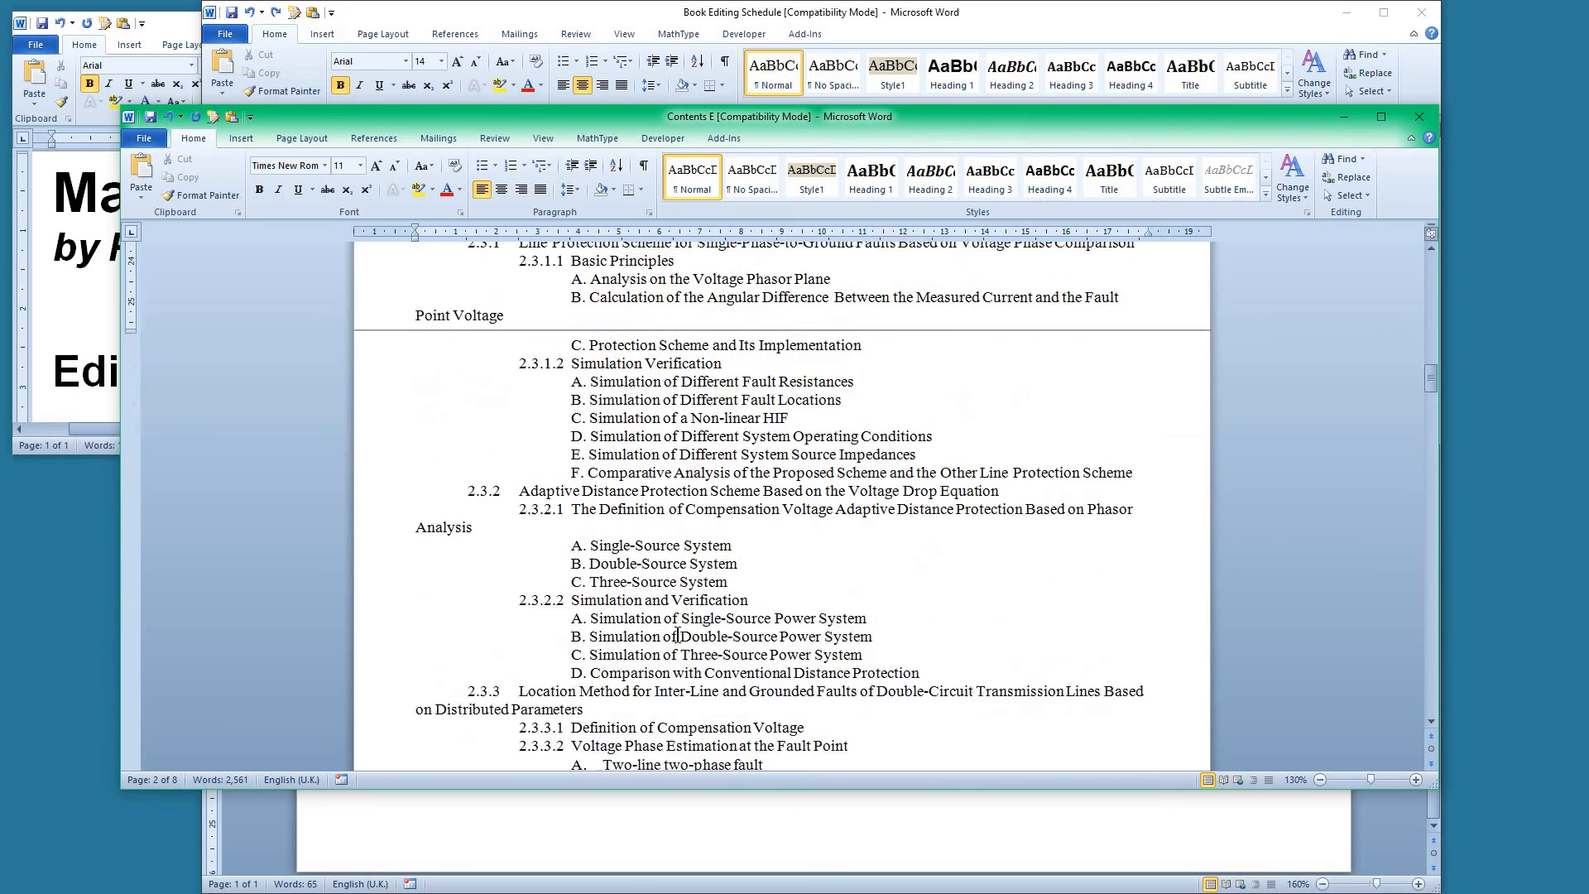
scroll(down, 3)
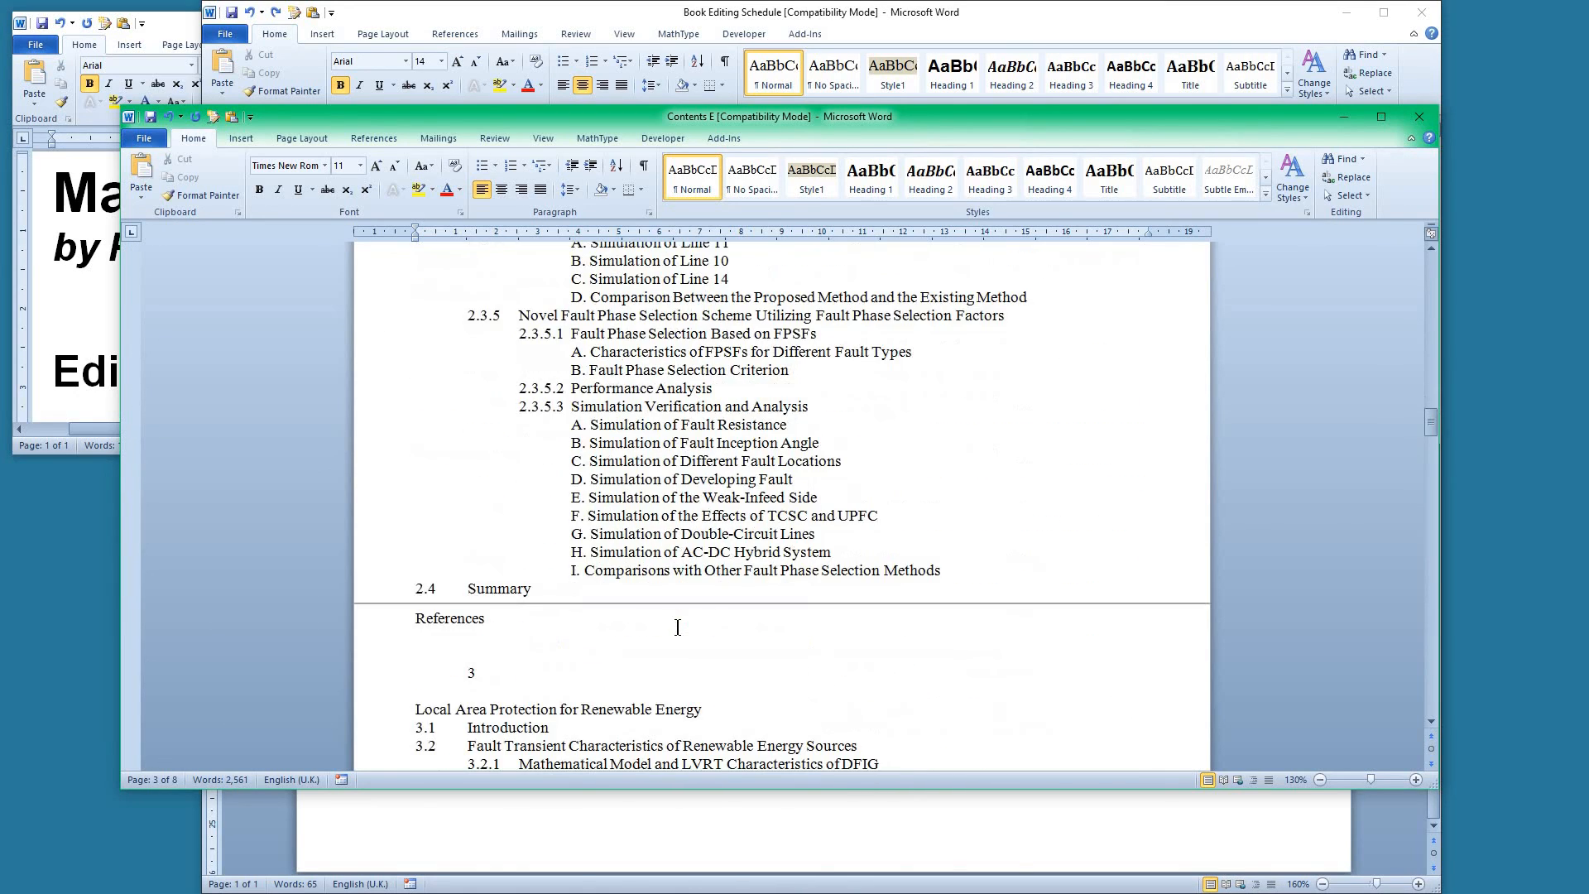
scroll(down, 3)
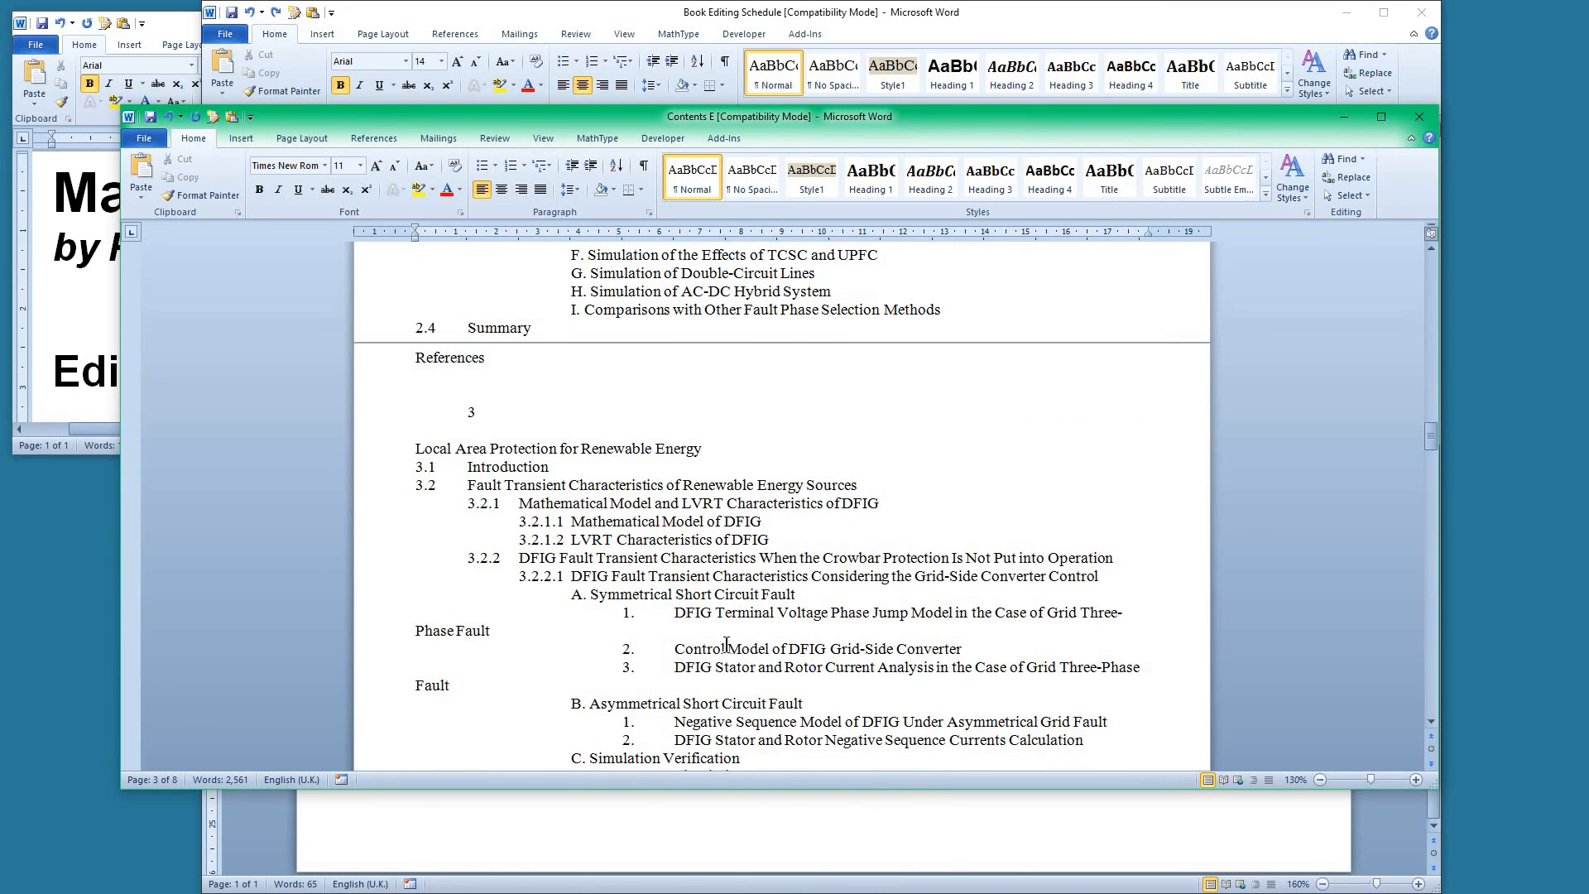
mouse_move(749, 563)
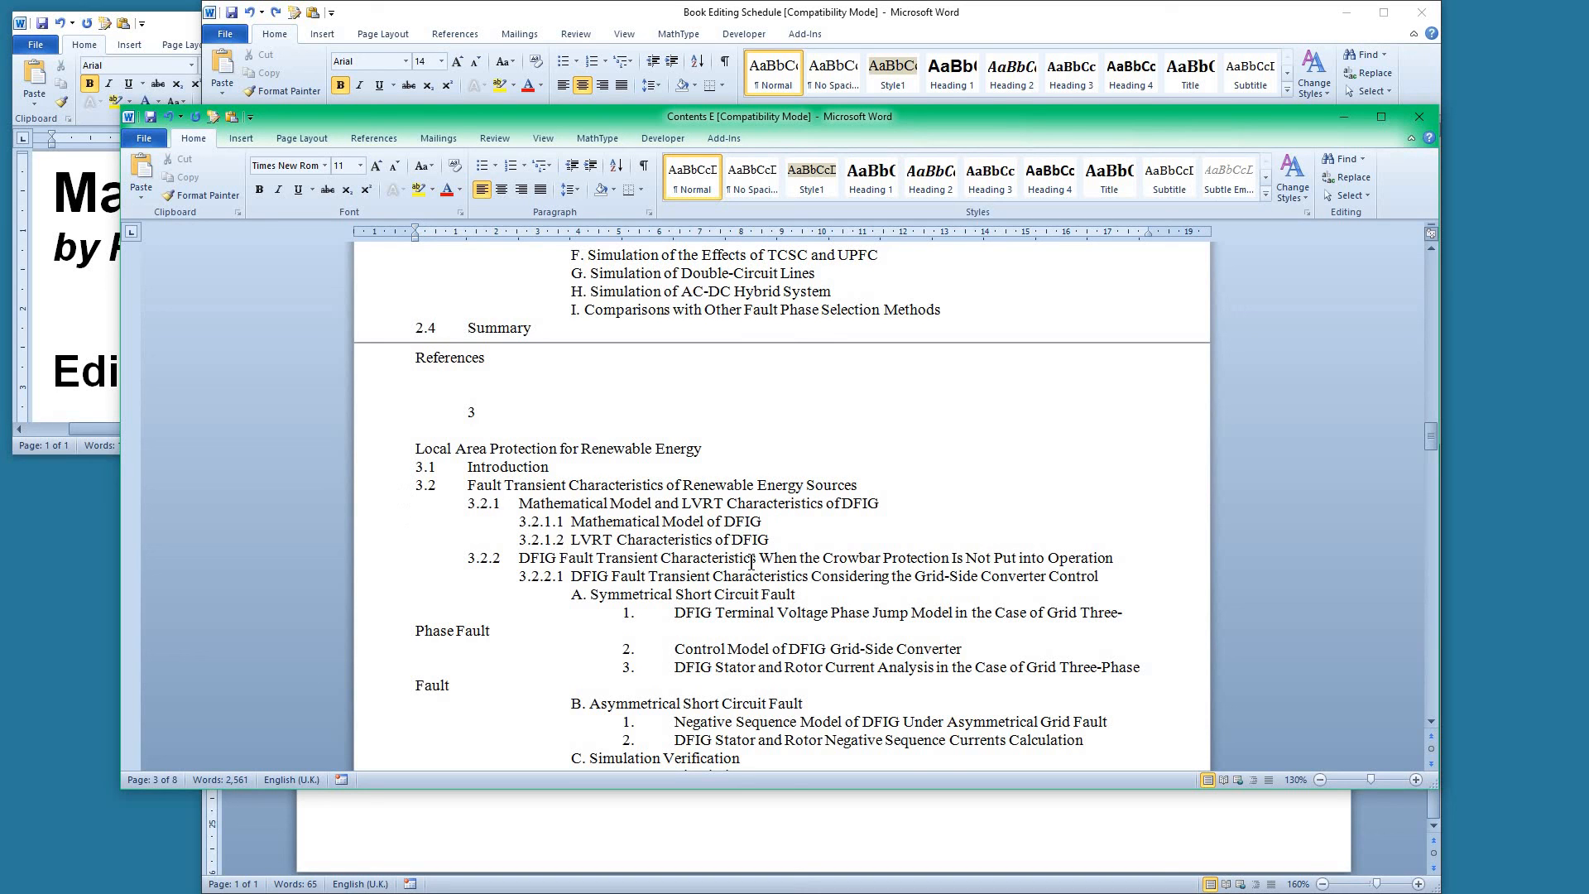
scroll(up, 3)
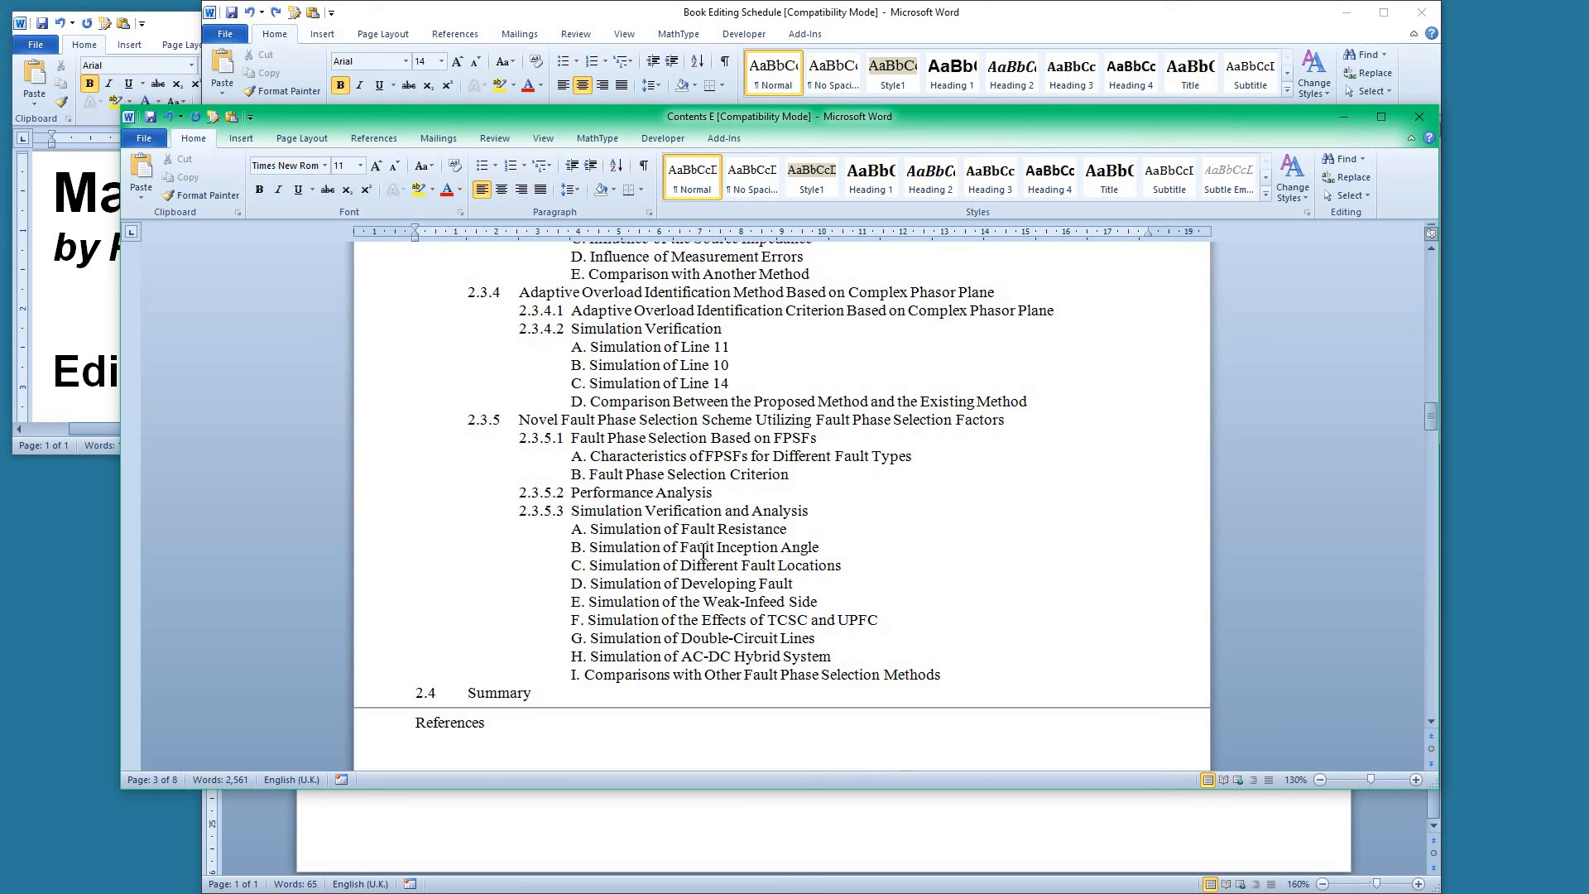
scroll(up, 3)
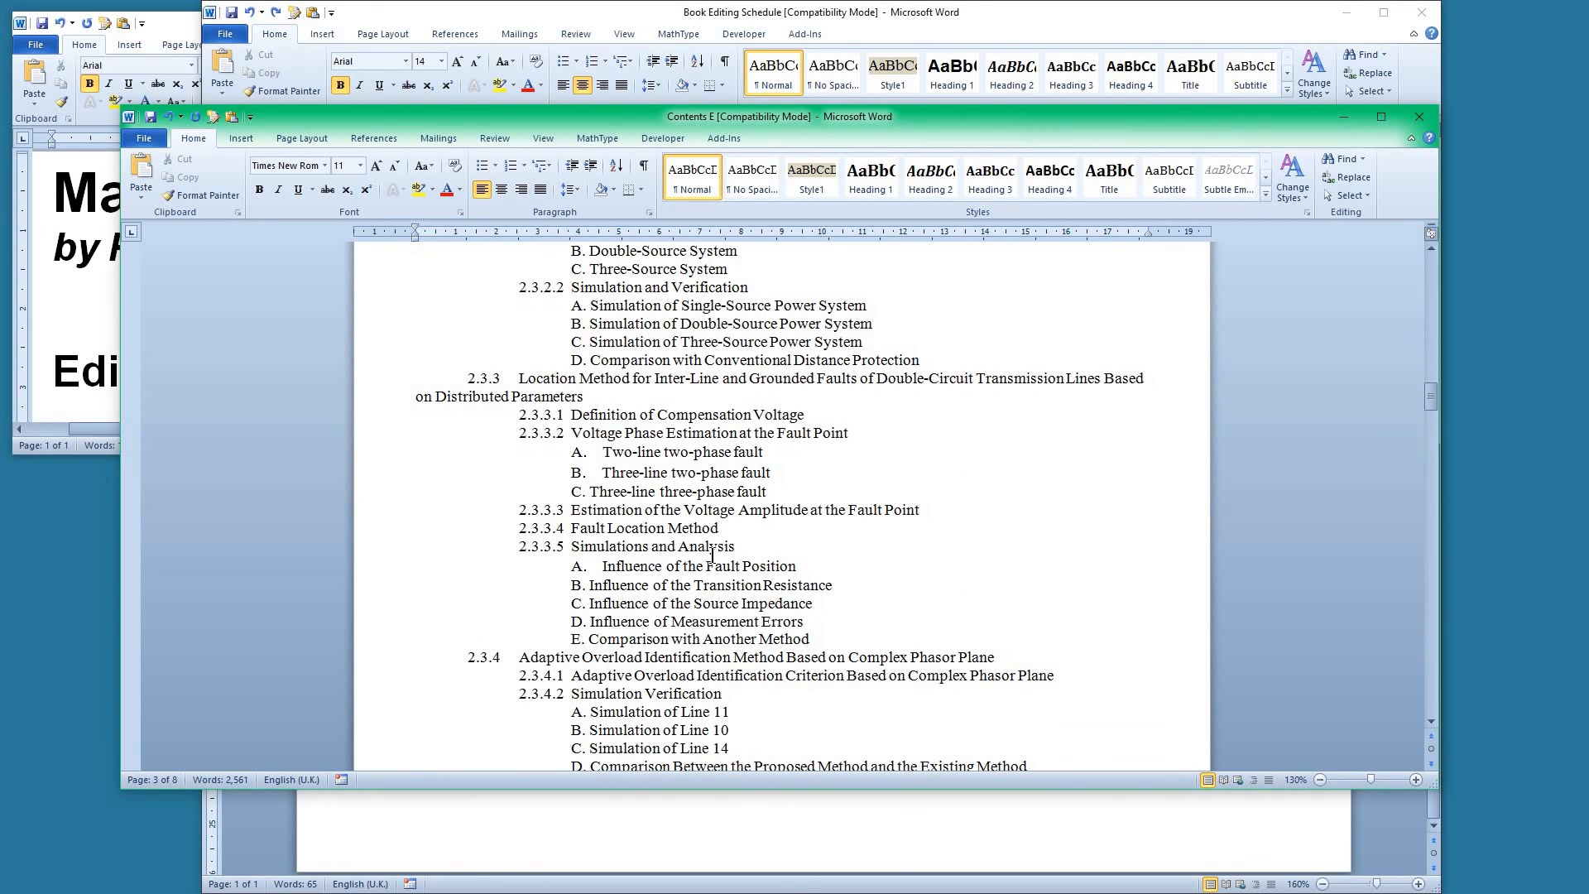
Scroll down to the chapter 3 sub-items, then move the Contents E window aside
scroll(down, 3)
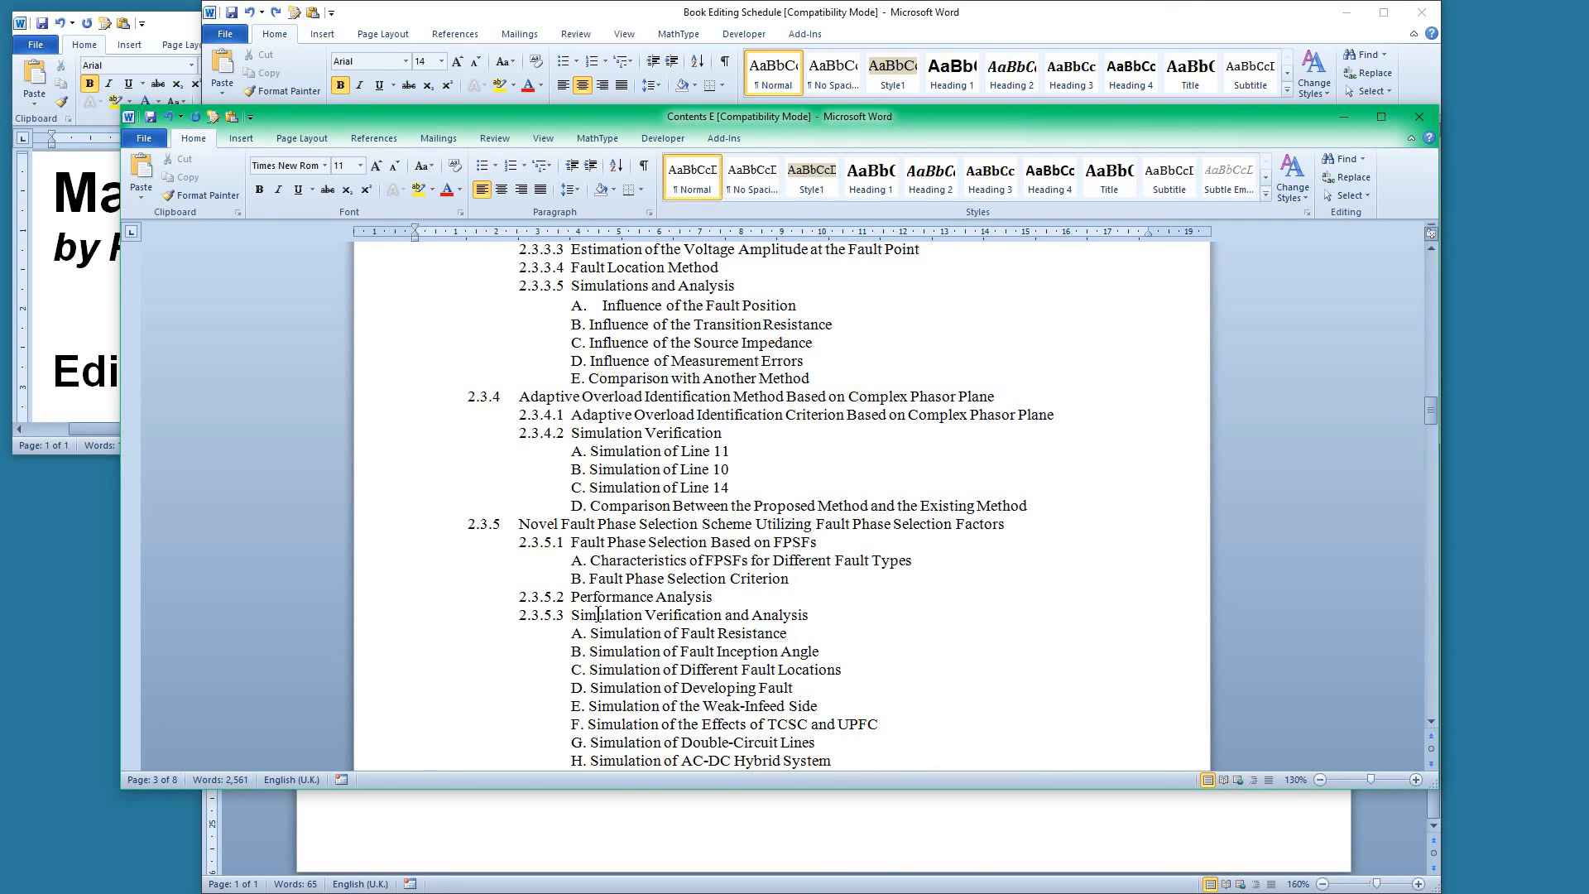
scroll(down, 3)
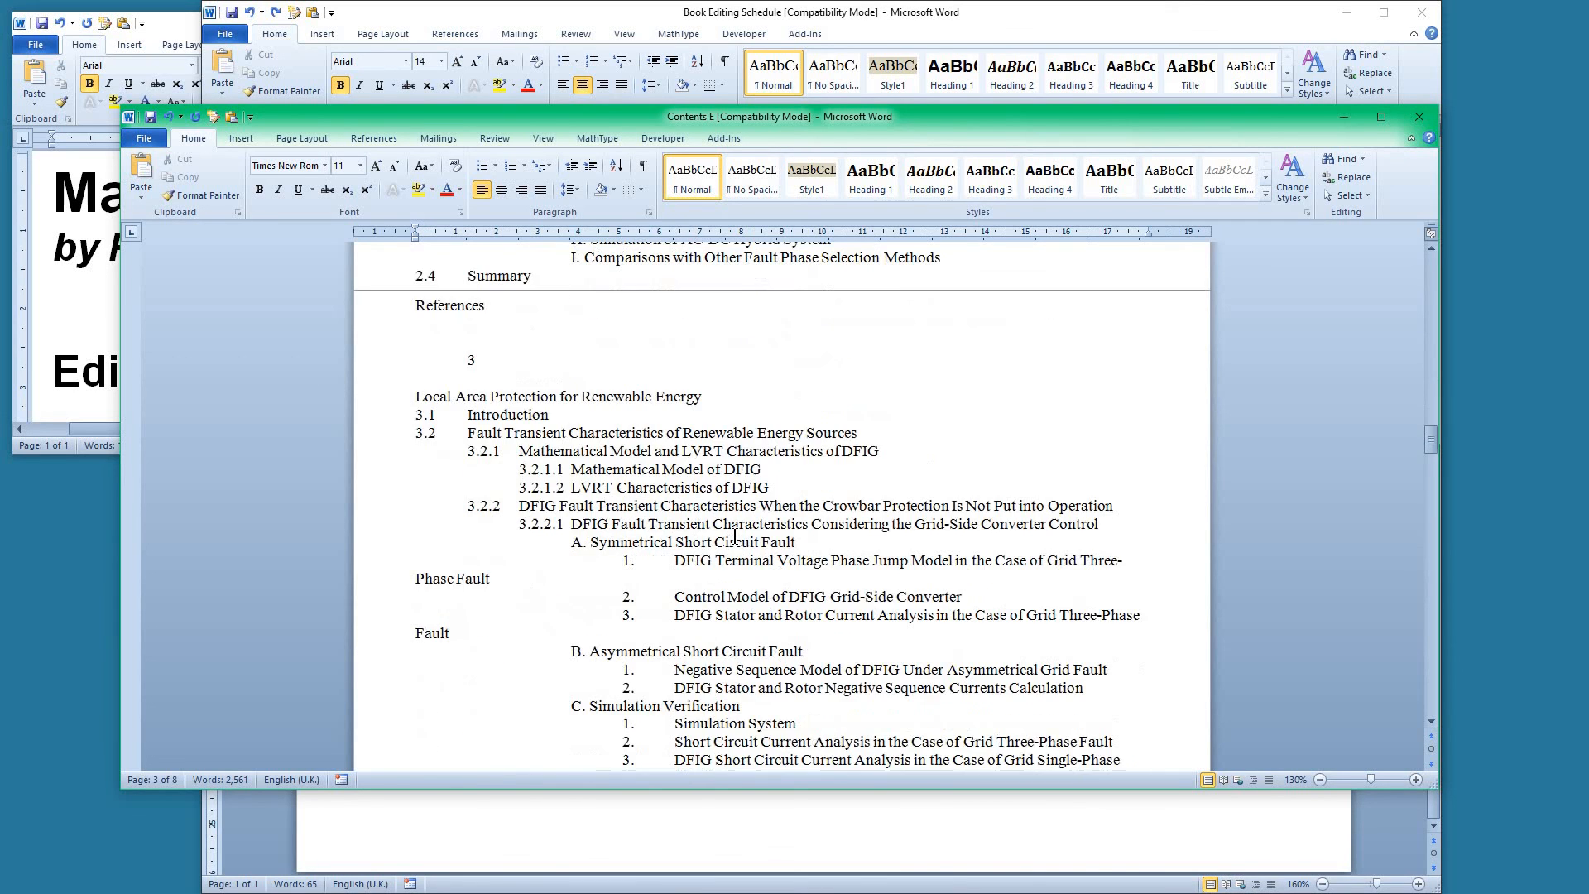
scroll(down, 3)
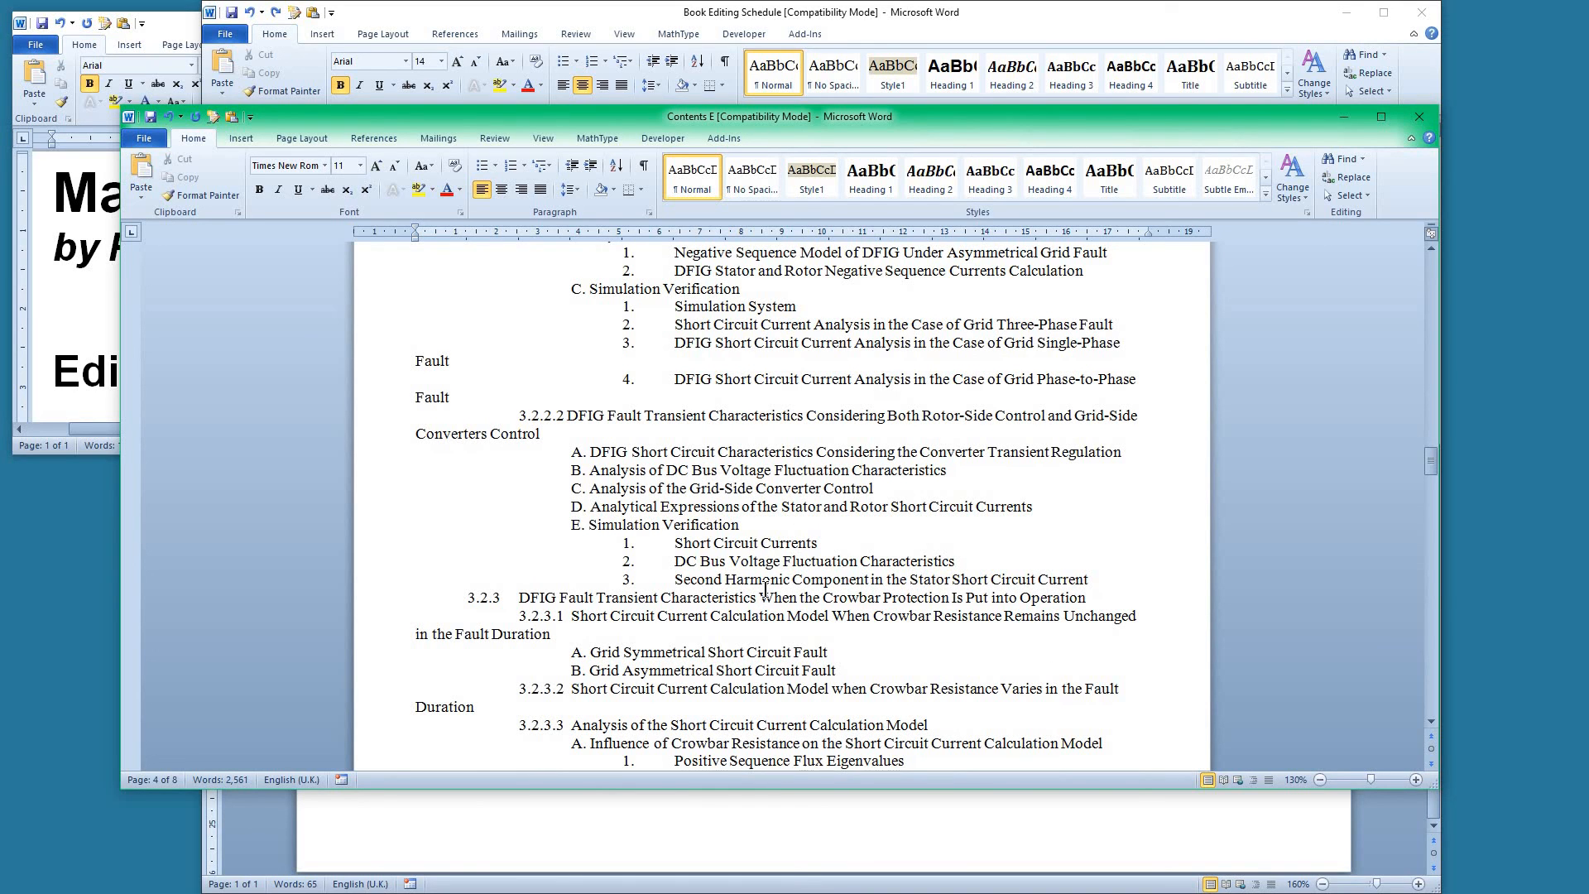
scroll(down, 3)
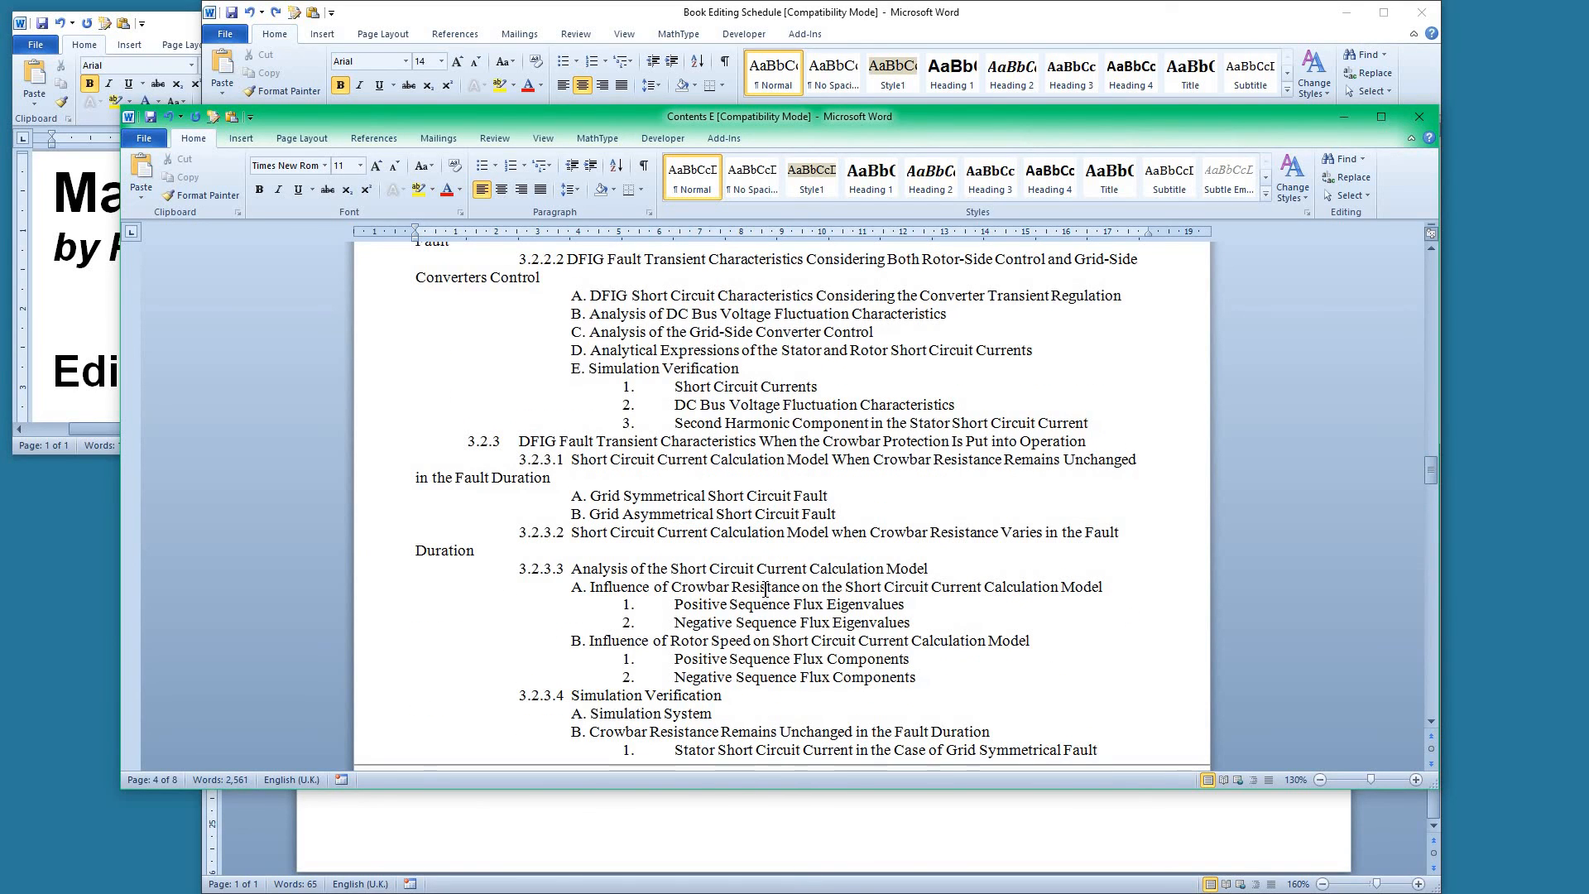
scroll(down, 3)
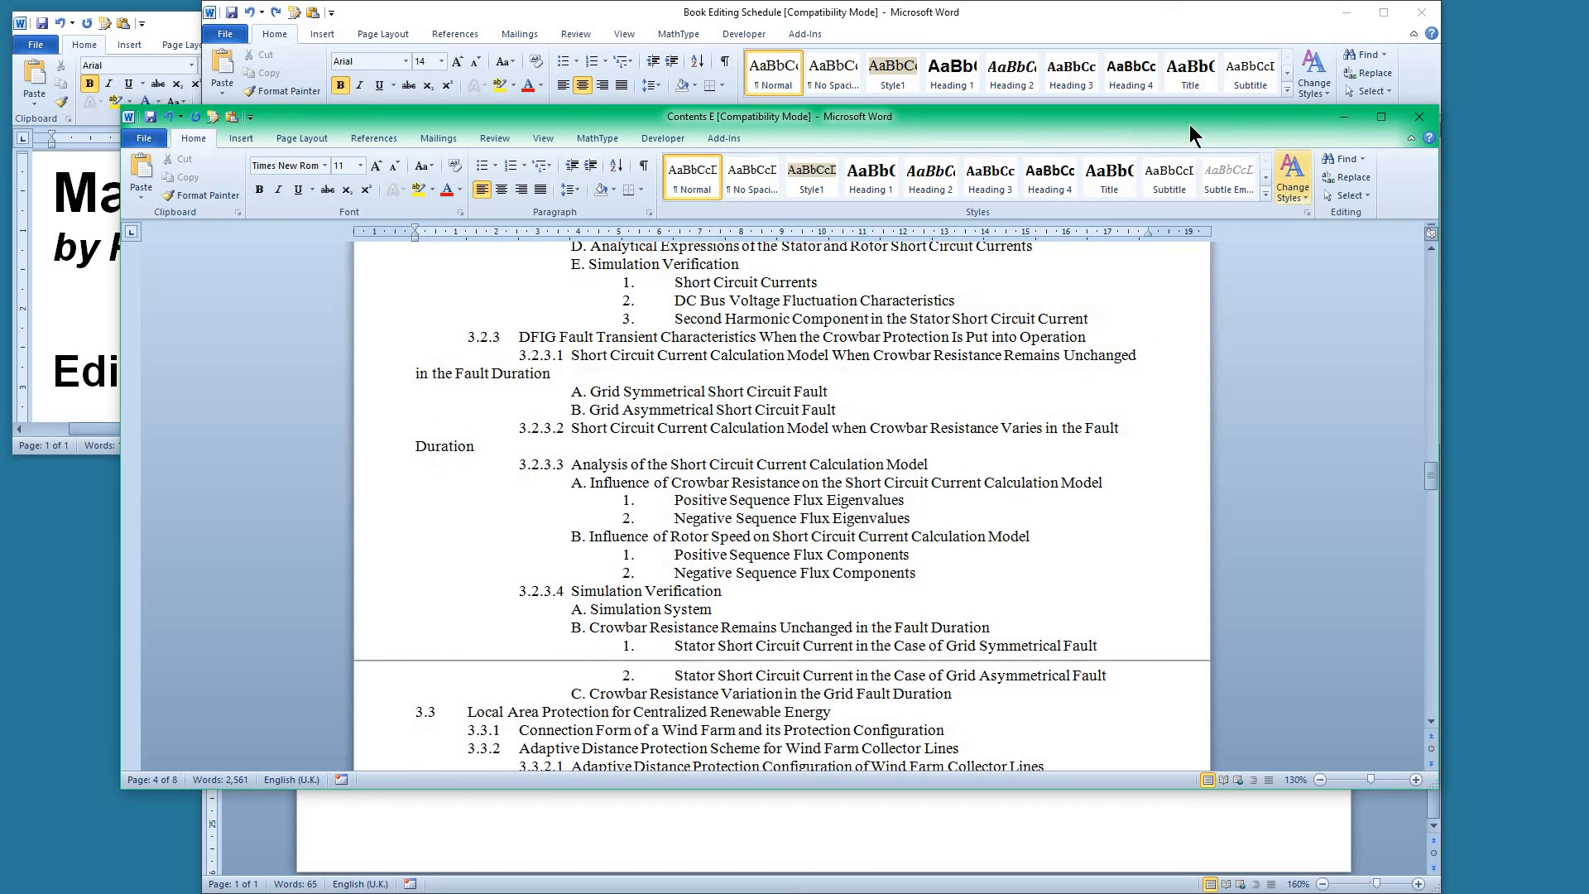
drag(781, 116, 141, 126)
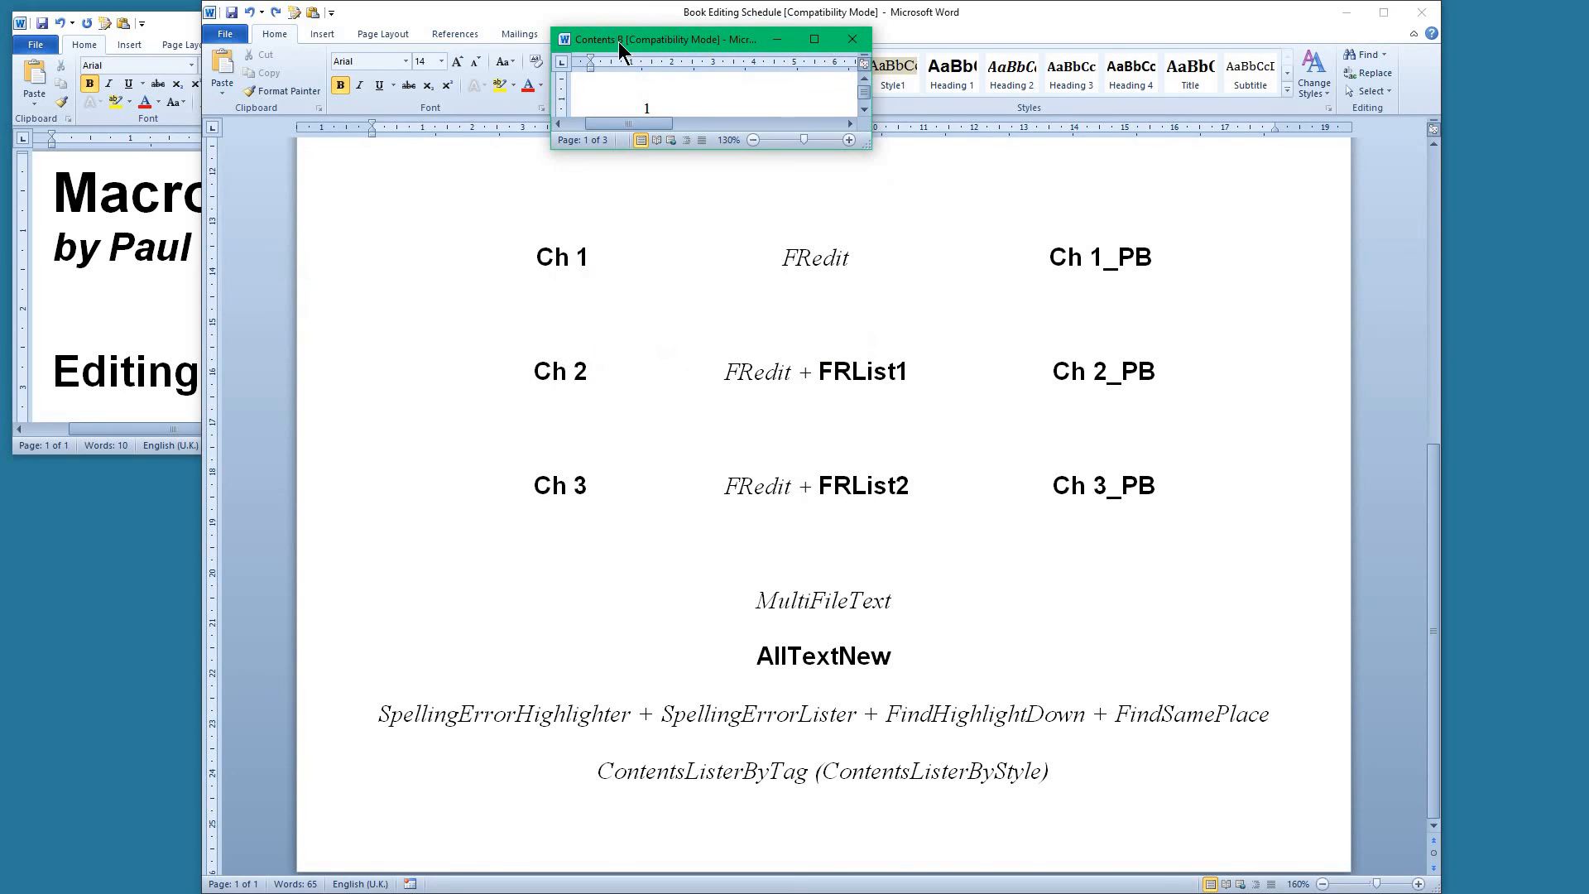
Review the Contents B three-level heading list full size, then minimise it back to the schedule
click(813, 39)
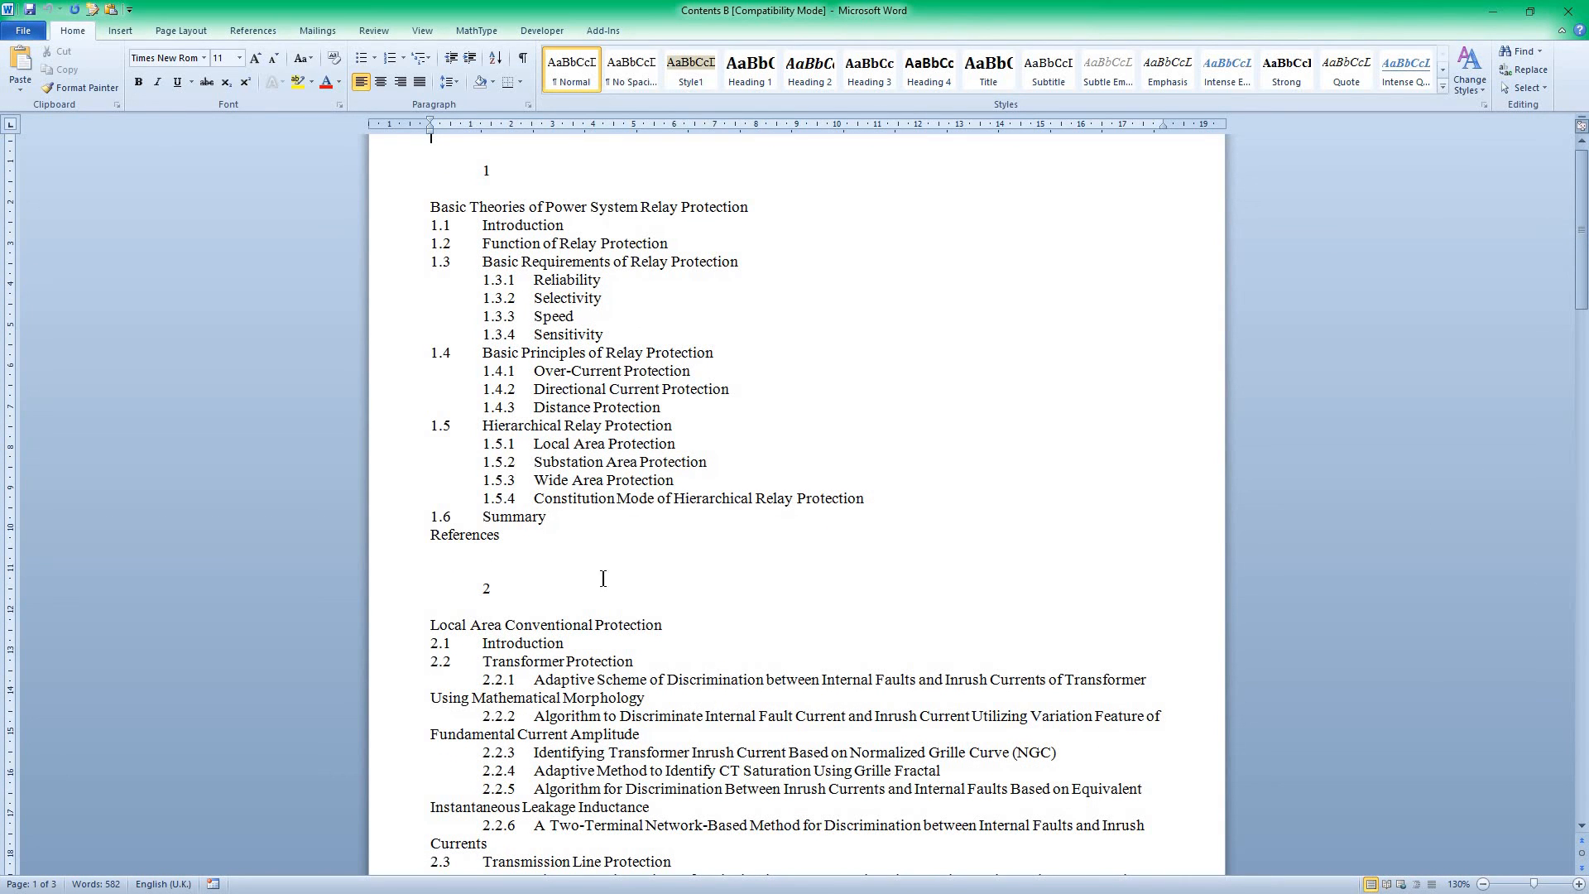
mouse_move(760, 532)
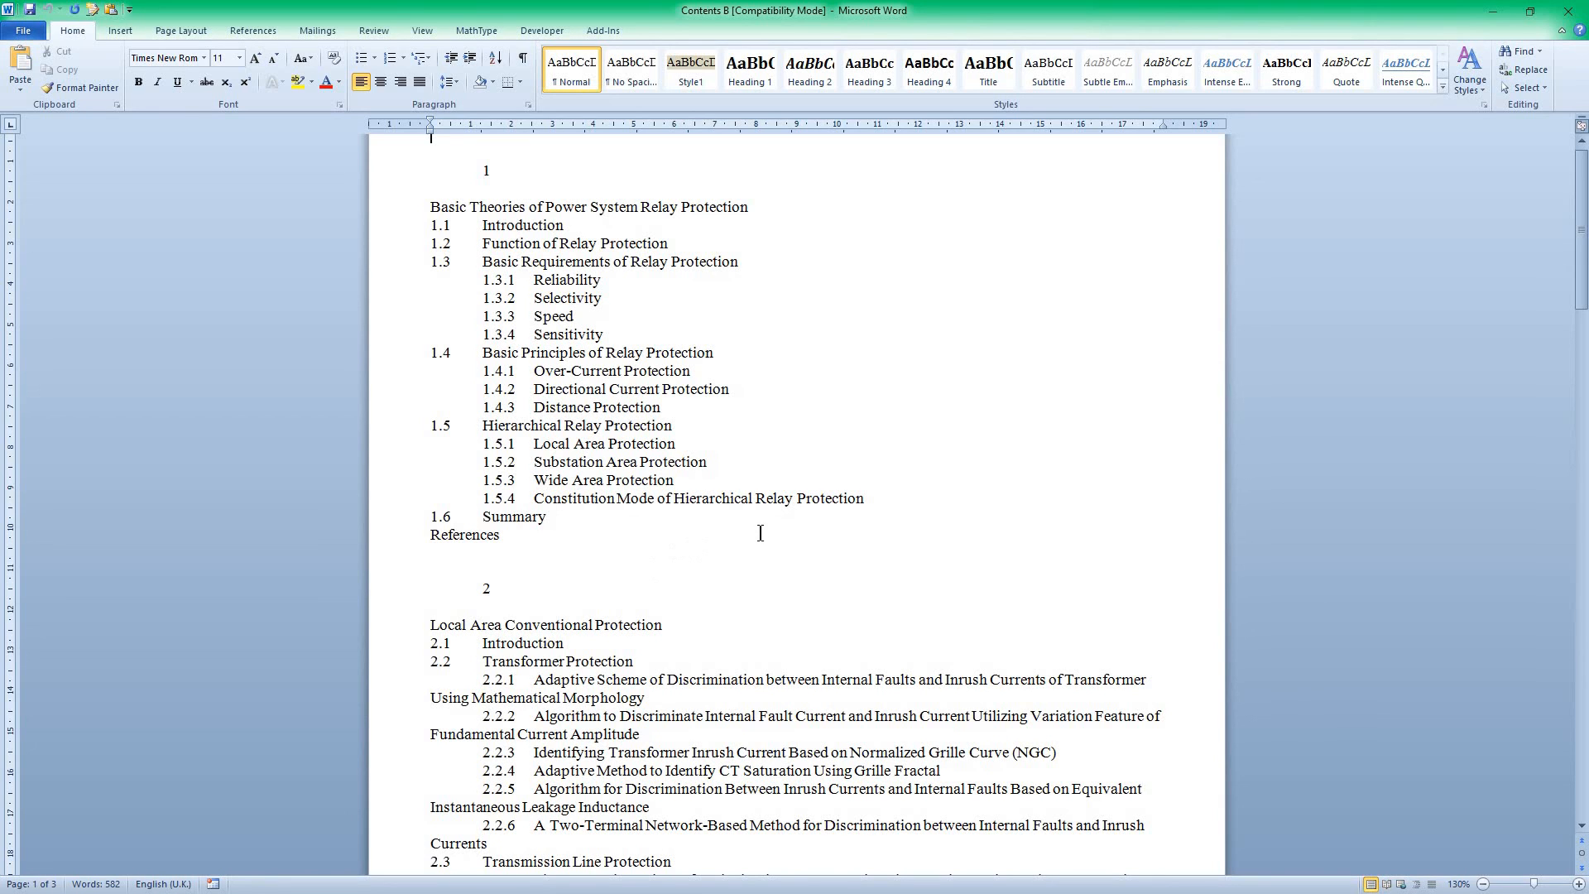
mouse_move(735, 524)
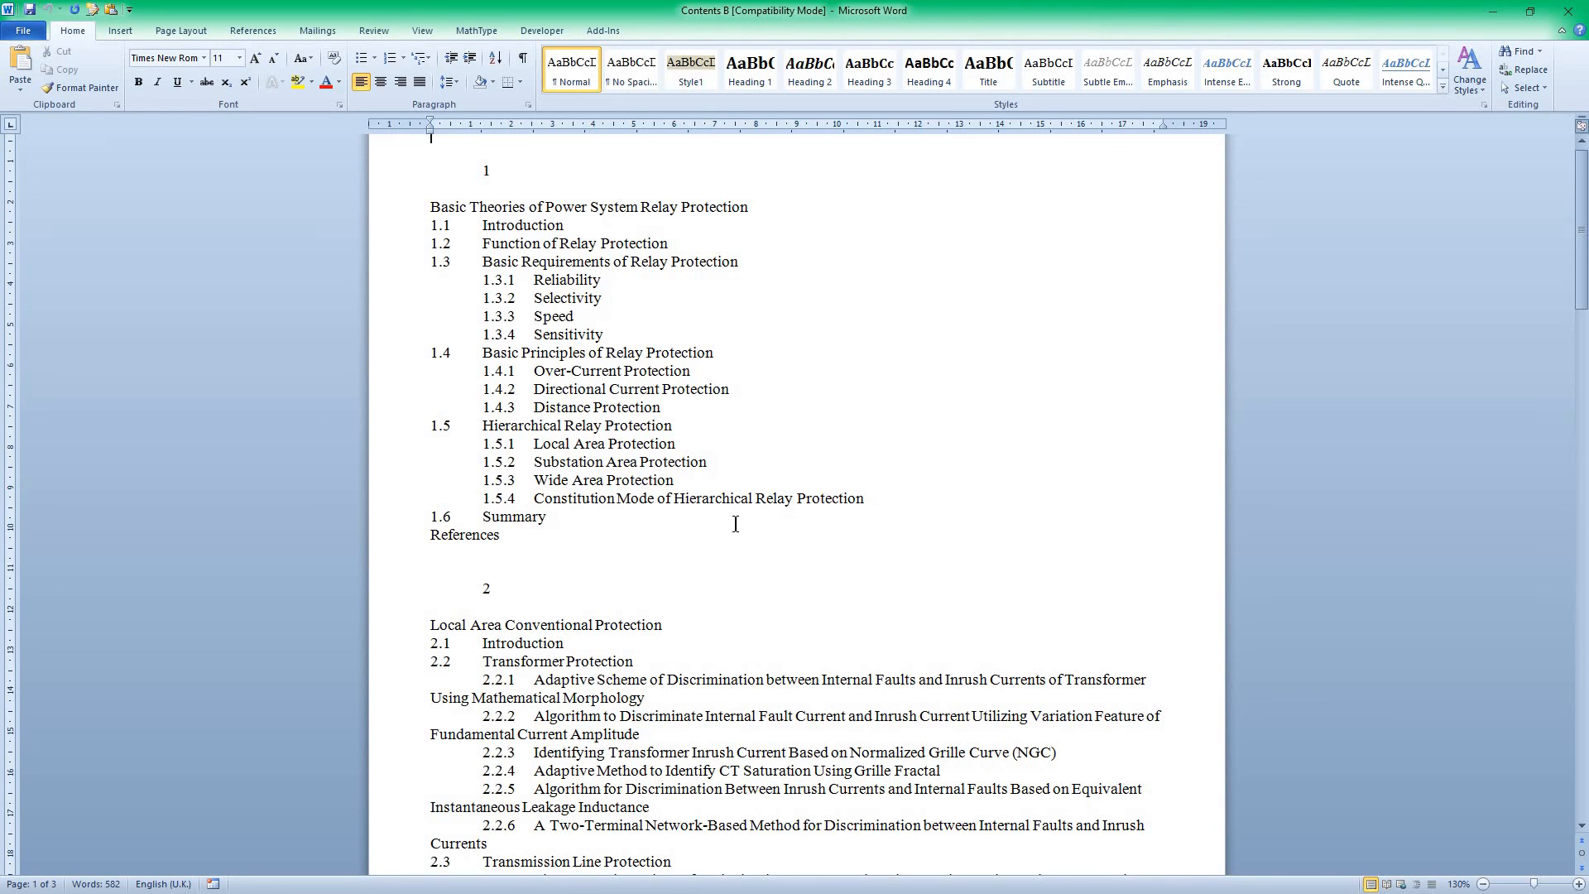
mouse_move(739, 436)
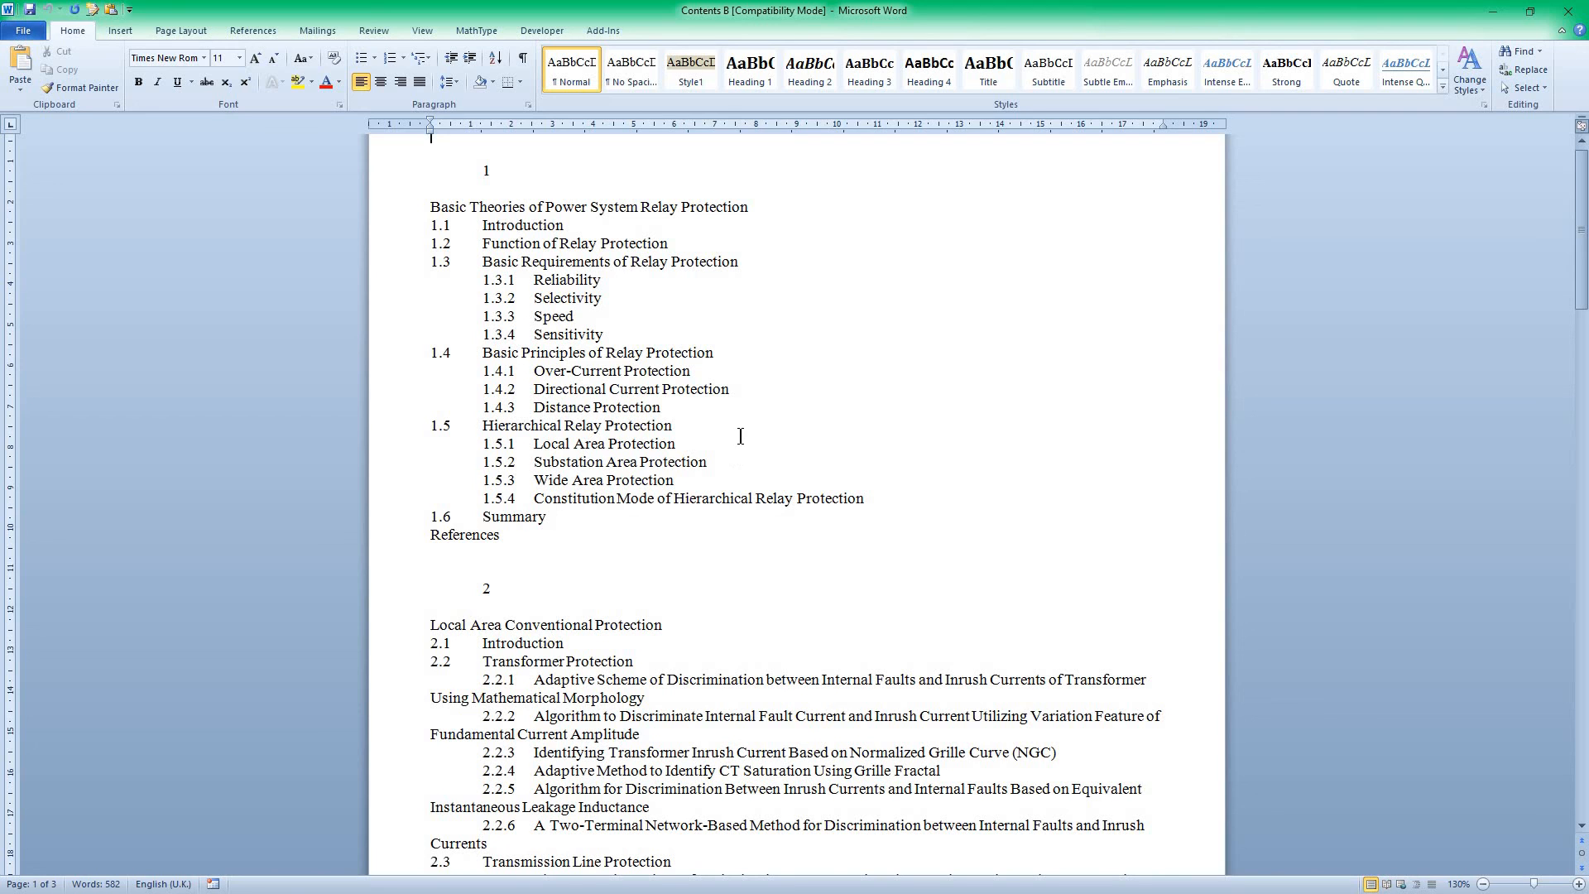
mouse_move(1100, 18)
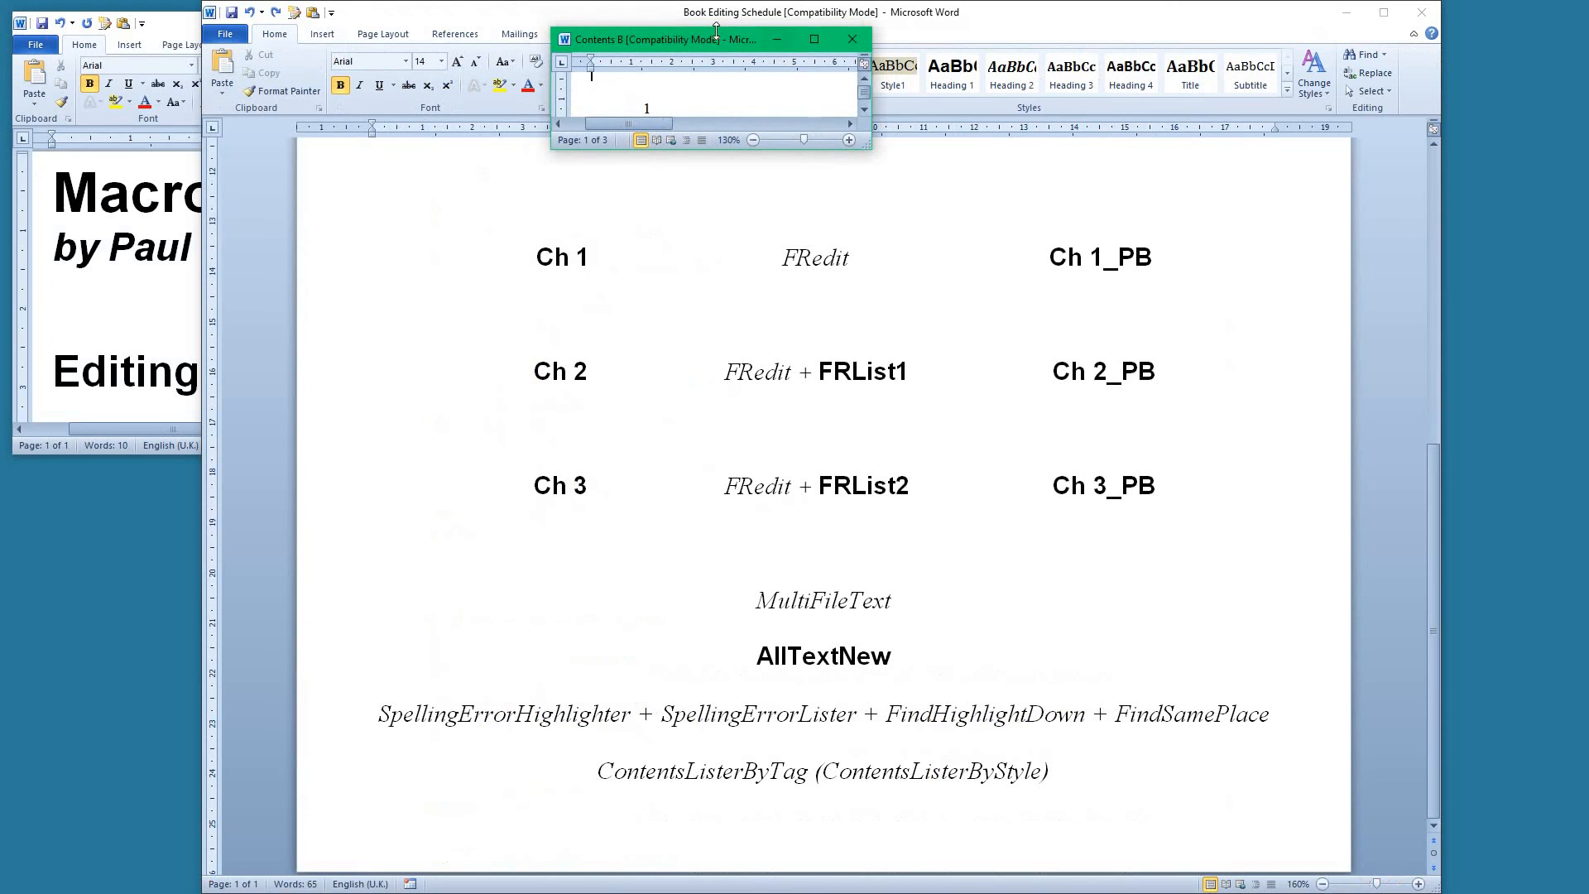
click(851, 39)
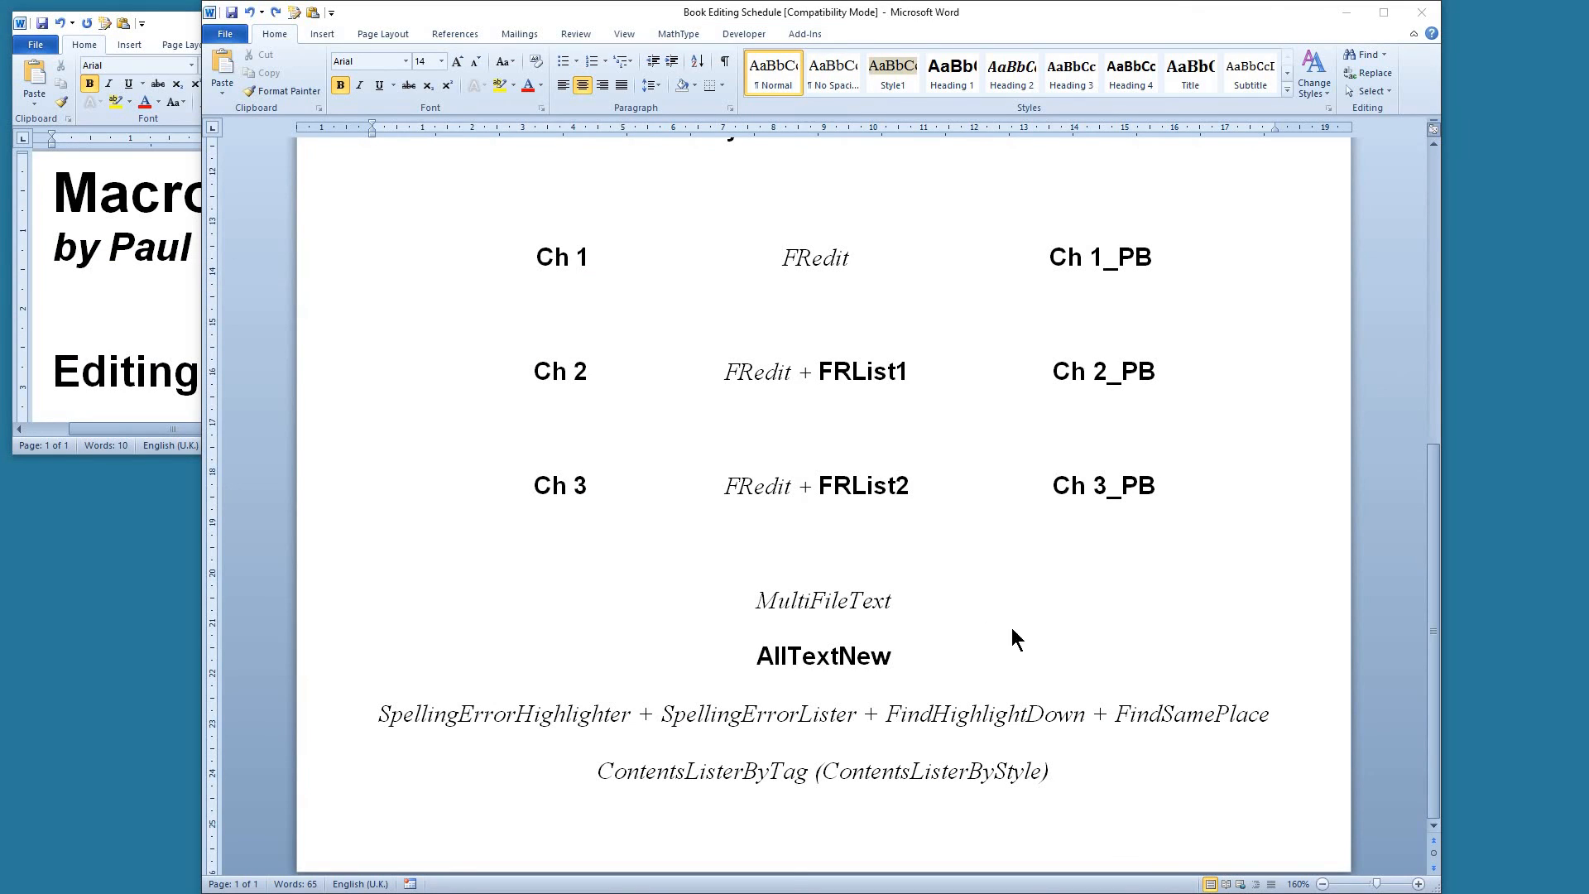
mouse_move(854, 538)
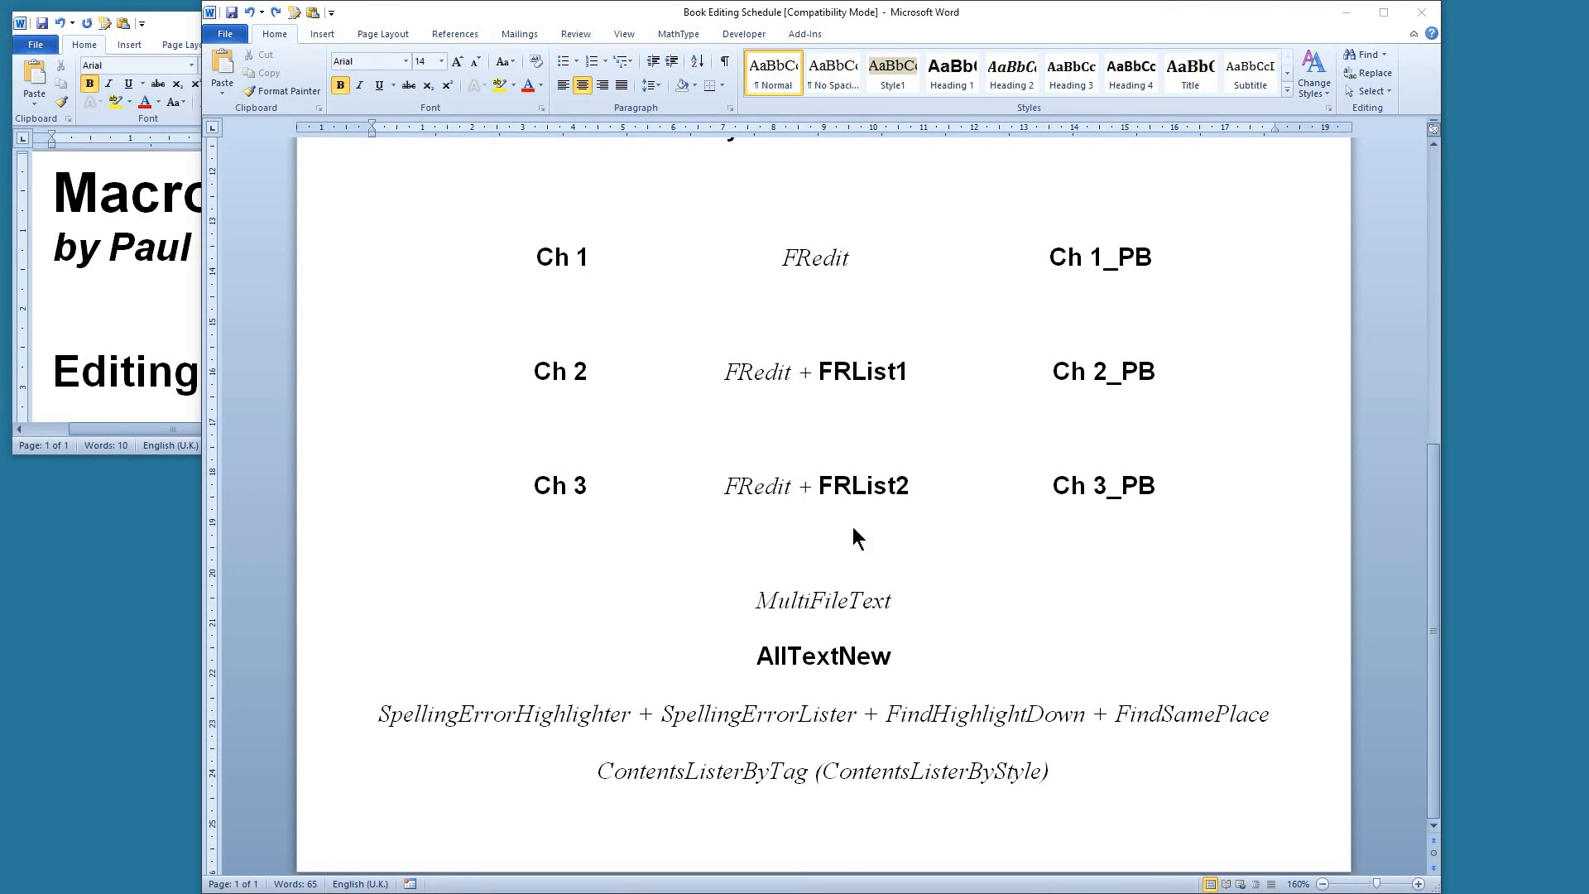
mouse_move(633, 502)
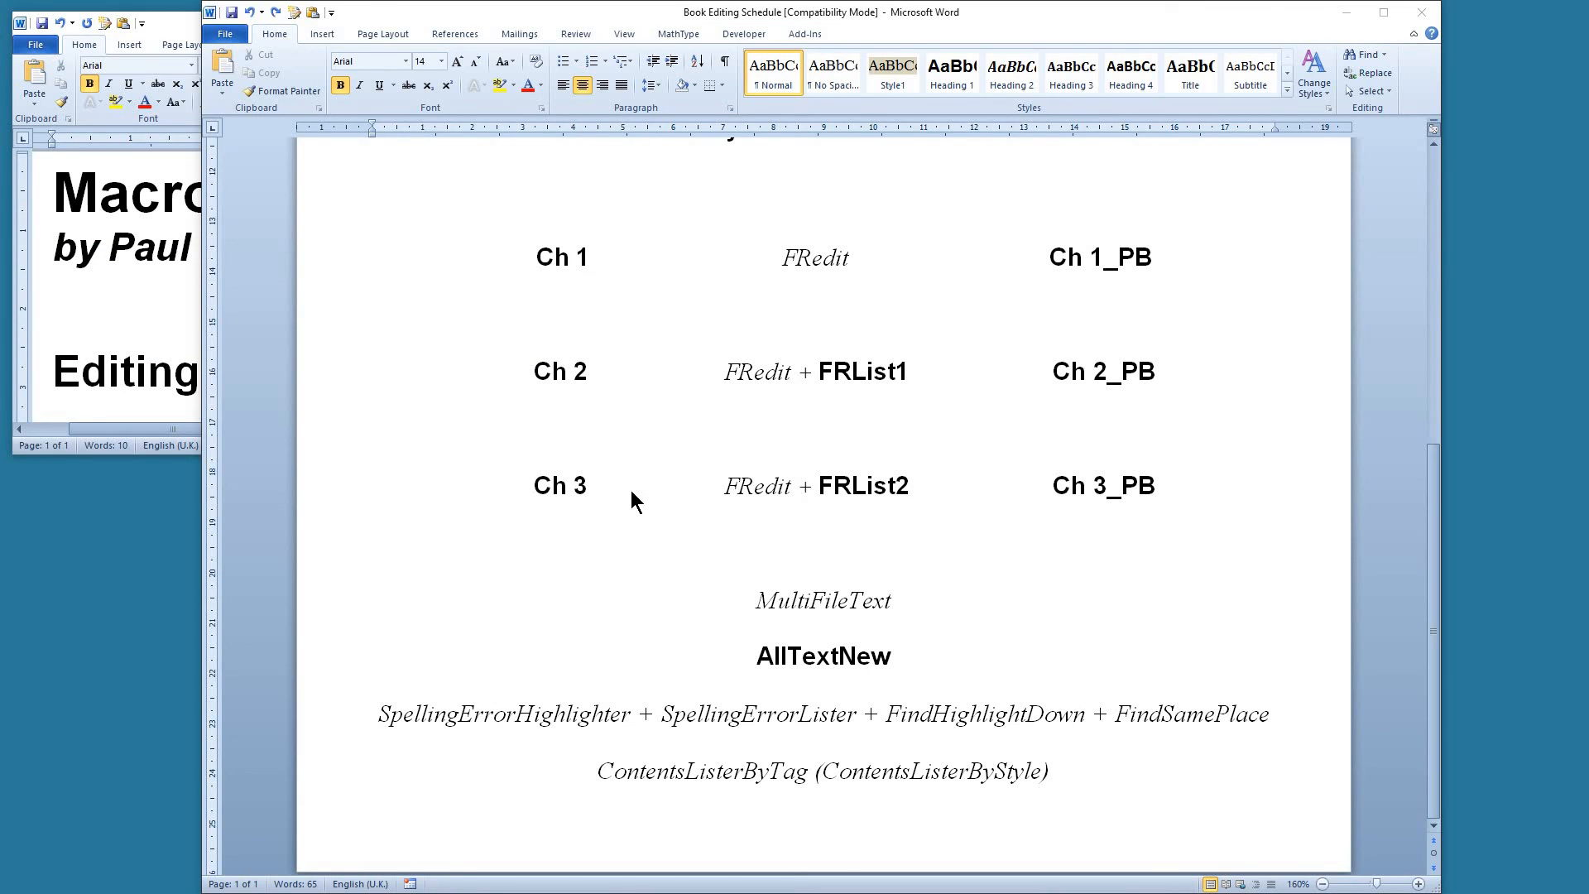